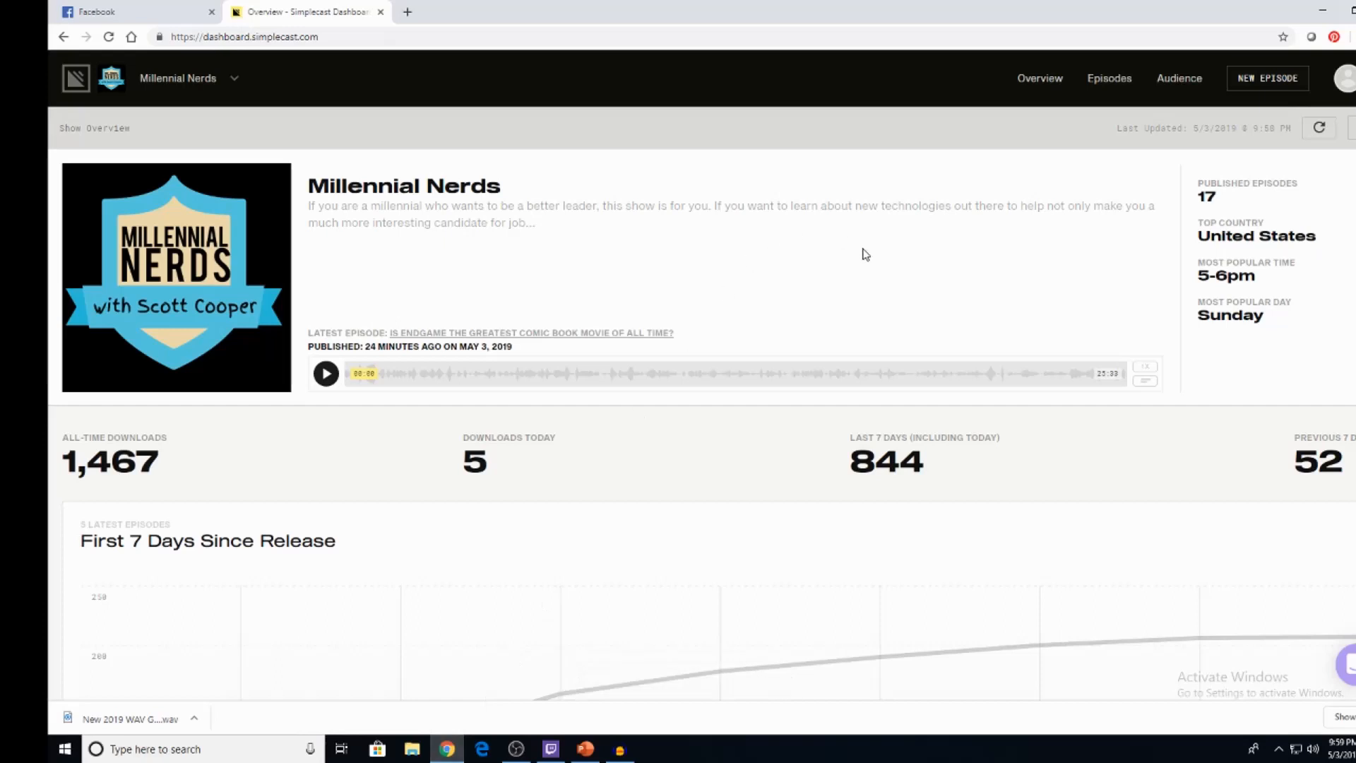
{"action": "mouse_move", "coordinate": [593, 242]}
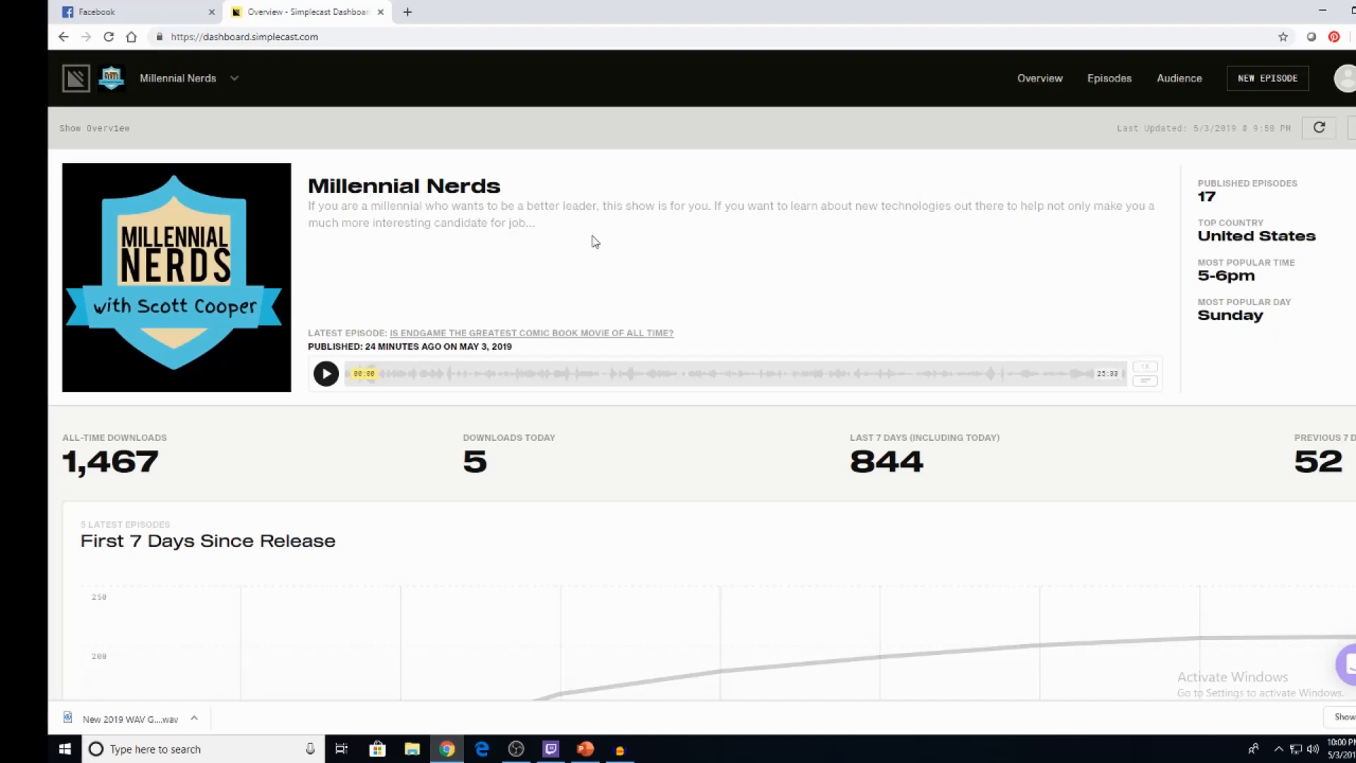
{"action": "mouse_move", "coordinate": [1330, 661]}
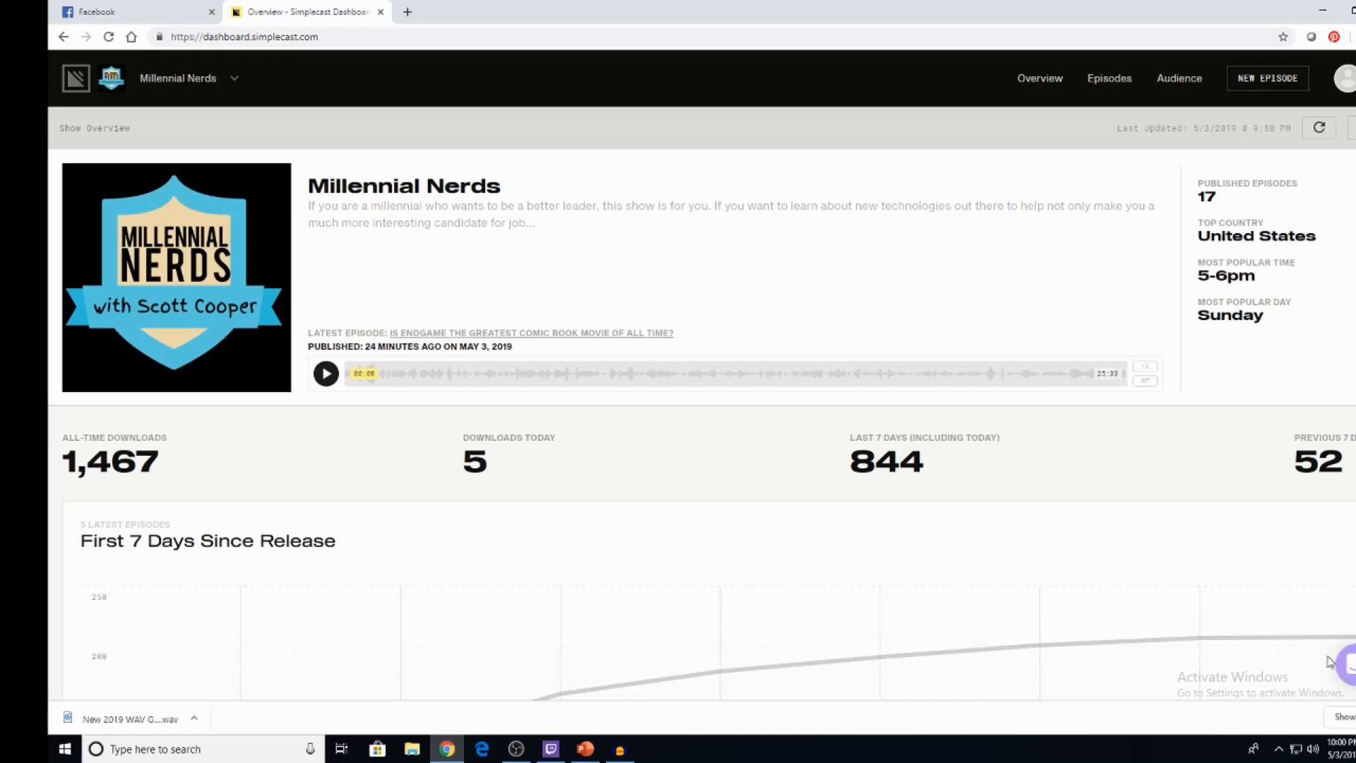
Step: Peek at the support chat panel, then open simplecast.com in a new browser tab
{"action": "left_click", "coordinate": [1345, 664]}
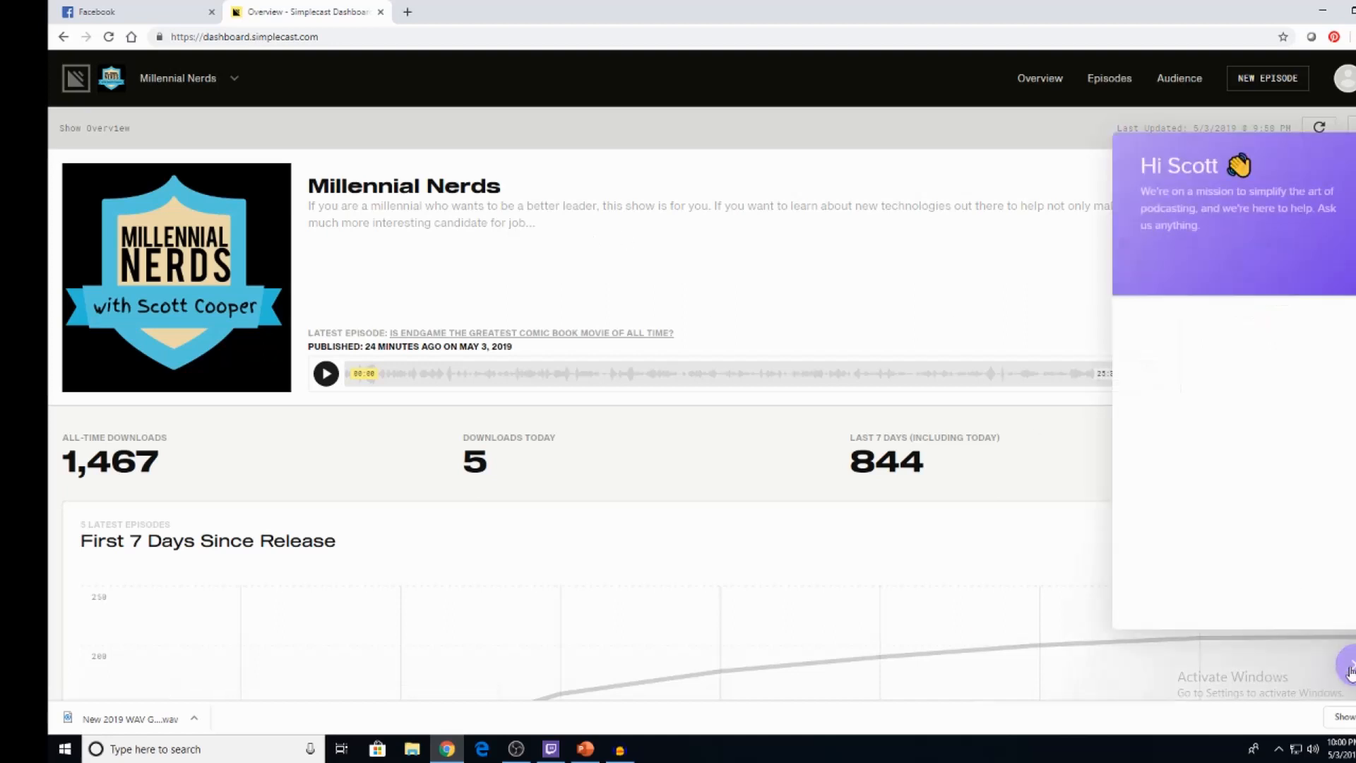
{"action": "left_click", "coordinate": [1339, 668]}
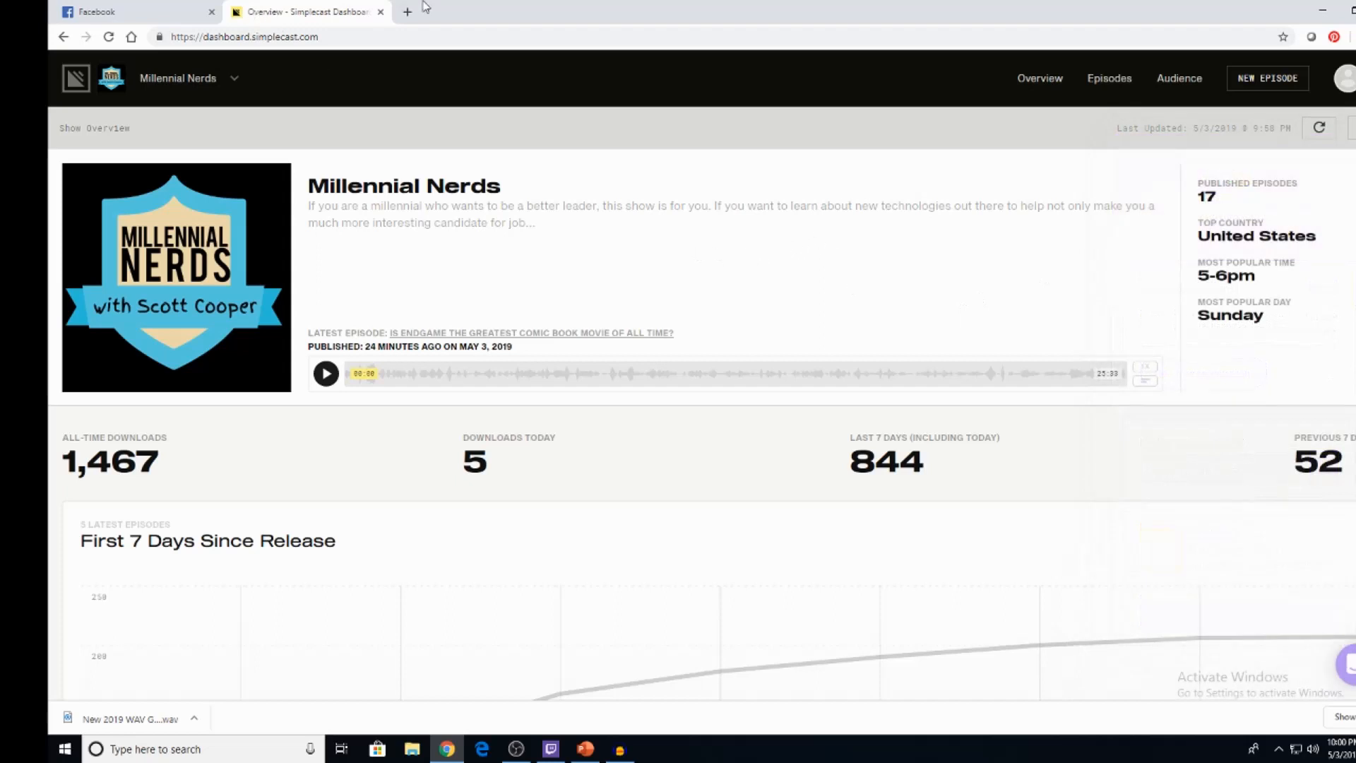
{"action": "left_click", "coordinate": [407, 12]}
{"action": "type", "text": "https://simplecast.com"}
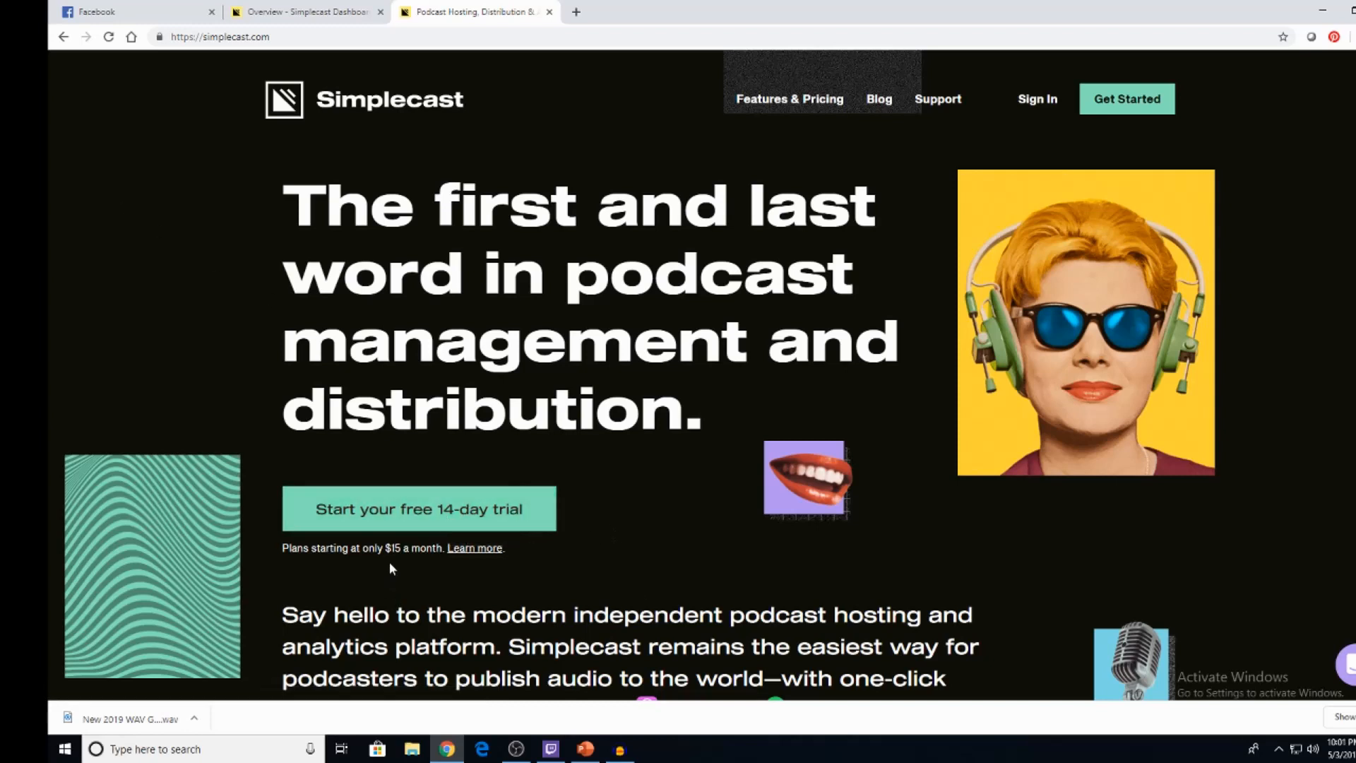
{"action": "mouse_move", "coordinate": [788, 465]}
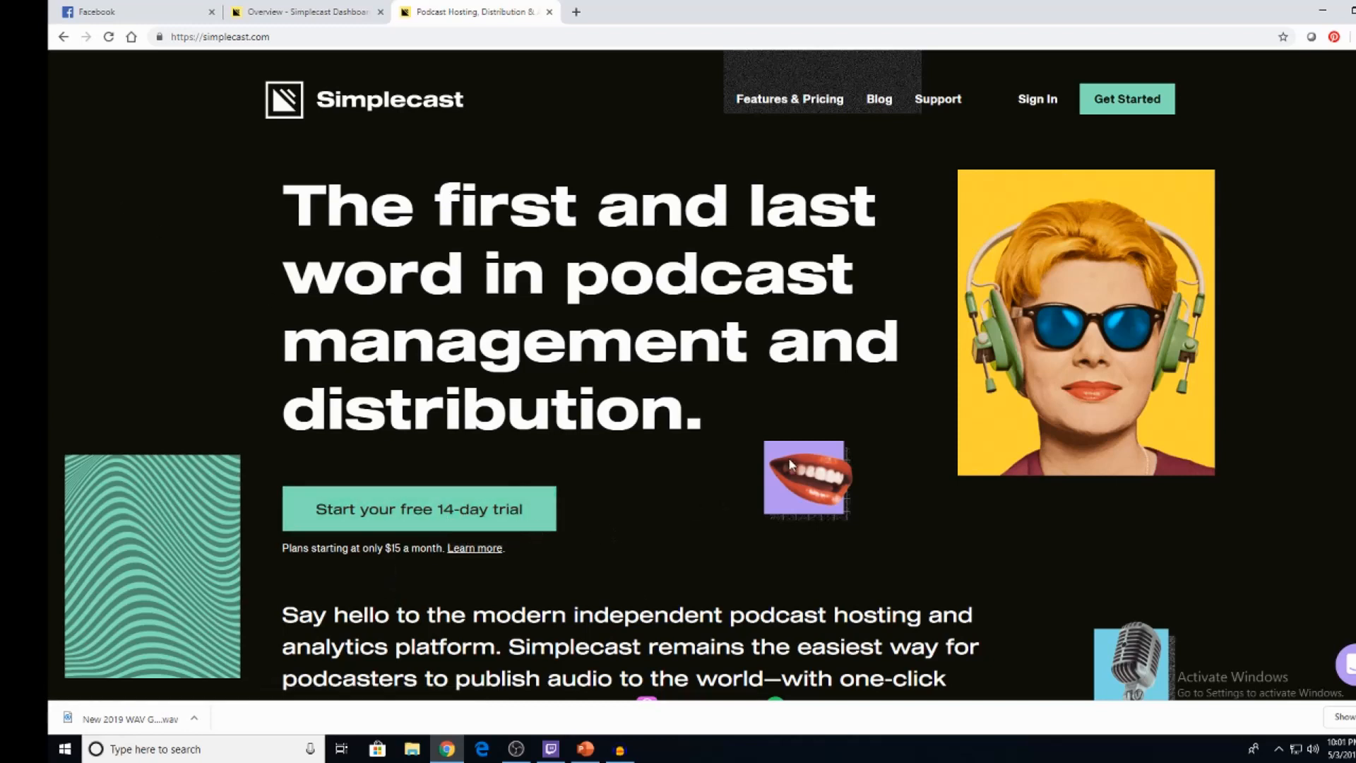
{"action": "mouse_move", "coordinate": [823, 400]}
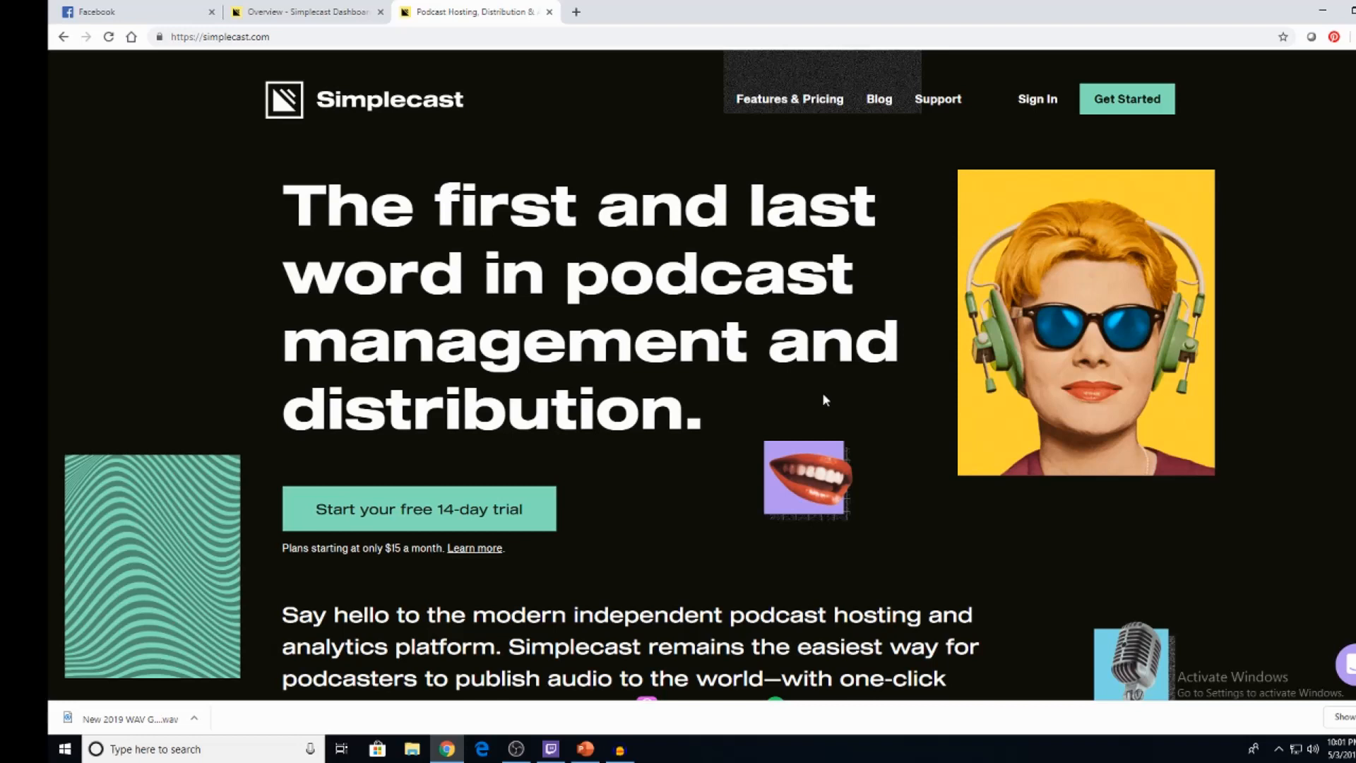
{"action": "mouse_move", "coordinate": [958, 324]}
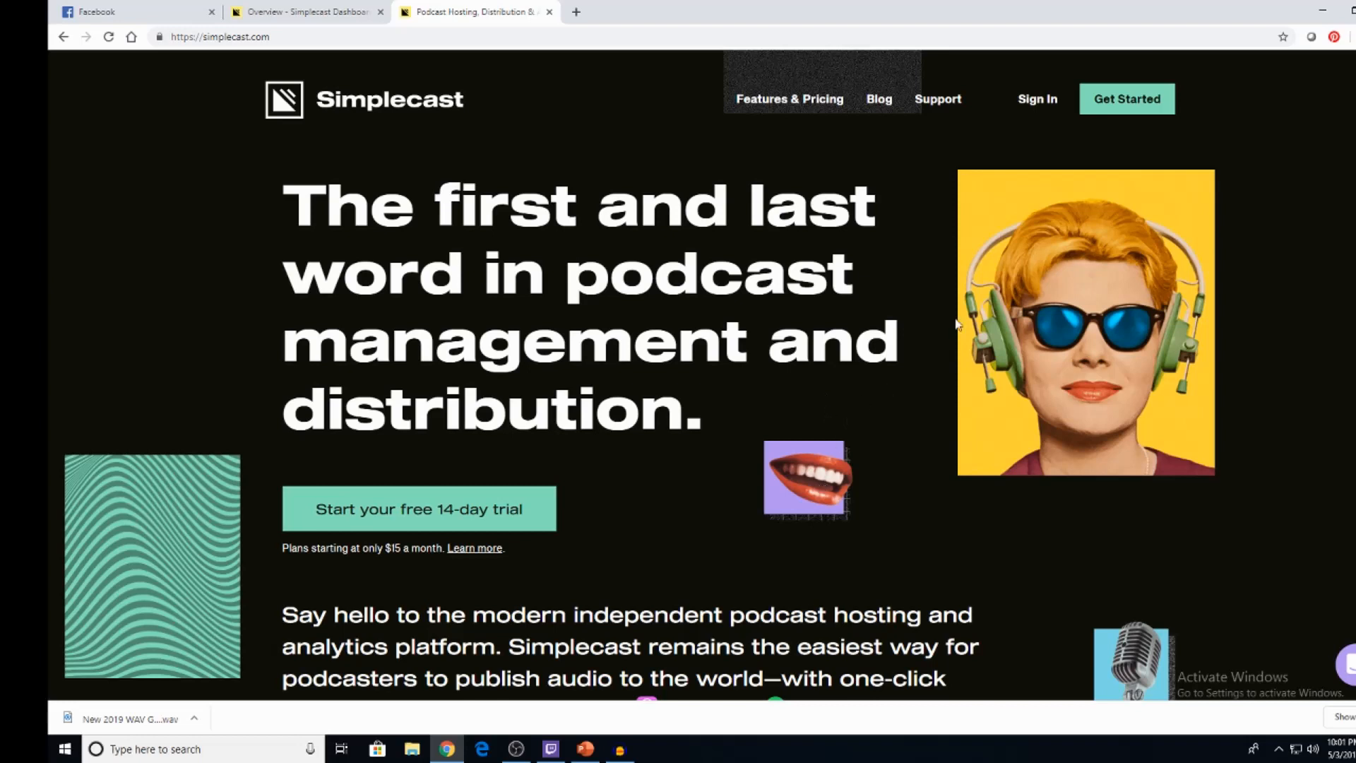
{"action": "mouse_move", "coordinate": [1330, 212]}
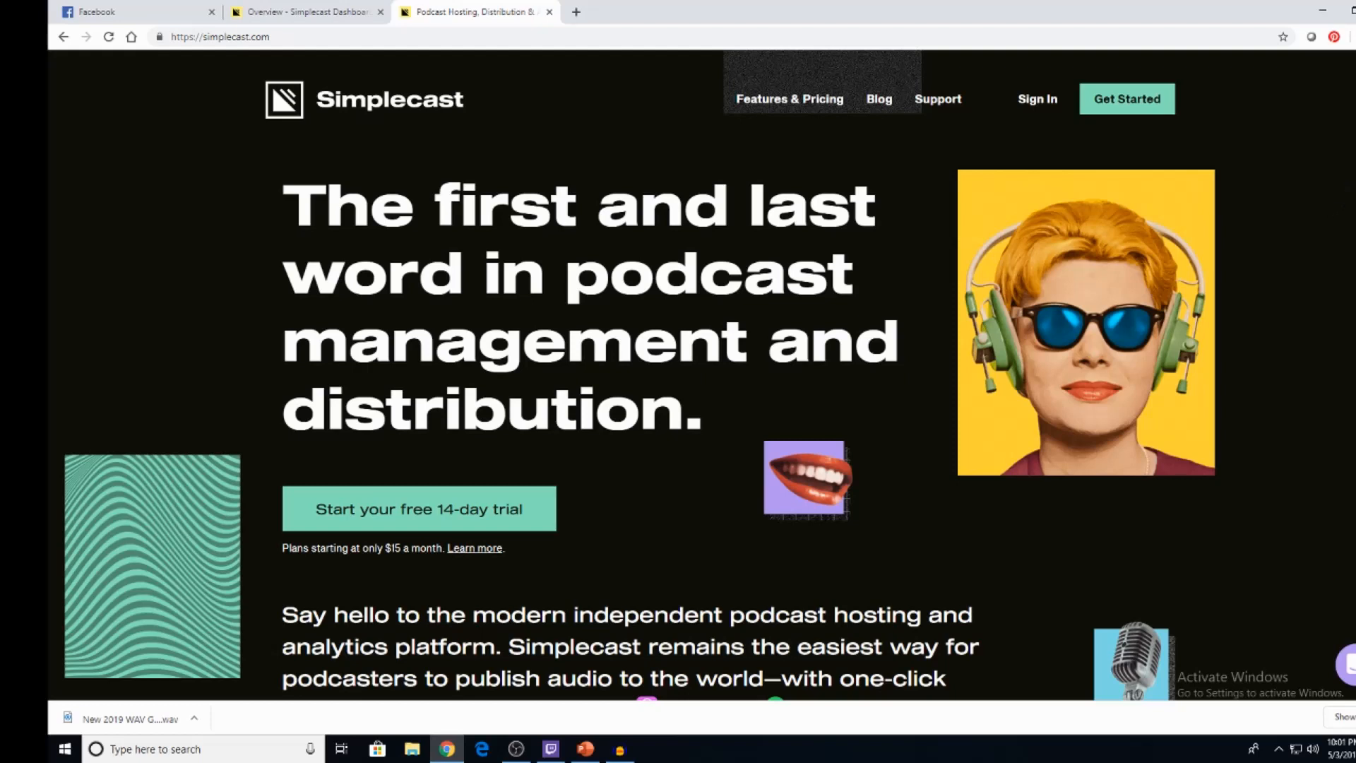
Step: Scroll the homepage past its feature sections to the Basic, Essential and Growth plan cards
{"action": "scroll", "scroll_direction": "down", "scroll_amount": 3}
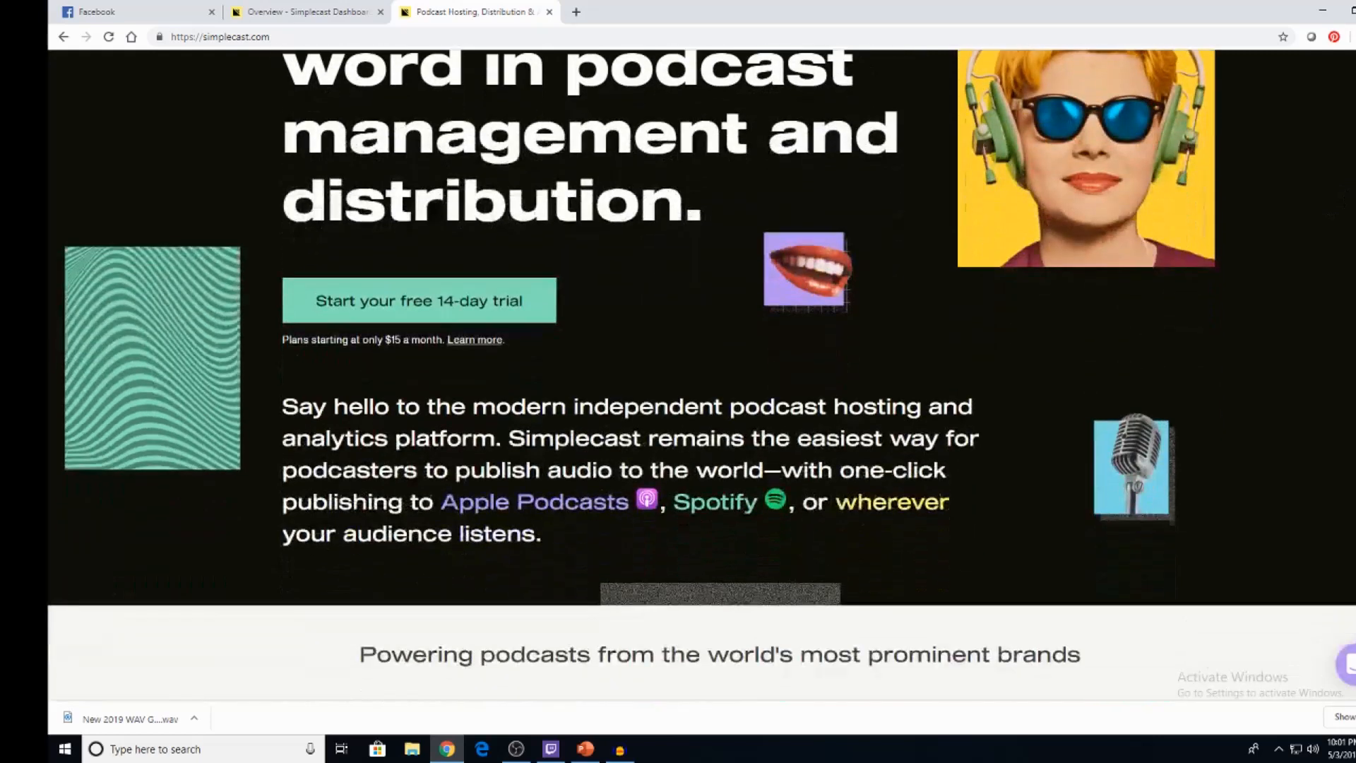
{"action": "scroll", "scroll_direction": "down", "scroll_amount": 3}
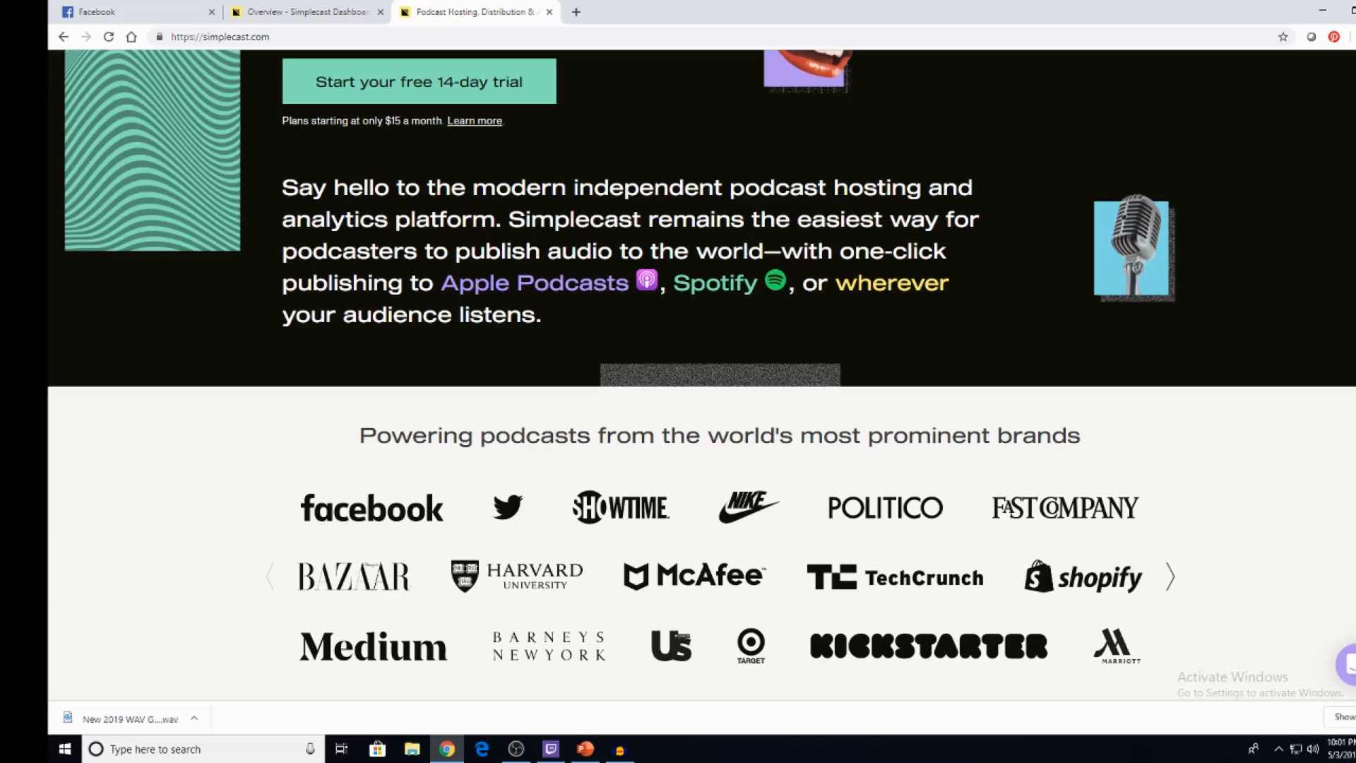
{"action": "scroll", "scroll_direction": "down", "scroll_amount": 3}
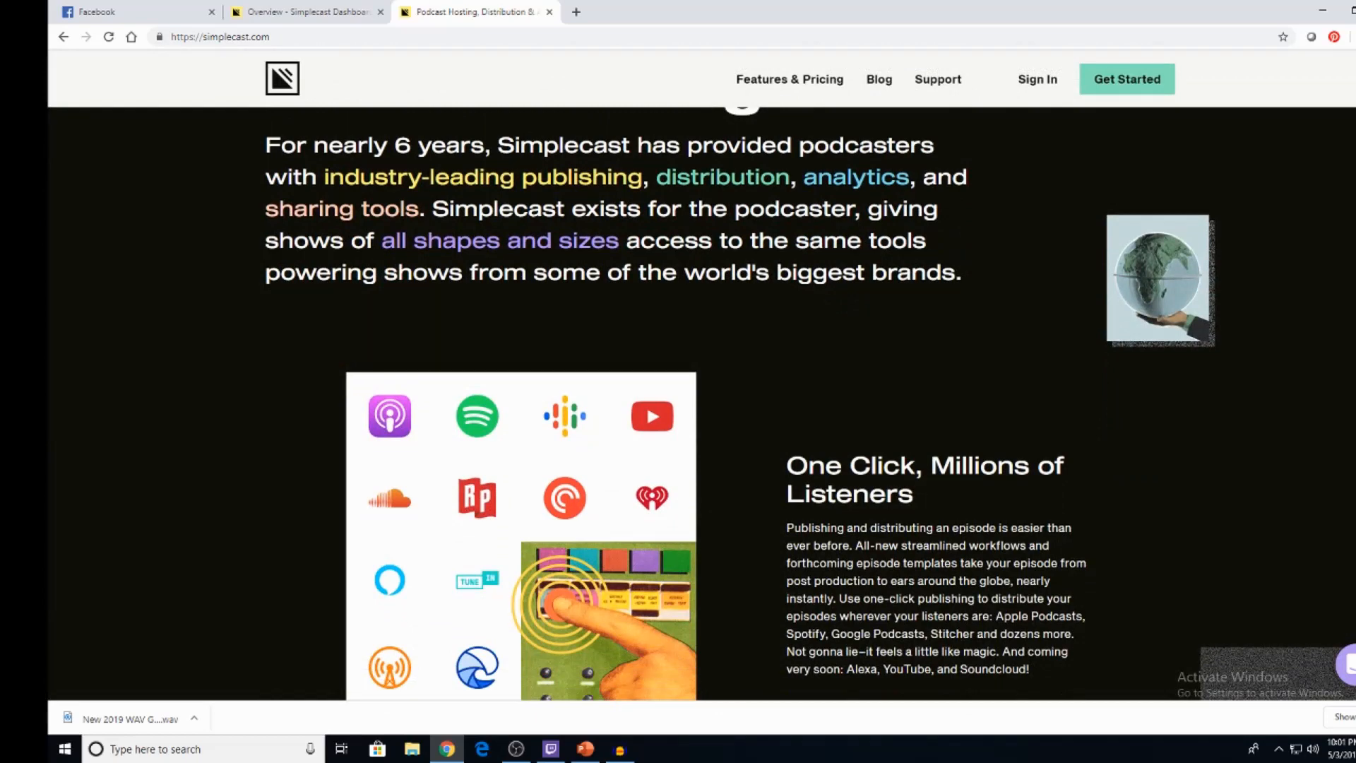
{"action": "scroll", "scroll_direction": "down", "scroll_amount": 3}
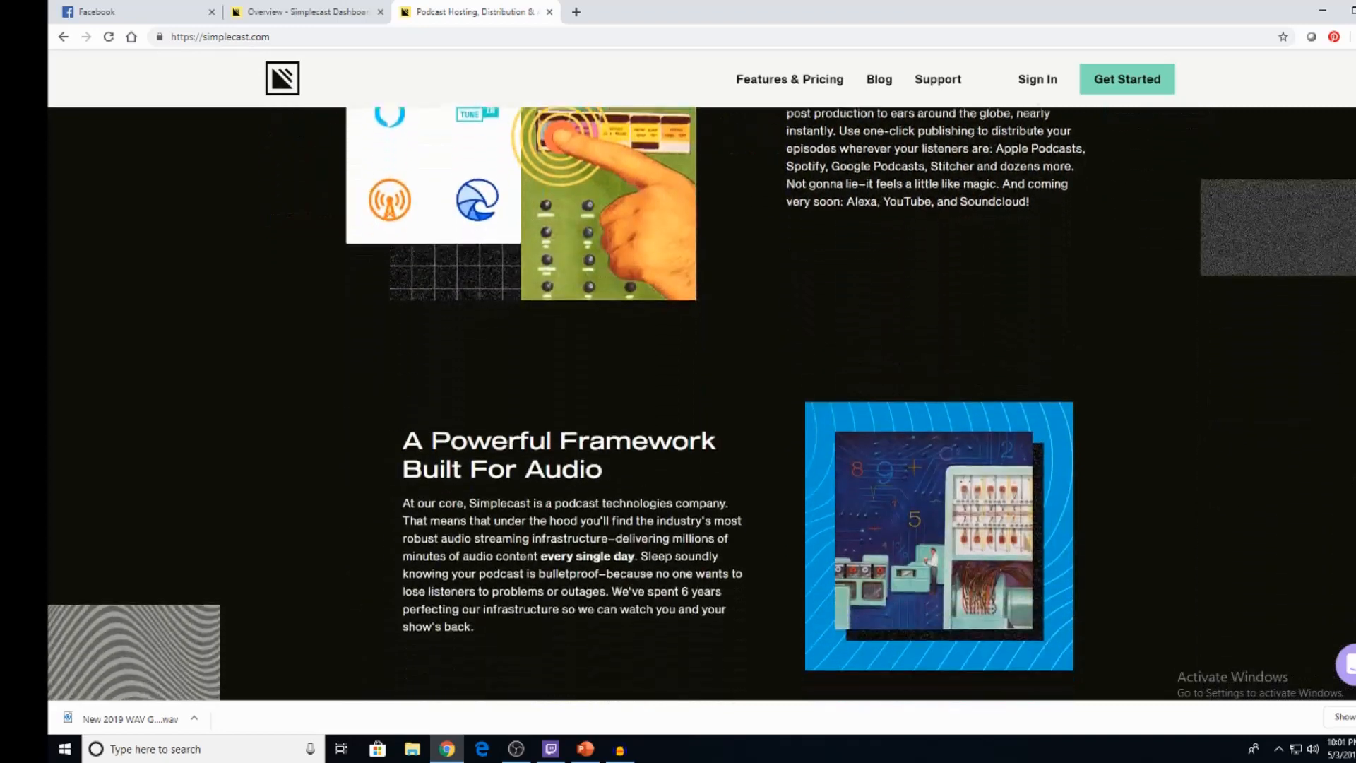
{"action": "scroll", "scroll_direction": "down", "scroll_amount": 3}
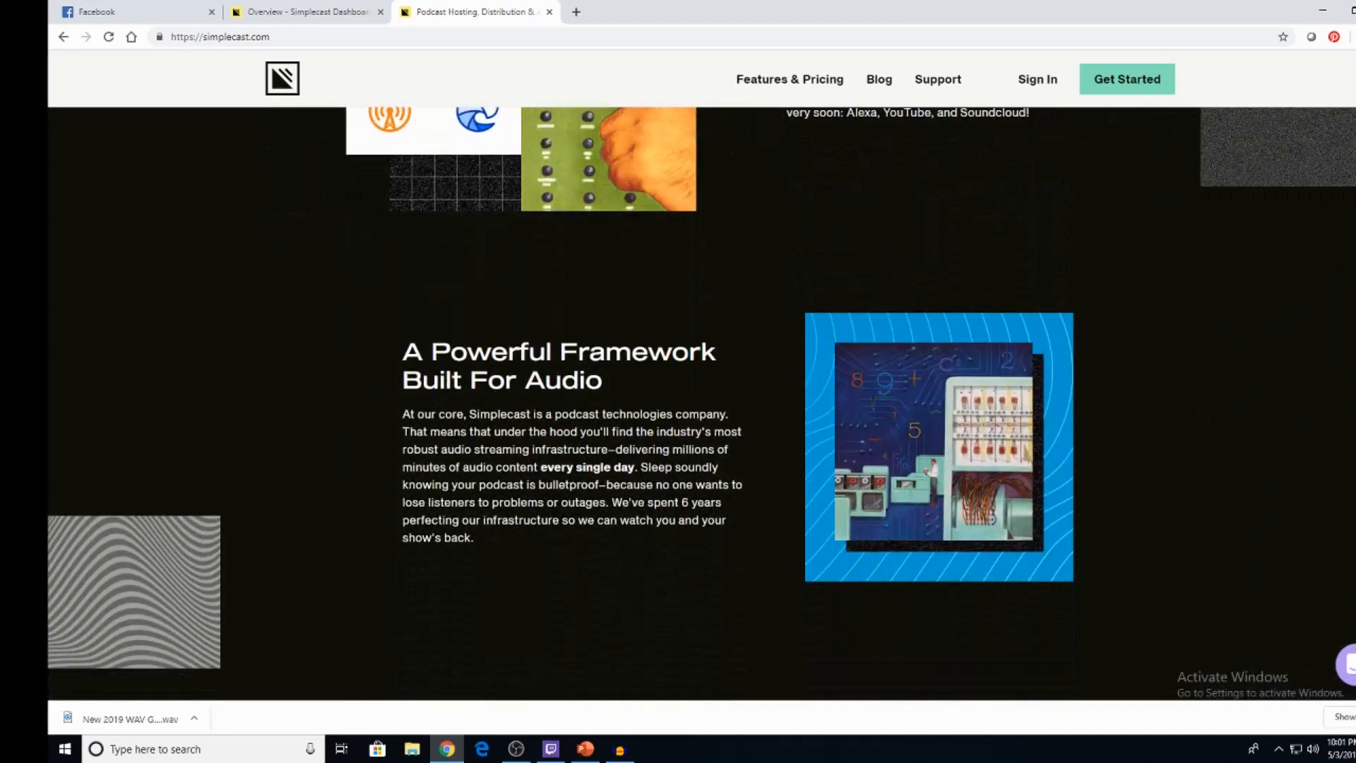
{"action": "scroll", "scroll_direction": "down", "scroll_amount": 3}
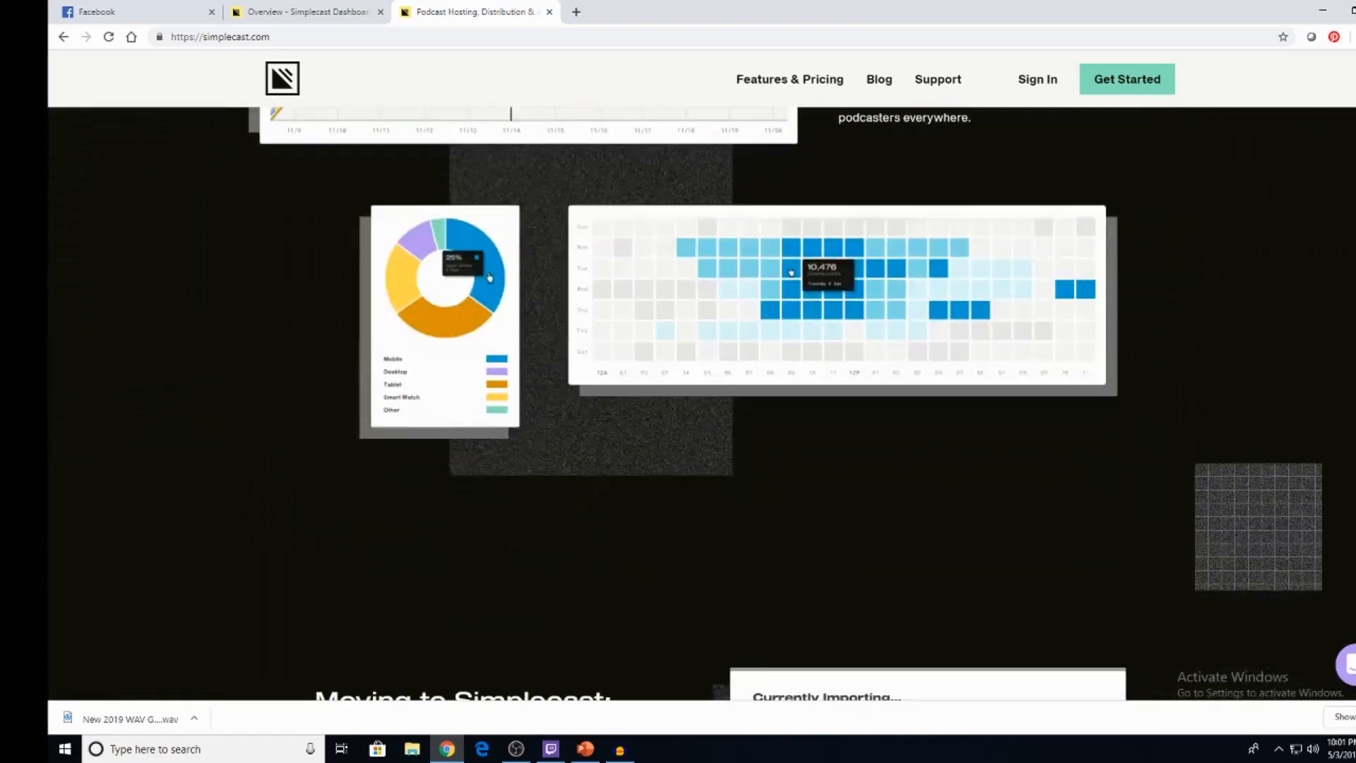
{"action": "scroll", "scroll_direction": "down", "scroll_amount": 3}
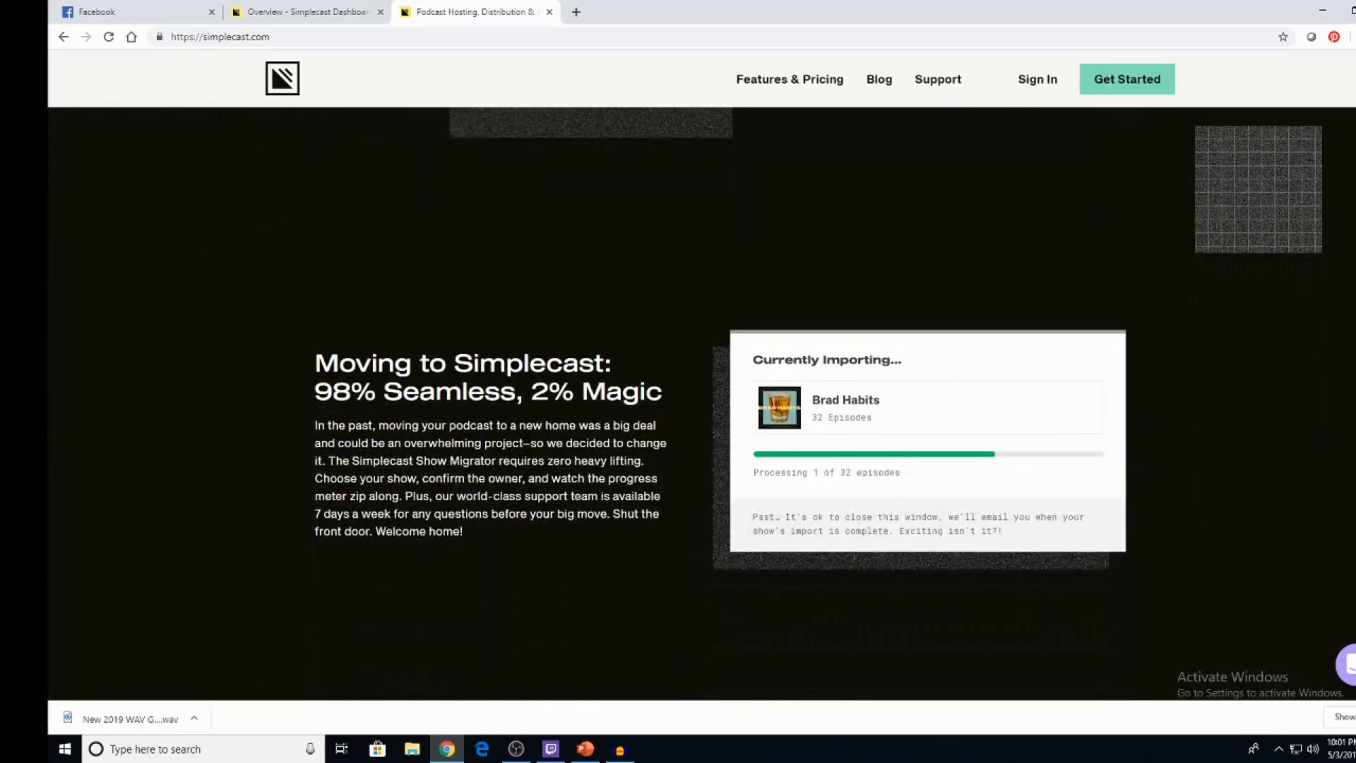
{"action": "scroll", "scroll_direction": "down", "scroll_amount": 3}
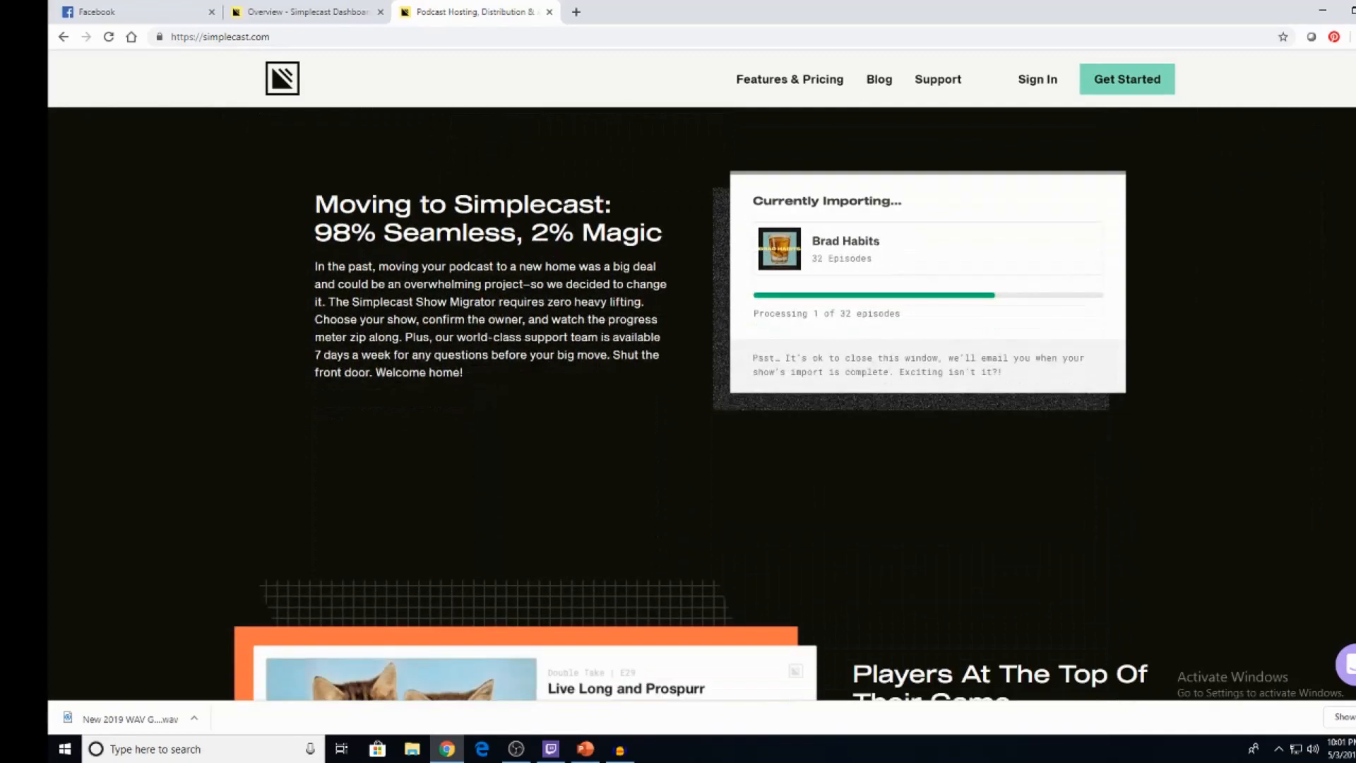
{"action": "scroll", "scroll_direction": "down", "scroll_amount": 3}
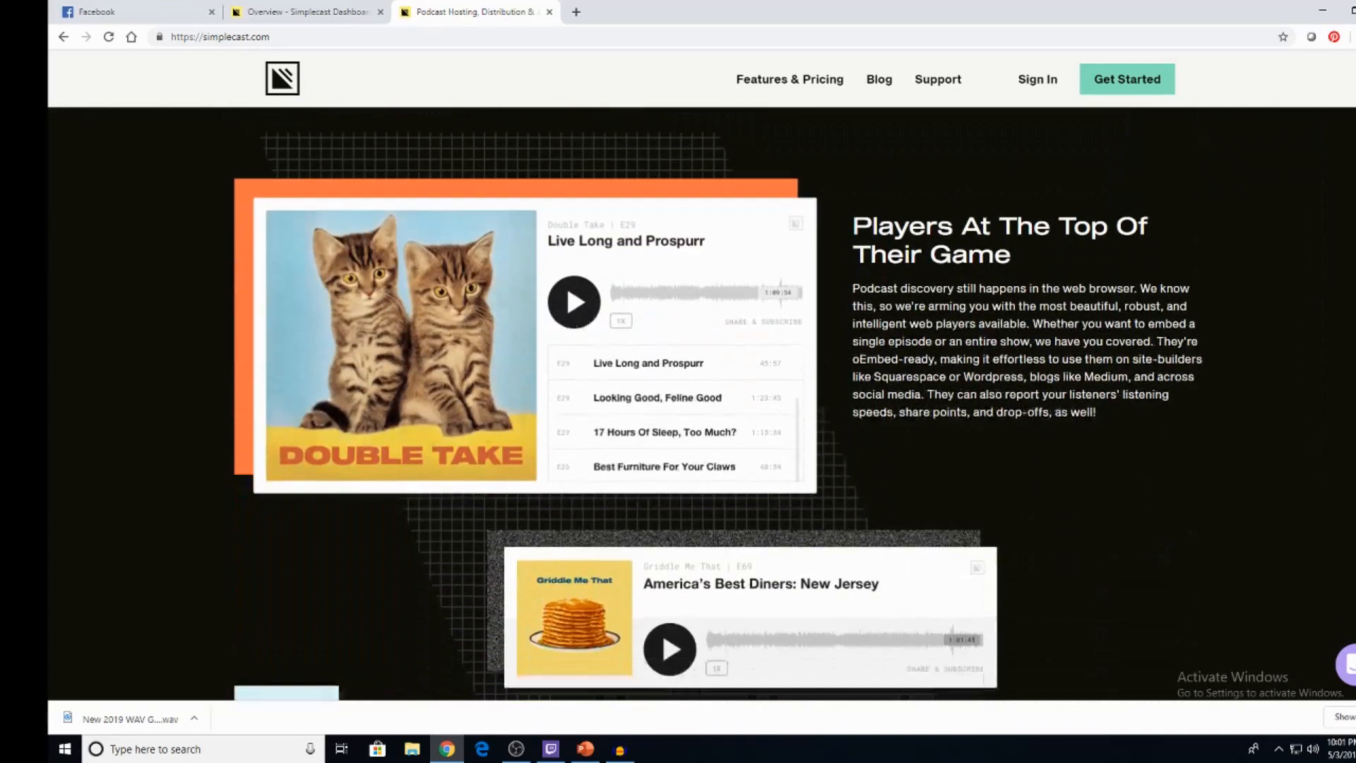
{"action": "scroll", "scroll_direction": "down", "scroll_amount": 3}
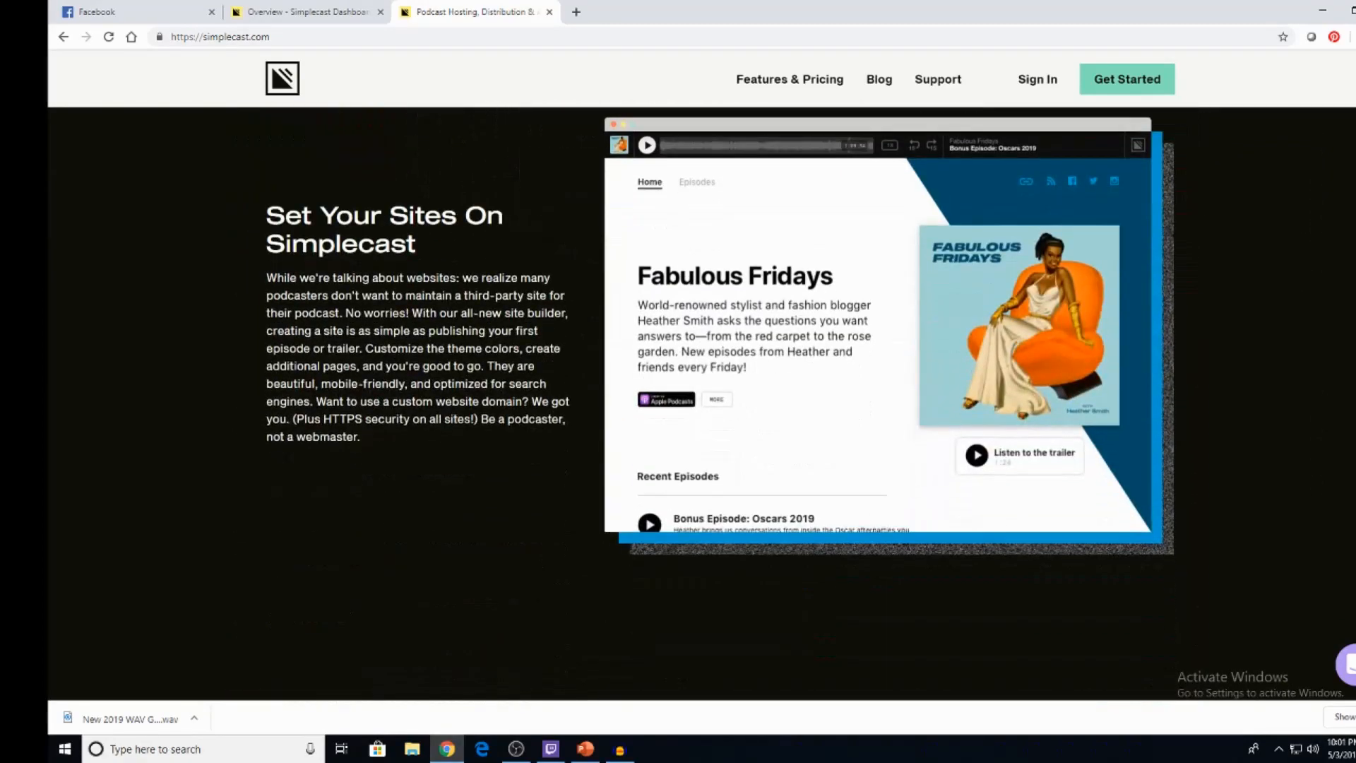
{"action": "scroll", "scroll_direction": "down", "scroll_amount": 3}
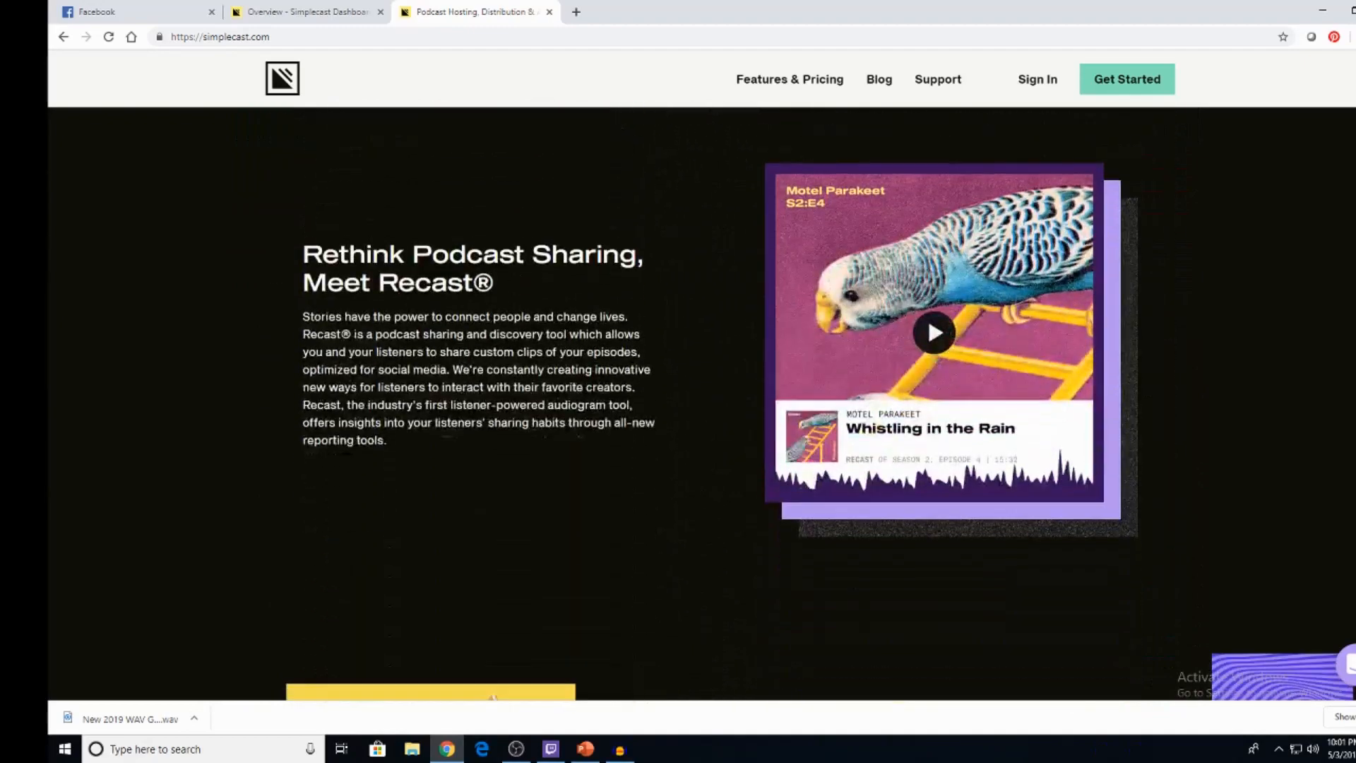
{"action": "scroll", "scroll_direction": "down", "scroll_amount": 3}
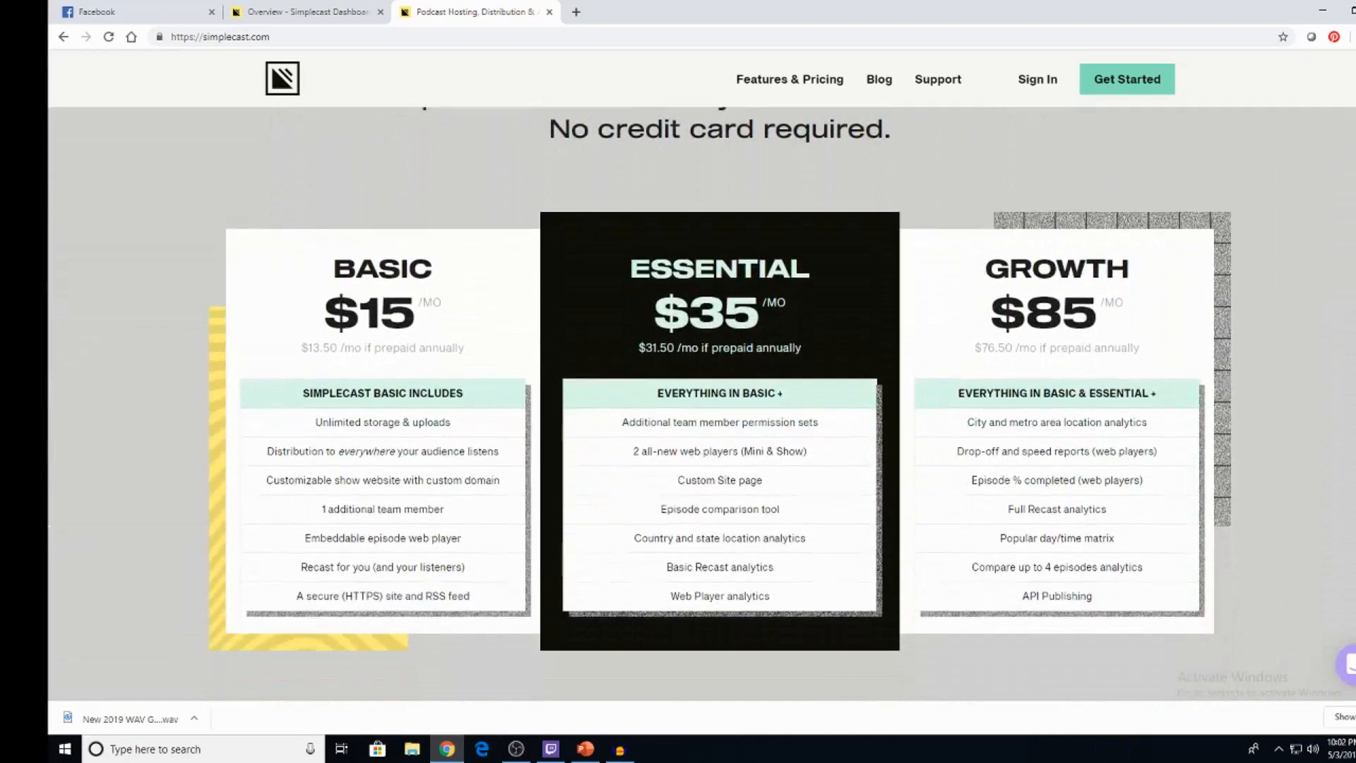
Step: Scroll to the full plan cards with the See all plan details link beneath them
{"action": "scroll", "scroll_direction": "down", "scroll_amount": 3}
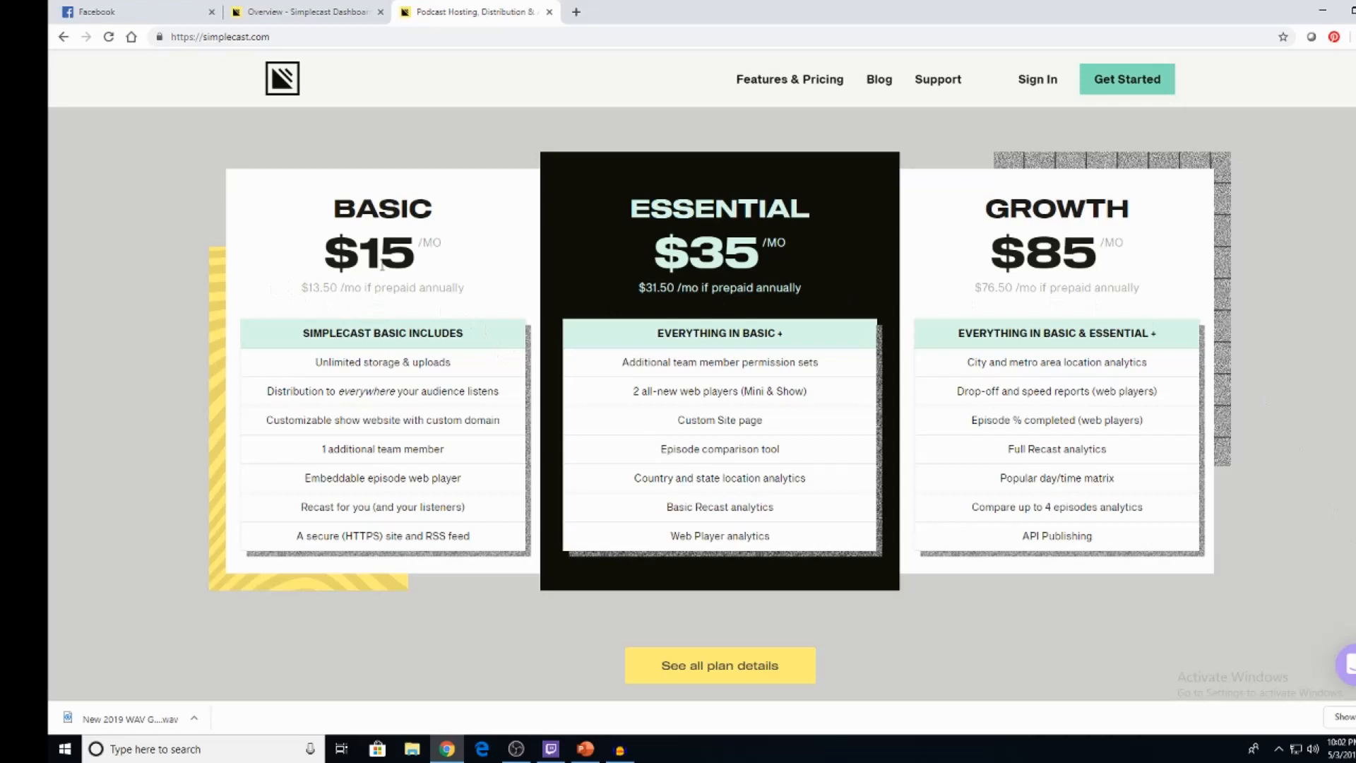
{"action": "mouse_move", "coordinate": [439, 244]}
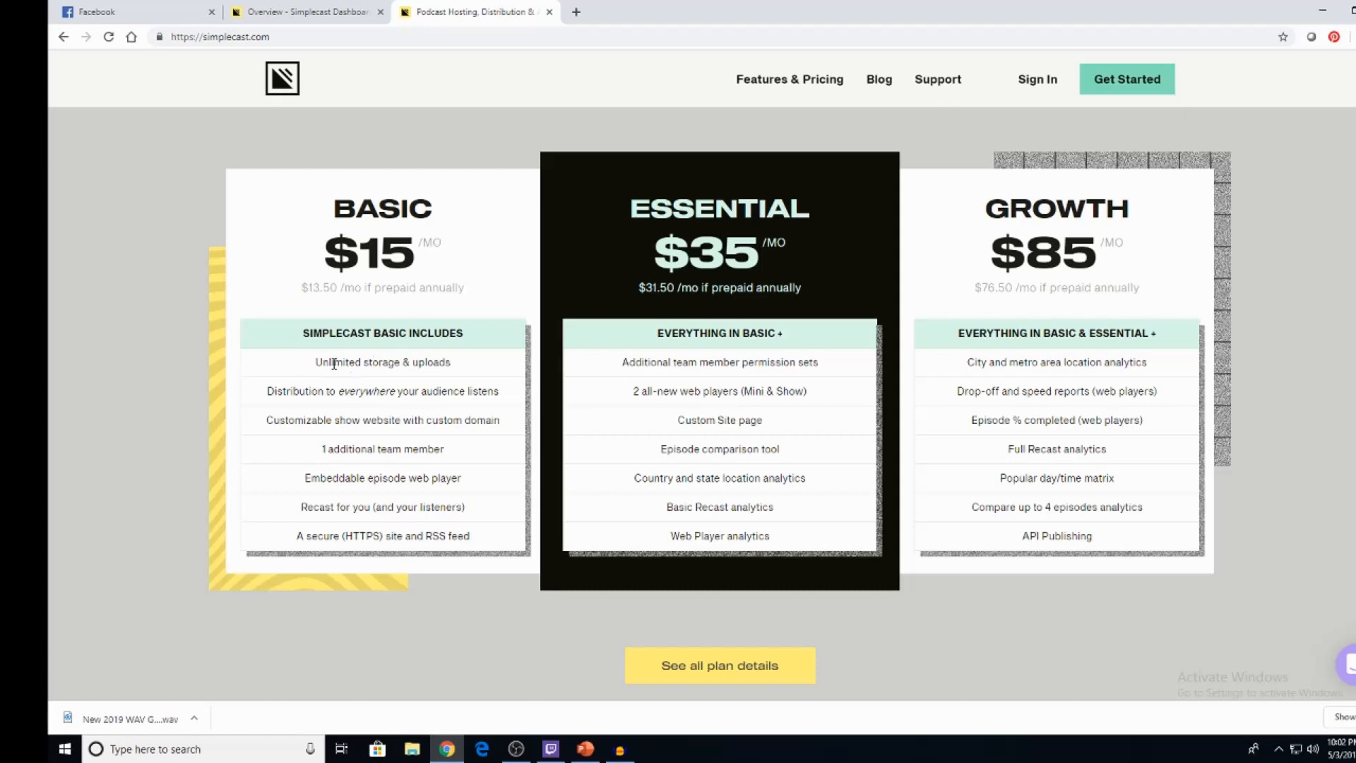
{"action": "mouse_move", "coordinate": [257, 402]}
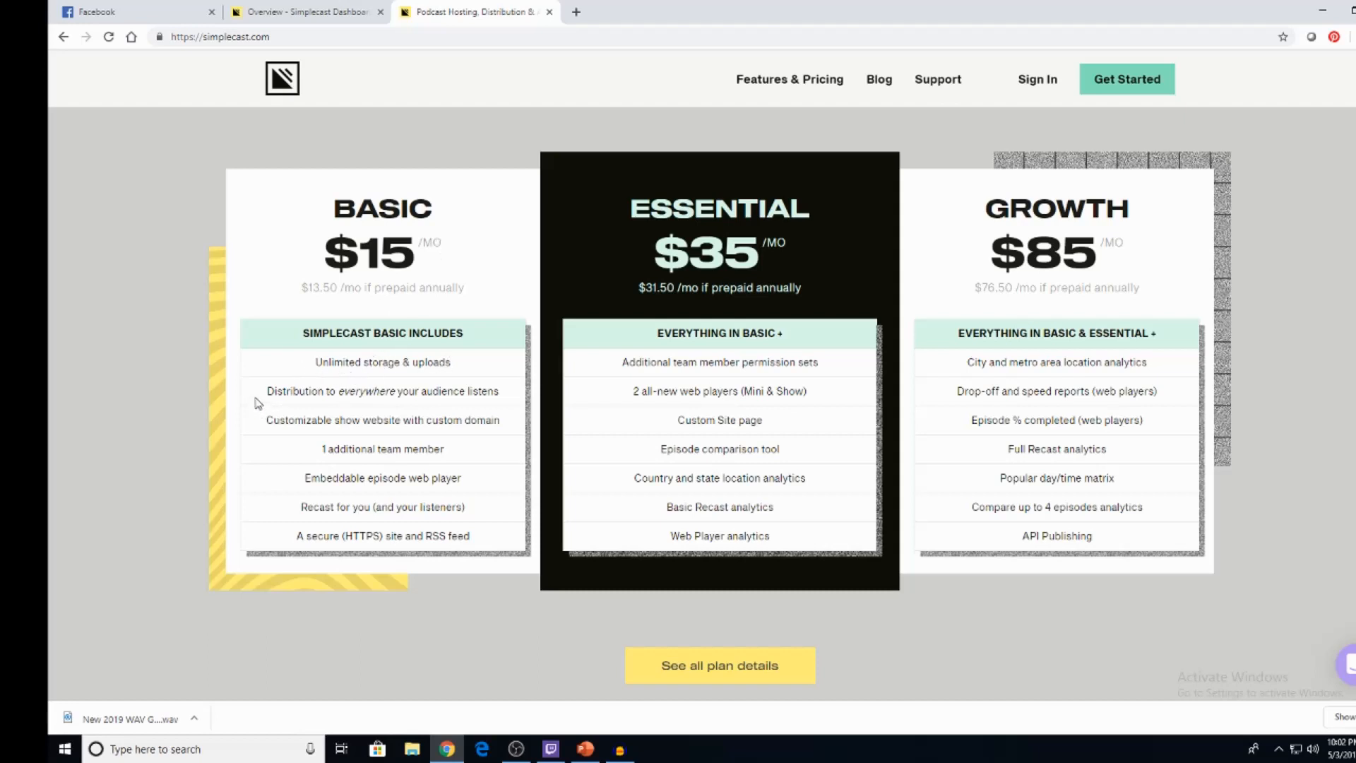
{"action": "mouse_move", "coordinate": [297, 425]}
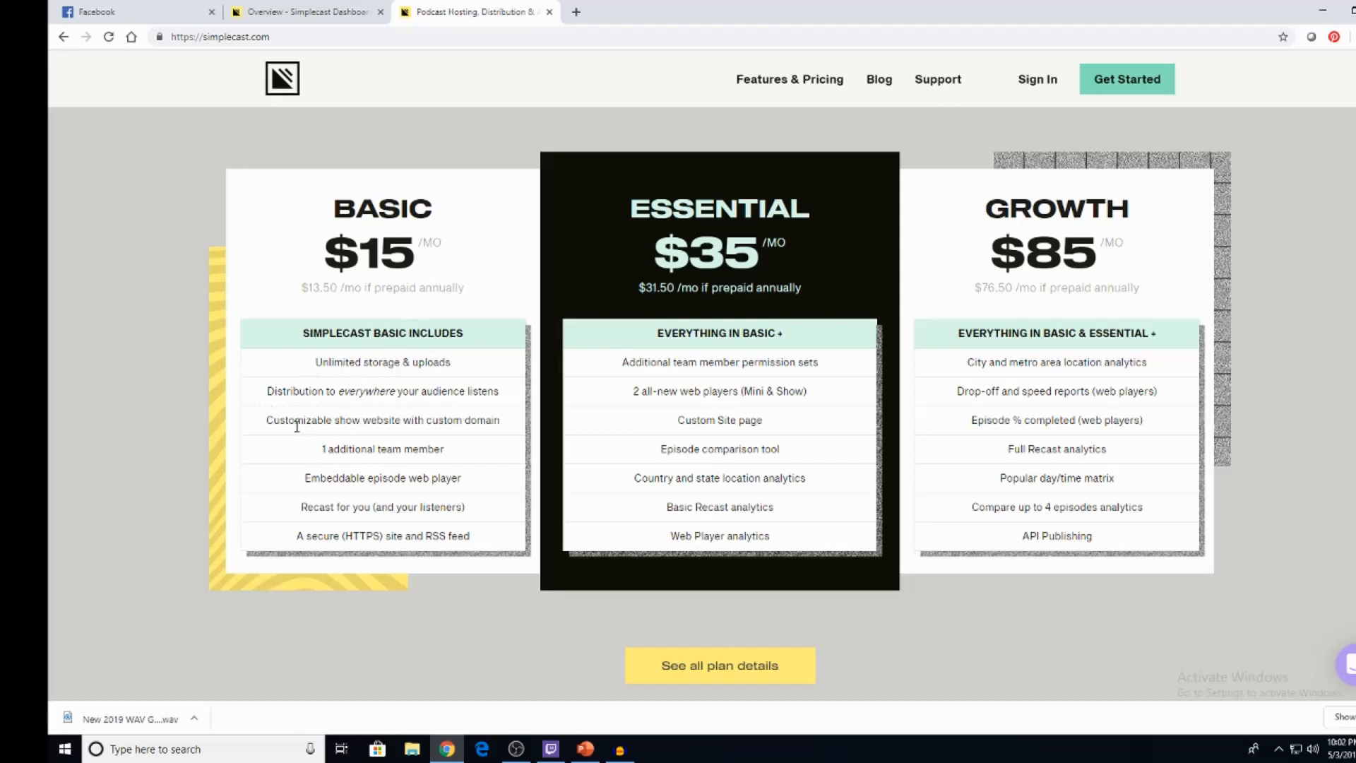
{"action": "mouse_move", "coordinate": [500, 438]}
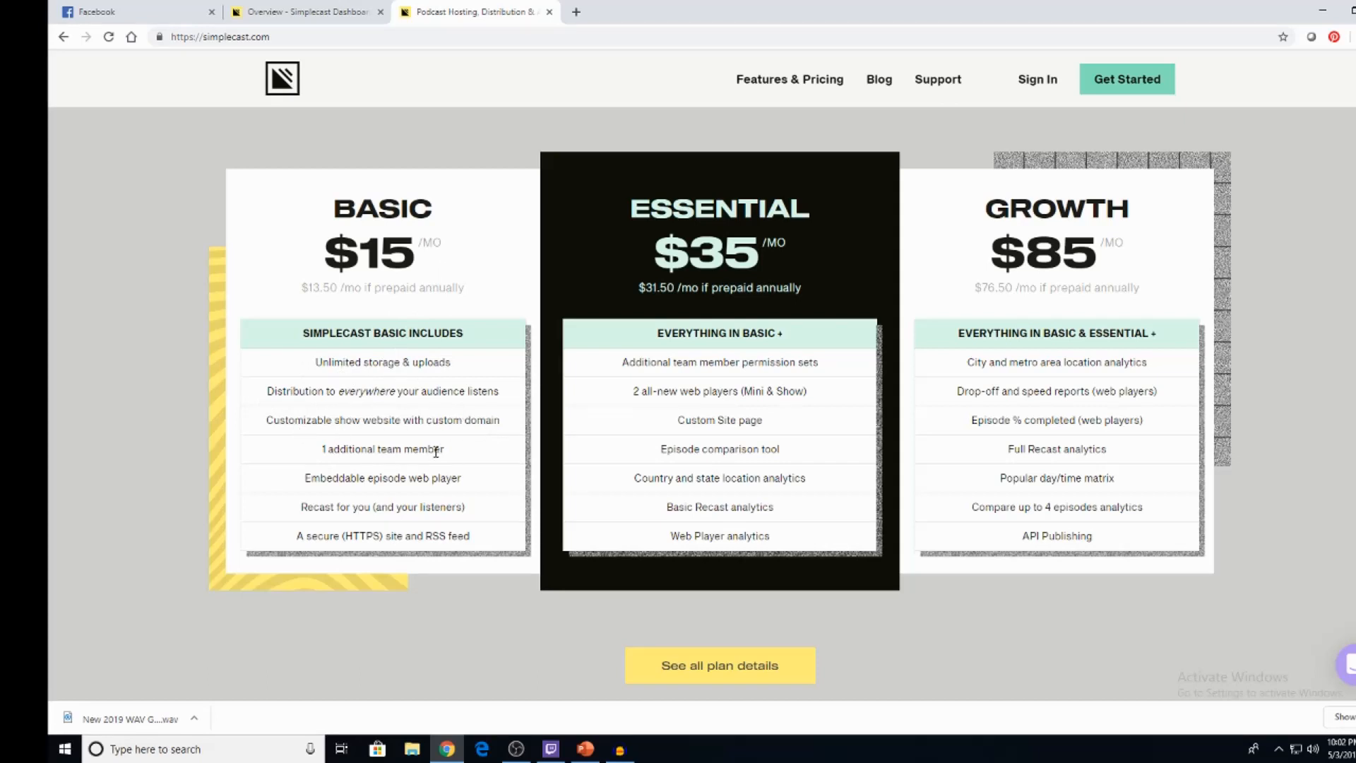
{"action": "mouse_move", "coordinate": [310, 484]}
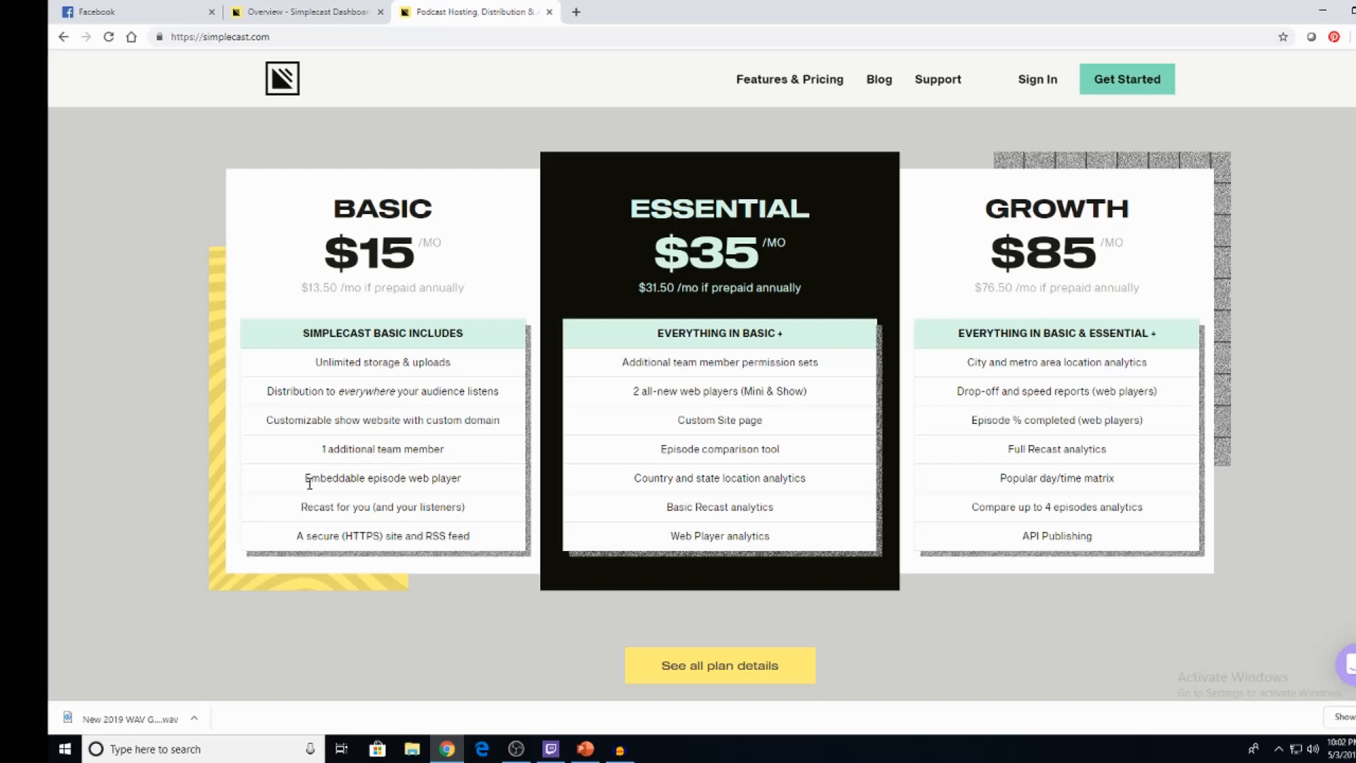
{"action": "mouse_move", "coordinate": [472, 488]}
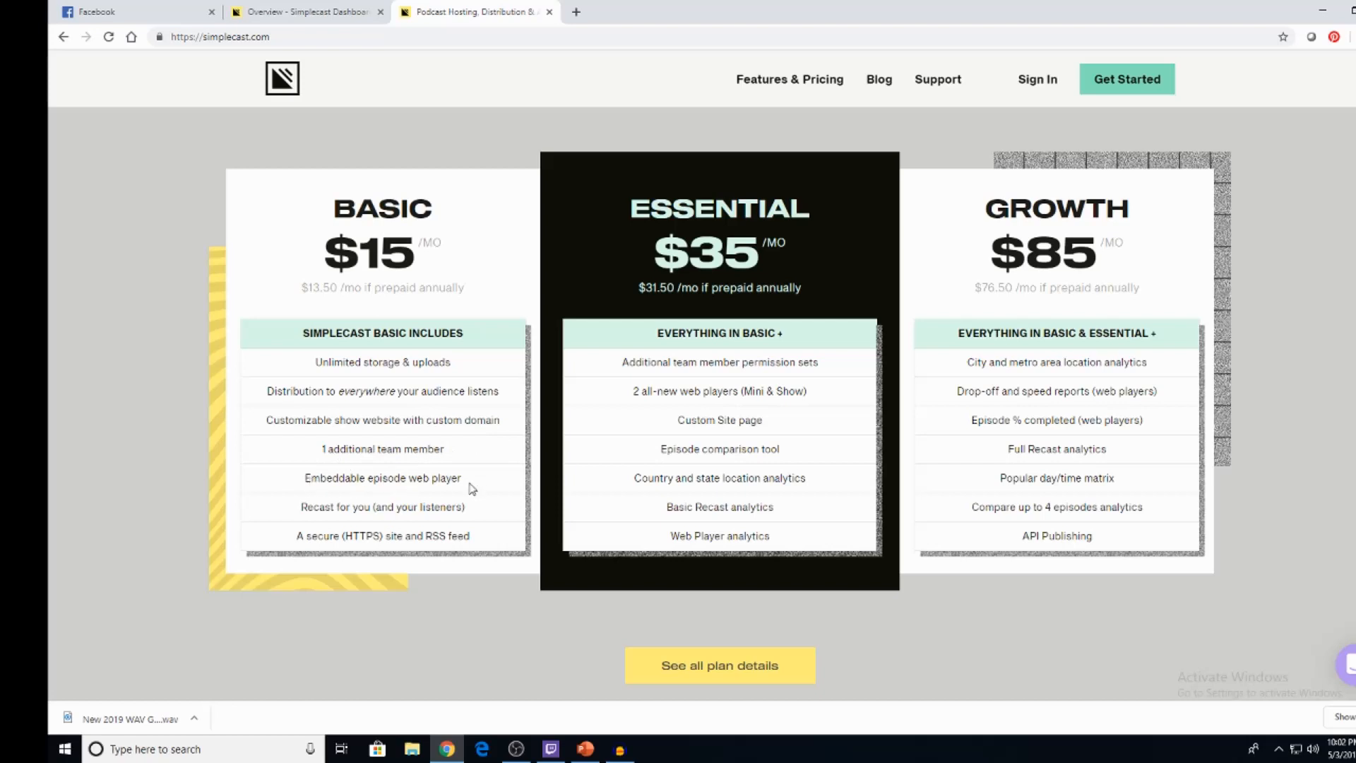
{"action": "mouse_move", "coordinate": [329, 530]}
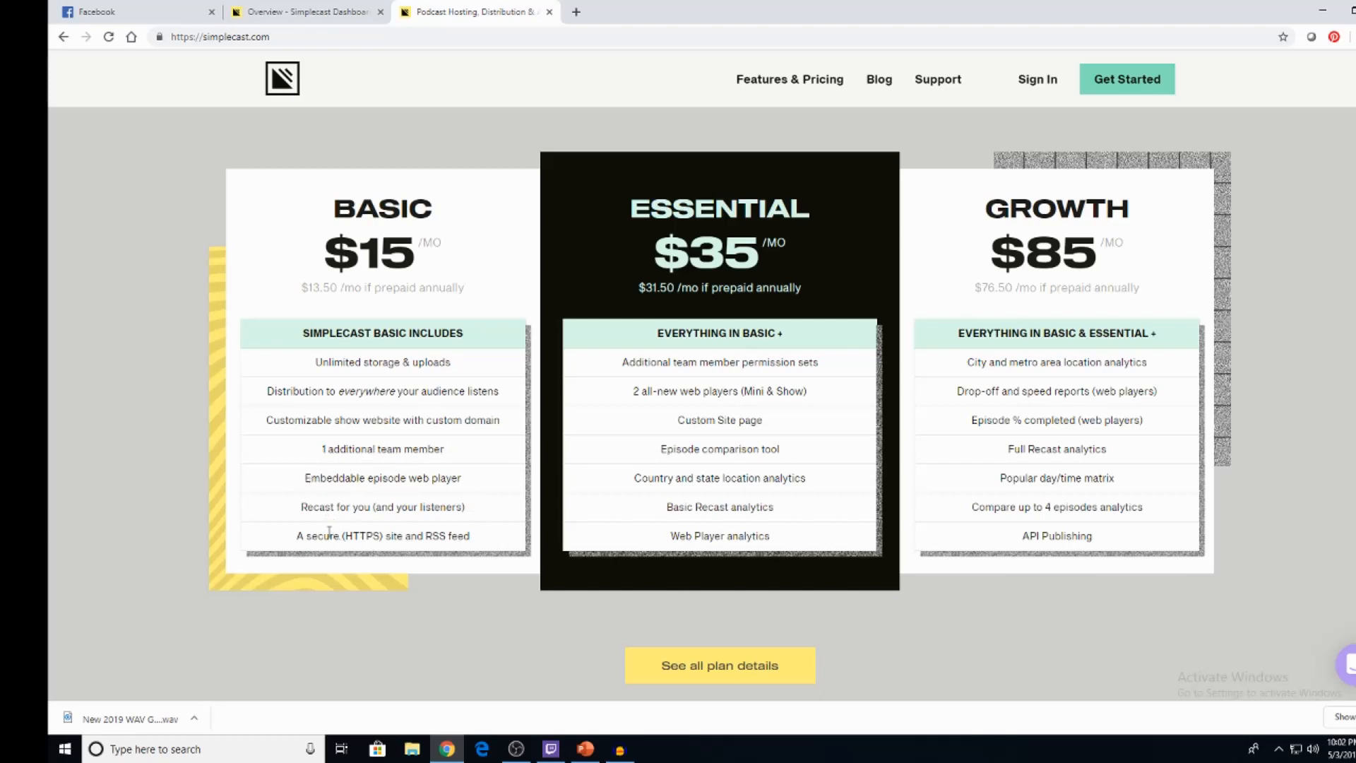
{"action": "mouse_move", "coordinate": [410, 543]}
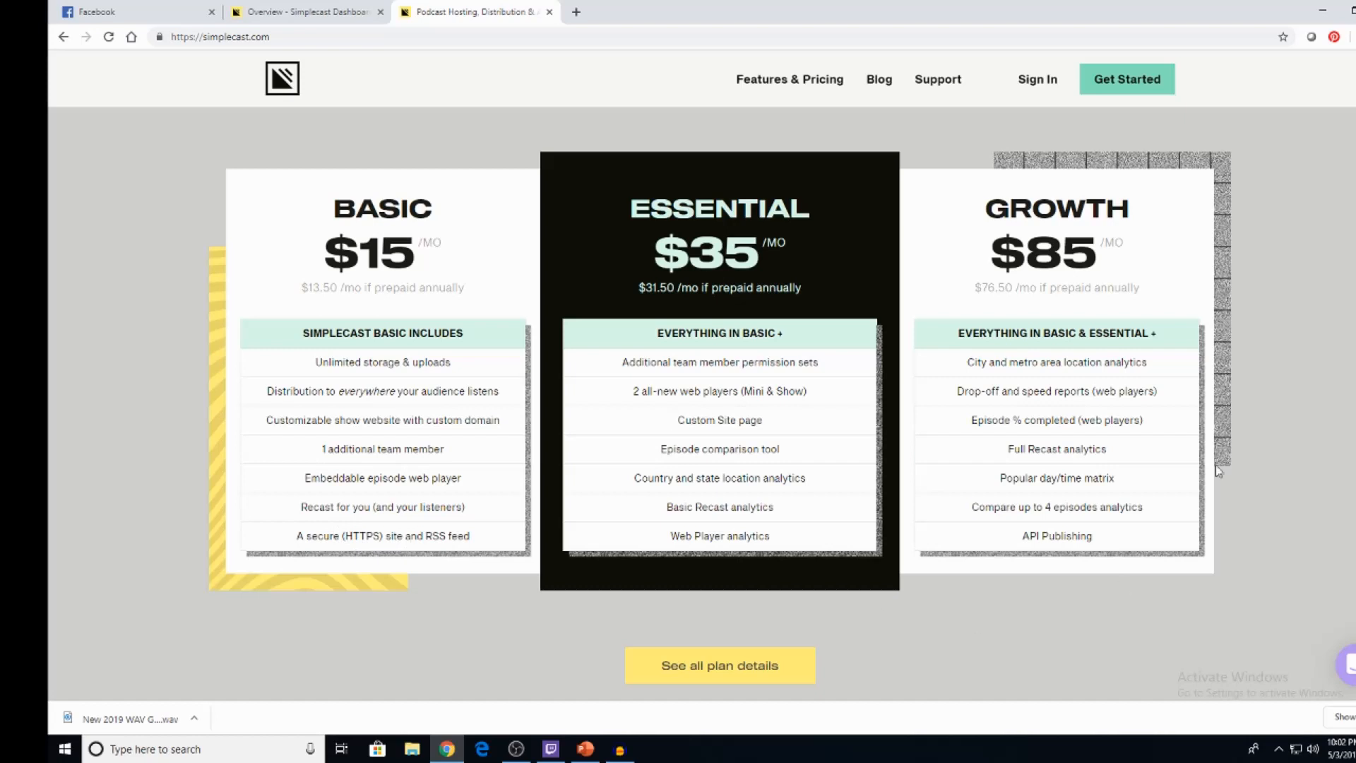
{"action": "mouse_move", "coordinate": [628, 510]}
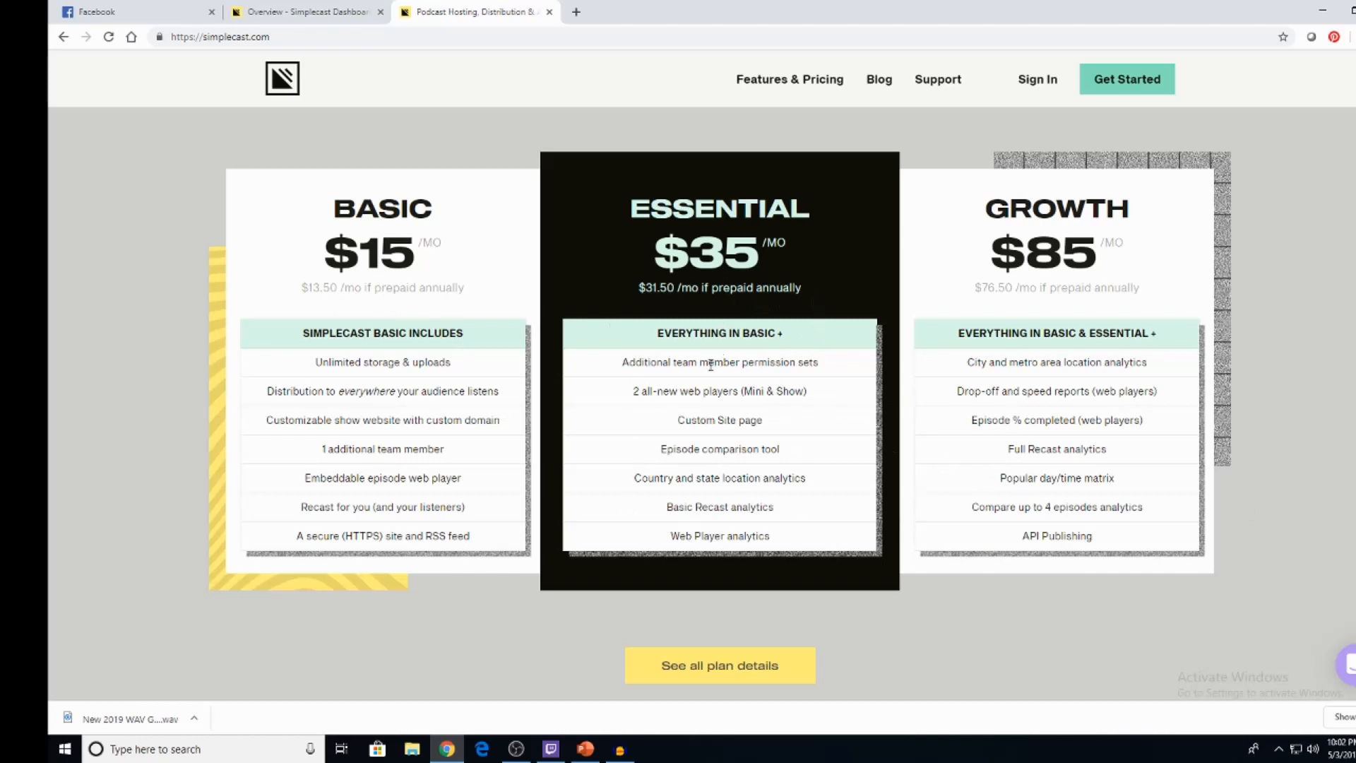
{"action": "mouse_move", "coordinate": [881, 405]}
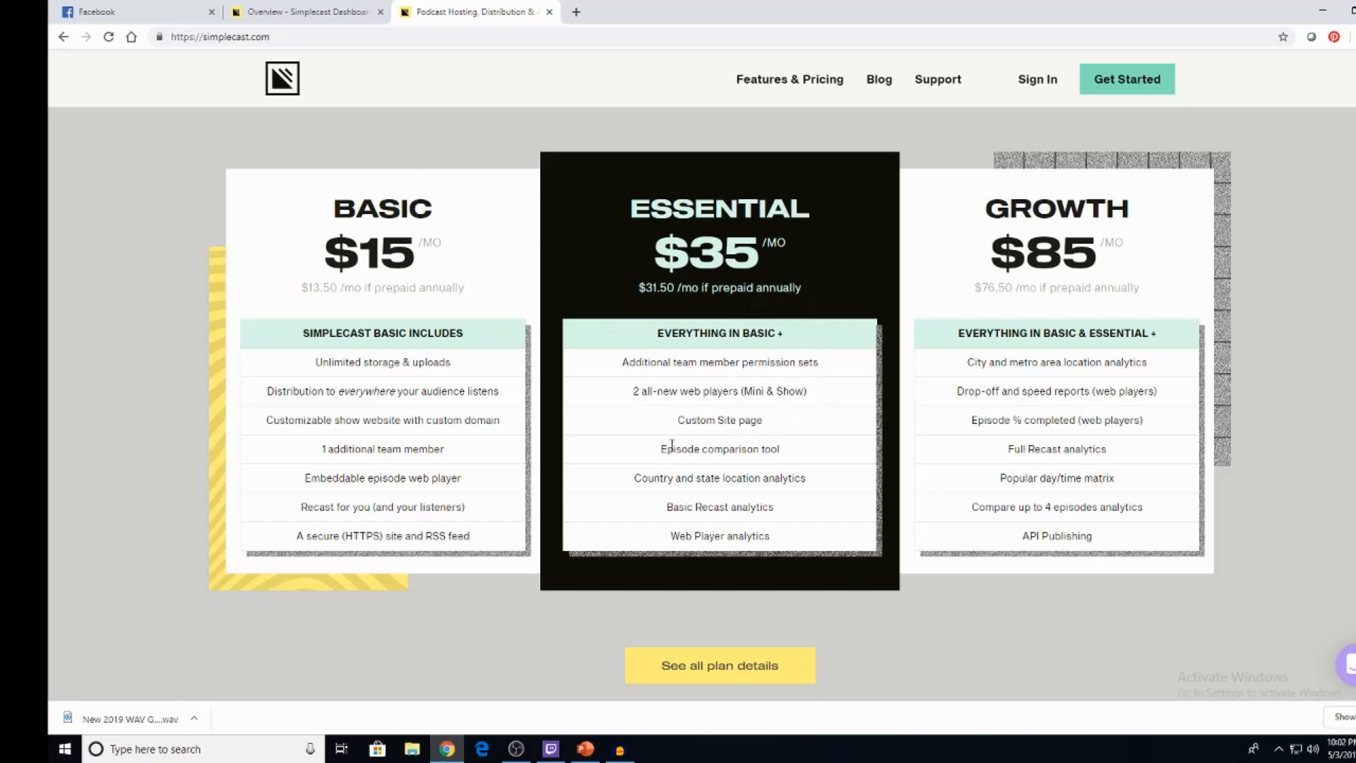
{"action": "mouse_move", "coordinate": [831, 450]}
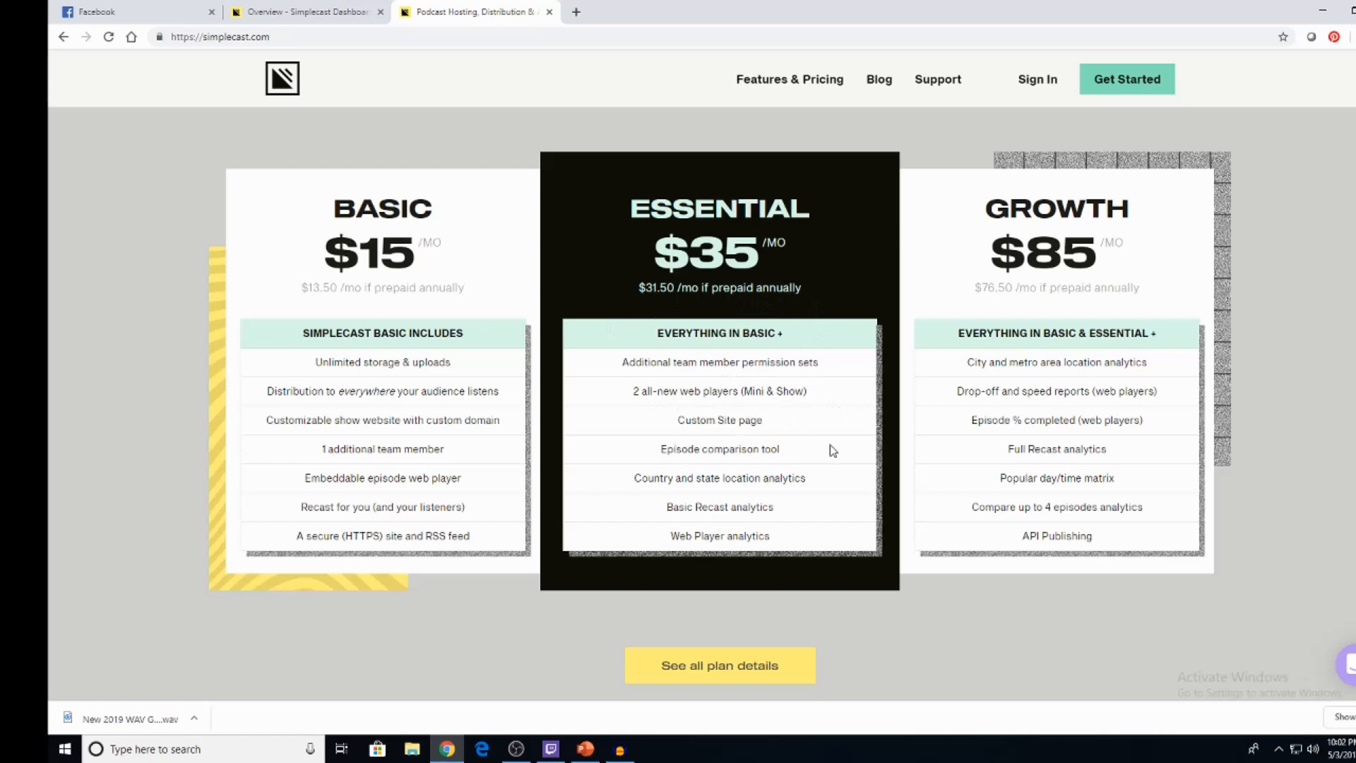
{"action": "mouse_move", "coordinate": [818, 488]}
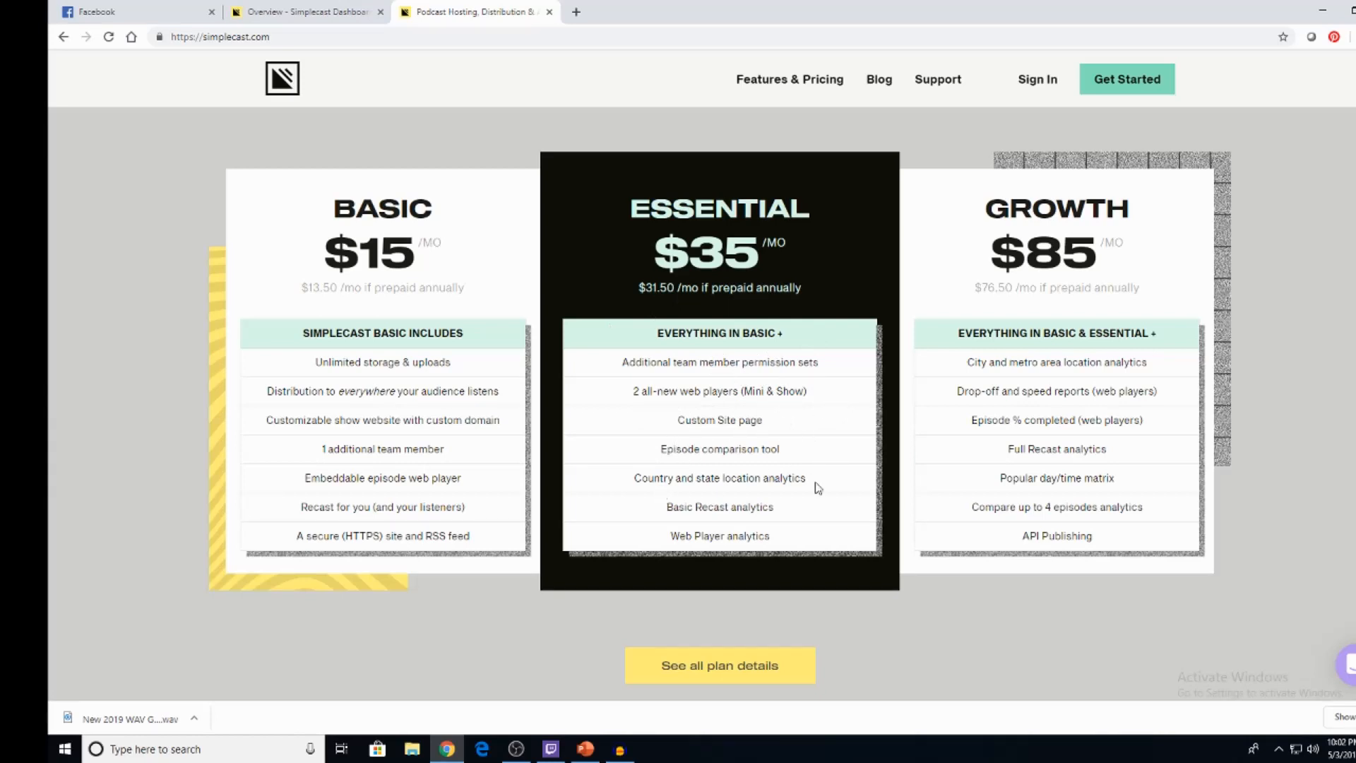
{"action": "mouse_move", "coordinate": [665, 516]}
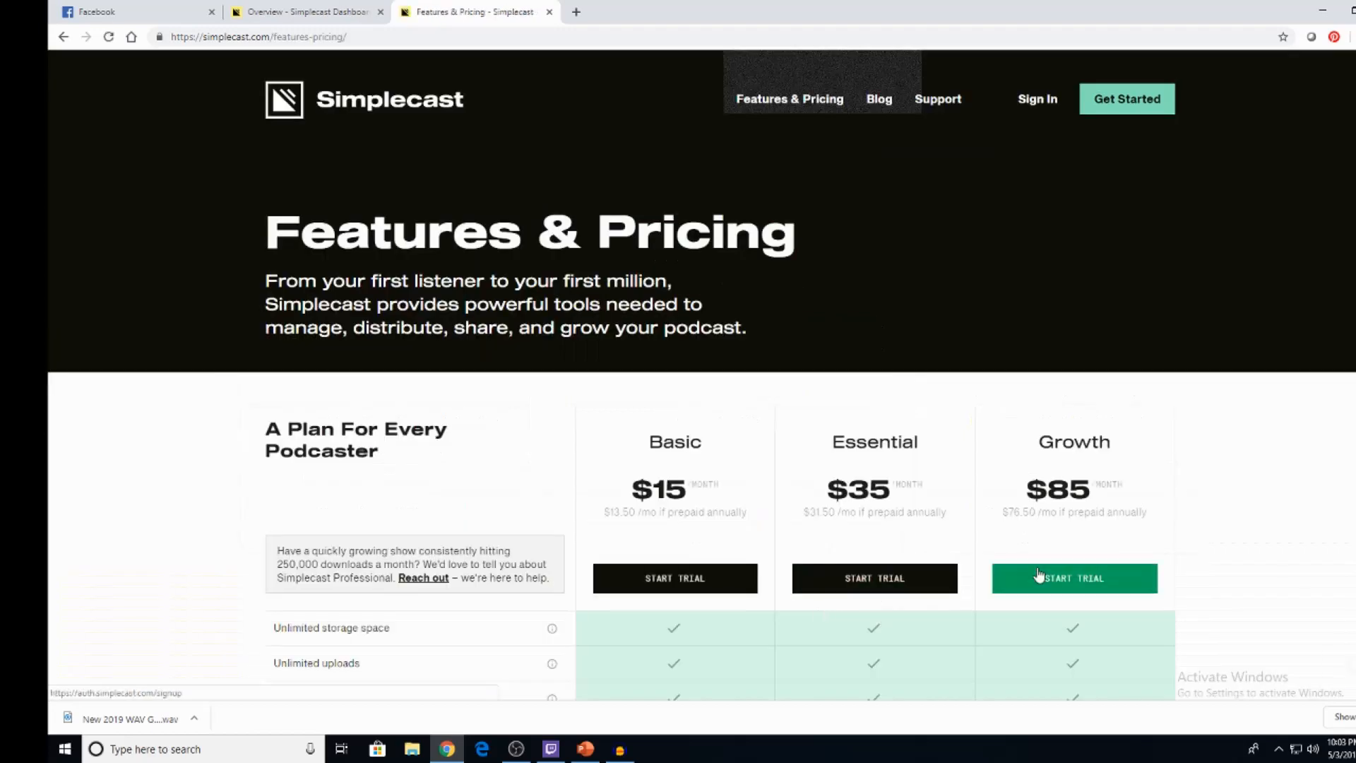
Step: Read through the Features & Pricing comparison table down to the FAQ
{"action": "scroll", "scroll_direction": "down", "scroll_amount": 3}
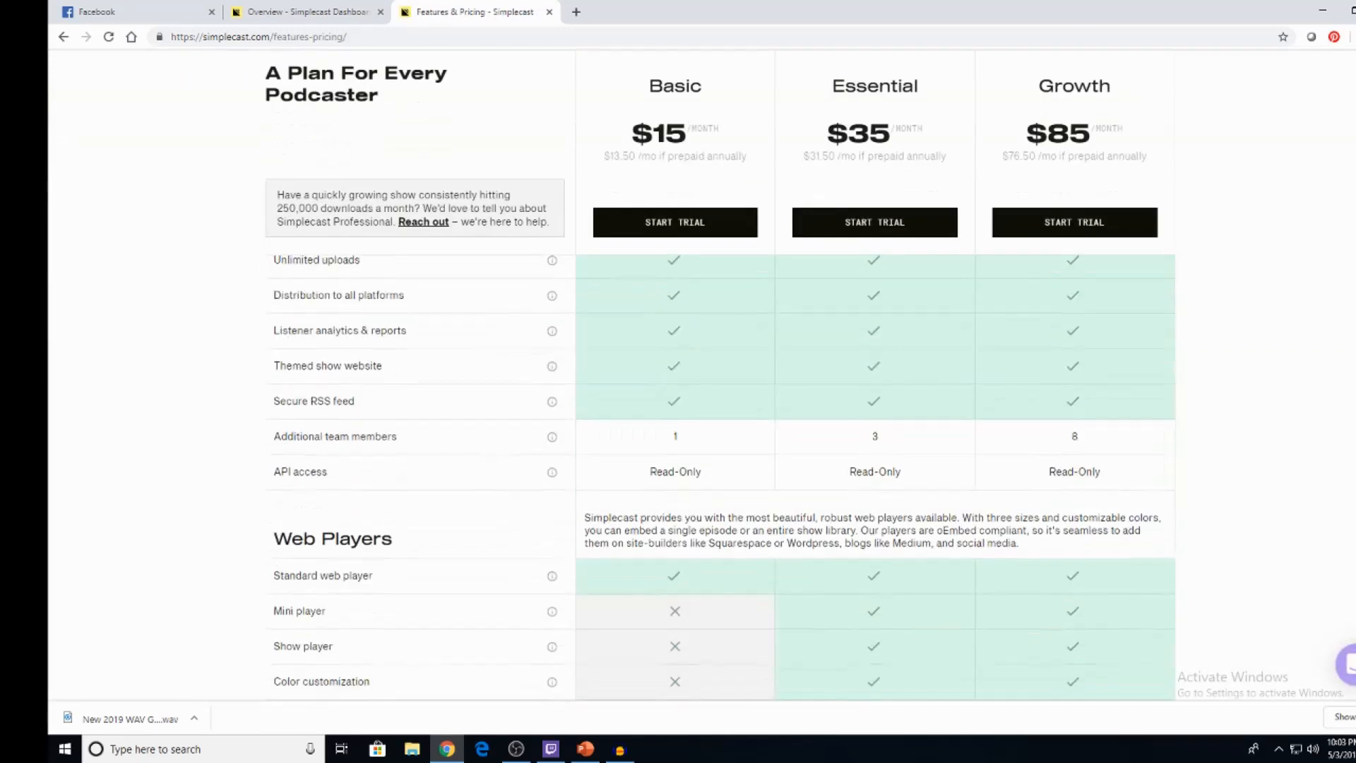
{"action": "scroll", "scroll_direction": "down", "scroll_amount": 3}
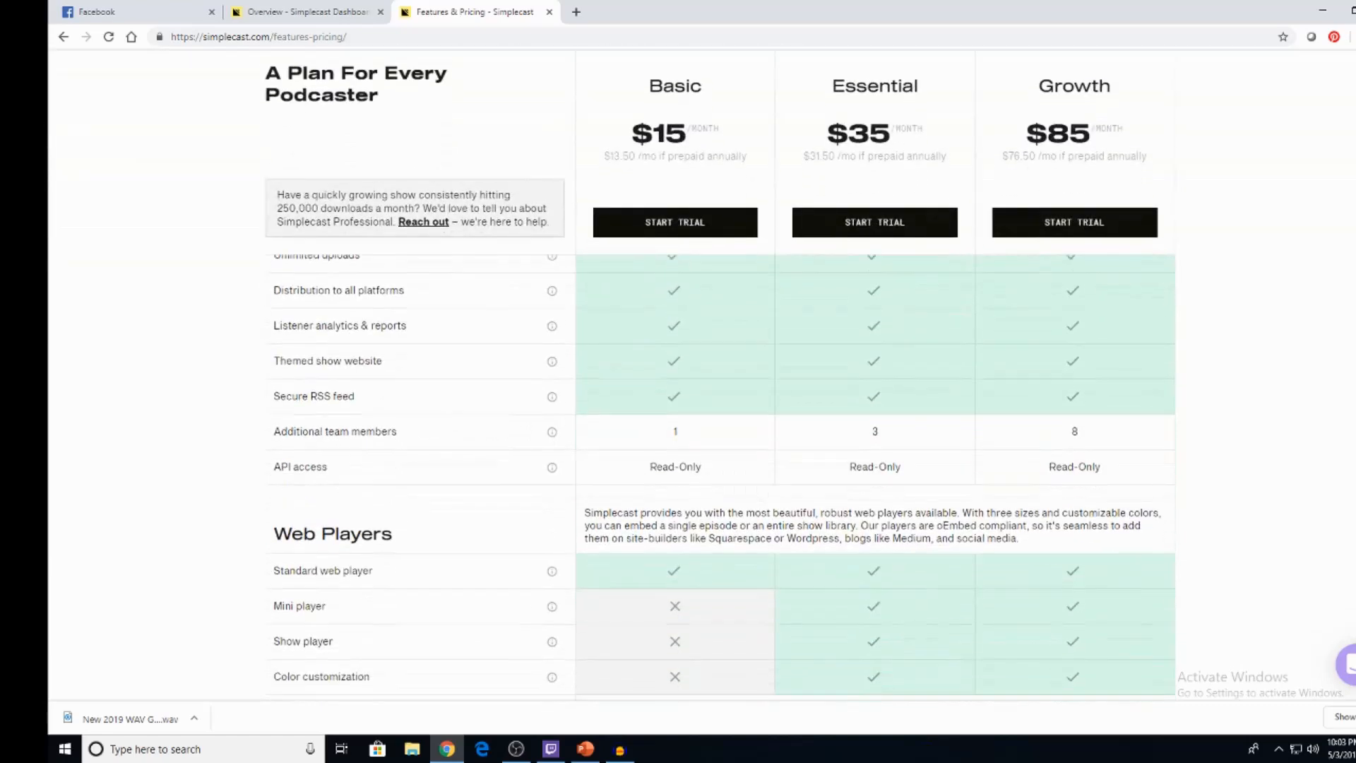
{"action": "scroll", "scroll_direction": "down", "scroll_amount": 3}
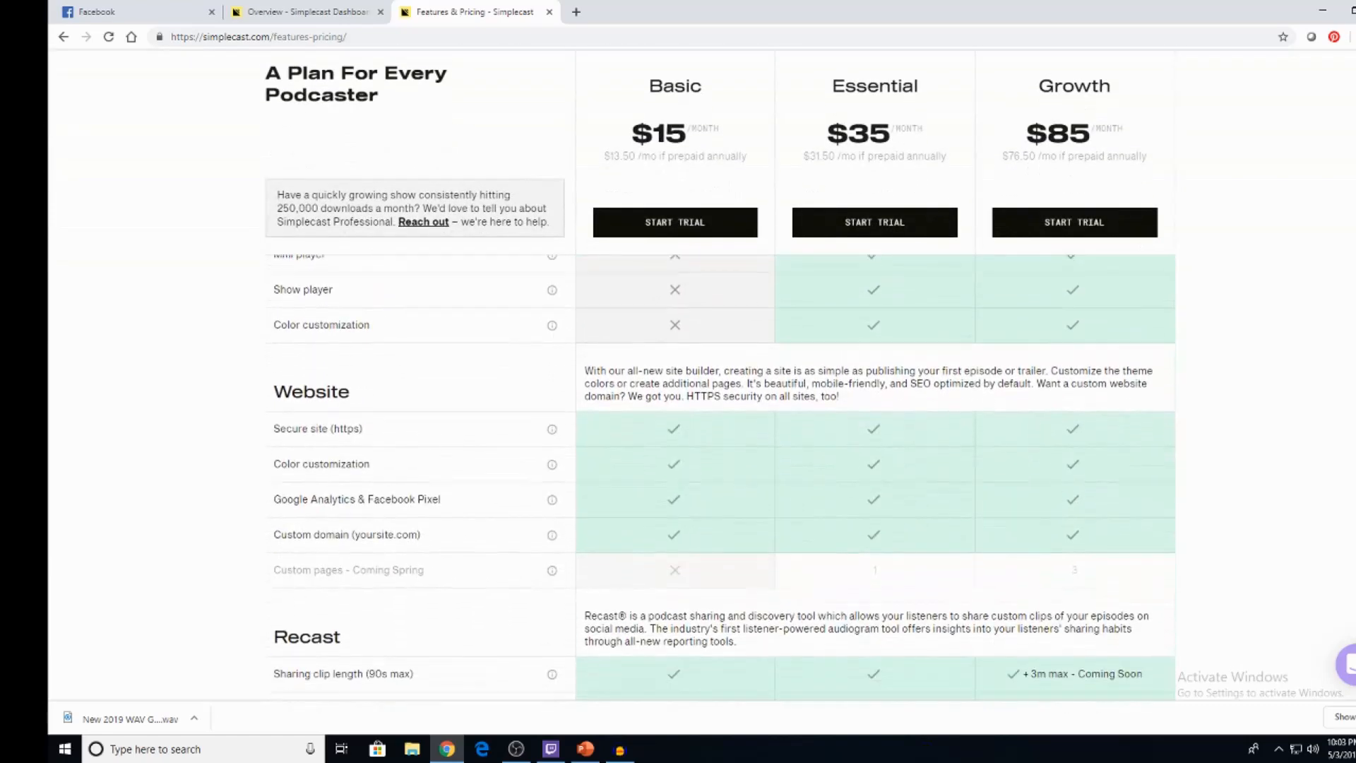
{"action": "scroll", "scroll_direction": "down", "scroll_amount": 3}
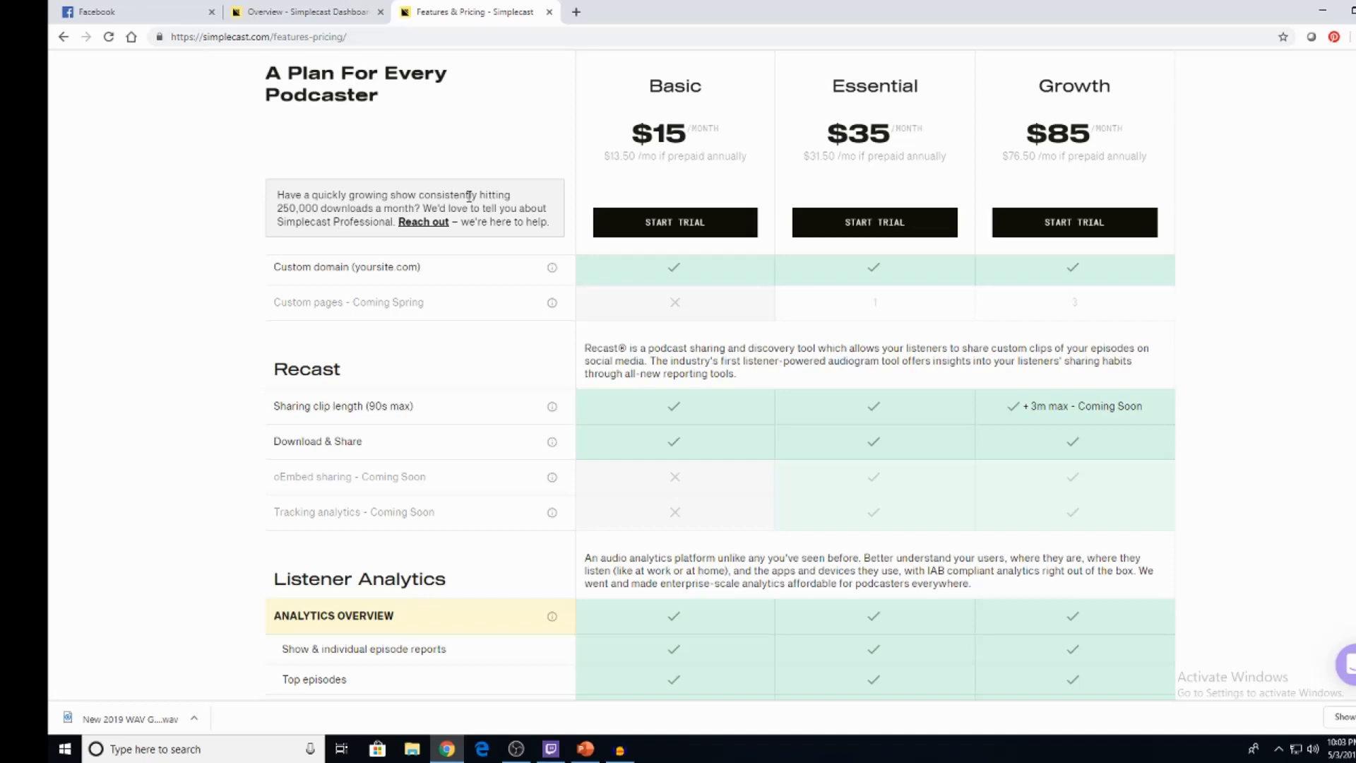
{"action": "scroll", "scroll_direction": "down", "scroll_amount": 3}
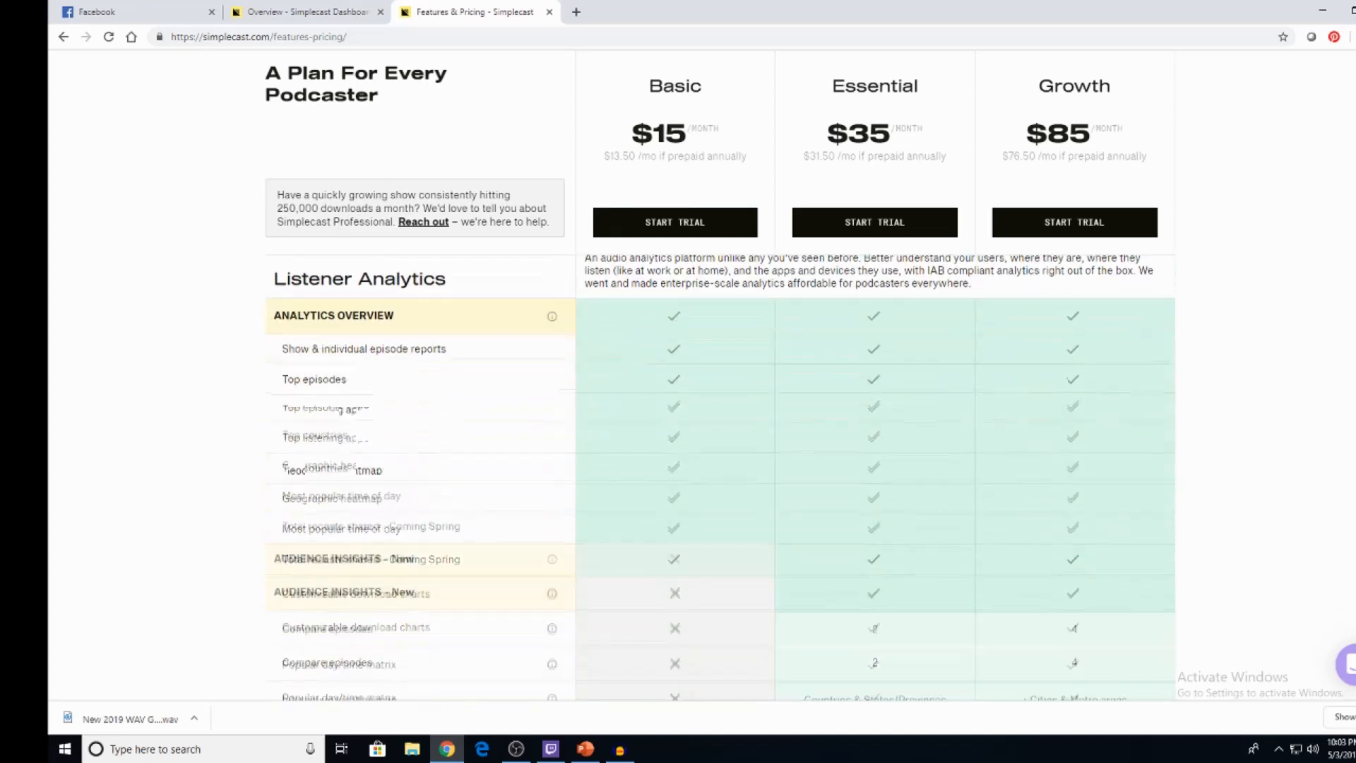
{"action": "scroll", "scroll_direction": "down", "scroll_amount": 3}
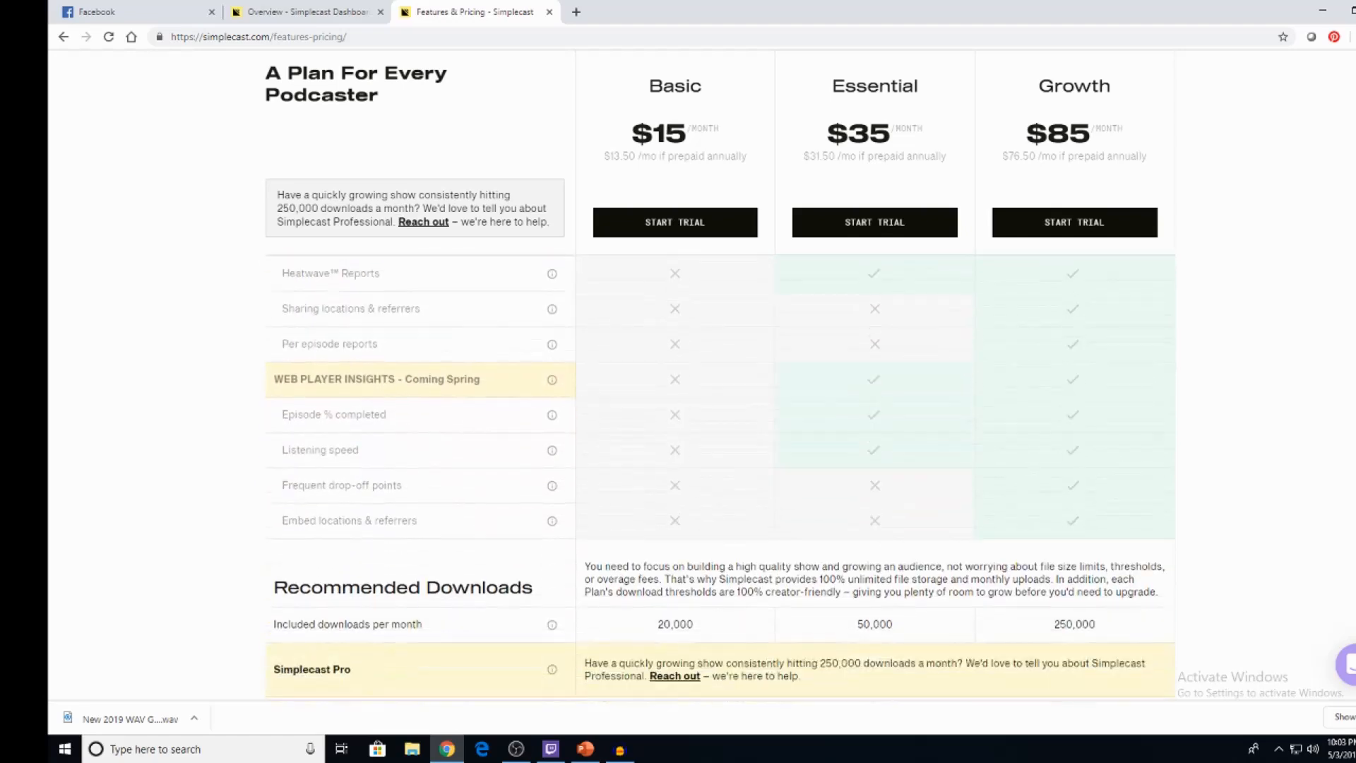
{"action": "scroll", "scroll_direction": "down", "scroll_amount": 3}
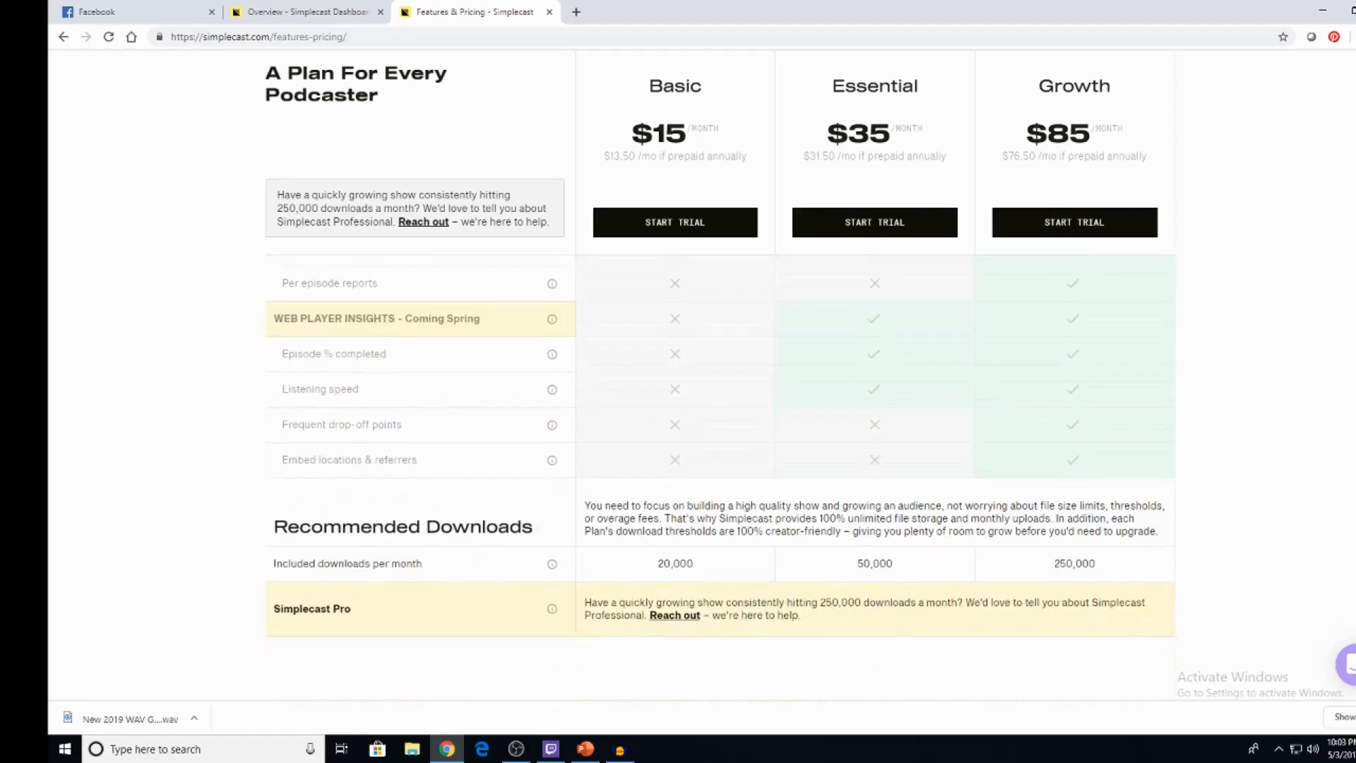
{"action": "scroll", "scroll_direction": "down", "scroll_amount": 3}
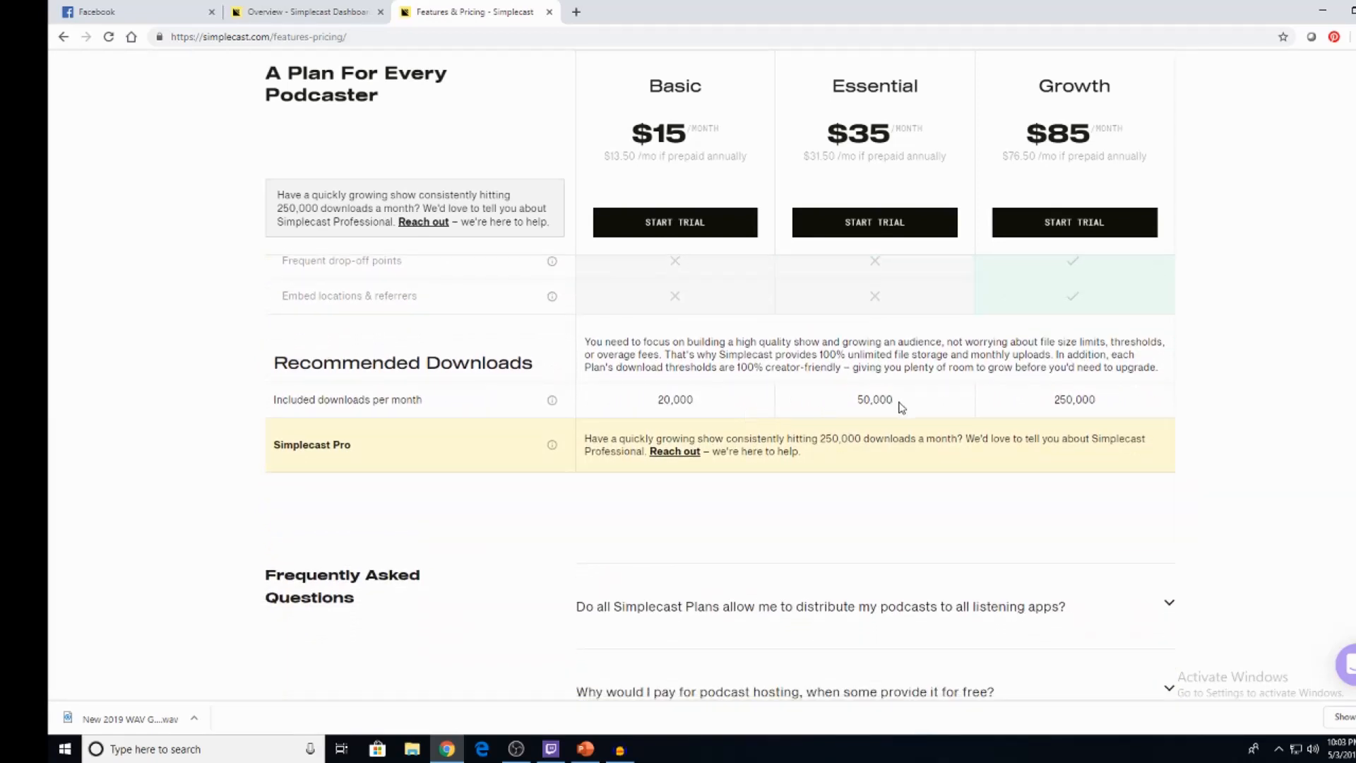
{"action": "scroll", "scroll_direction": "down", "scroll_amount": 3}
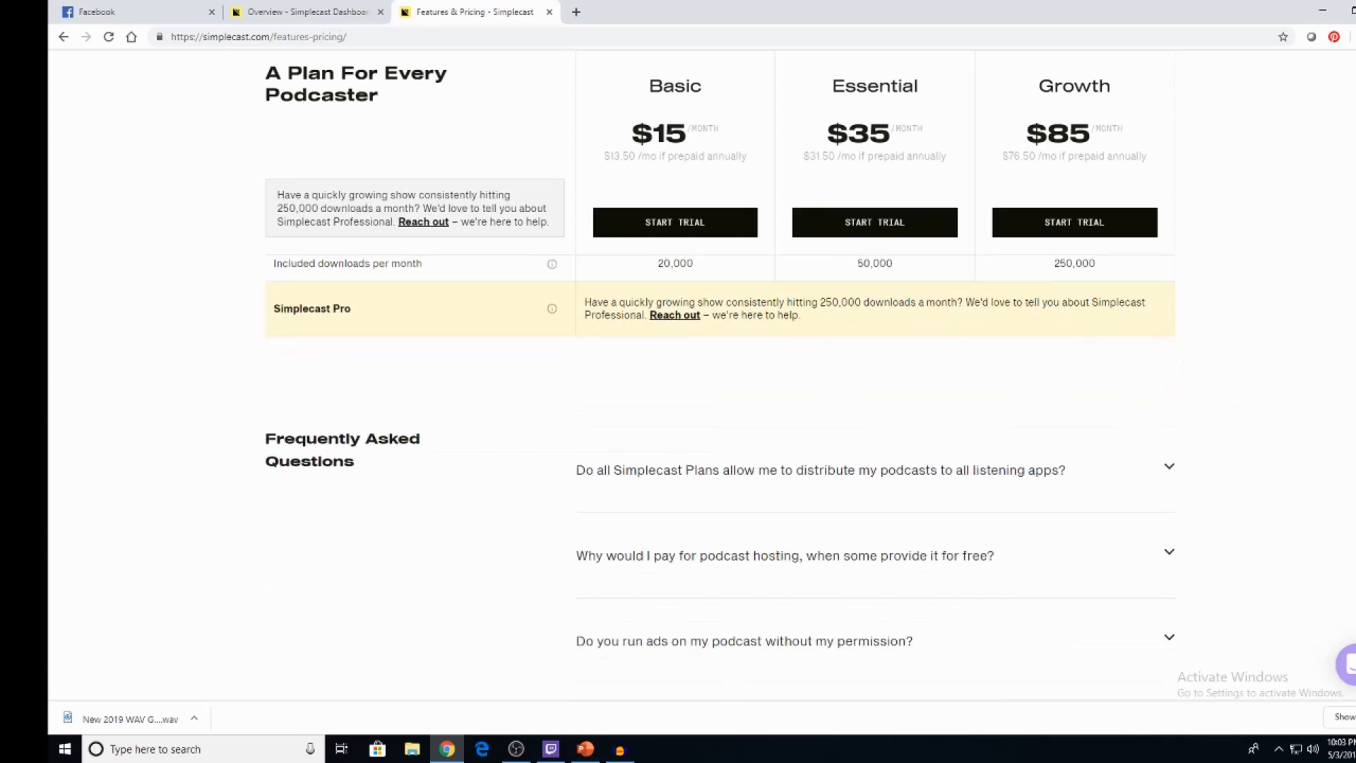
{"action": "scroll", "scroll_direction": "down", "scroll_amount": 3}
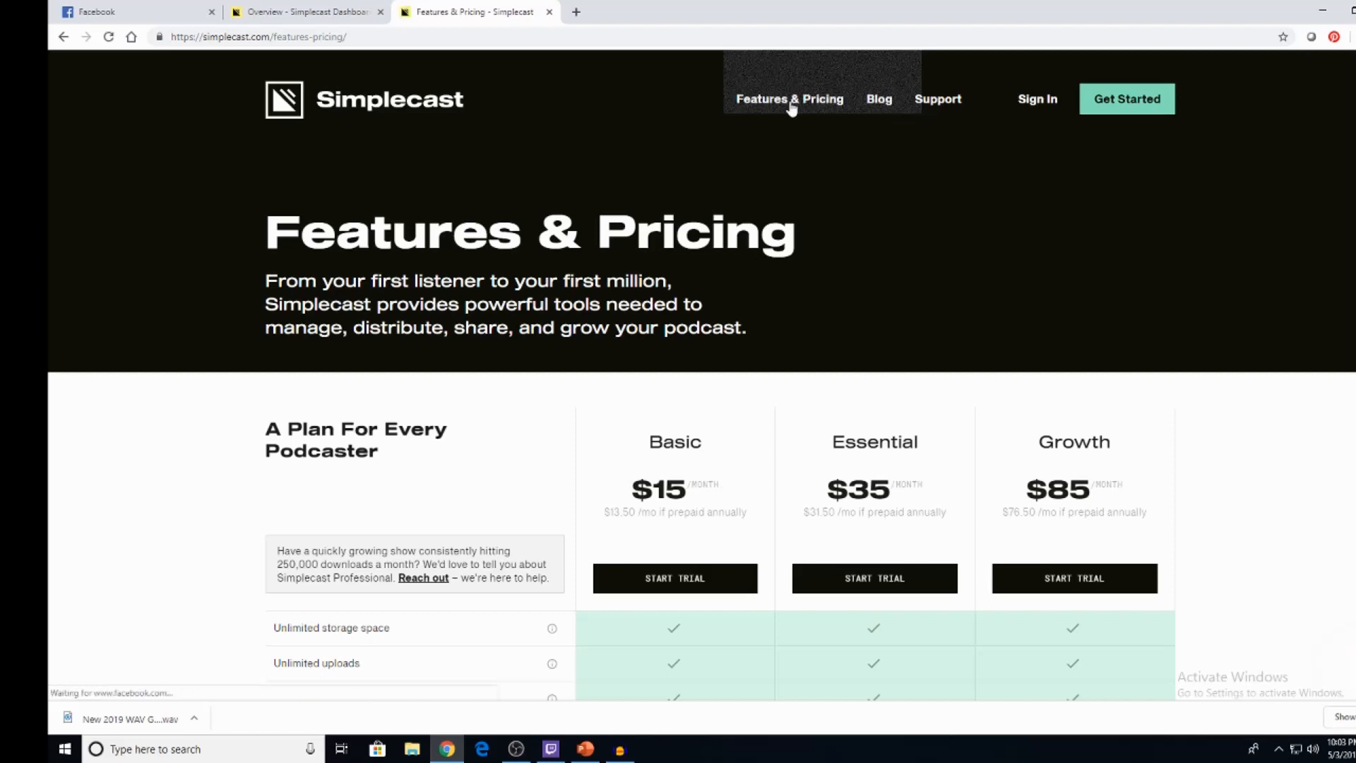
Step: Switch back to the Millennial Nerds dashboard overview tab
{"action": "left_click", "coordinate": [302, 12]}
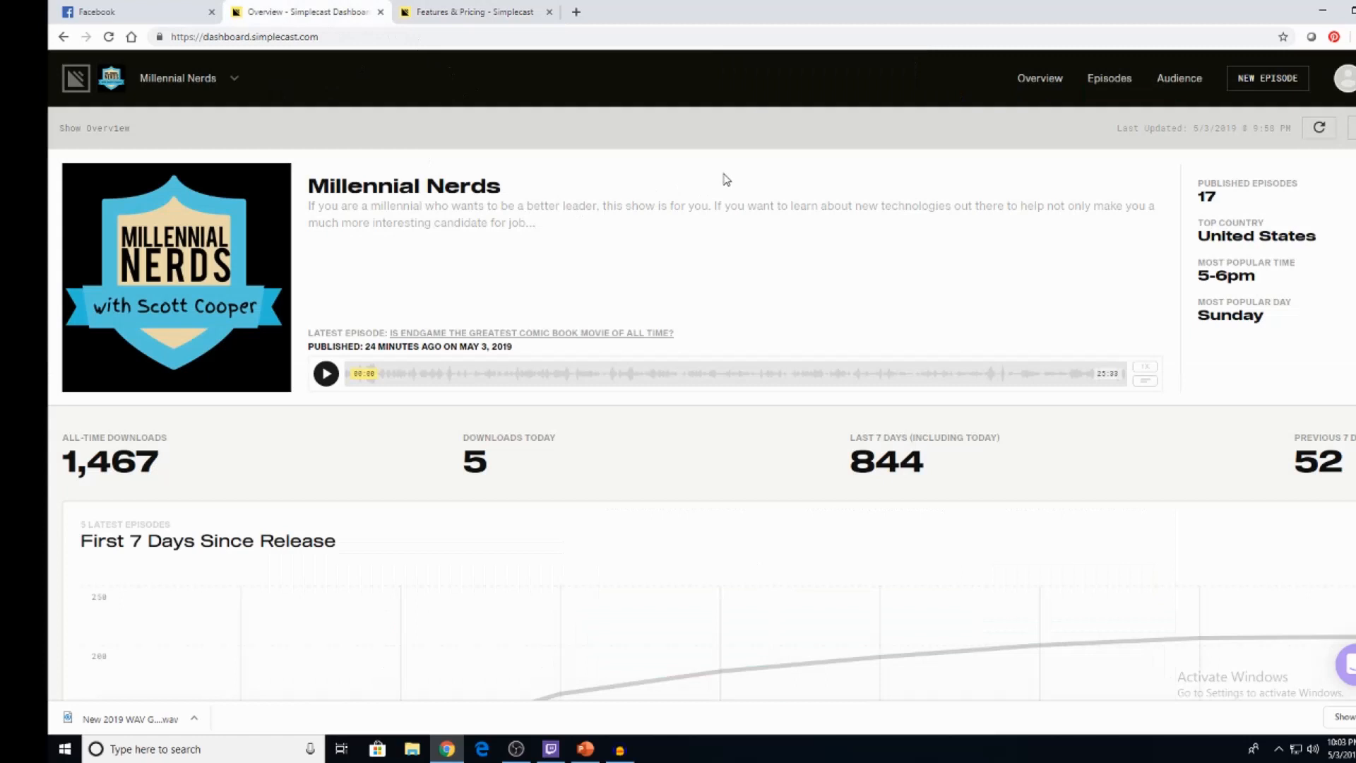
{"action": "mouse_move", "coordinate": [1247, 93]}
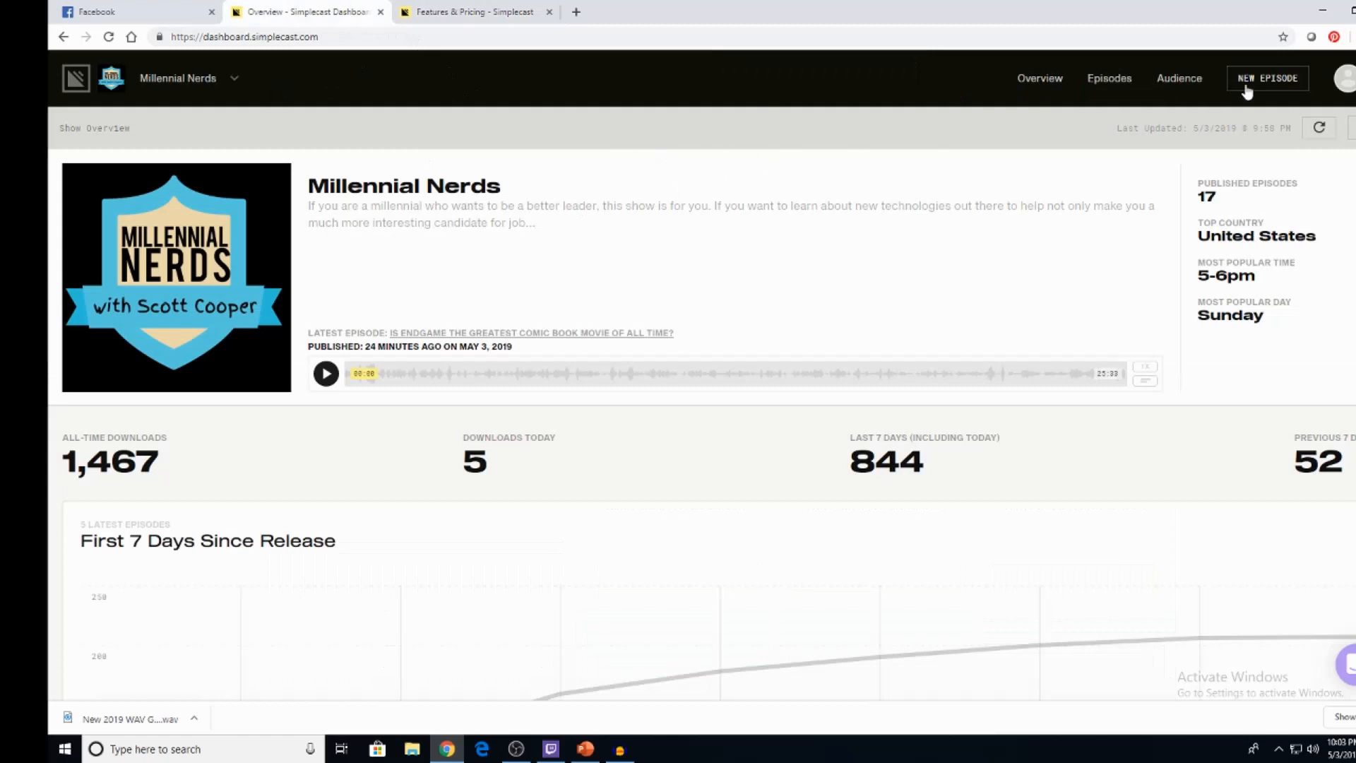
Step: Create a new episode and attach the 4k tv.wav recording as its audio
{"action": "left_click", "coordinate": [1266, 78]}
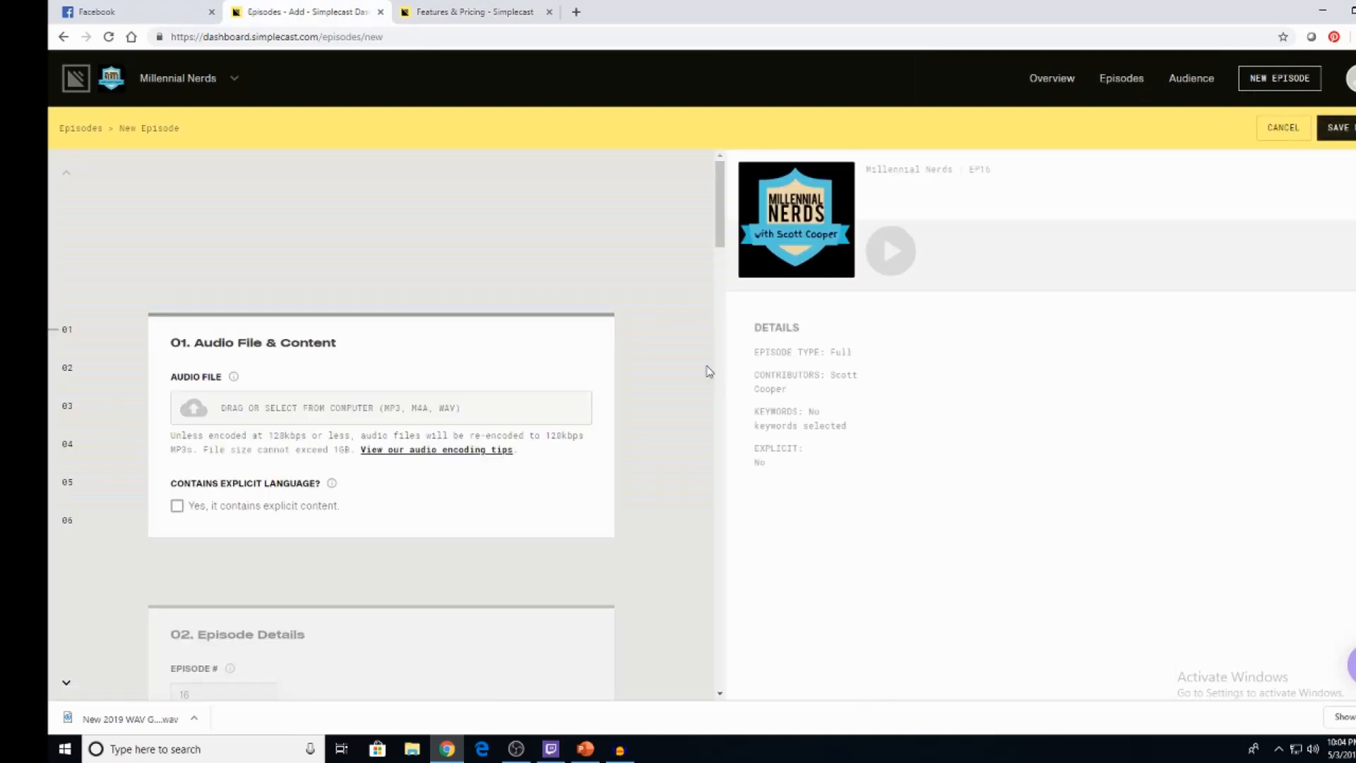
{"action": "mouse_move", "coordinate": [321, 368]}
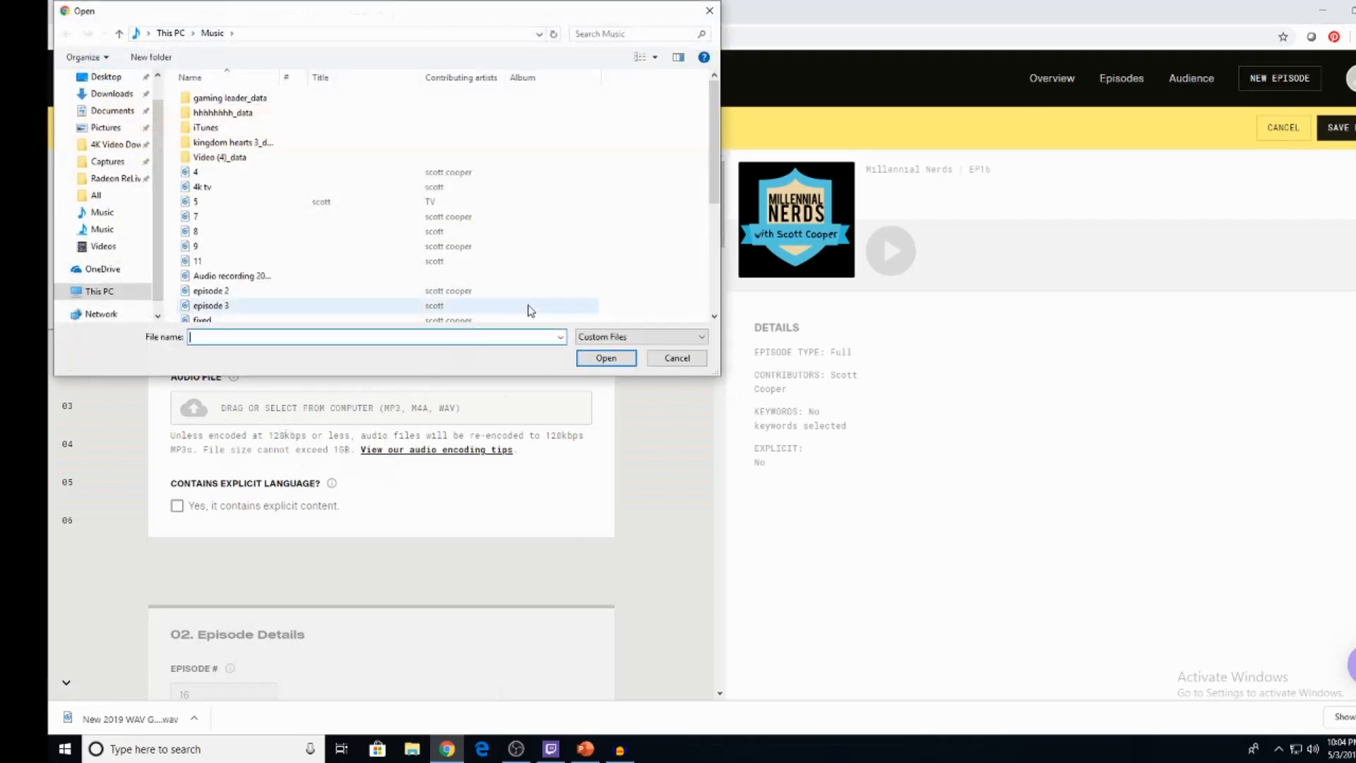
{"action": "left_click", "coordinate": [202, 186]}
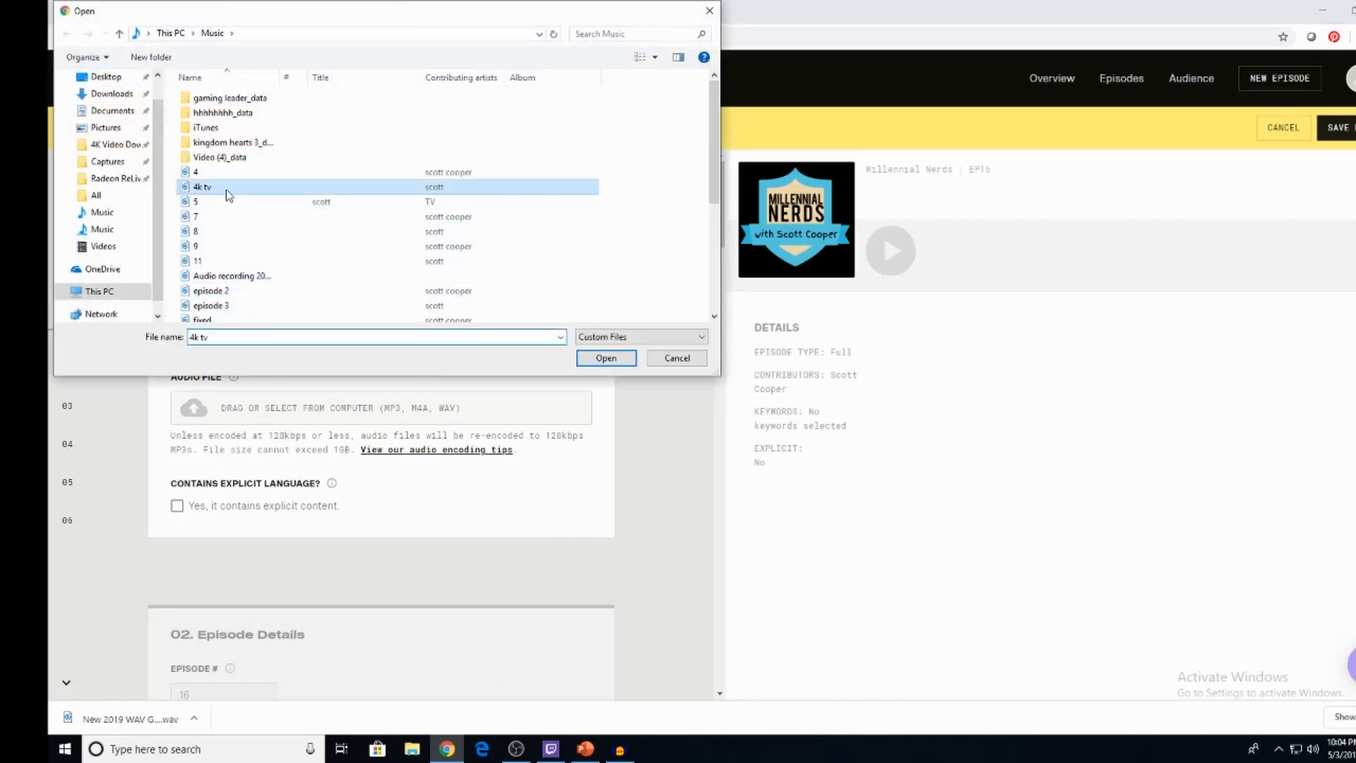
{"action": "left_click", "coordinate": [606, 357]}
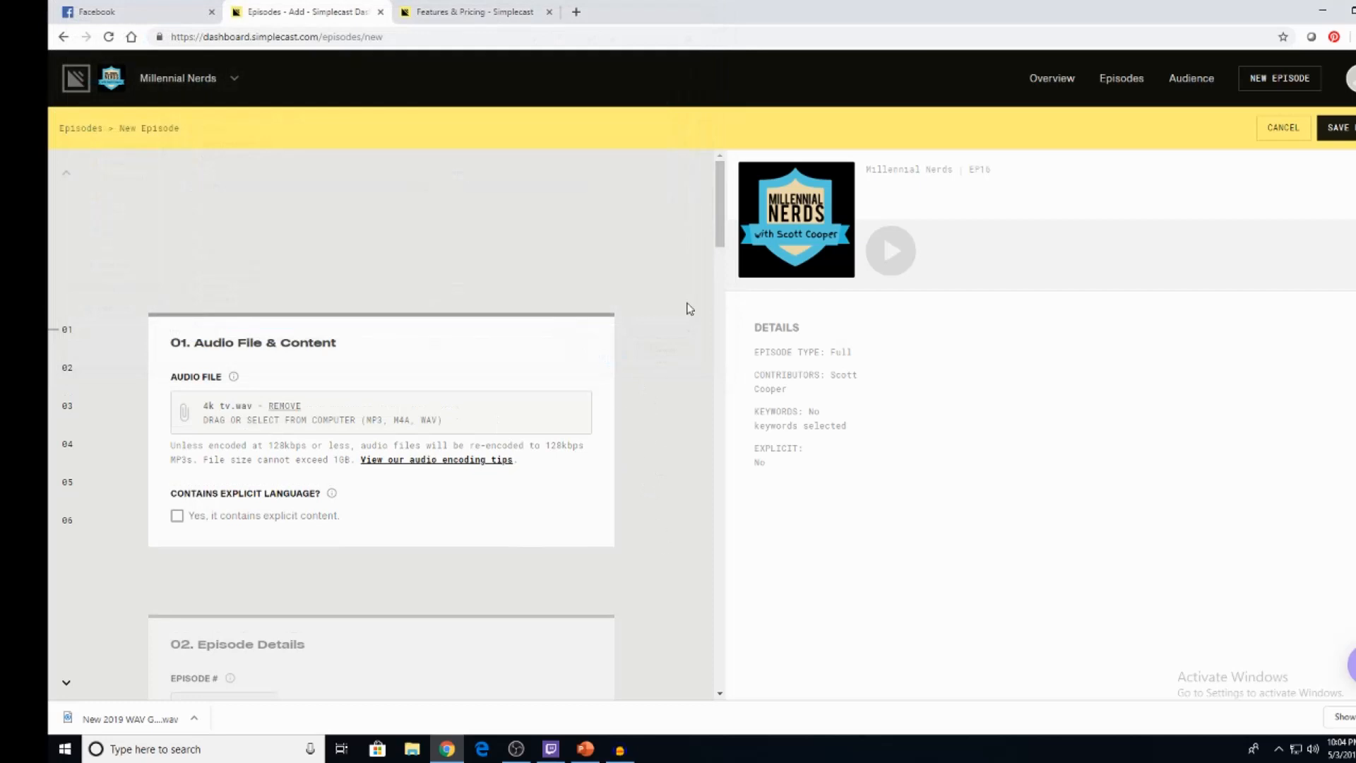
Step: Title the episode '4k tv for people who had a hard time watching game of thrones'
{"action": "scroll", "scroll_direction": "down", "scroll_amount": 3}
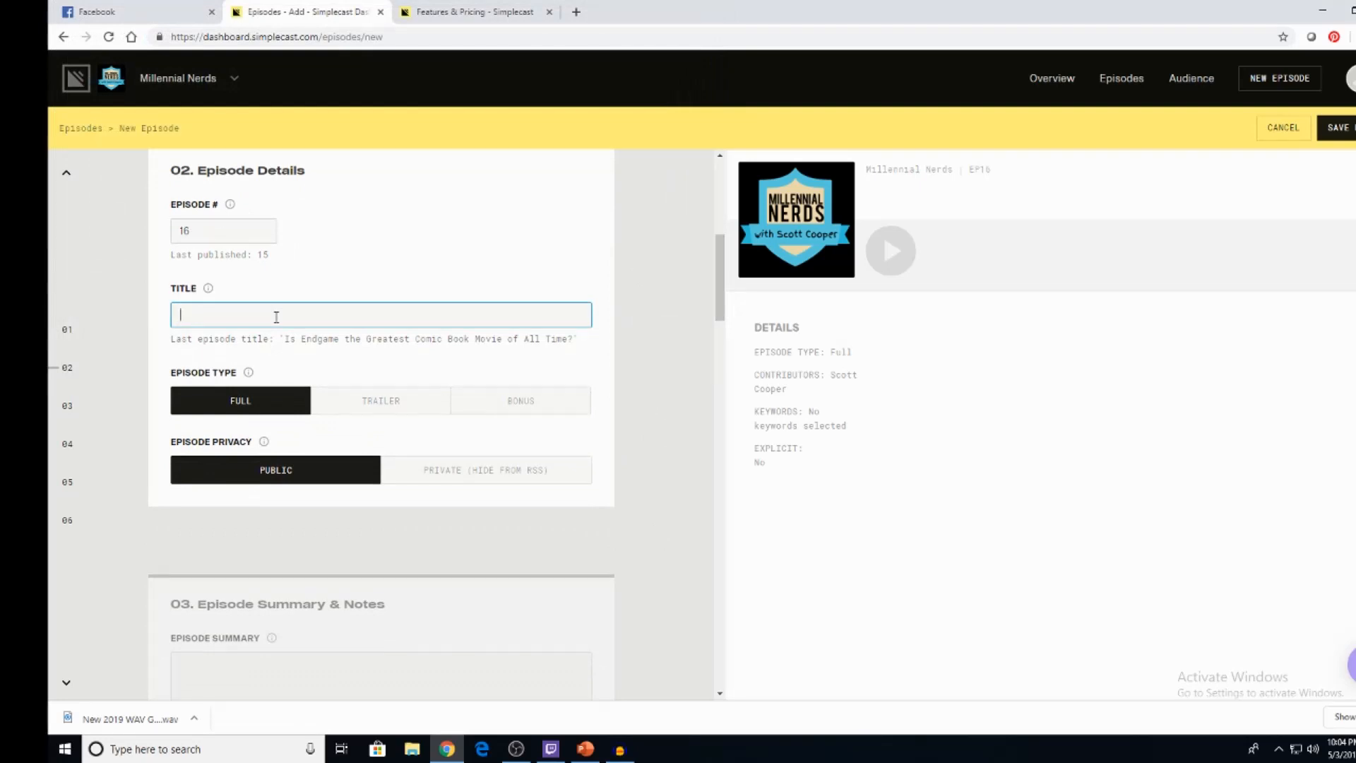
{"action": "type", "text": "4k tv for"}
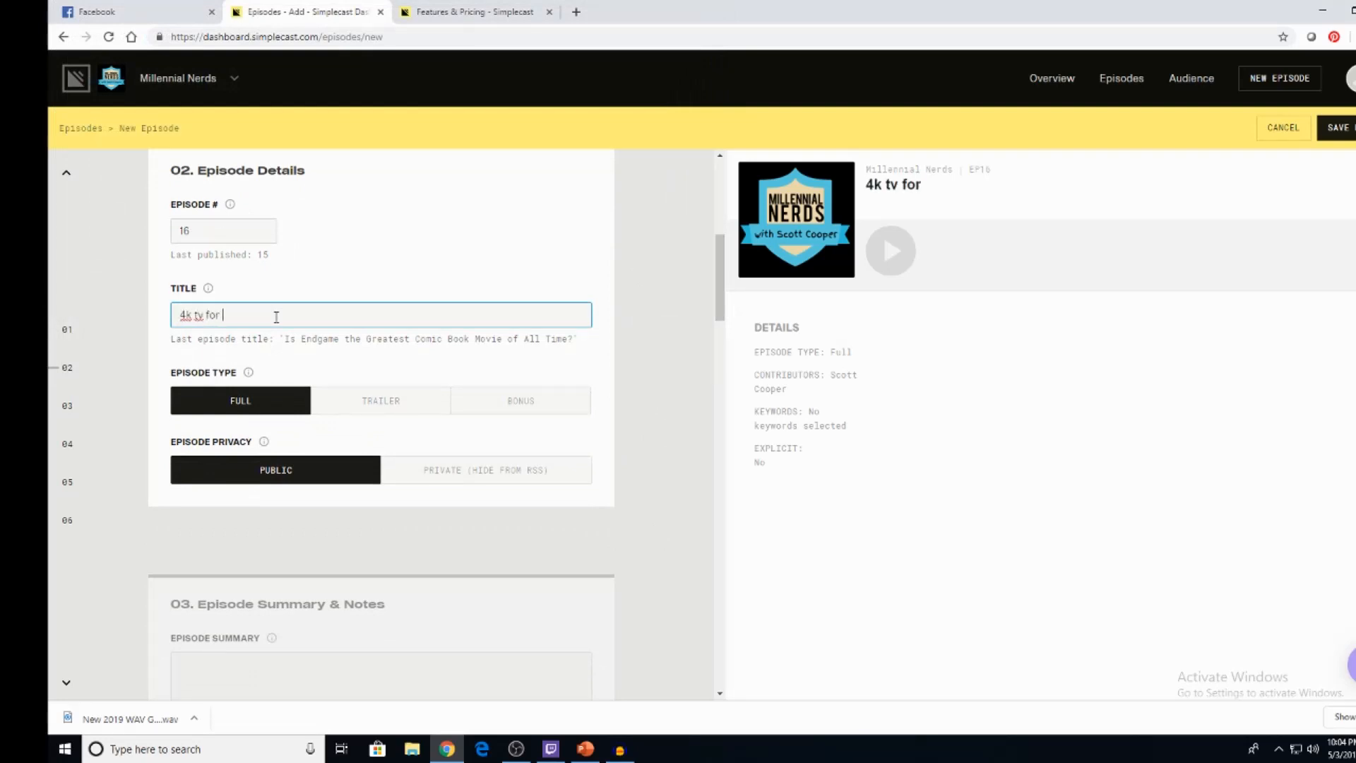
{"action": "type", "text": "people who"}
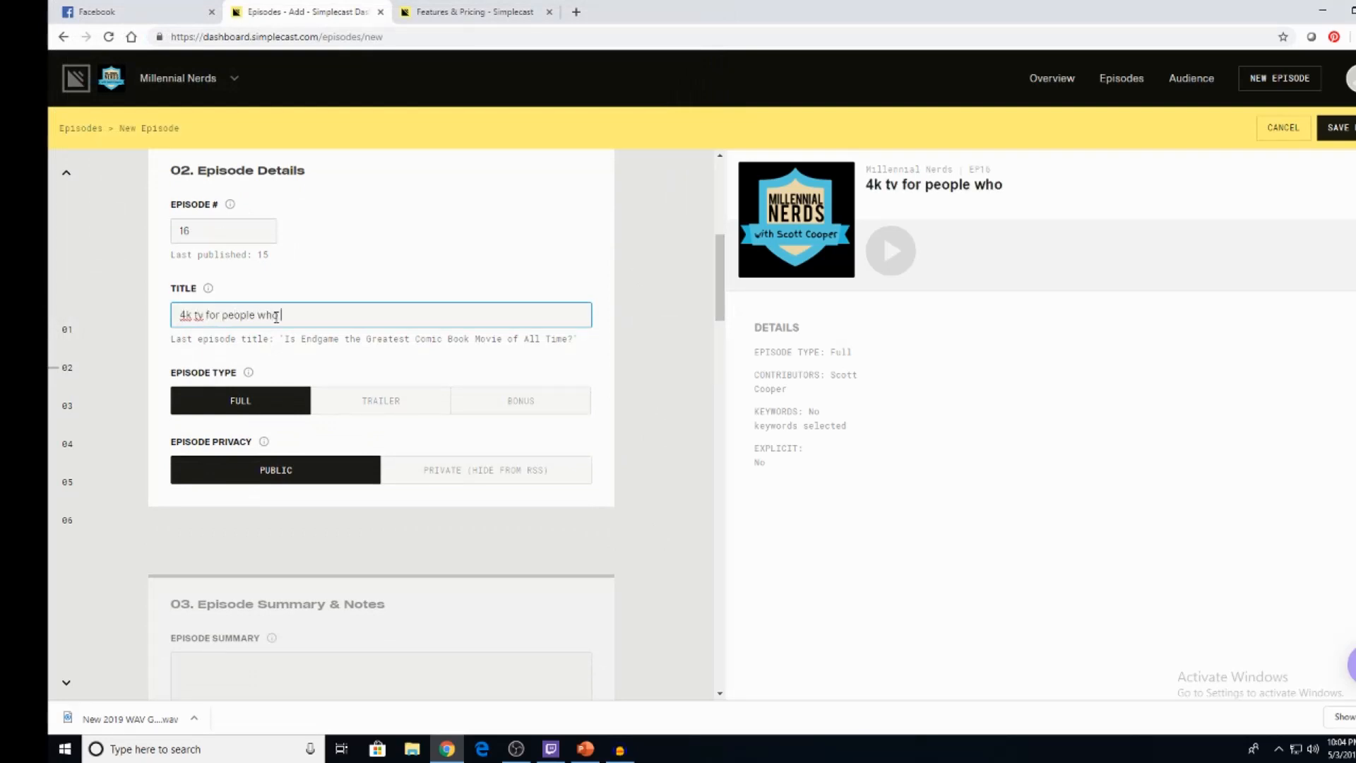
{"action": "type", "text": "had a hard"}
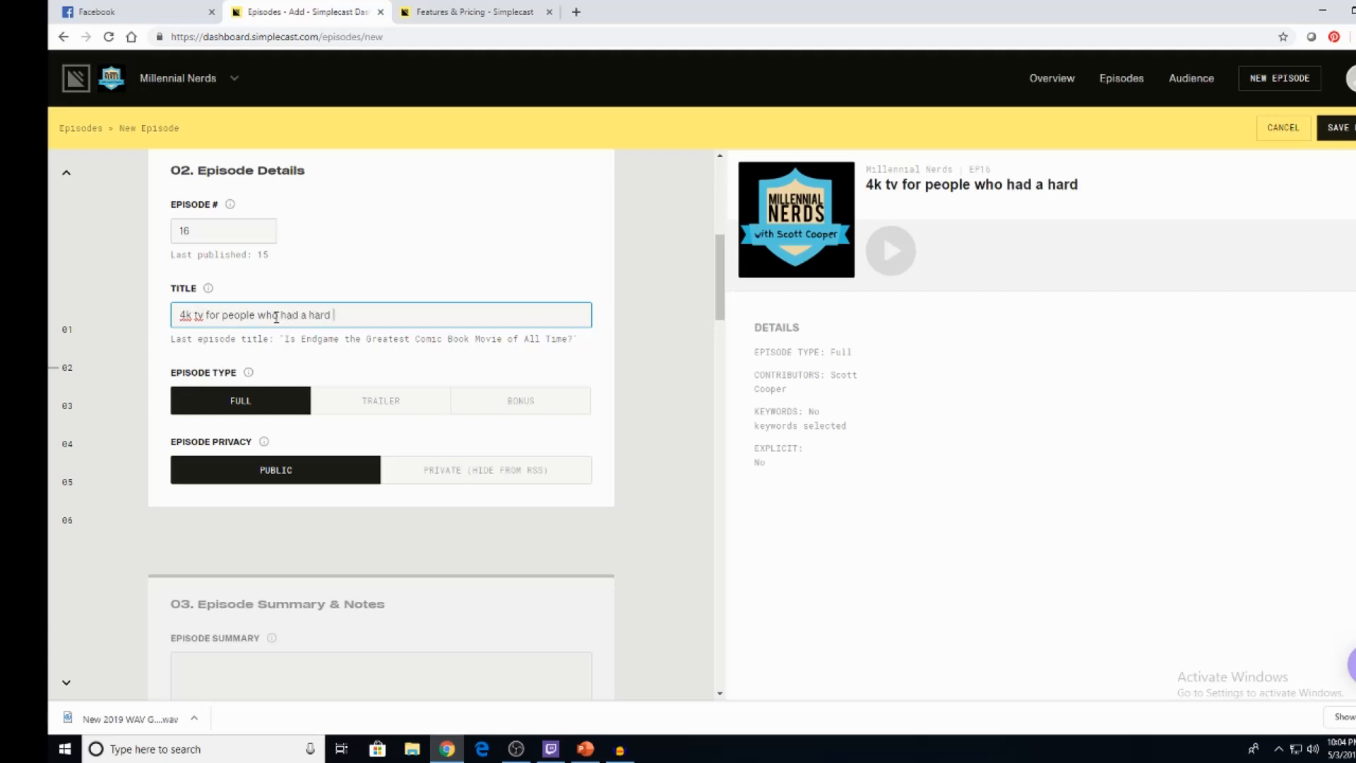
{"action": "type", "text": "time watching game"}
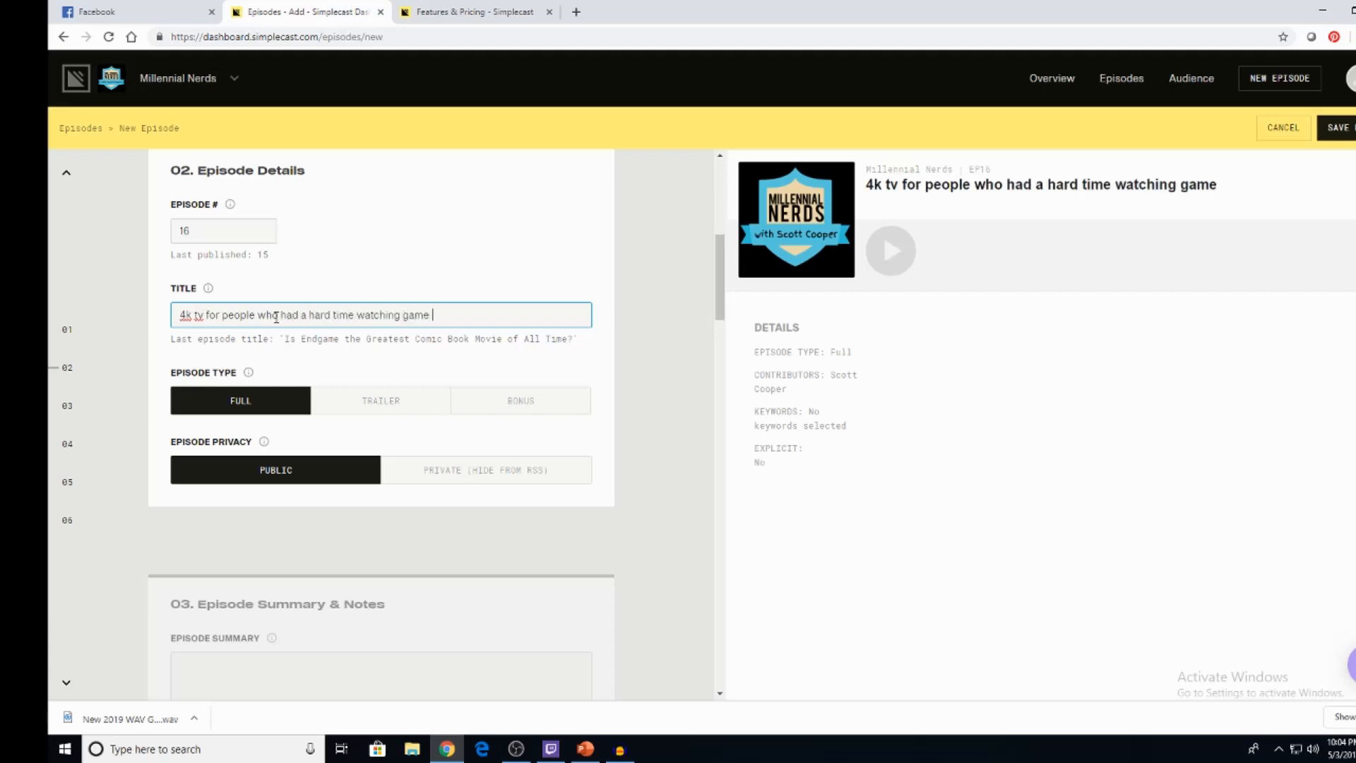
{"action": "type", "text": "of thrones"}
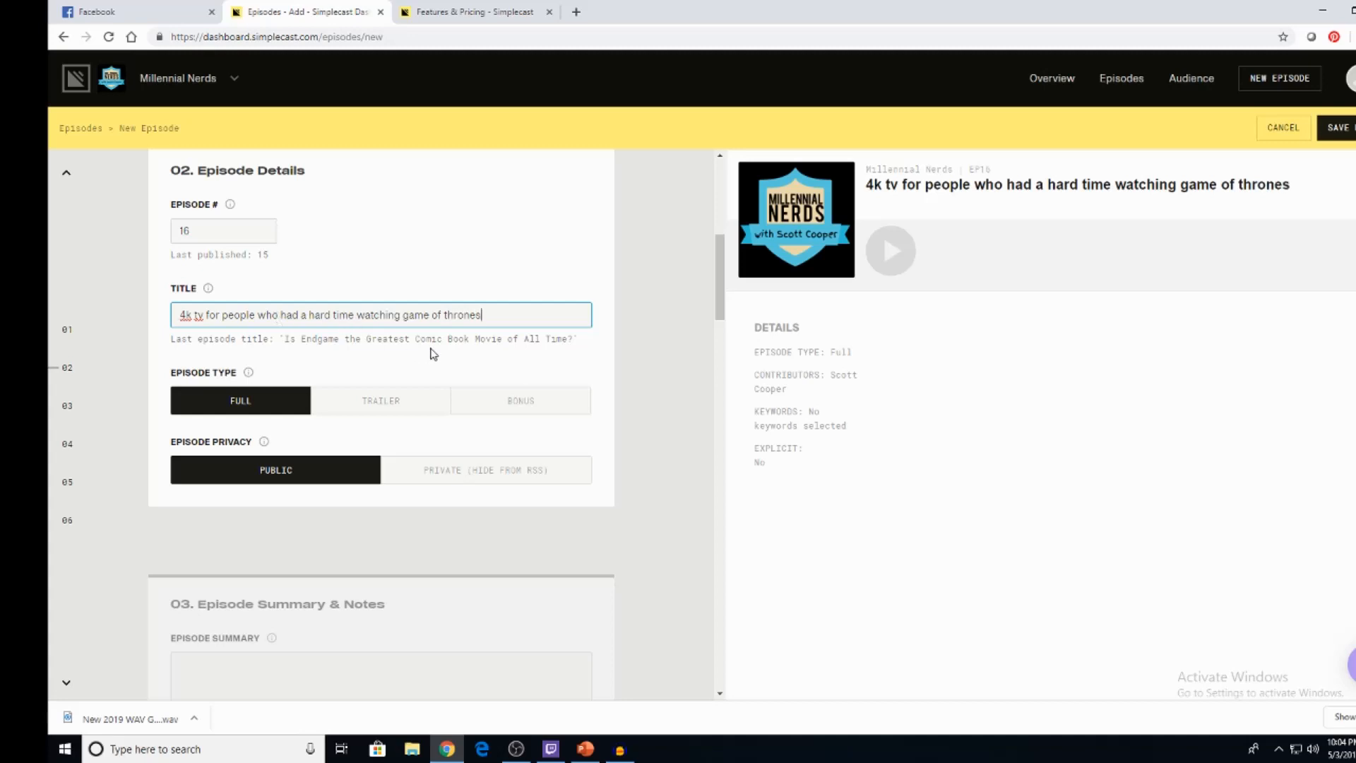
{"action": "mouse_move", "coordinate": [757, 307]}
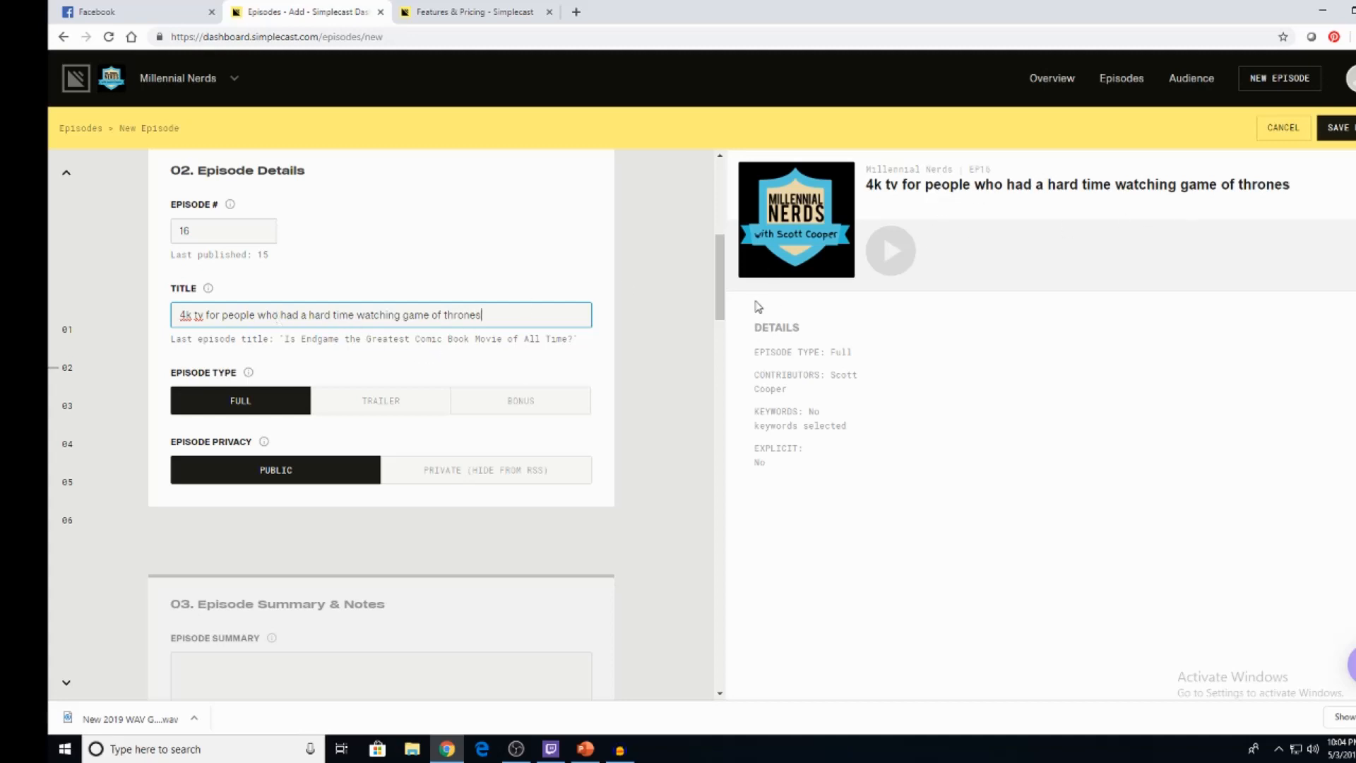
{"action": "scroll", "scroll_direction": "down", "scroll_amount": 3}
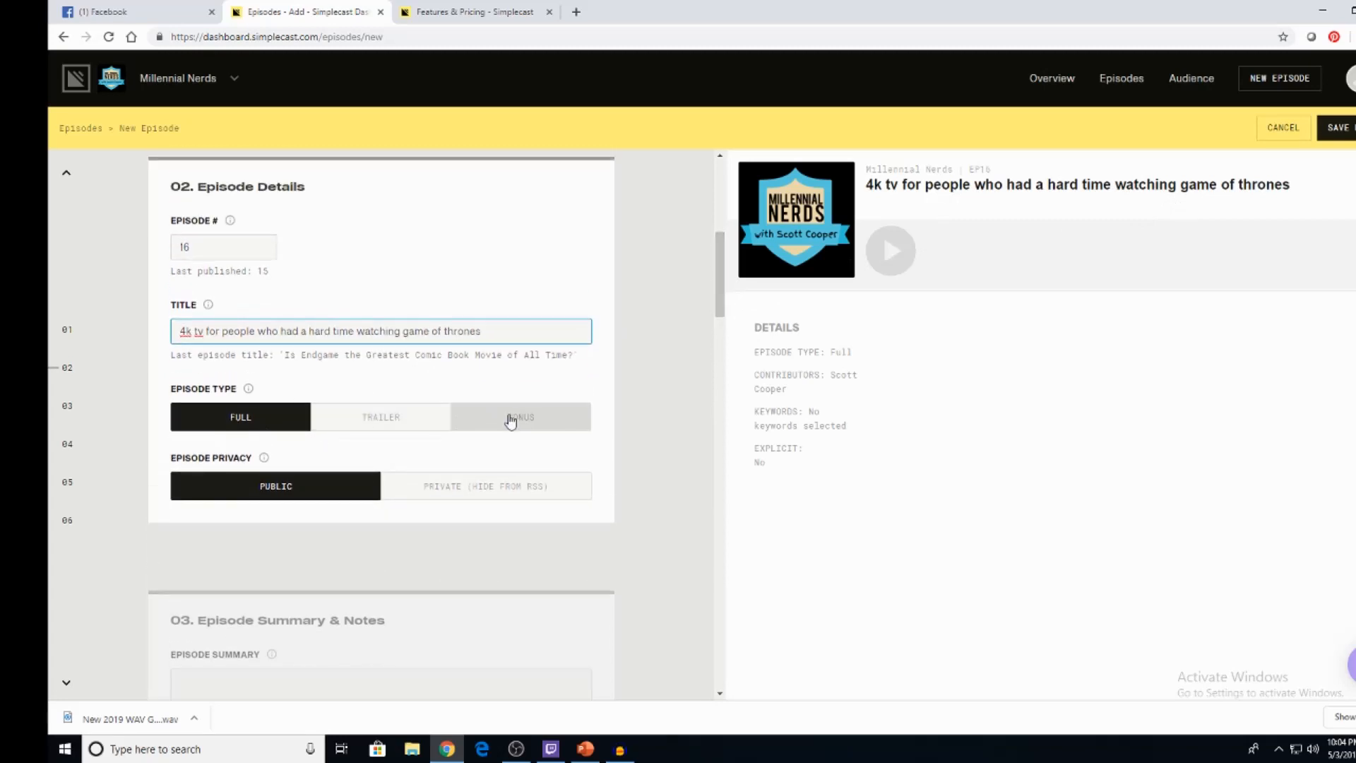
{"action": "left_click", "coordinate": [520, 417]}
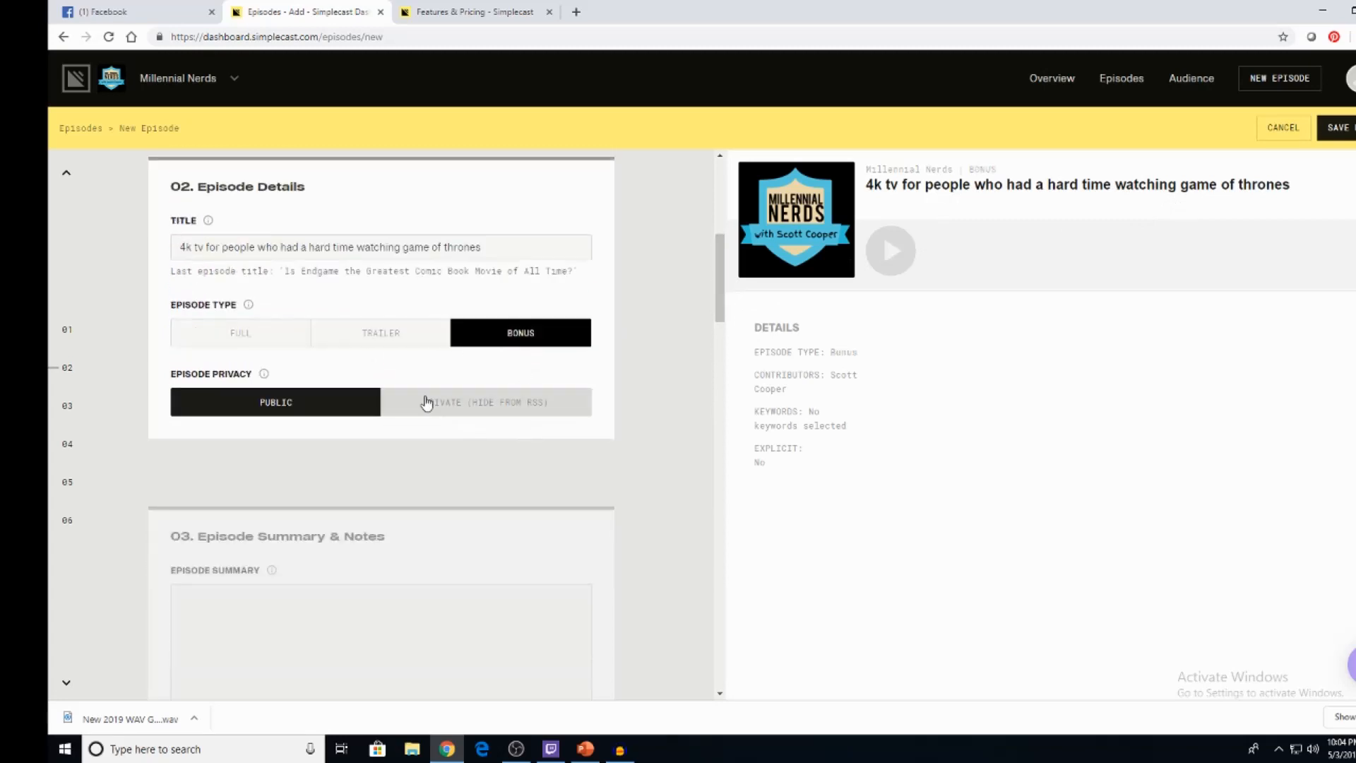
{"action": "left_click", "coordinate": [486, 402]}
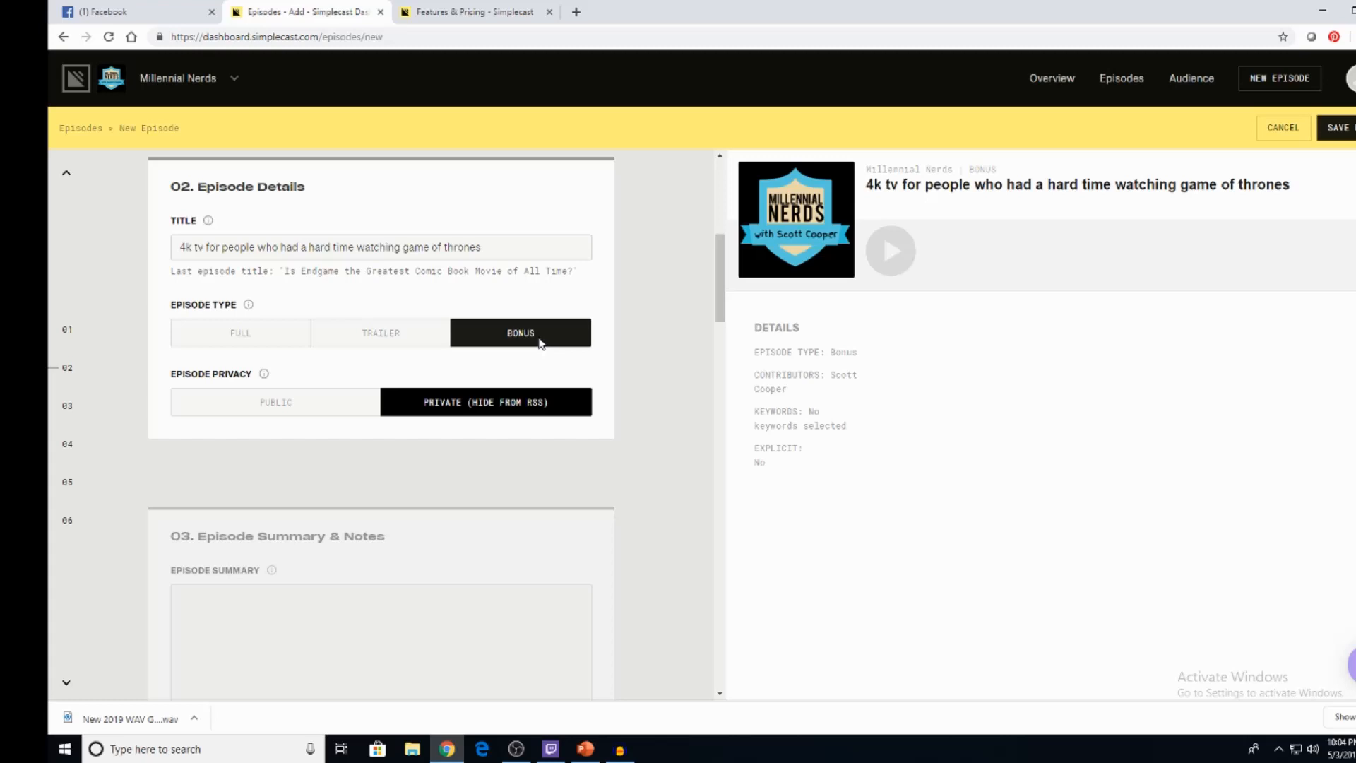
{"action": "mouse_move", "coordinate": [492, 420]}
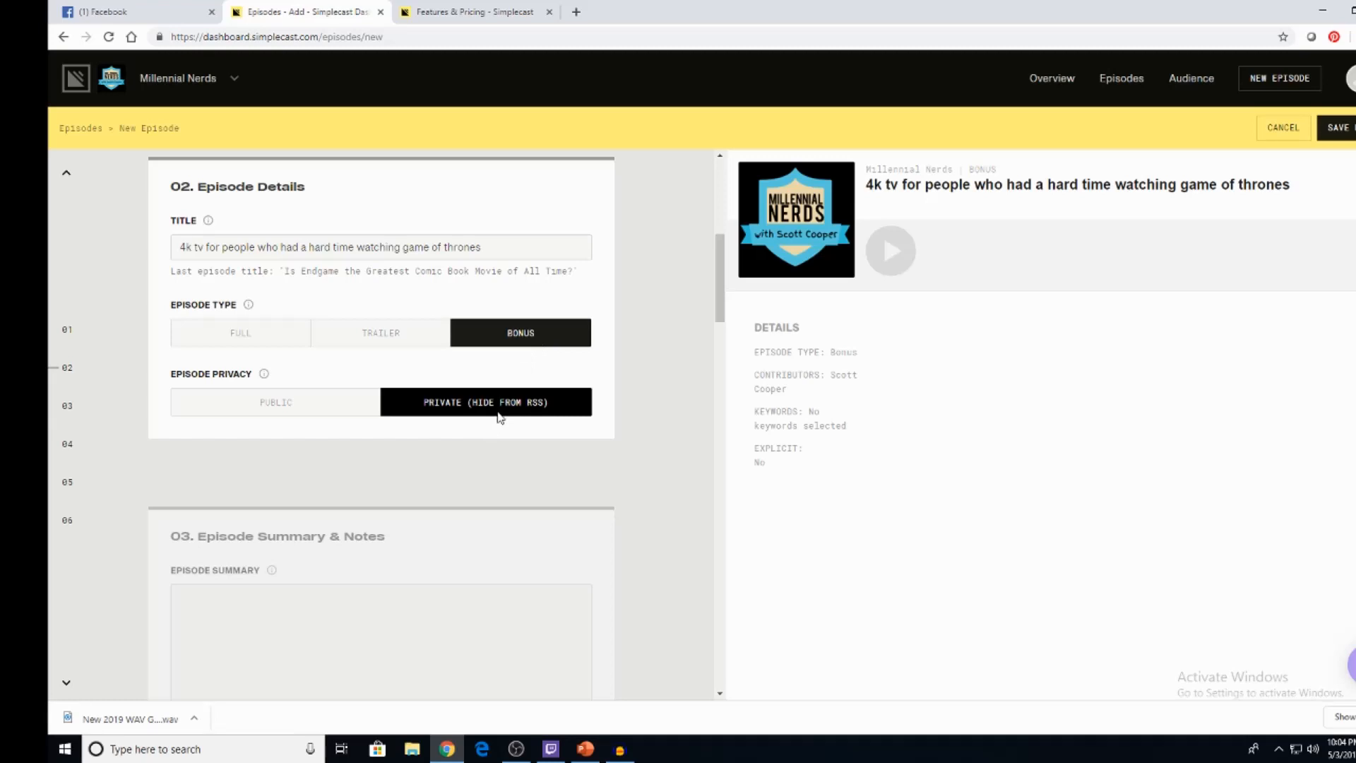
{"action": "mouse_move", "coordinate": [504, 413]}
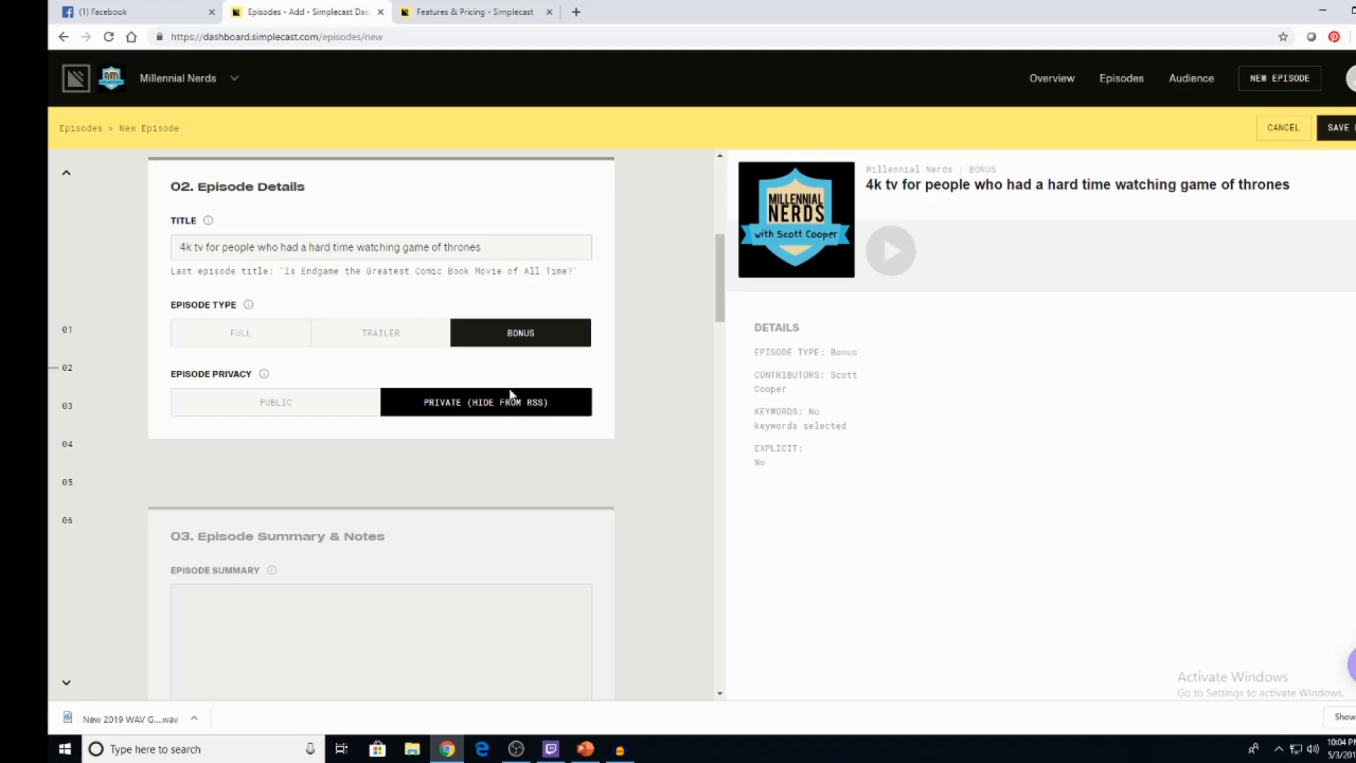
{"action": "left_click", "coordinate": [381, 332]}
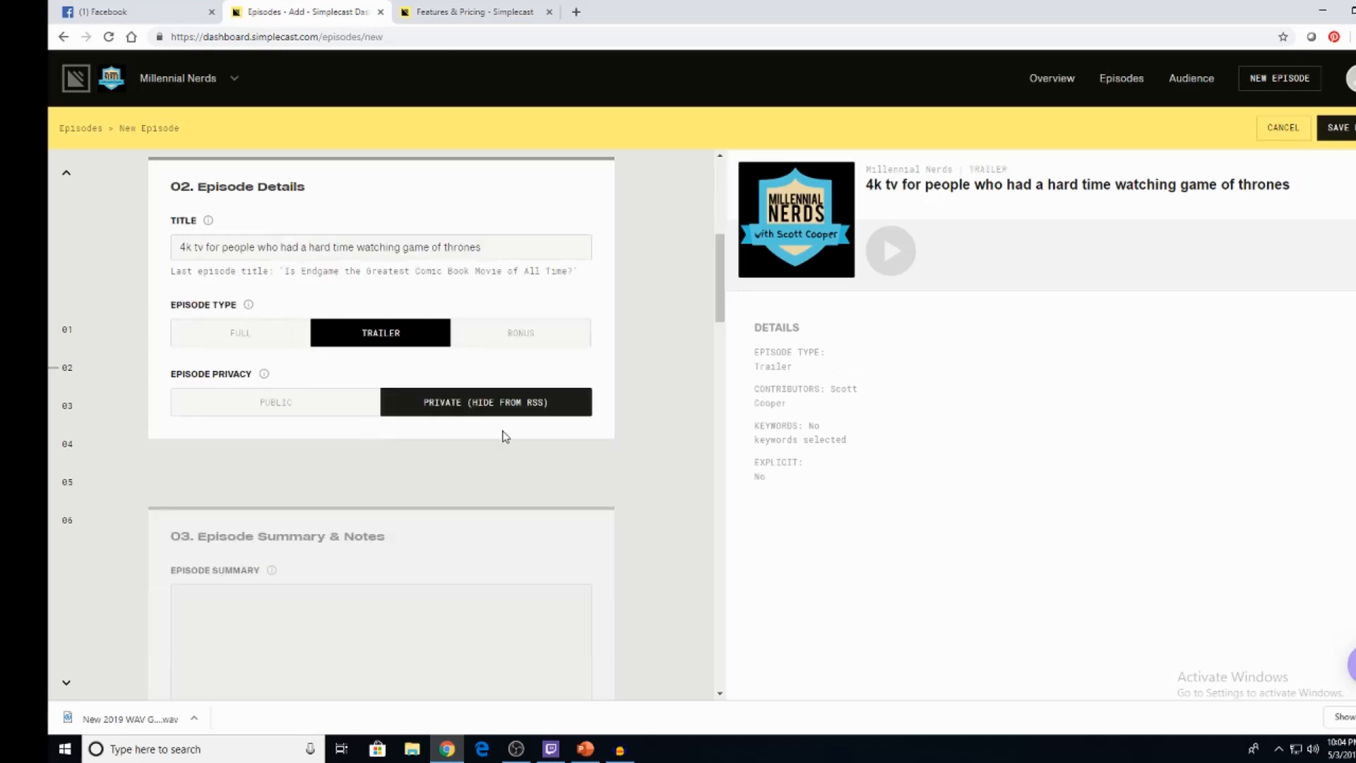
{"action": "left_click", "coordinate": [276, 402]}
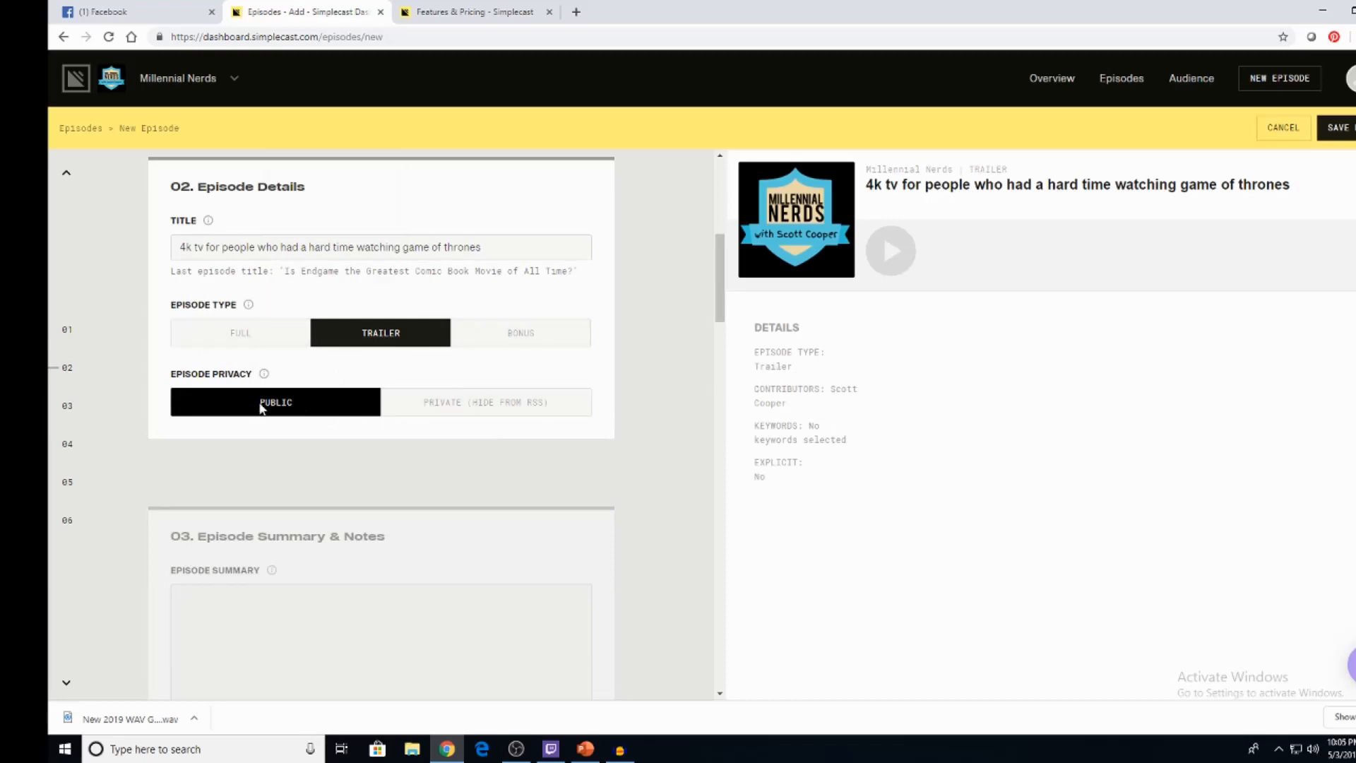
{"action": "left_click", "coordinate": [485, 401]}
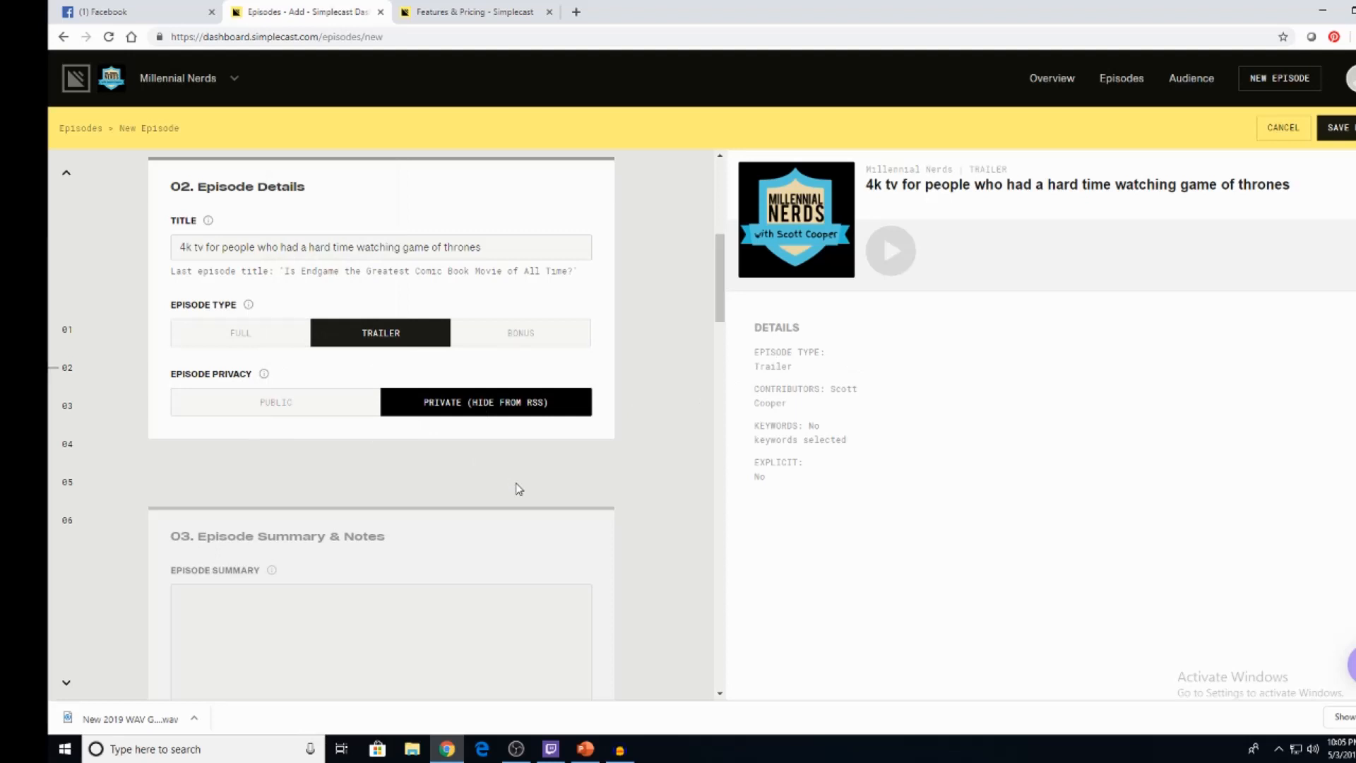
{"action": "left_click", "coordinate": [275, 402]}
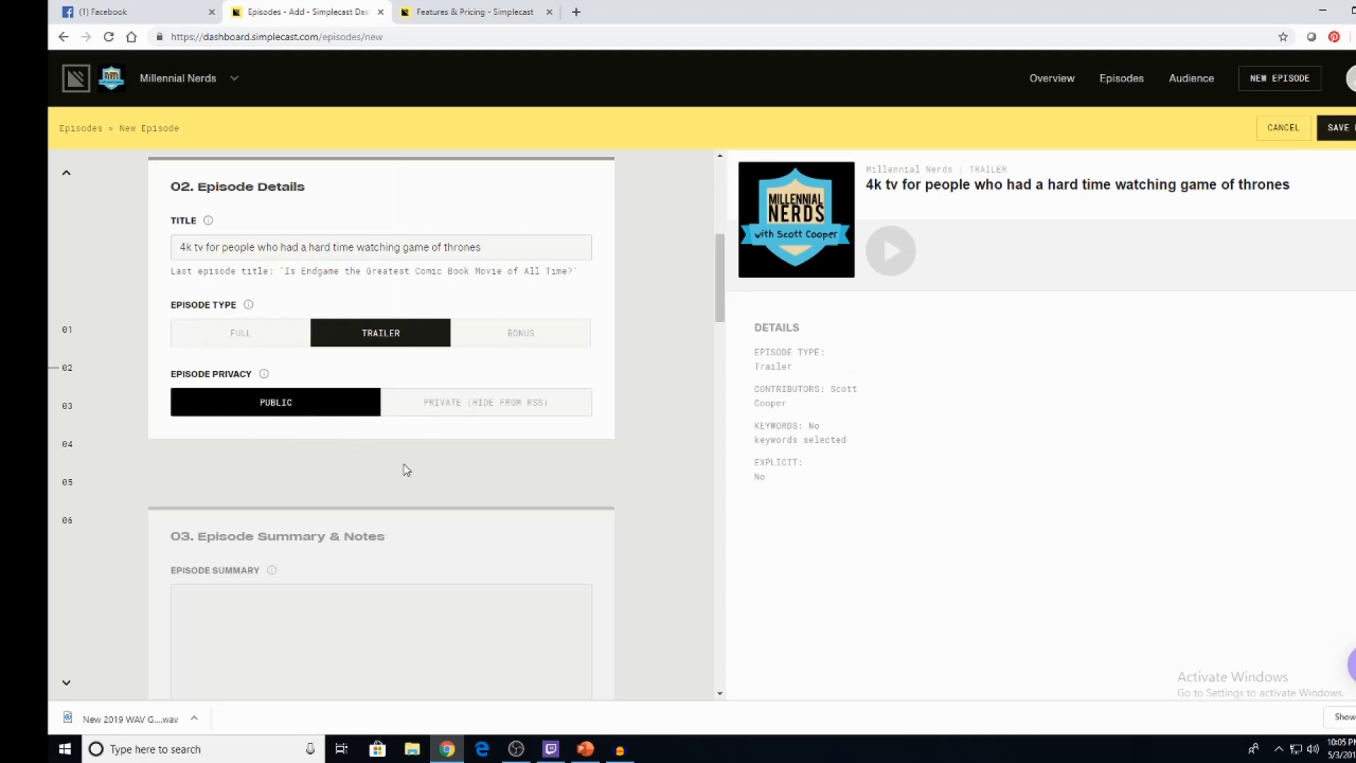
{"action": "left_click", "coordinate": [240, 332]}
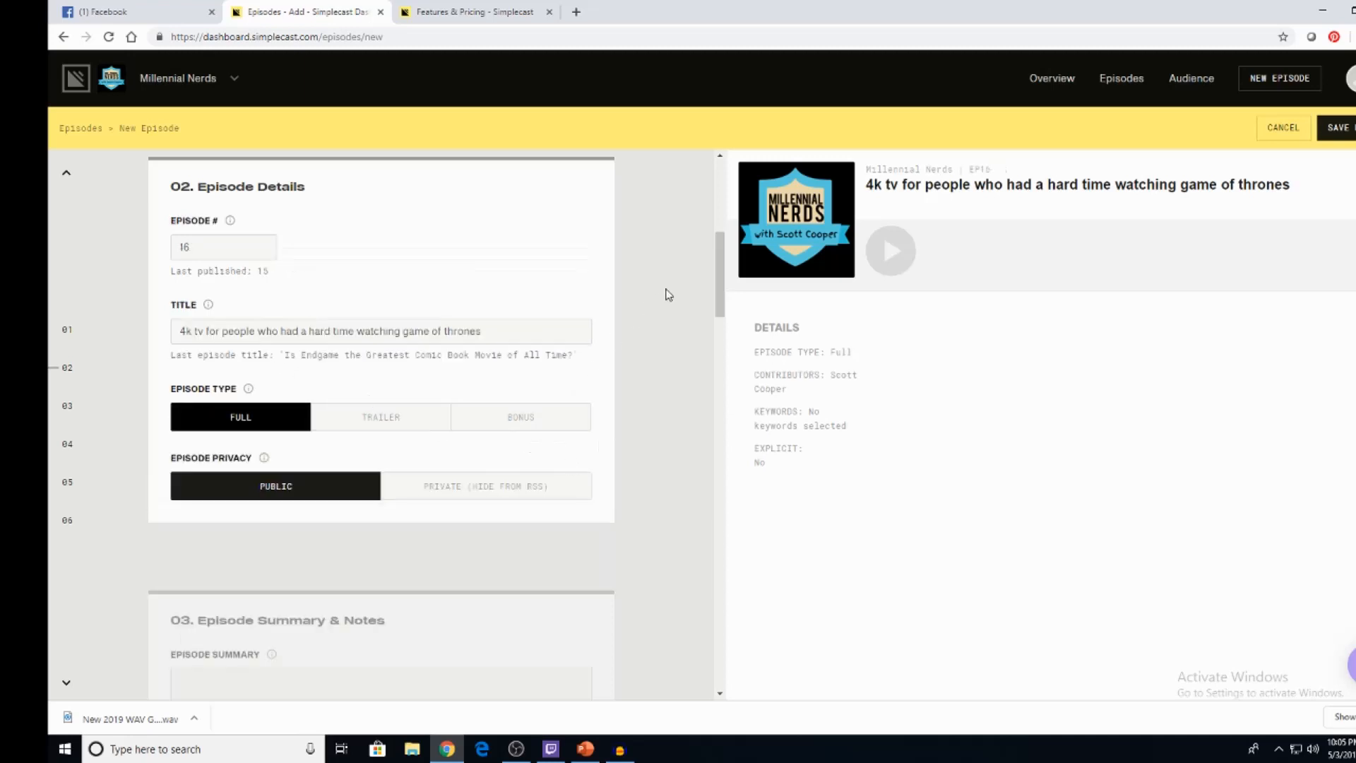
{"action": "scroll", "scroll_direction": "down", "scroll_amount": 3}
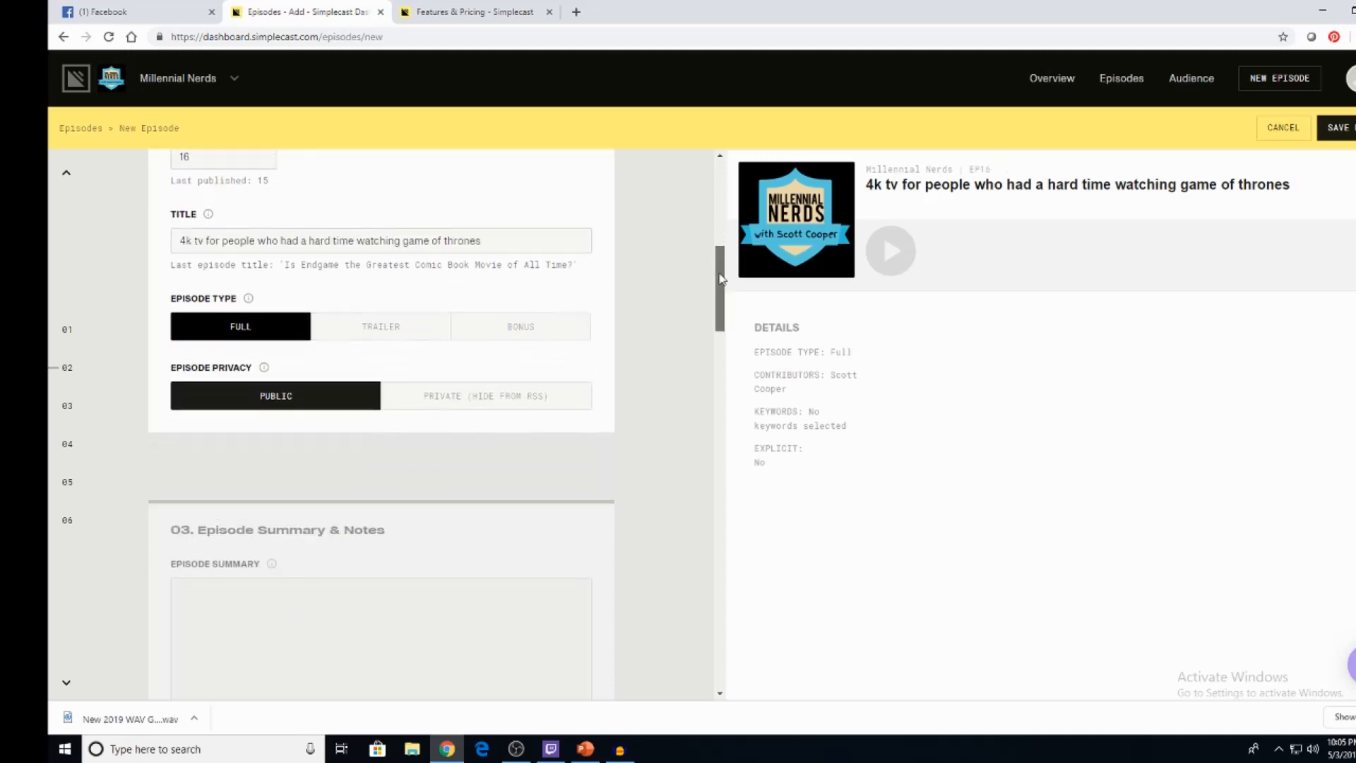
{"action": "scroll", "scroll_direction": "down", "scroll_amount": 3}
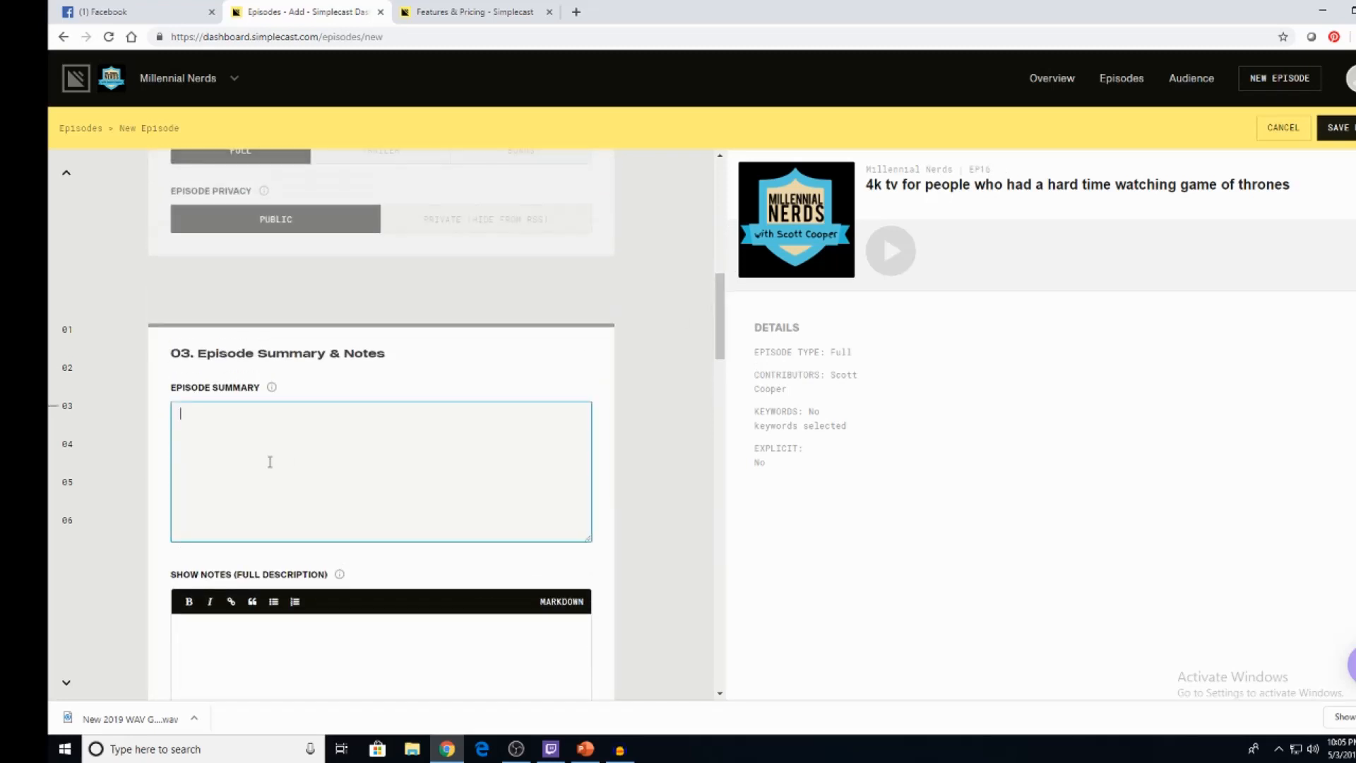
{"action": "scroll", "scroll_direction": "down", "scroll_amount": 3}
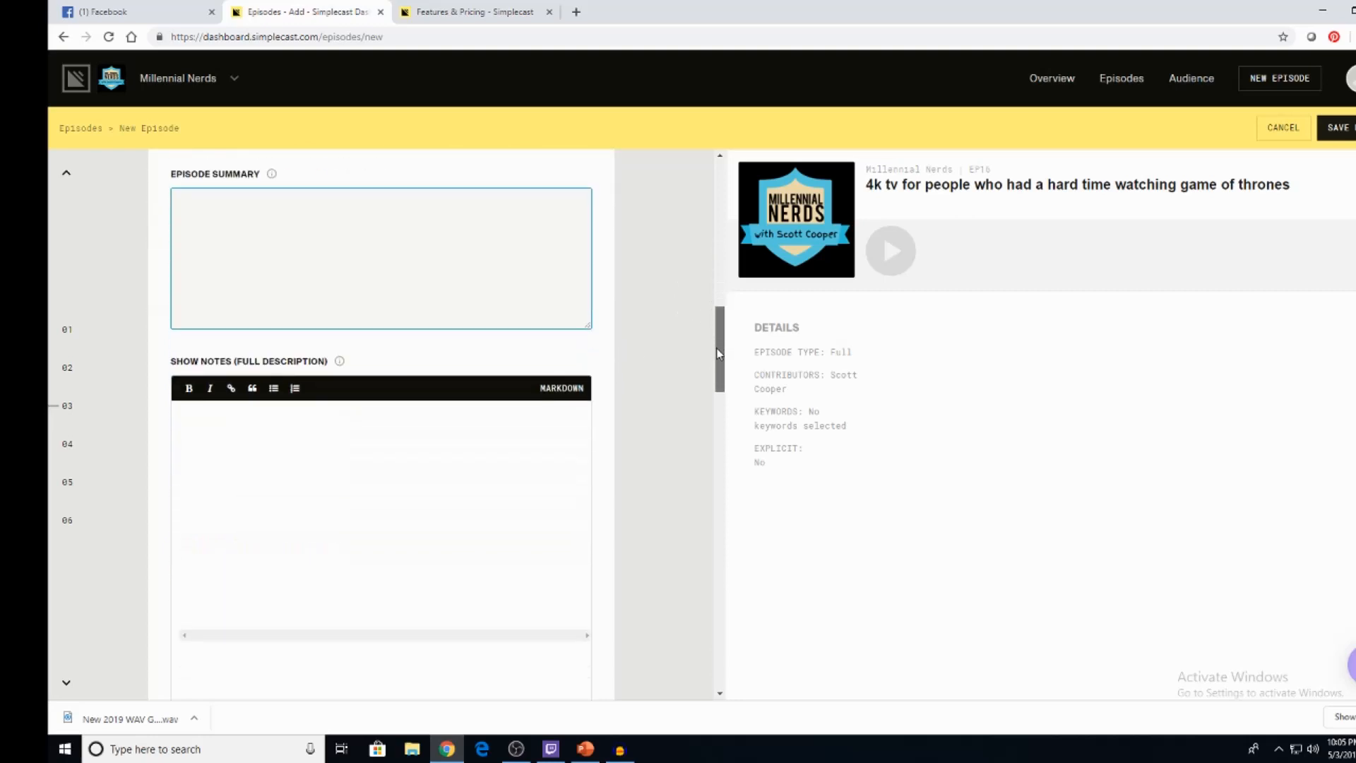
{"action": "scroll", "scroll_direction": "down", "scroll_amount": 3}
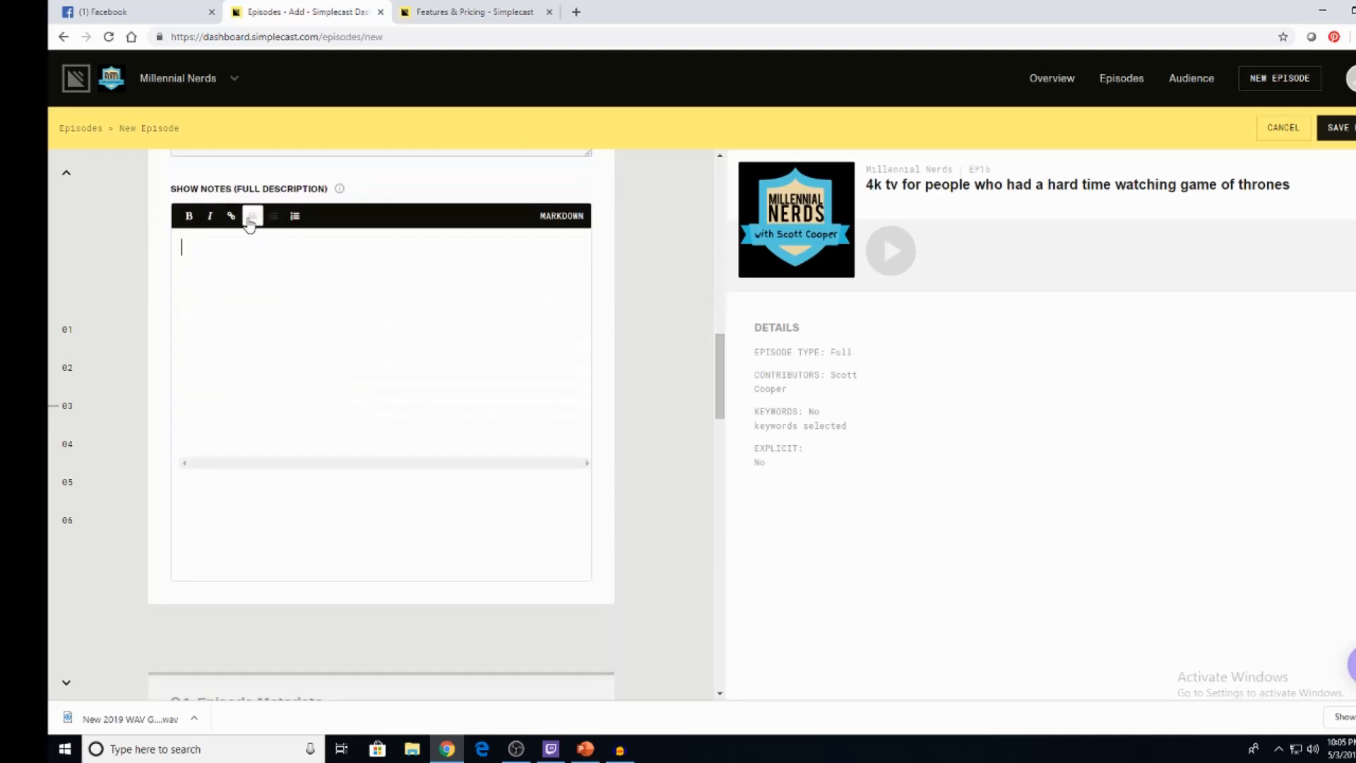
{"action": "scroll", "scroll_direction": "down", "scroll_amount": 3}
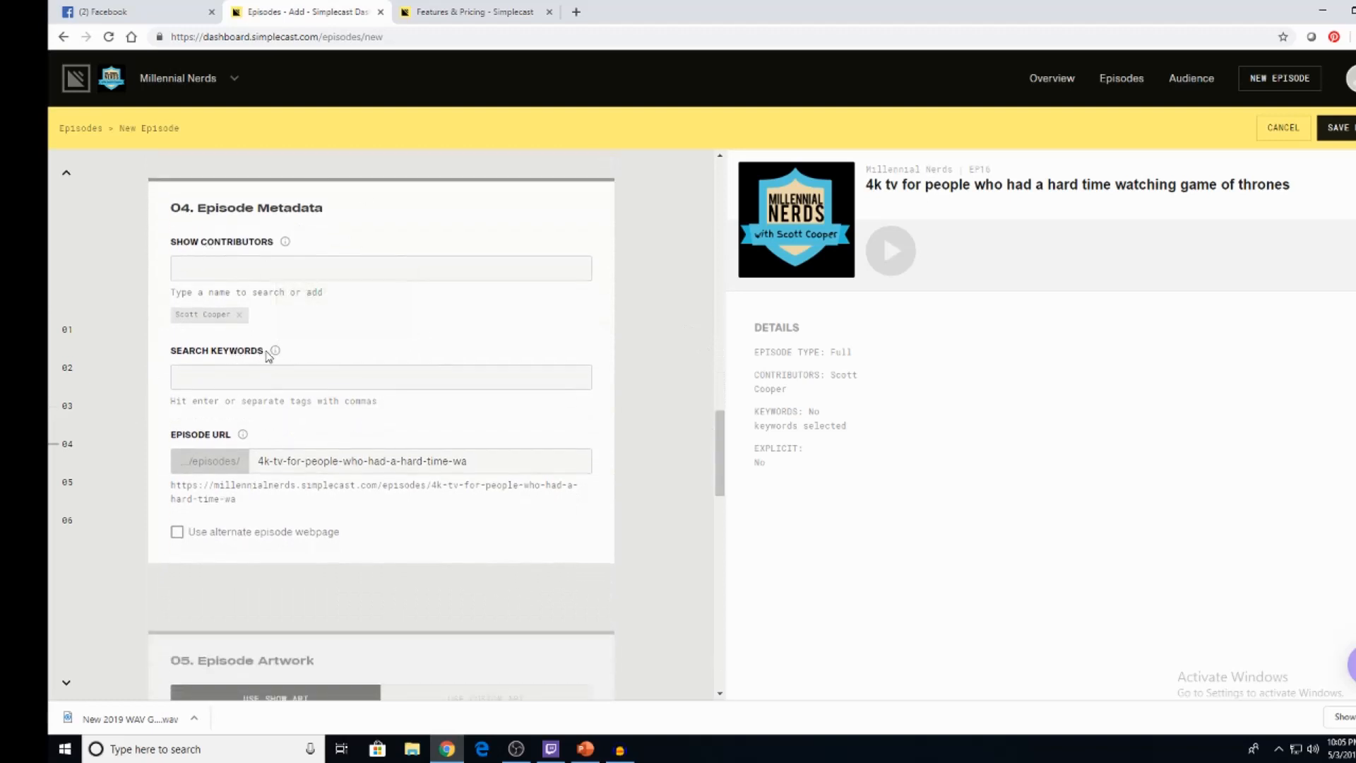
{"action": "mouse_move", "coordinate": [275, 352]}
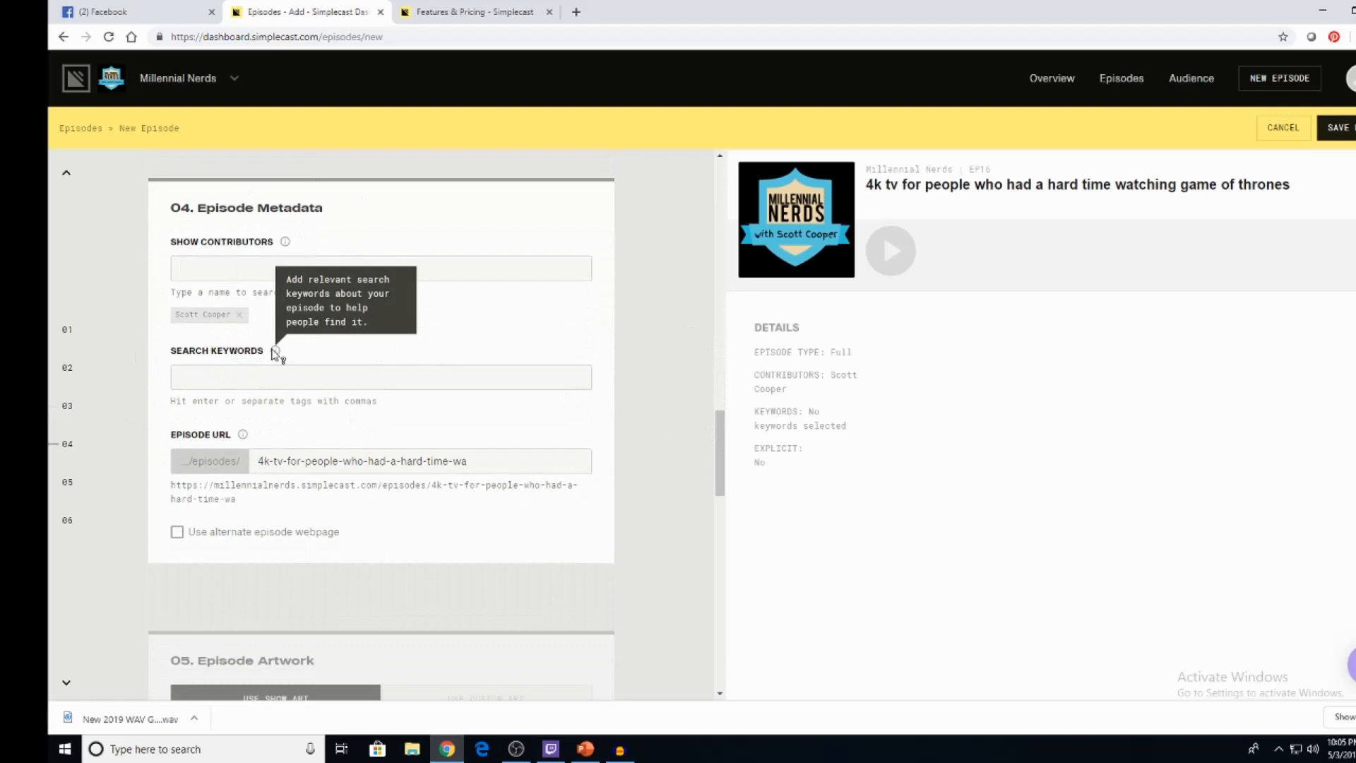
{"action": "left_click", "coordinate": [380, 378]}
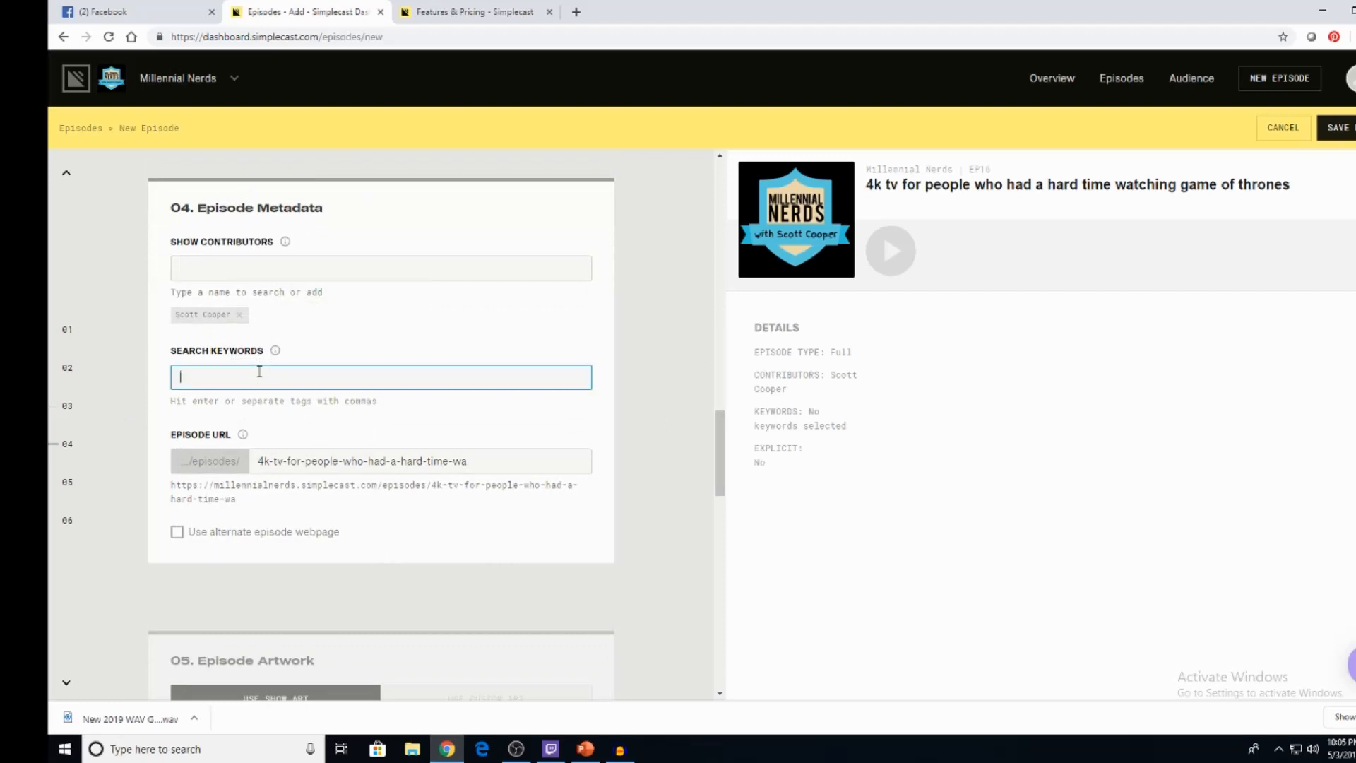
{"action": "type", "text": "aksjdfhkjahsjkdfhasjd"}
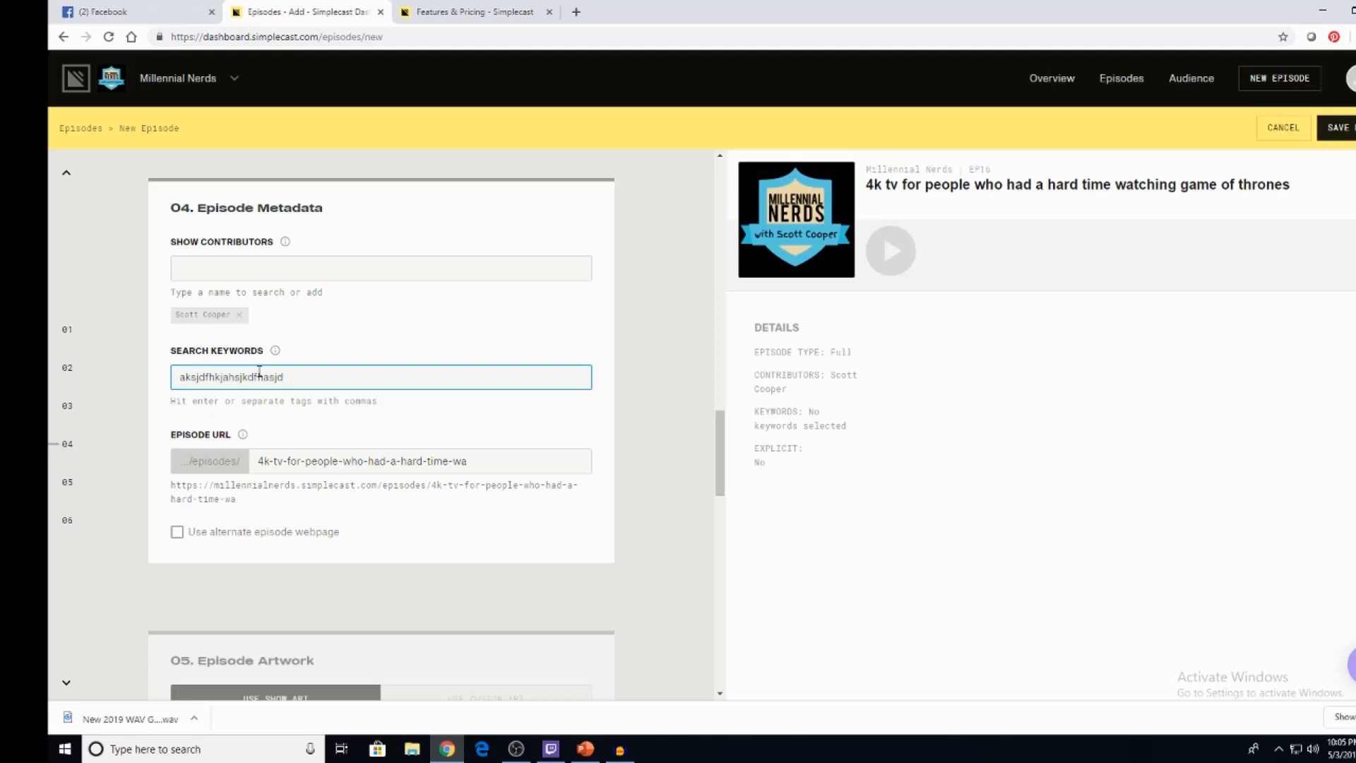
{"action": "type", "text": "game"}
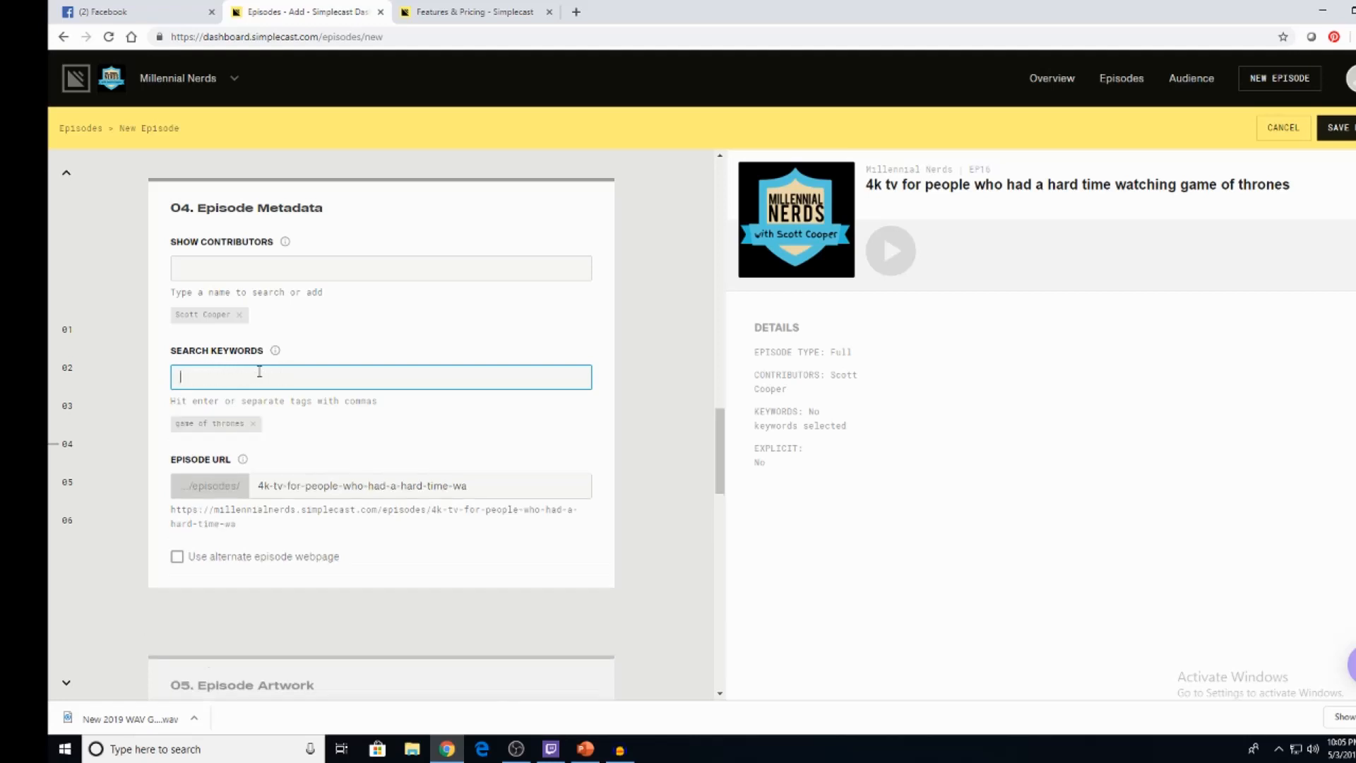
{"action": "type", "text": "couldn't se"}
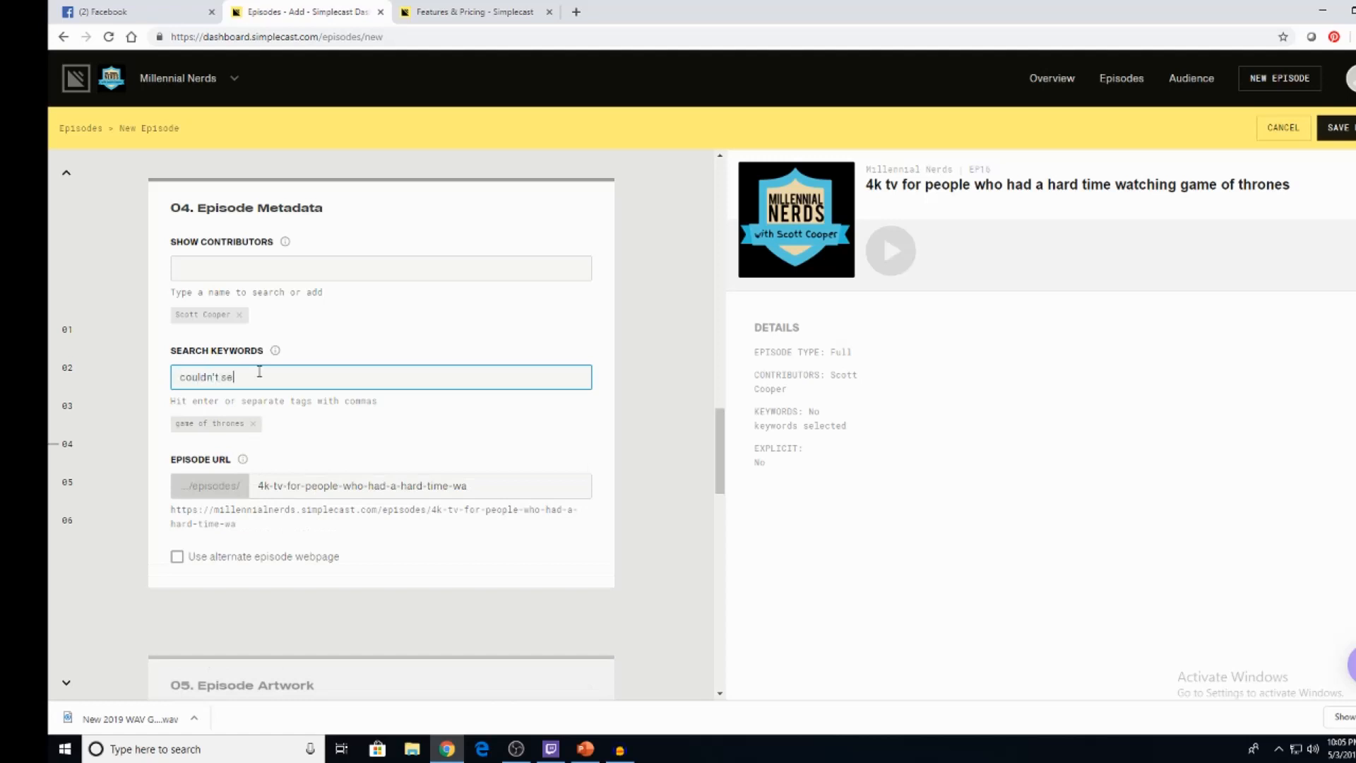
{"action": "key", "text": "enter"}
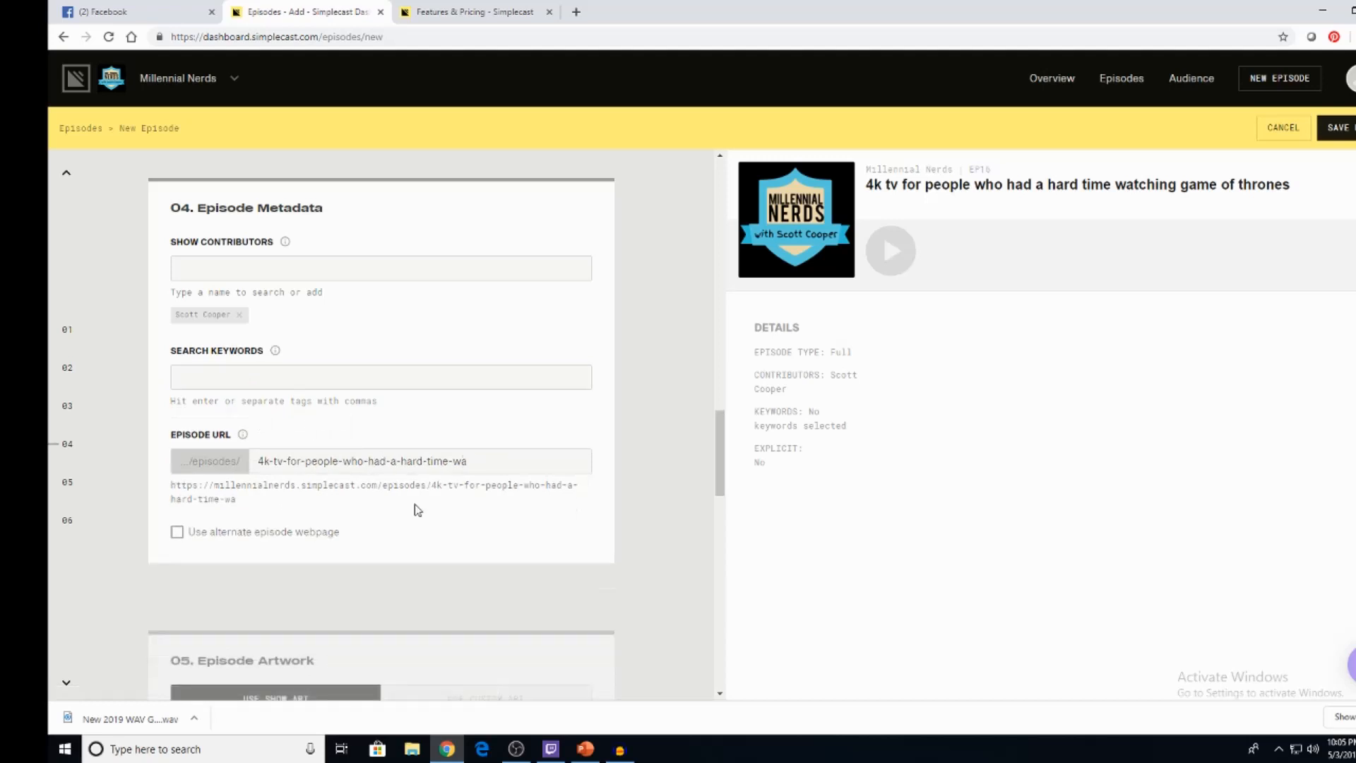
{"action": "mouse_move", "coordinate": [484, 526]}
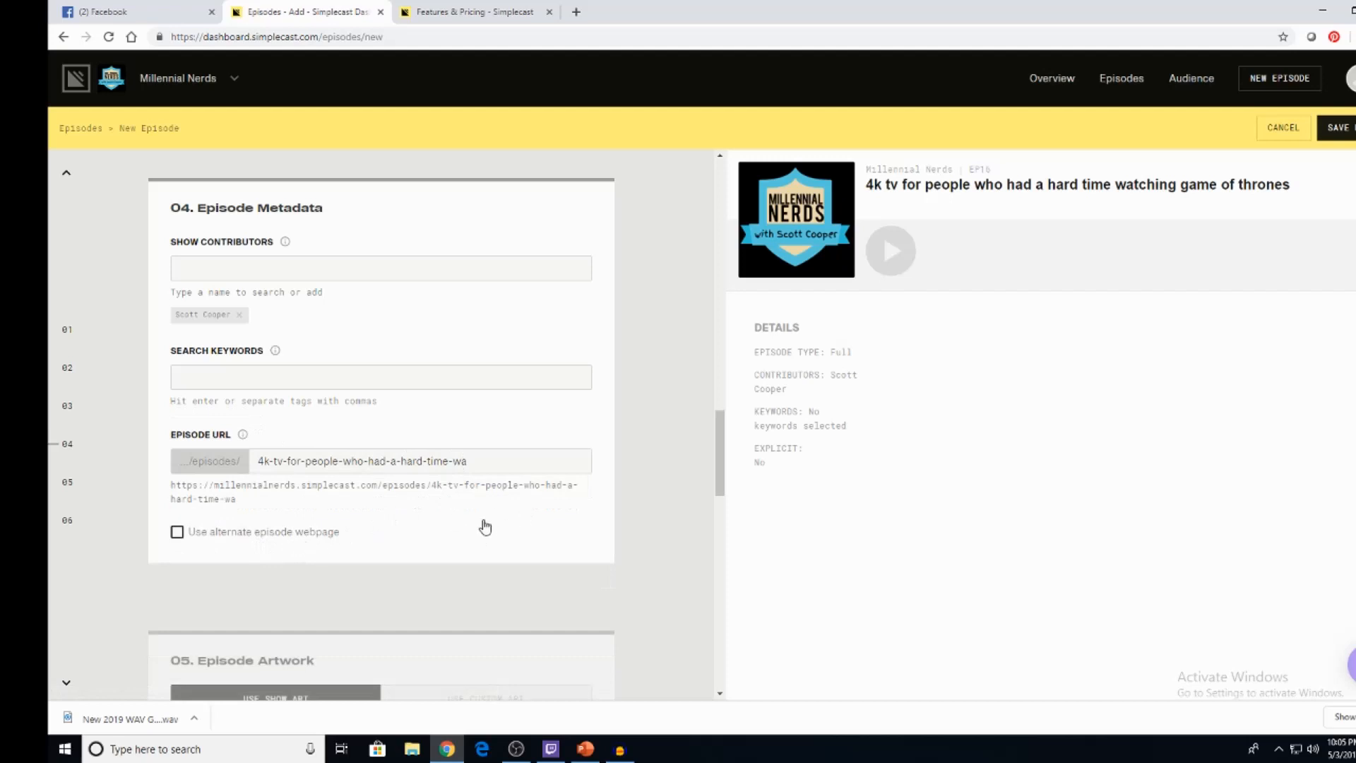
Step: Cancel the unsaved new episode, landing on episode 15, the Endgame comic book movie episode
{"action": "scroll", "scroll_direction": "down", "scroll_amount": 3}
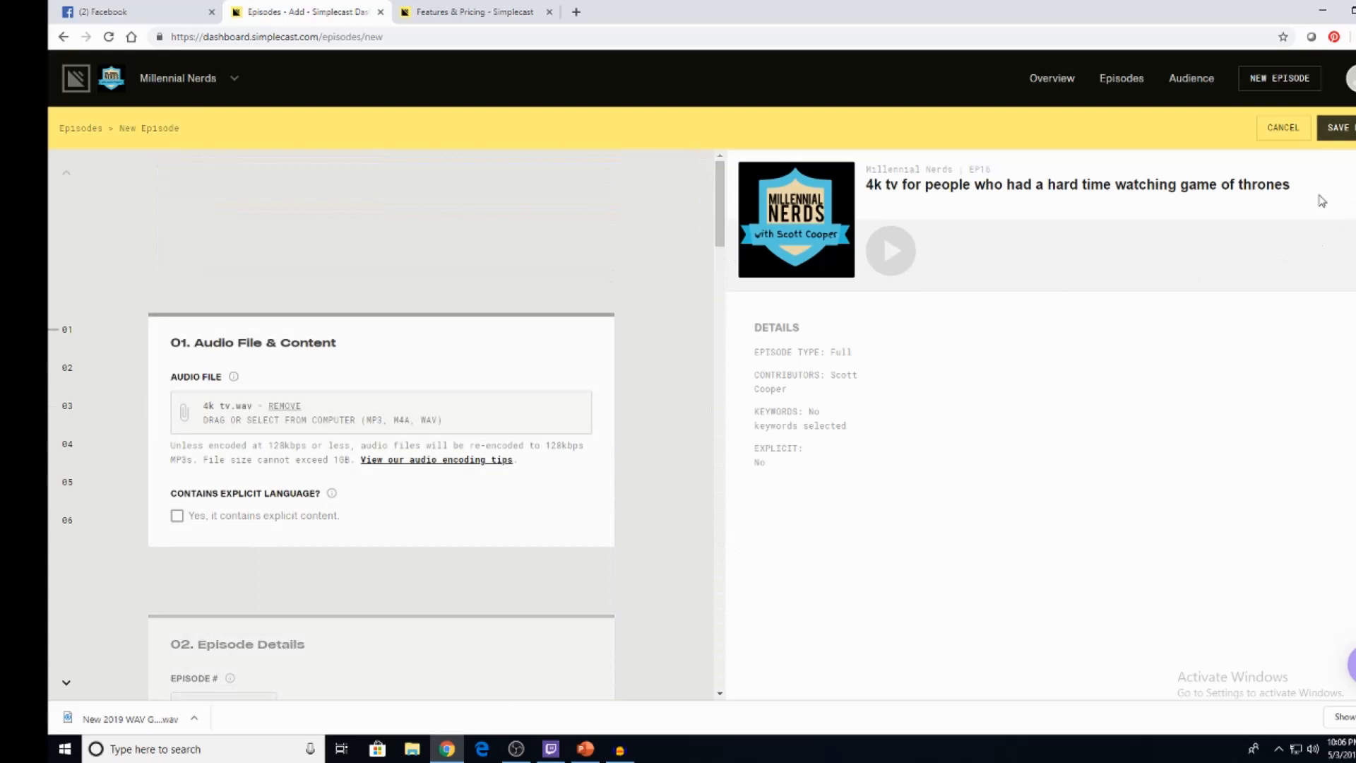
{"action": "left_click", "coordinate": [1284, 127]}
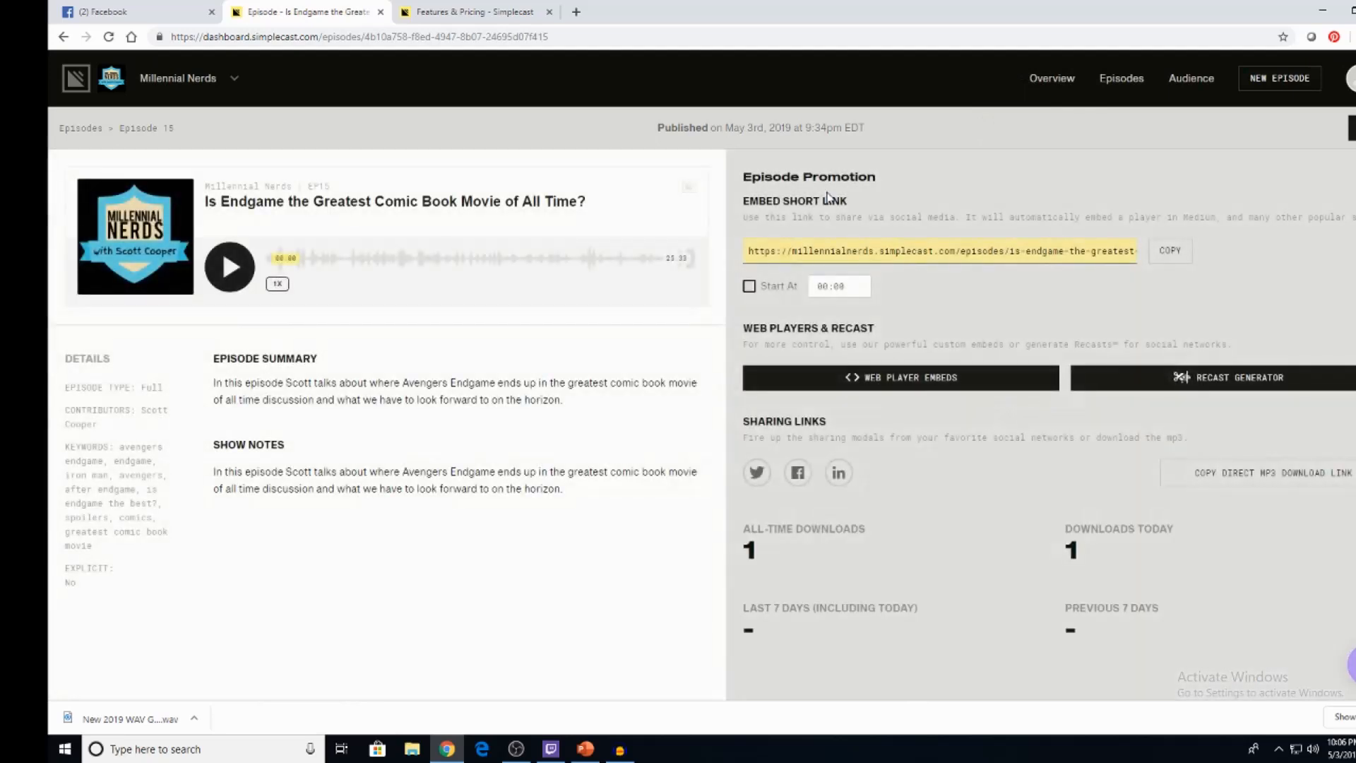
{"action": "mouse_move", "coordinate": [899, 133]}
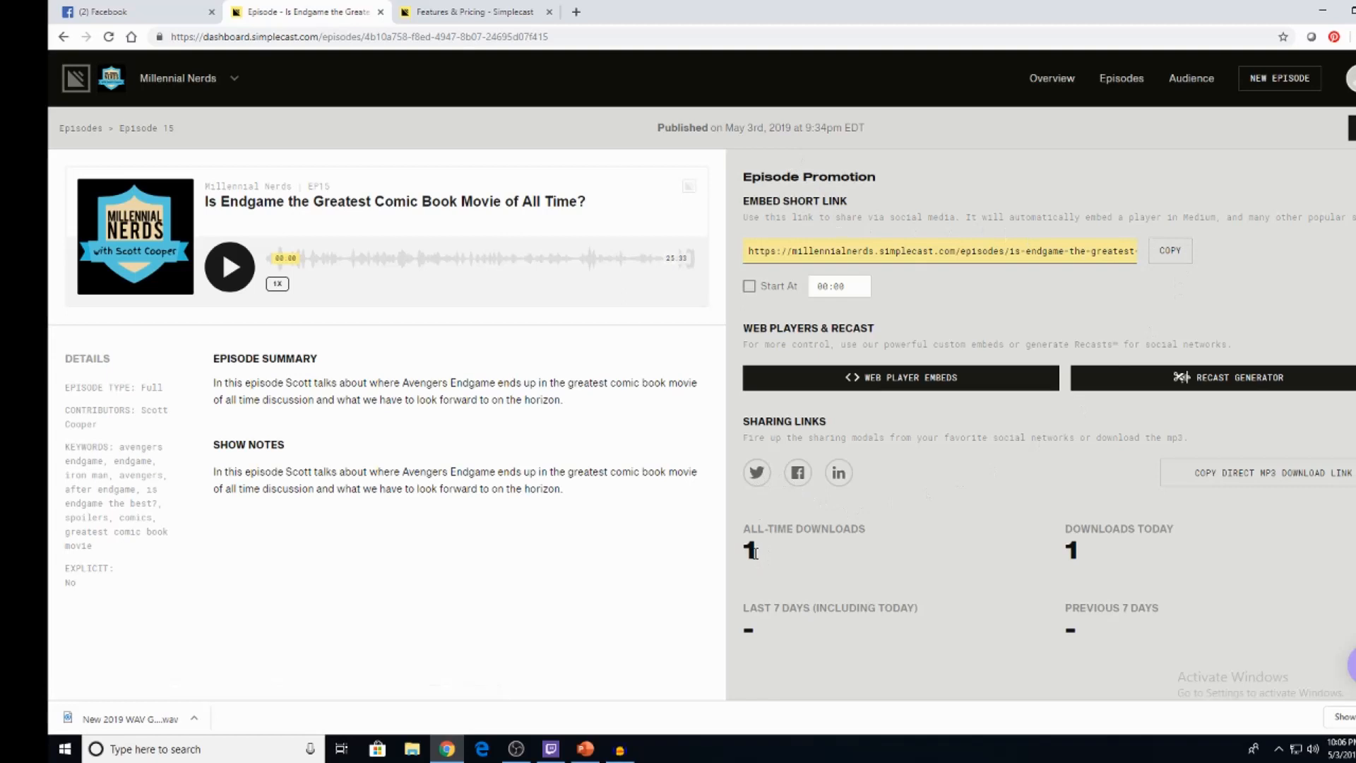
{"action": "mouse_move", "coordinate": [996, 483]}
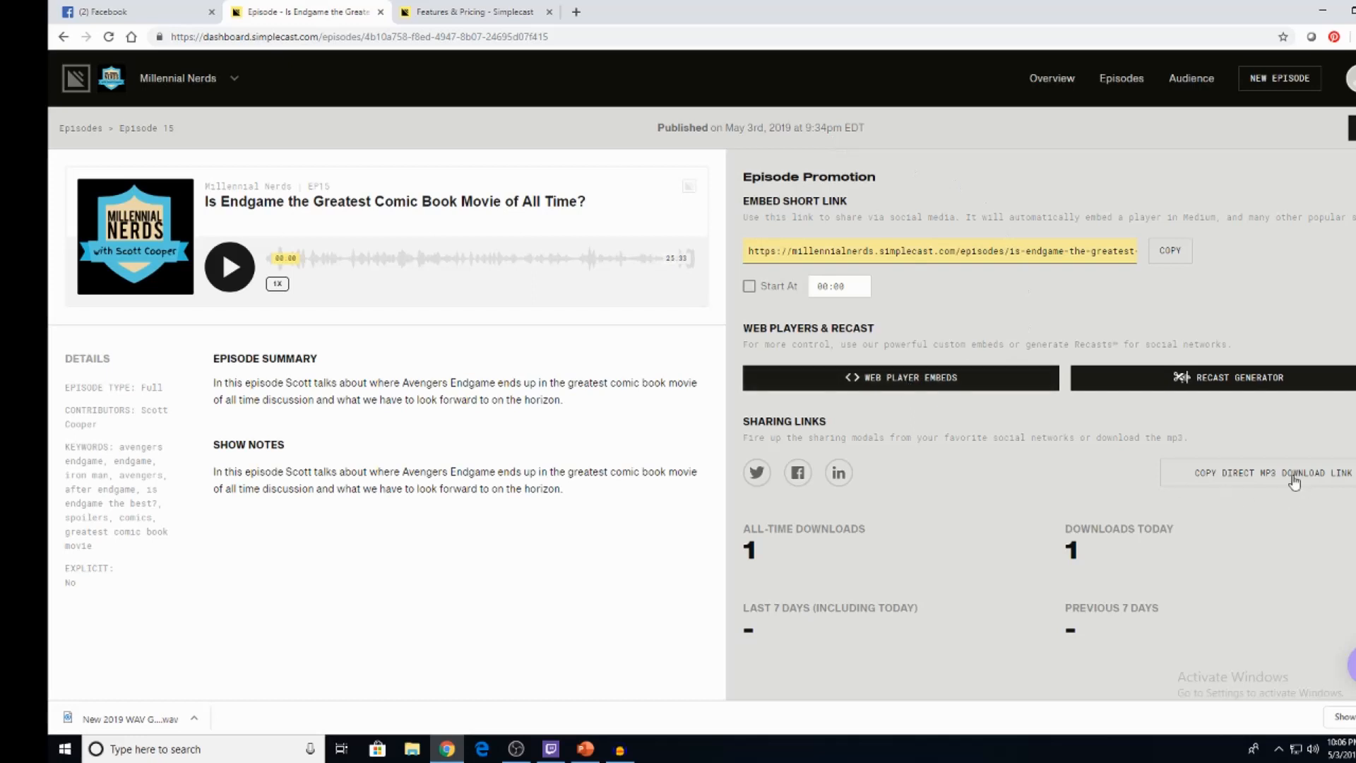
{"action": "mouse_move", "coordinate": [1267, 479]}
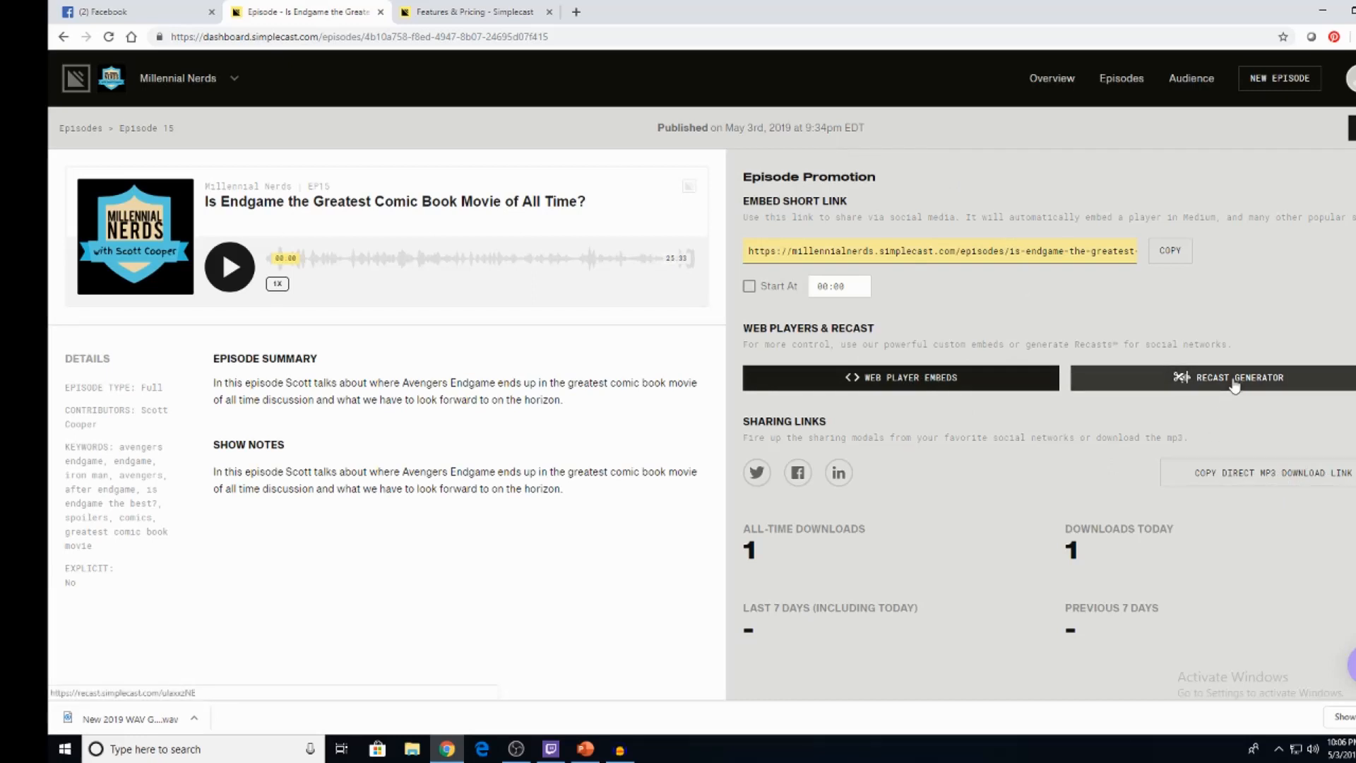
Step: Launch the Recast Generator for episode 15 and pick a clip length to generate the video
{"action": "left_click", "coordinate": [1234, 377]}
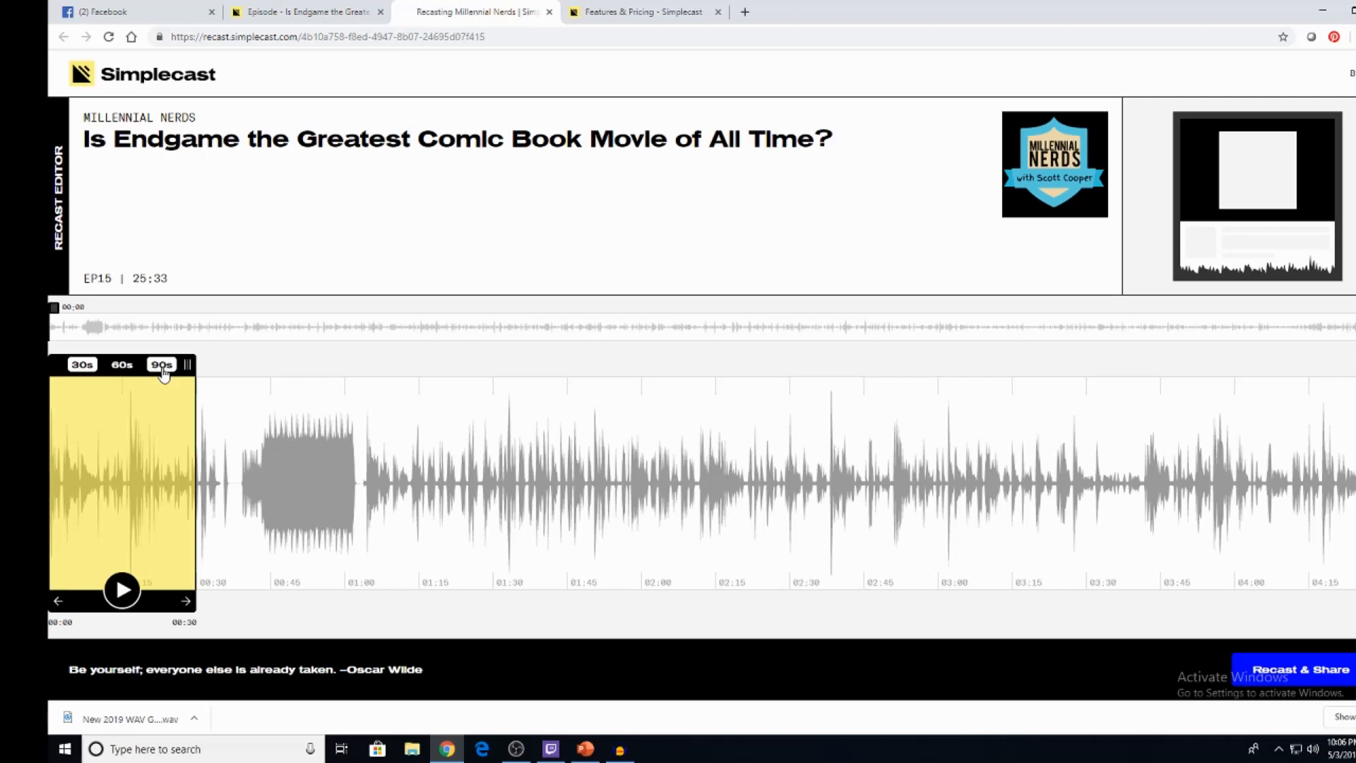
{"action": "left_click", "coordinate": [122, 364]}
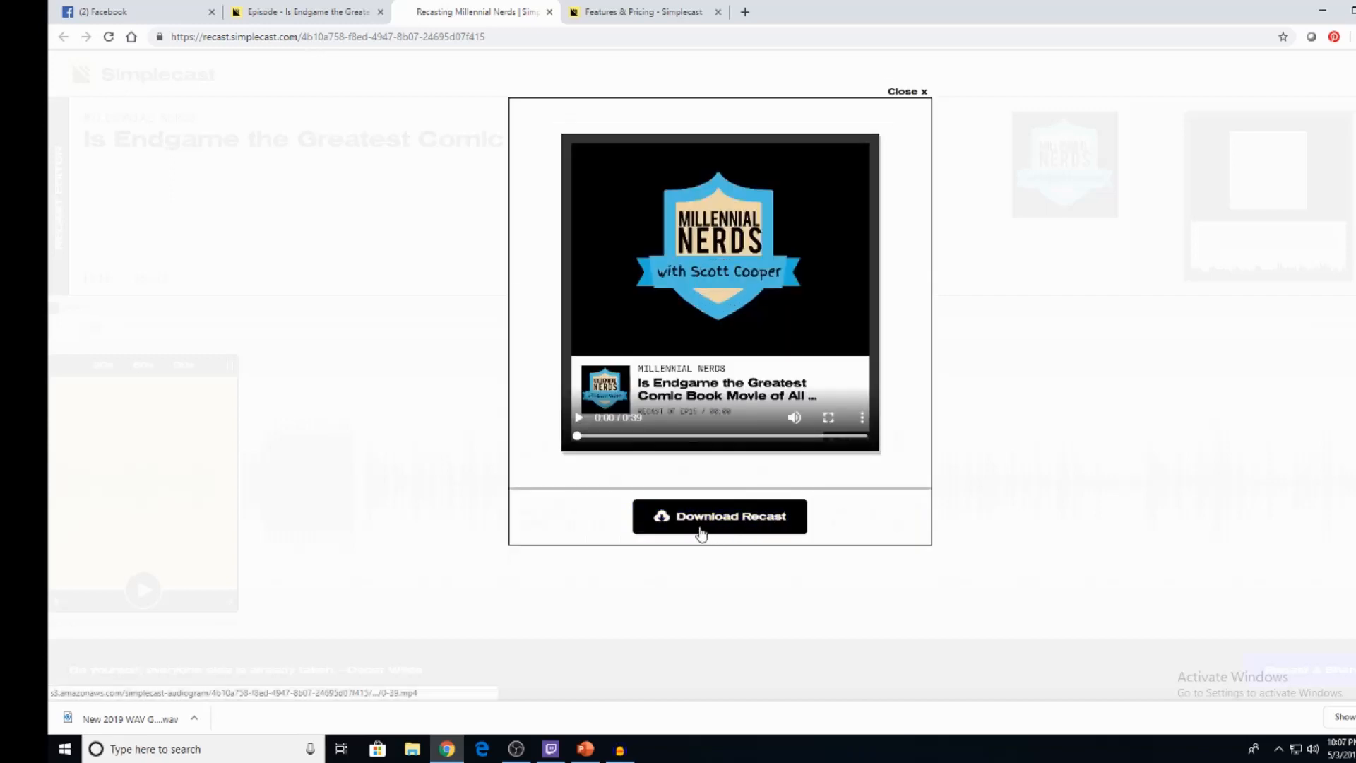
Step: Download the Recast clip 0-39.mp4 and place it in the Downloads folder
{"action": "left_click", "coordinate": [719, 517]}
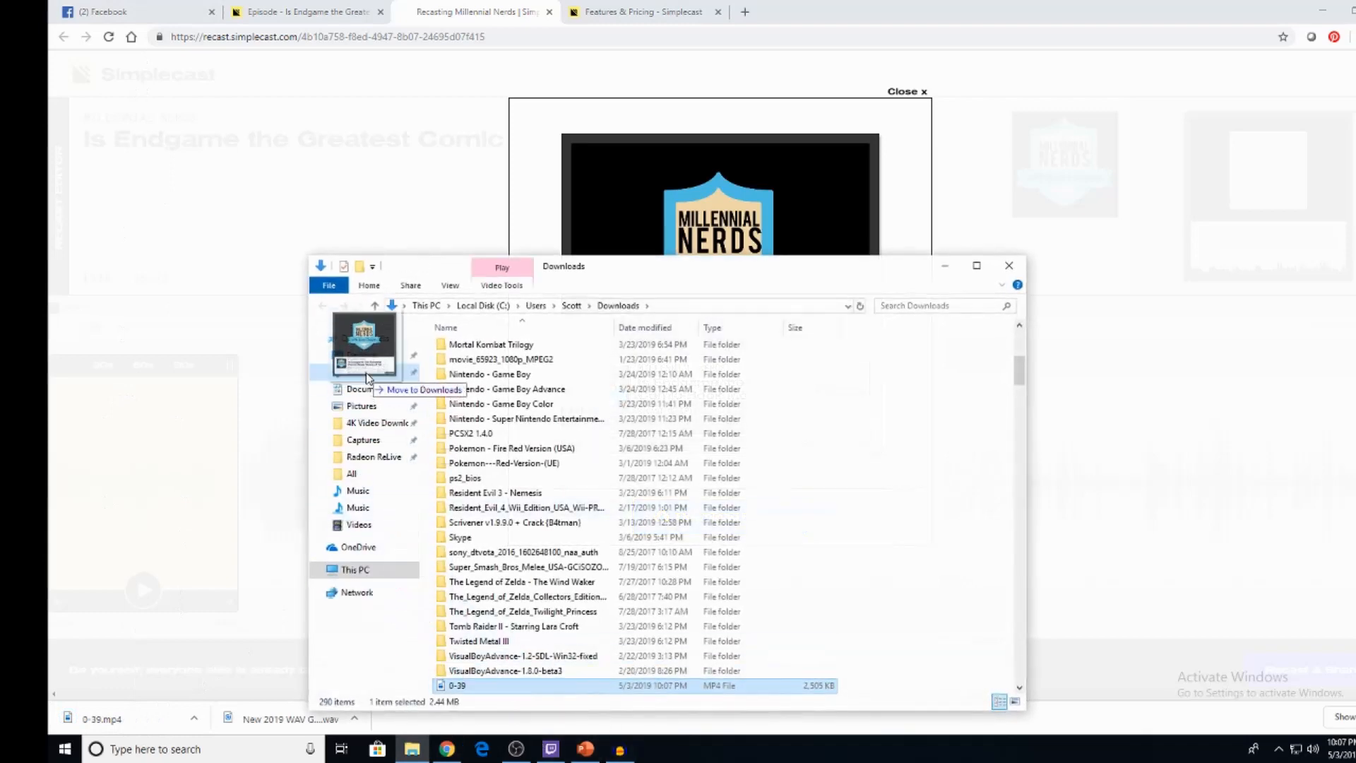
{"action": "left_click_drag", "start_coordinate": [363, 363], "coordinate": [399, 527]}
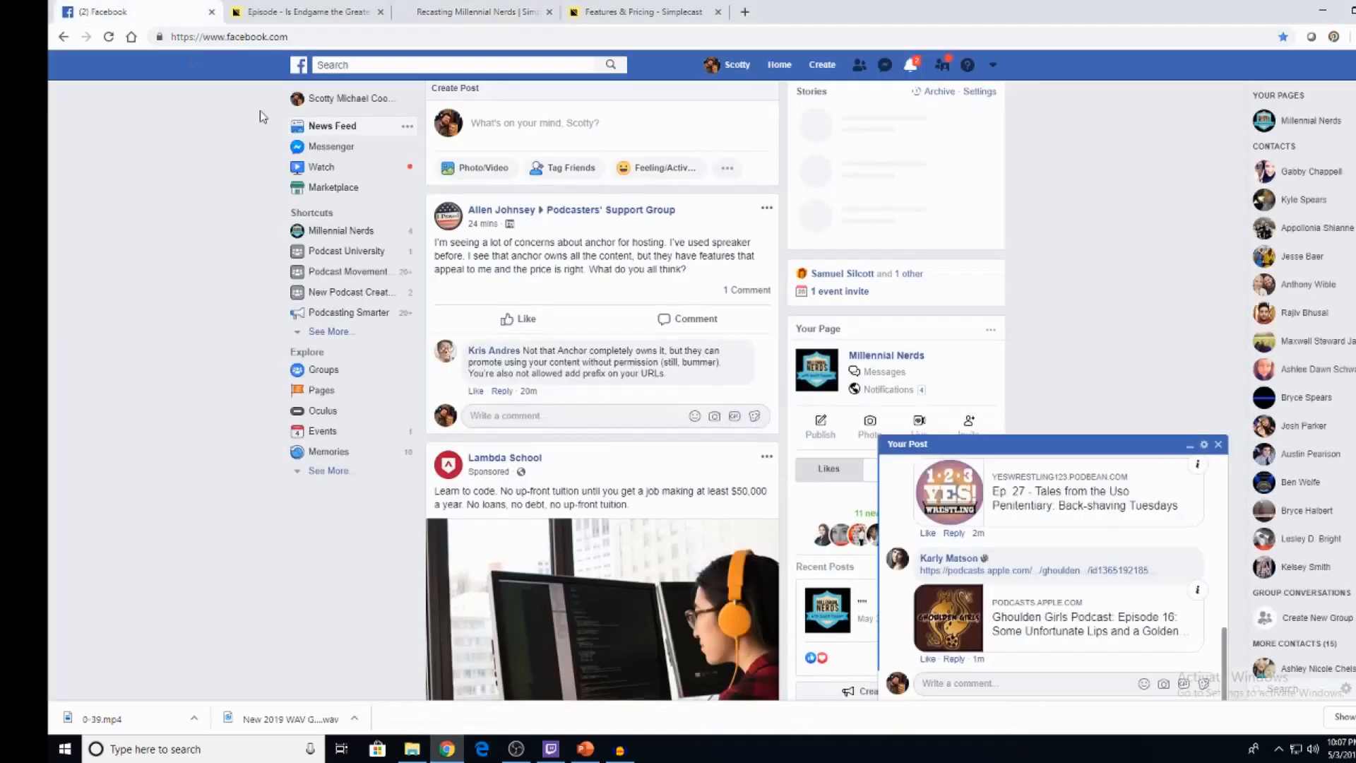
Step: Start a new Facebook post and attach the downloaded 0-39.mp4 clip as its video
{"action": "scroll", "scroll_direction": "down", "scroll_amount": 3}
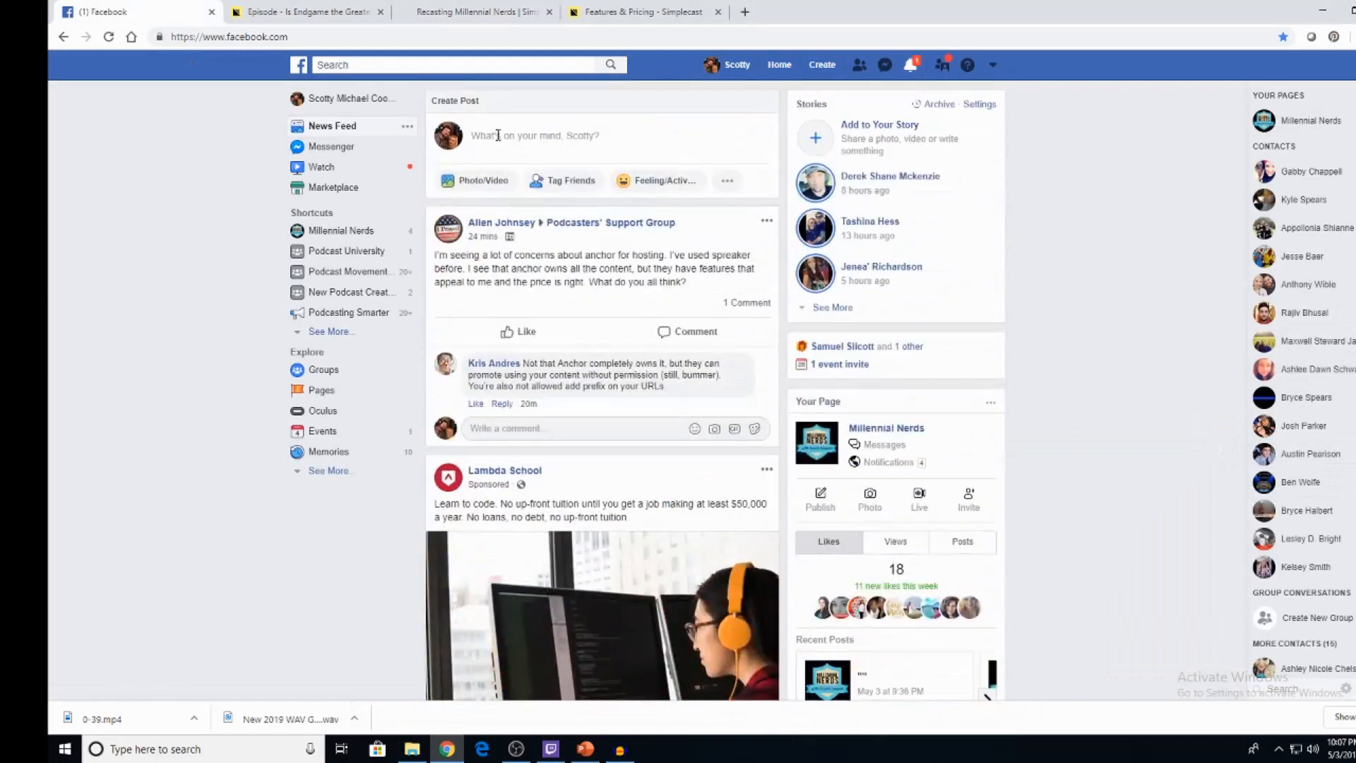
{"action": "left_click", "coordinate": [537, 136]}
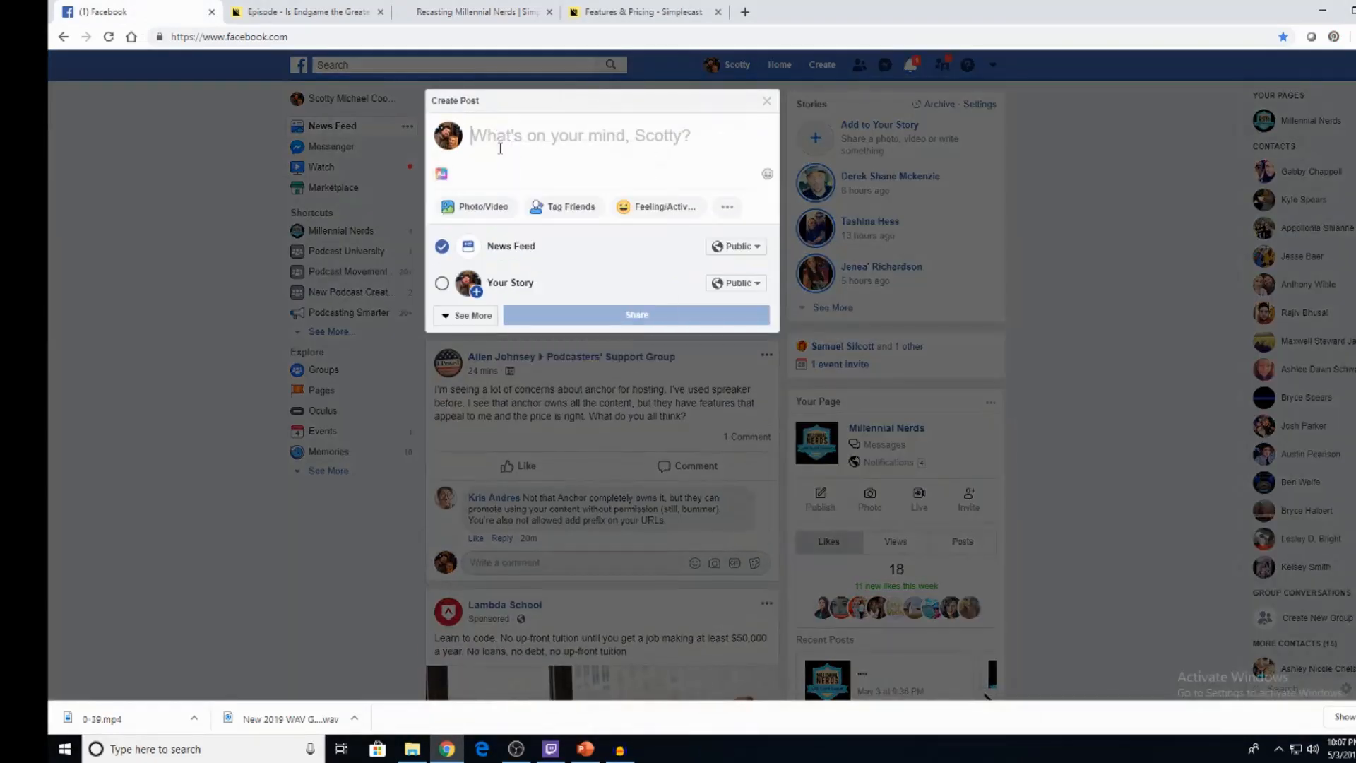
{"action": "left_click", "coordinate": [483, 207]}
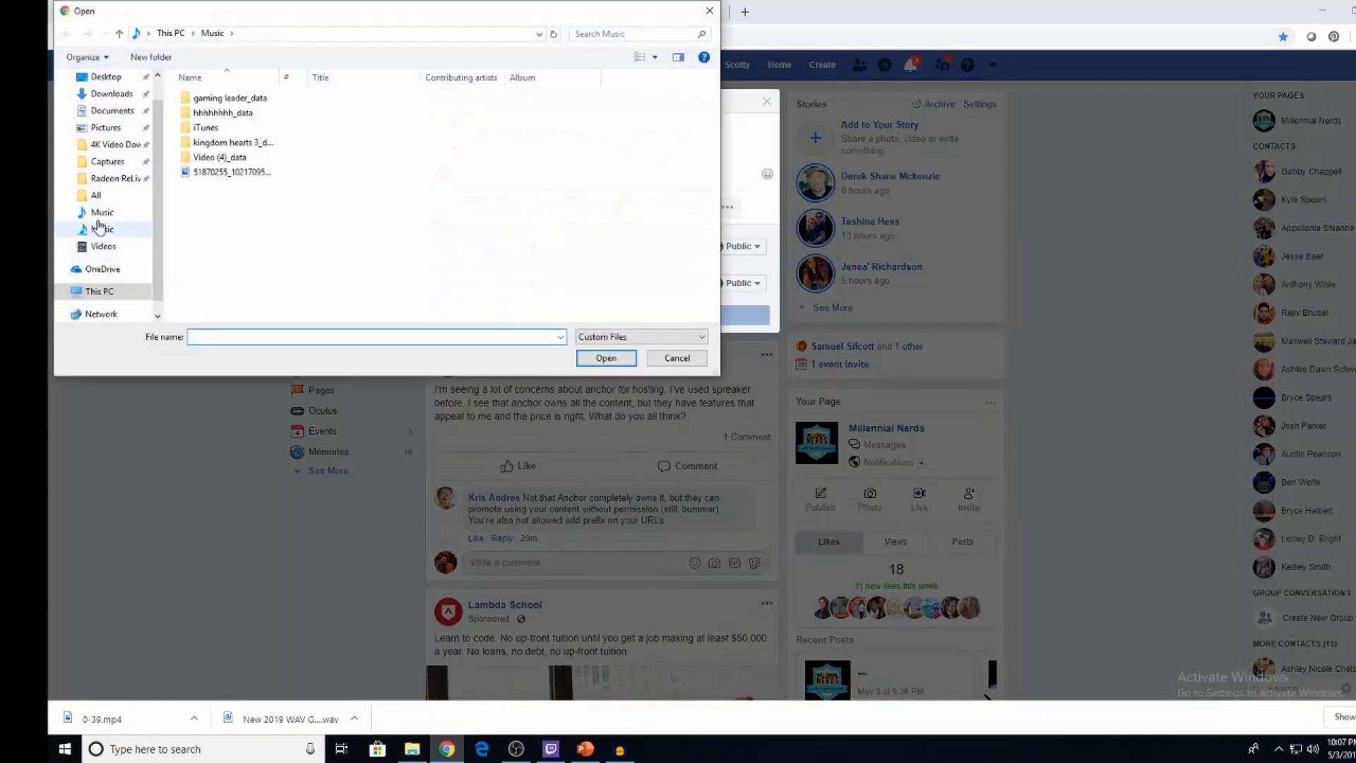
{"action": "left_click", "coordinate": [106, 76]}
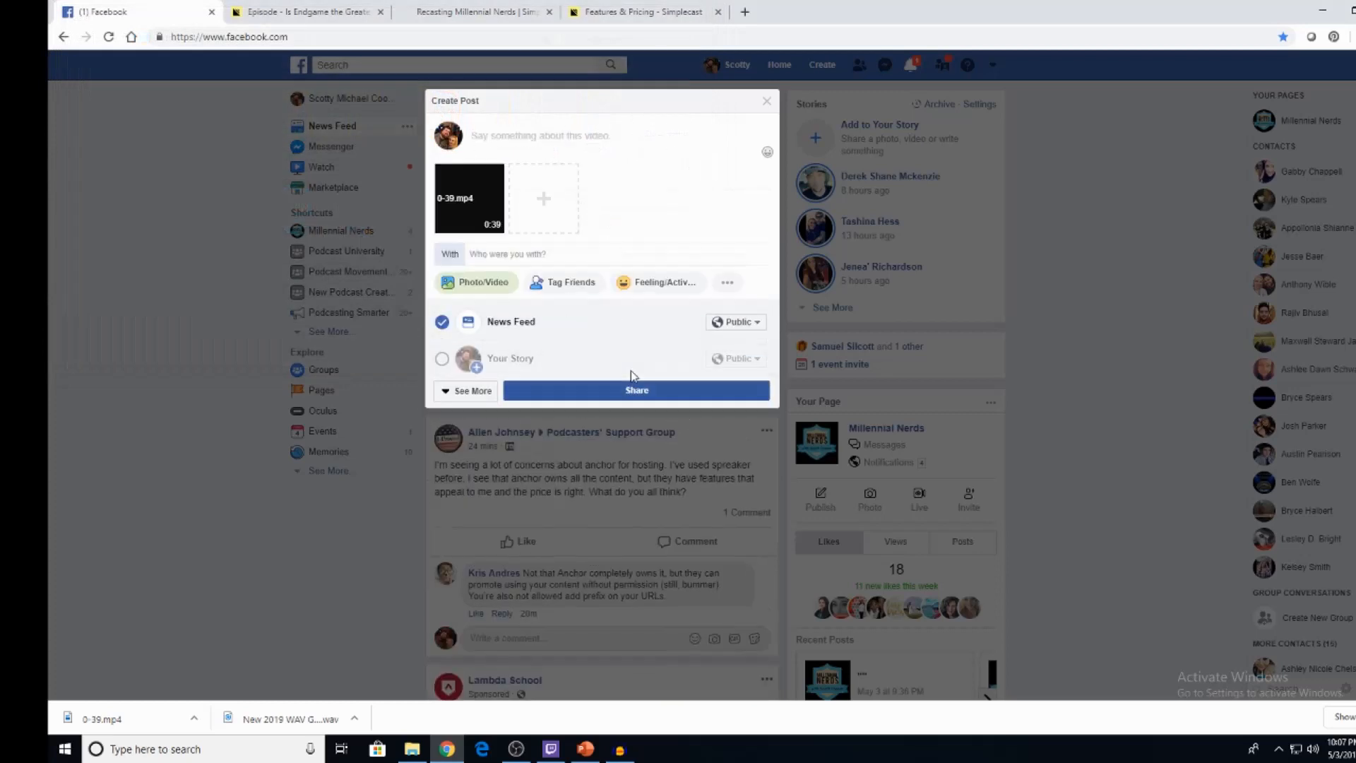
Step: Share the post publicly and dismiss the Processing Videos notice
{"action": "left_click", "coordinate": [638, 390]}
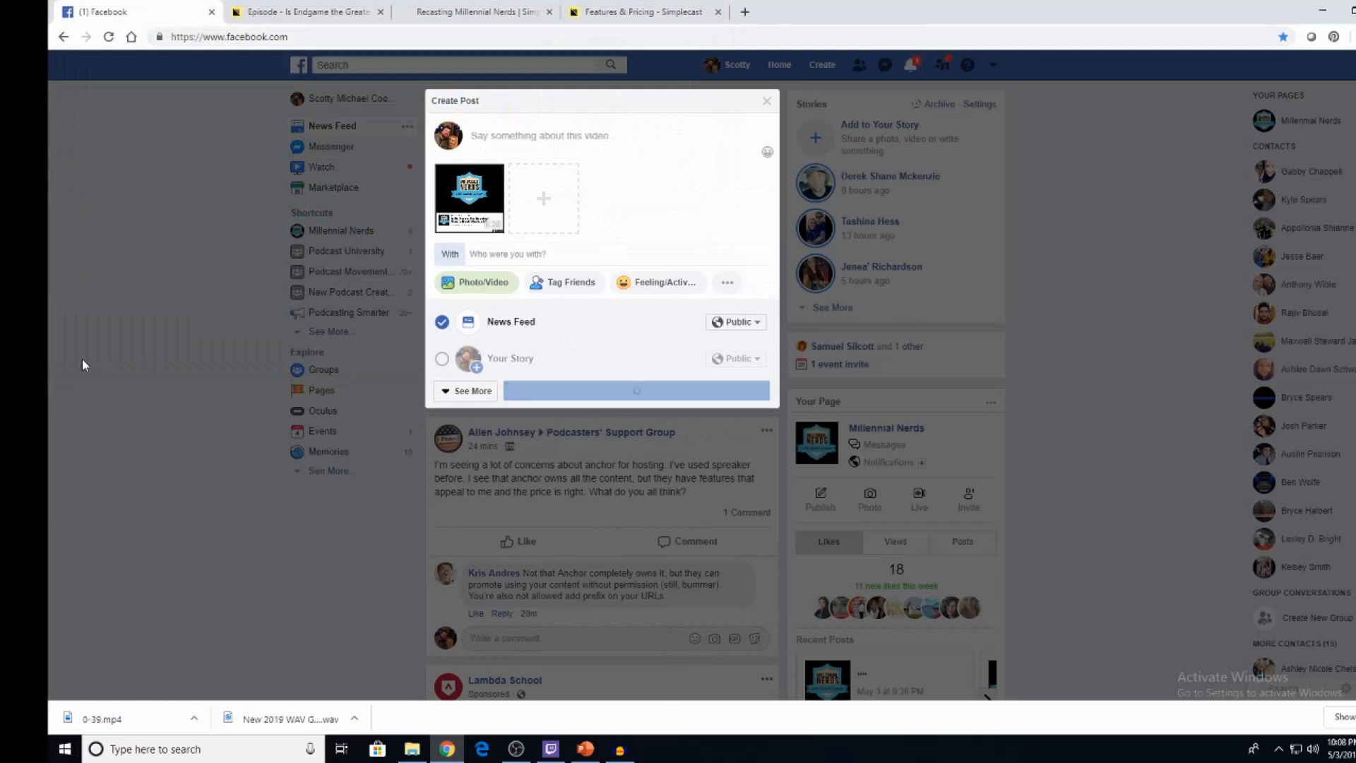
{"action": "left_click", "coordinate": [635, 390]}
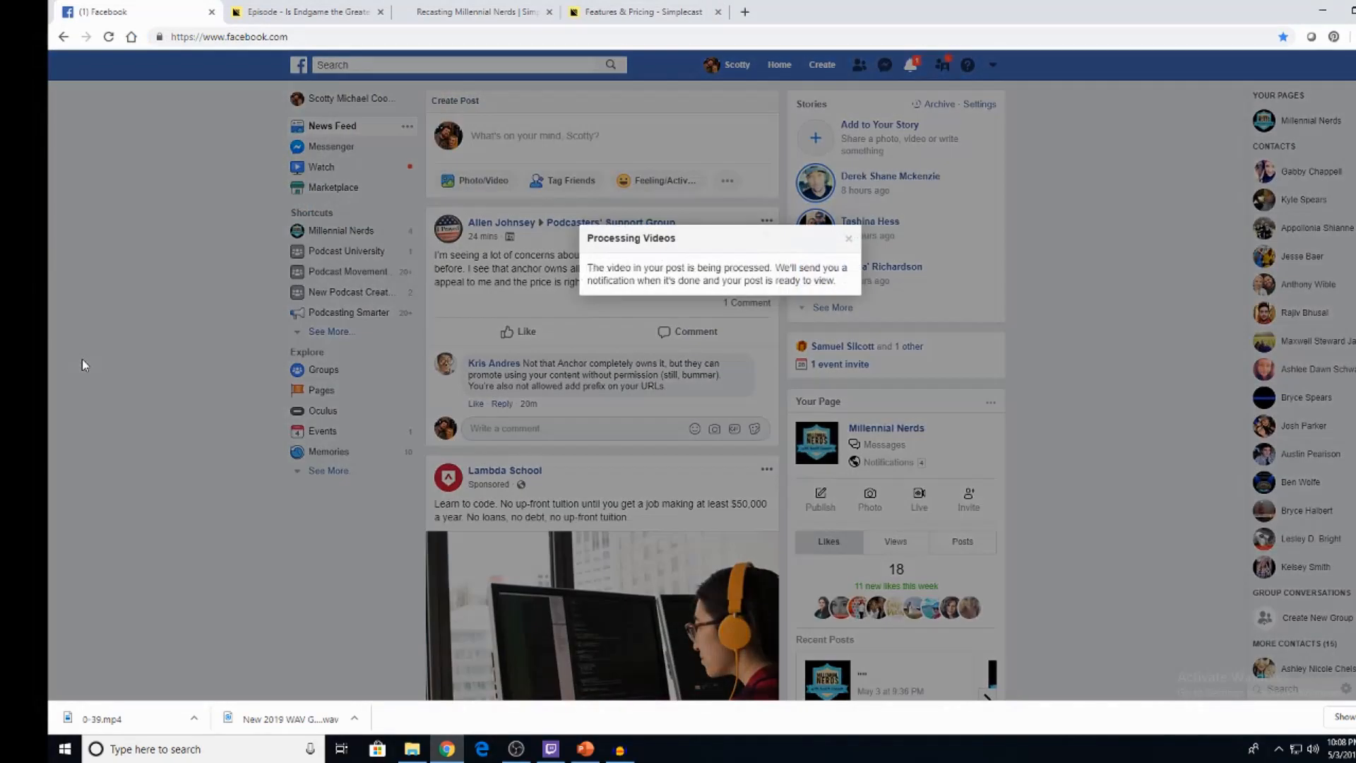
{"action": "mouse_move", "coordinate": [888, 248]}
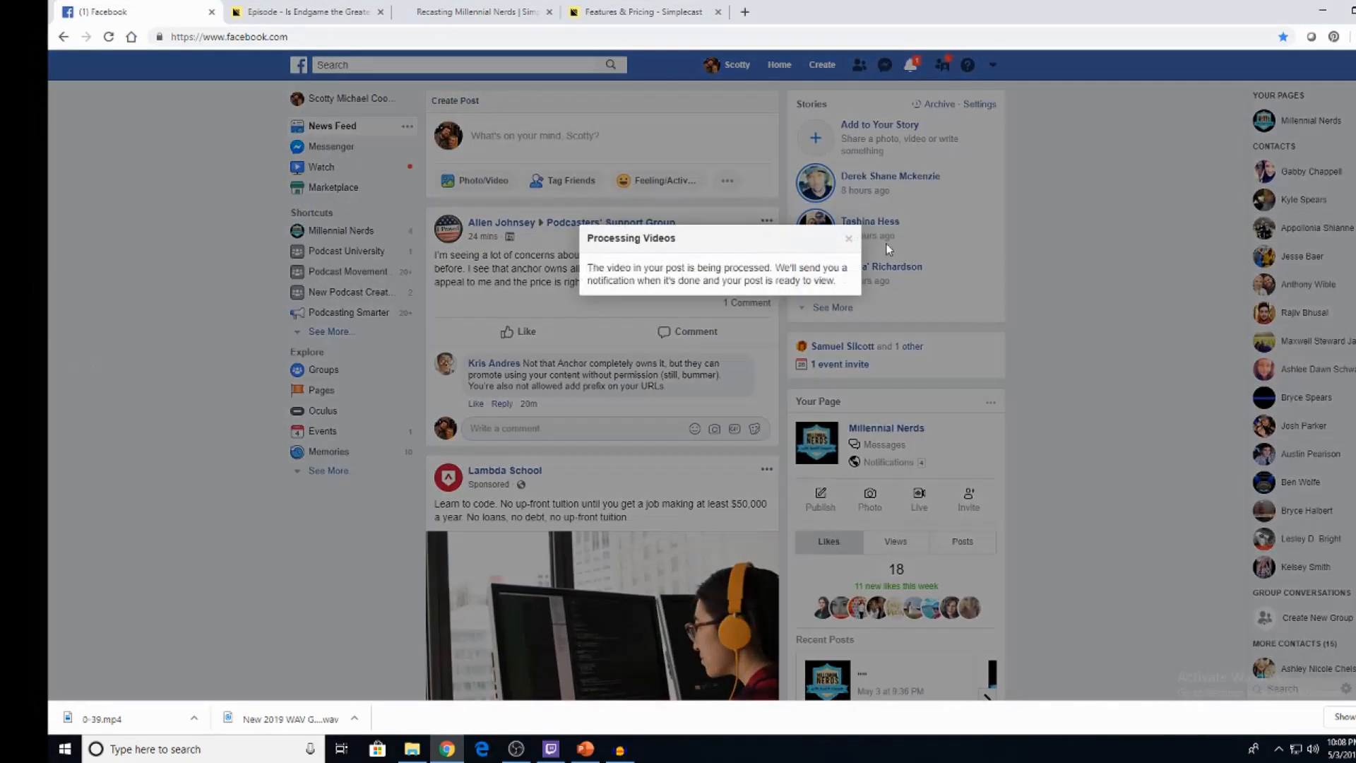
{"action": "left_click", "coordinate": [847, 239]}
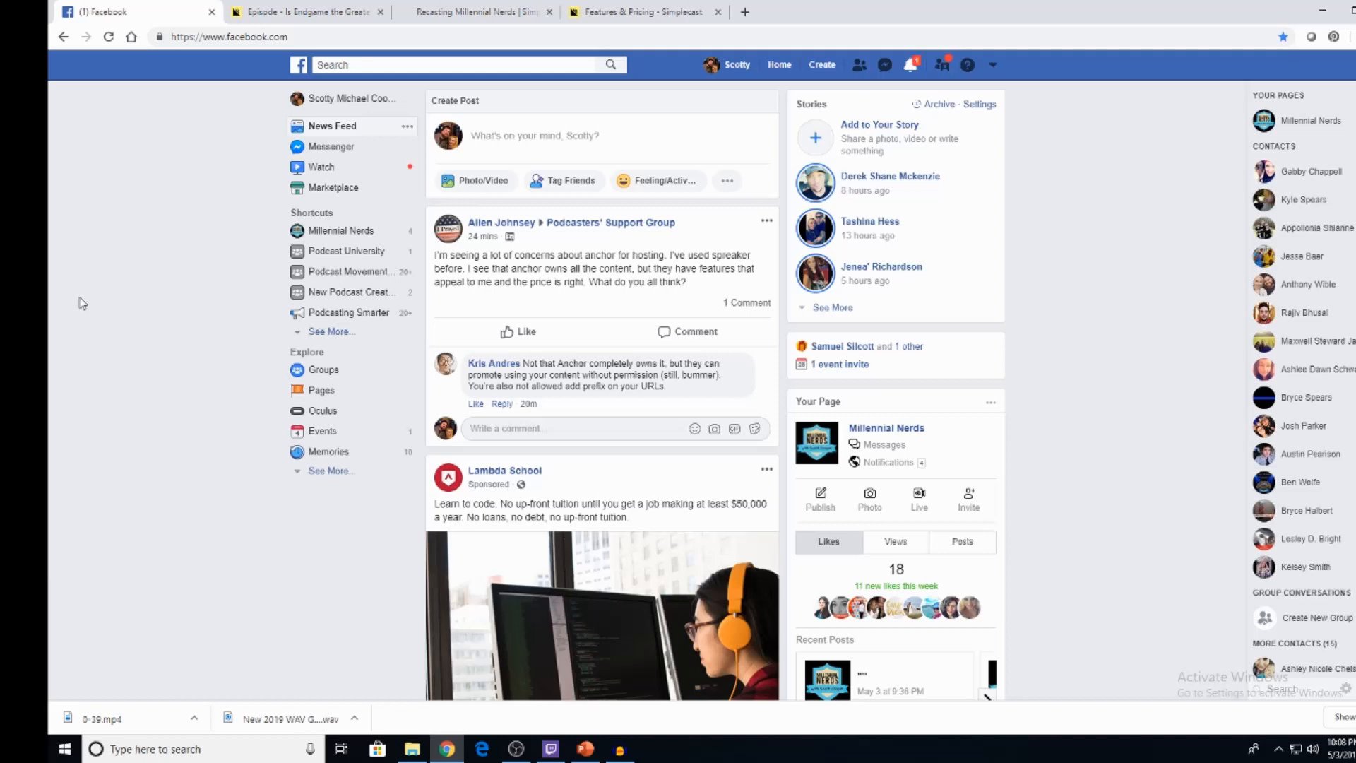
Step: Detour through a new tab and the Facebook feed, then return to the Endgame episode dashboard
{"action": "left_click", "coordinate": [915, 11]}
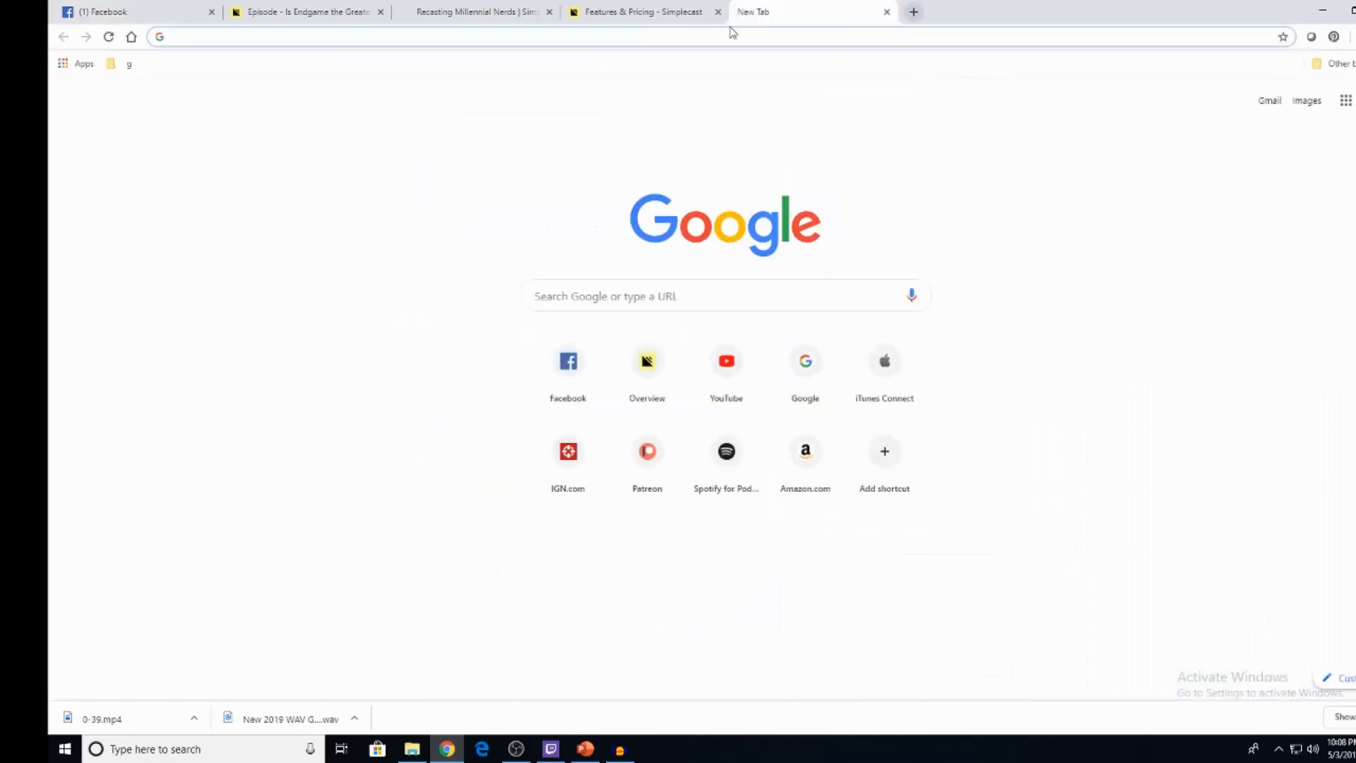
{"action": "left_click", "coordinate": [642, 12]}
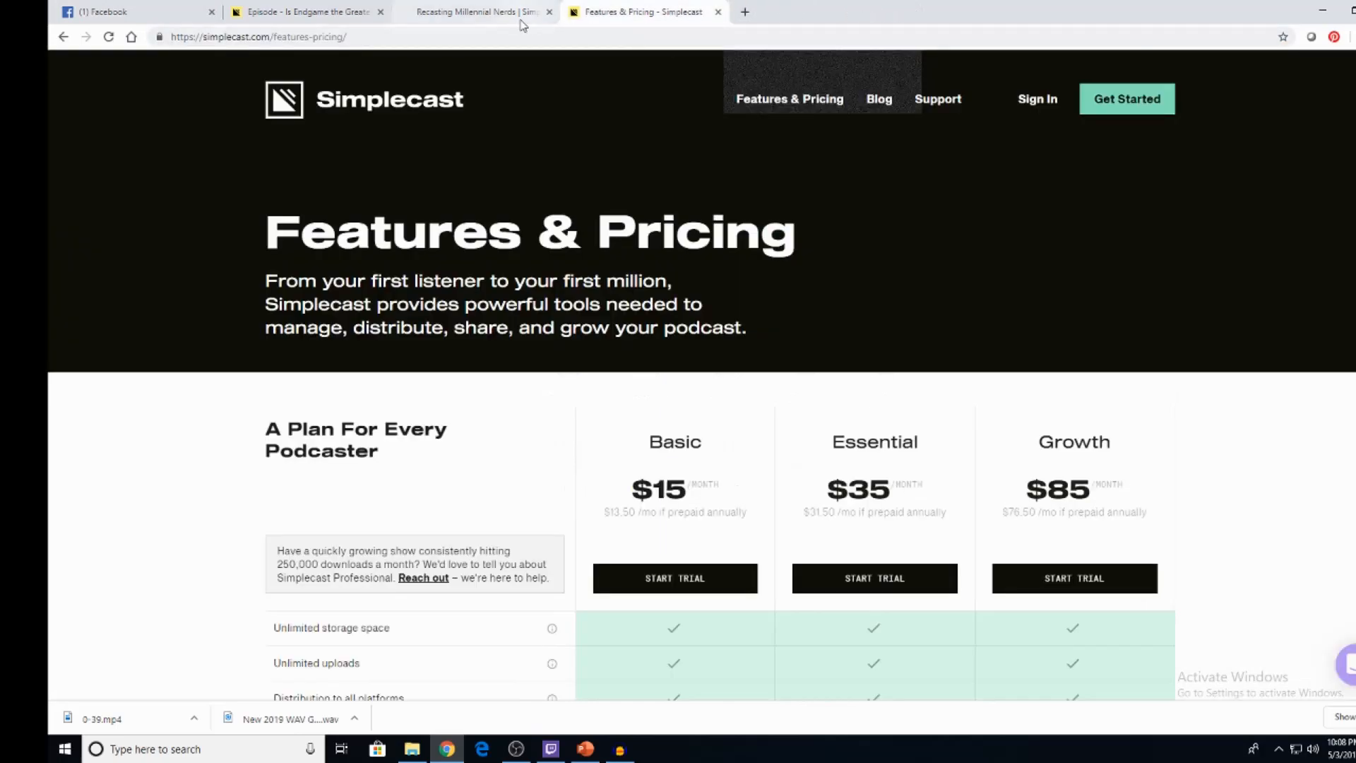
{"action": "left_click", "coordinate": [130, 11]}
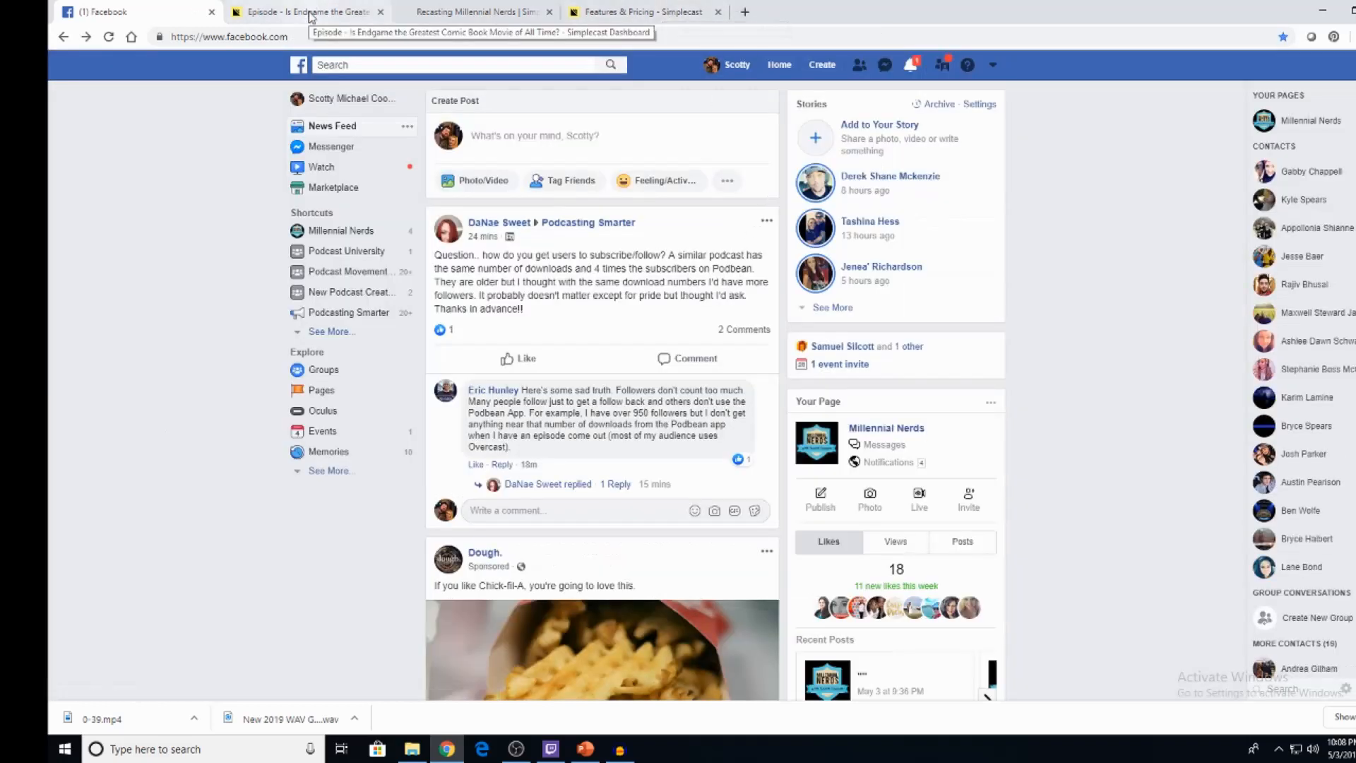
{"action": "left_click", "coordinate": [302, 11]}
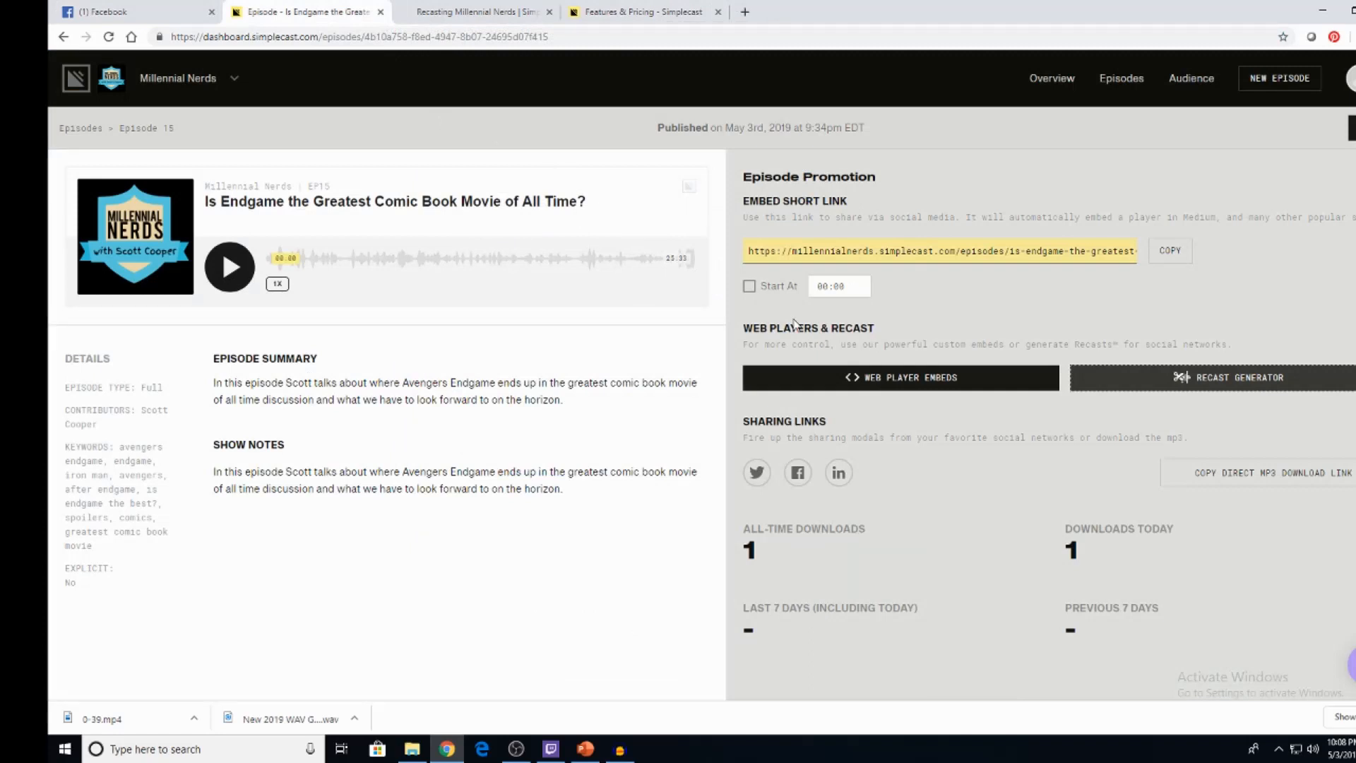
{"action": "mouse_move", "coordinate": [1051, 78]}
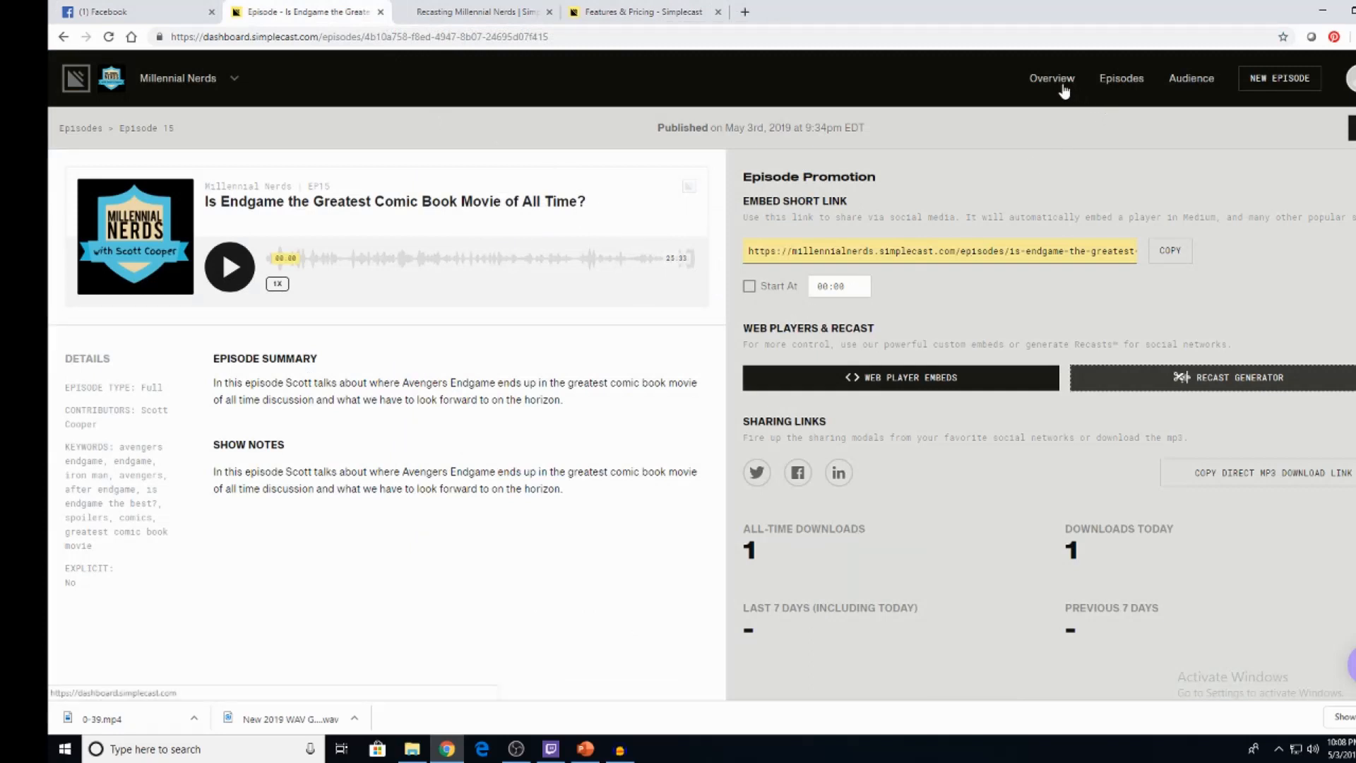
Step: Review the show overview's download stats, pointing out the Avengers: Endgame Review episode
{"action": "left_click", "coordinate": [1052, 78]}
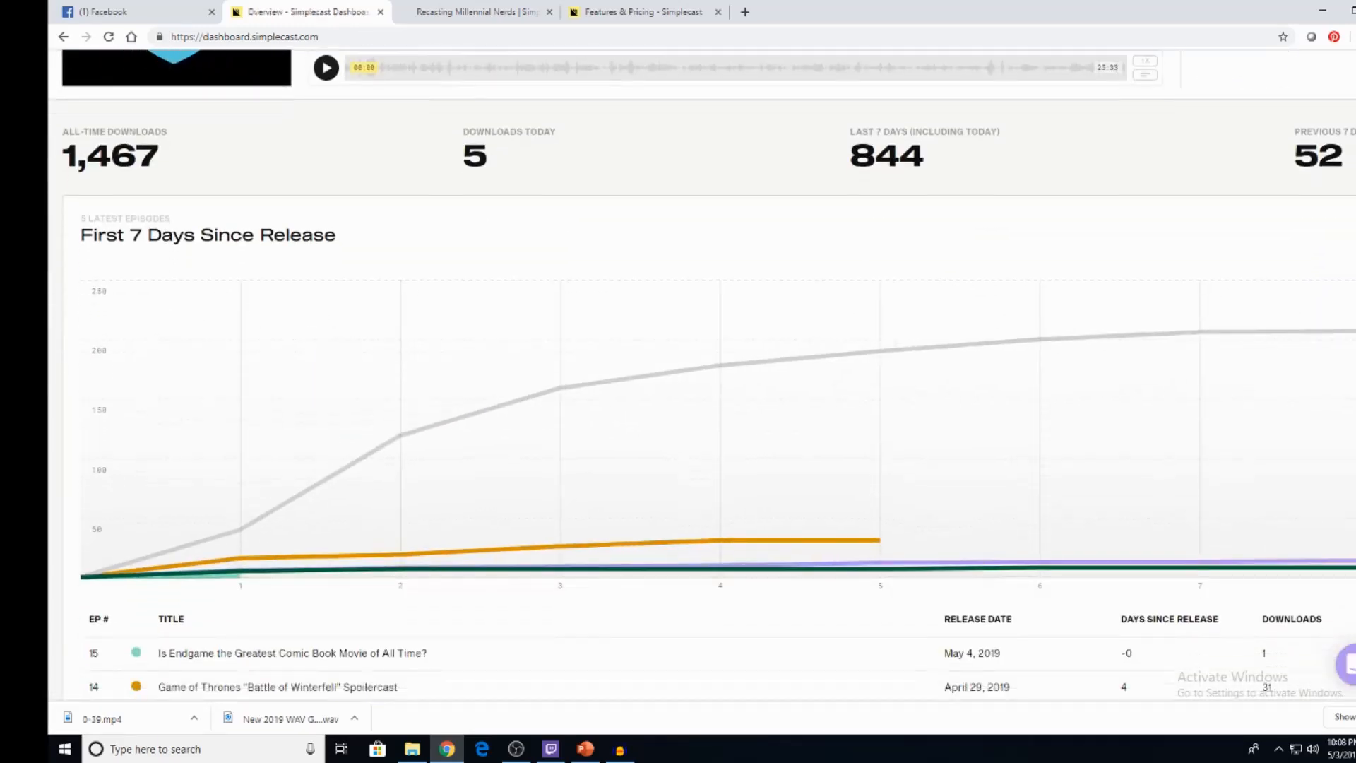
{"action": "scroll", "scroll_direction": "down", "scroll_amount": 3}
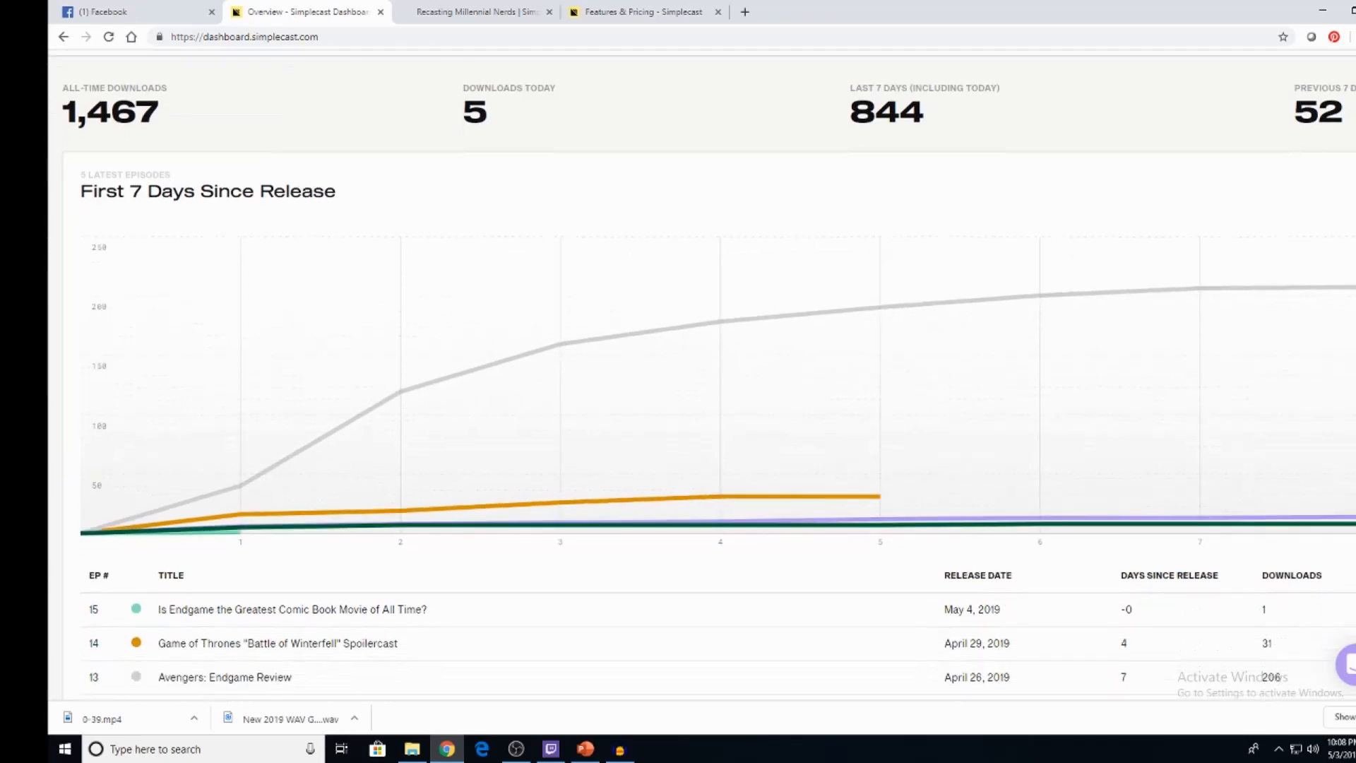
{"action": "scroll", "scroll_direction": "down", "scroll_amount": 3}
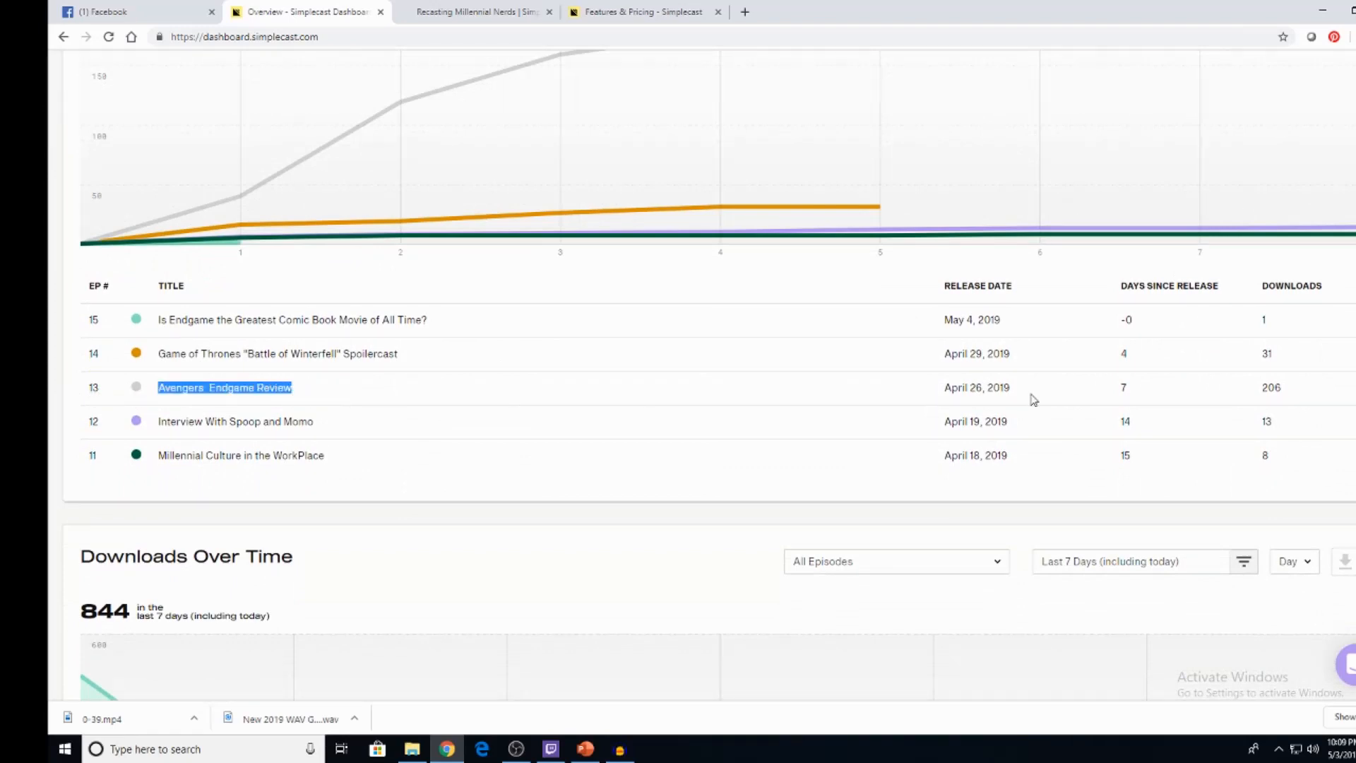
{"action": "left_click", "coordinate": [1258, 394]}
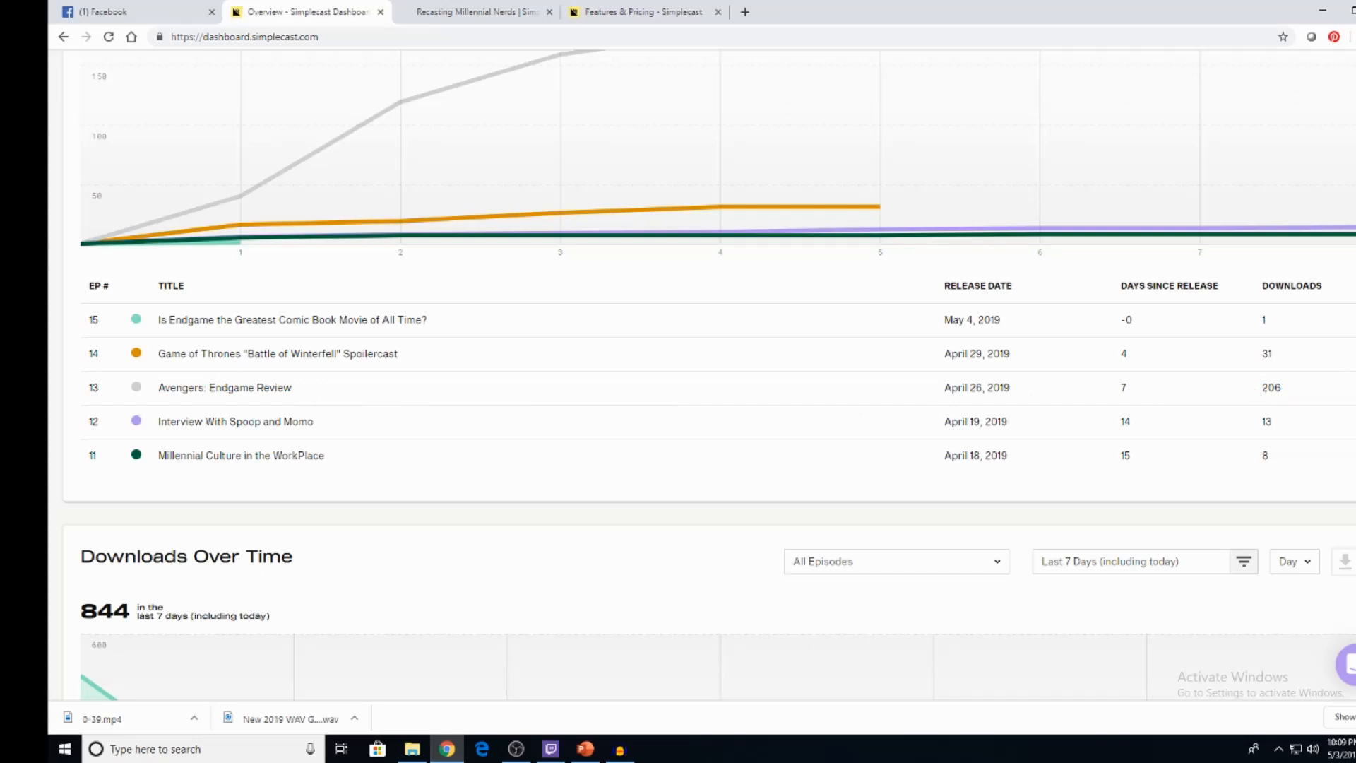
{"action": "scroll", "scroll_direction": "down", "scroll_amount": 3}
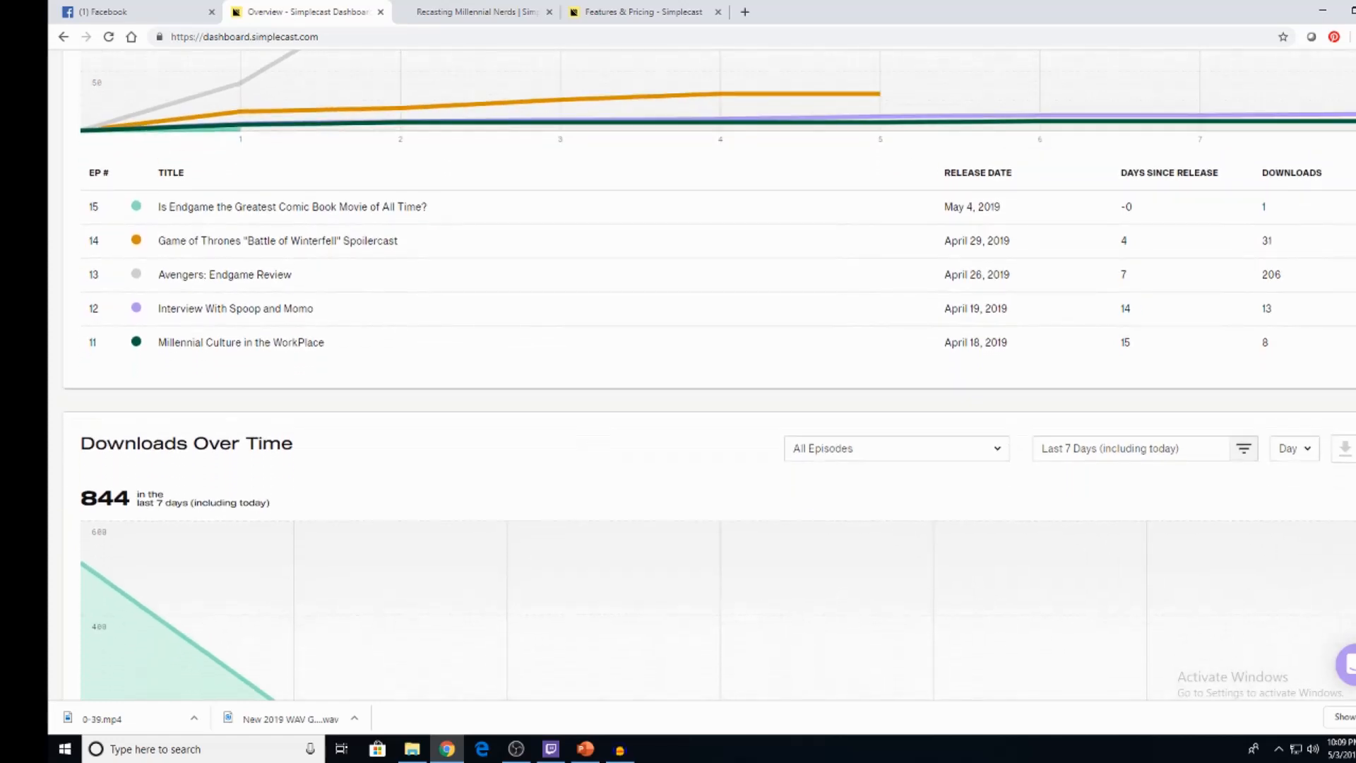
{"action": "scroll", "scroll_direction": "up", "scroll_amount": 3}
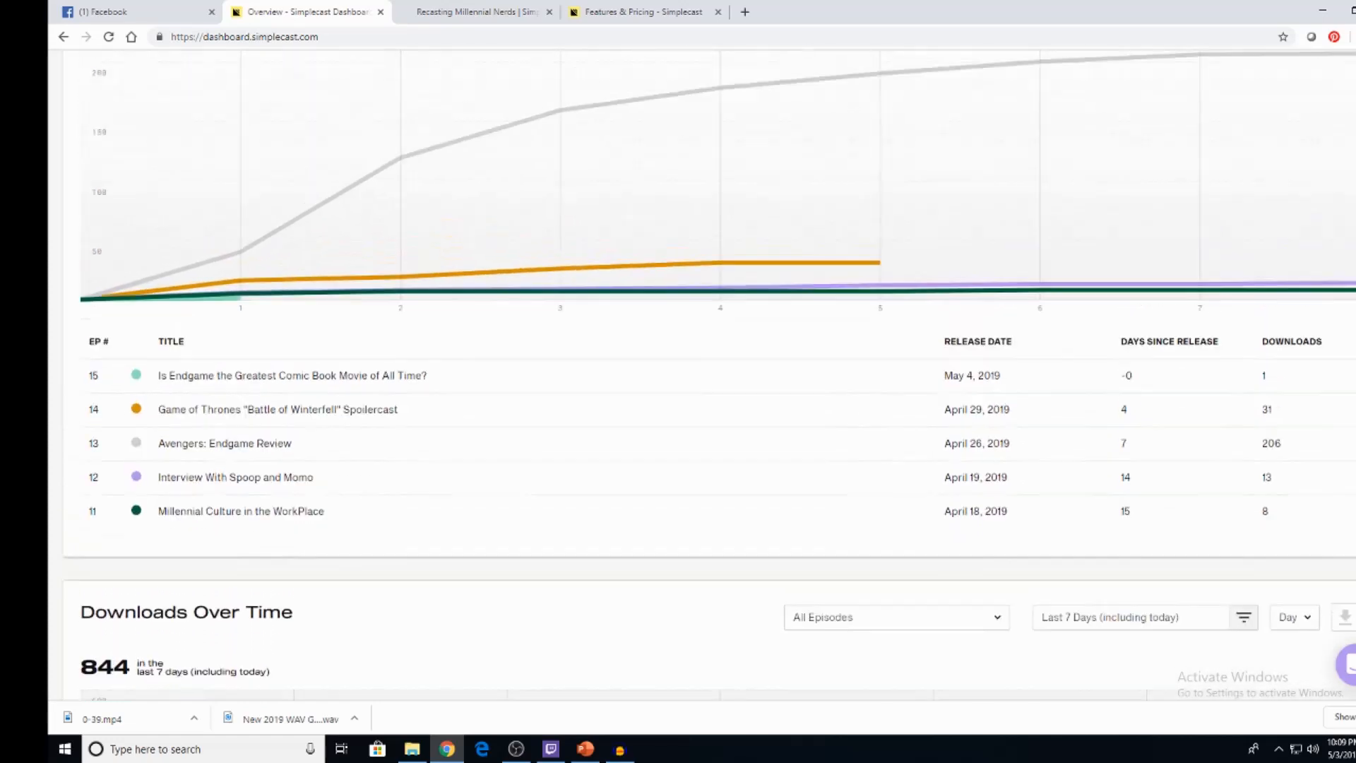
{"action": "scroll", "scroll_direction": "up", "scroll_amount": 3}
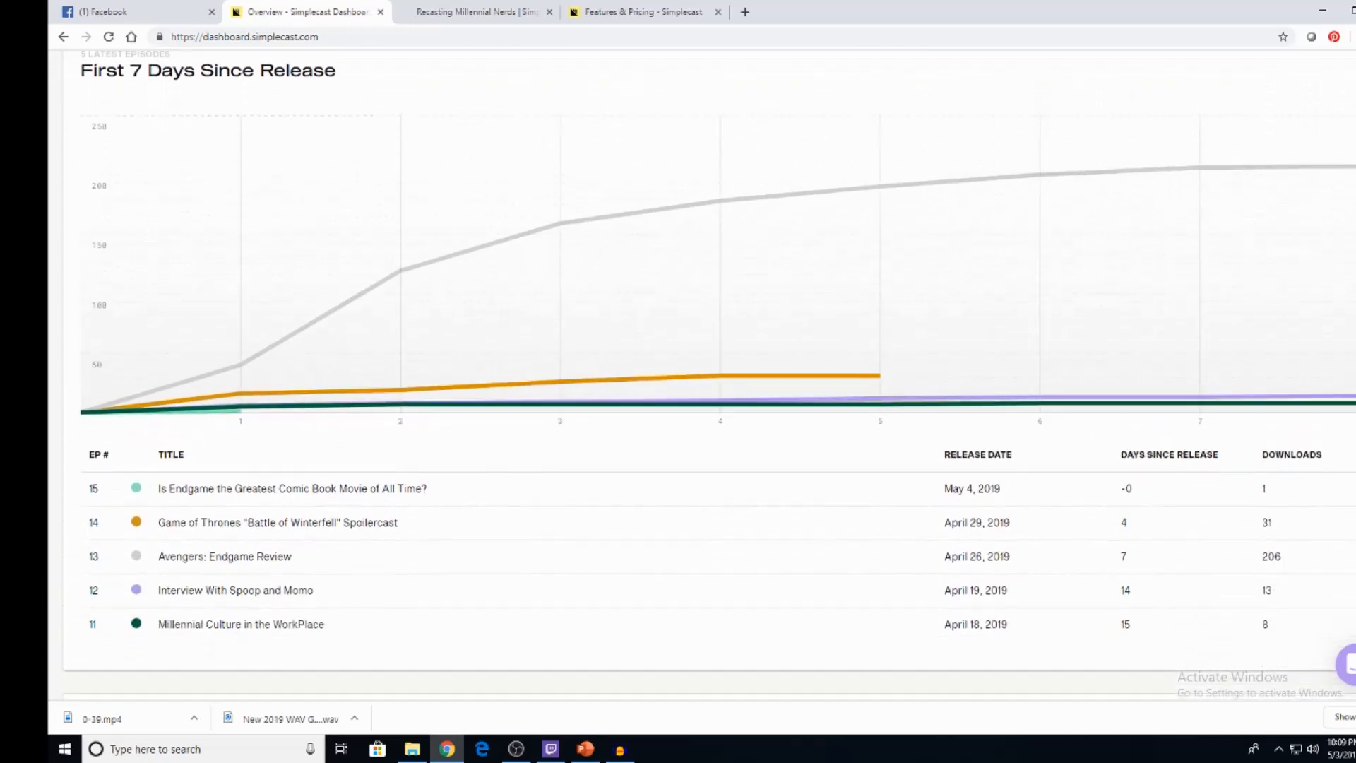
Step: Scroll down through downloads over time to the top episodes and listening methods
{"action": "scroll", "scroll_direction": "down", "scroll_amount": 3}
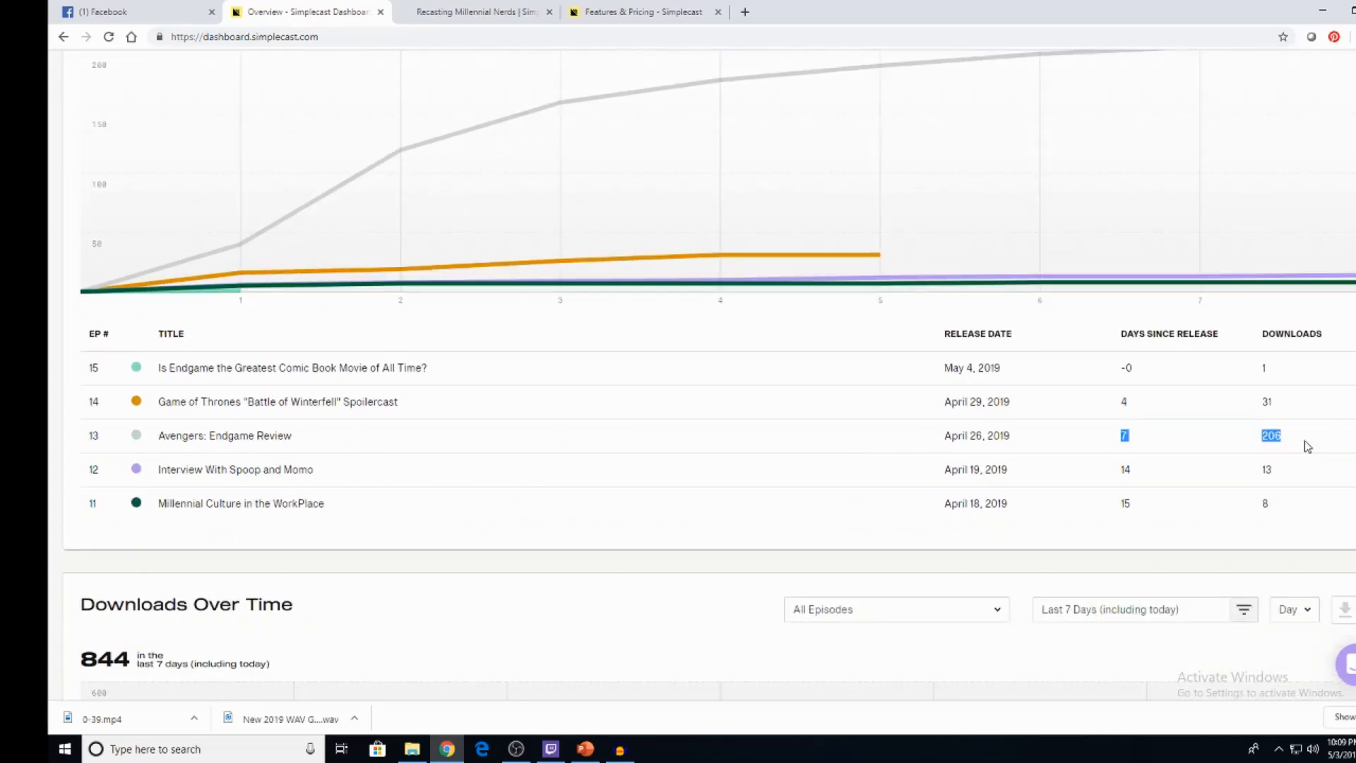
{"action": "scroll", "scroll_direction": "down", "scroll_amount": 3}
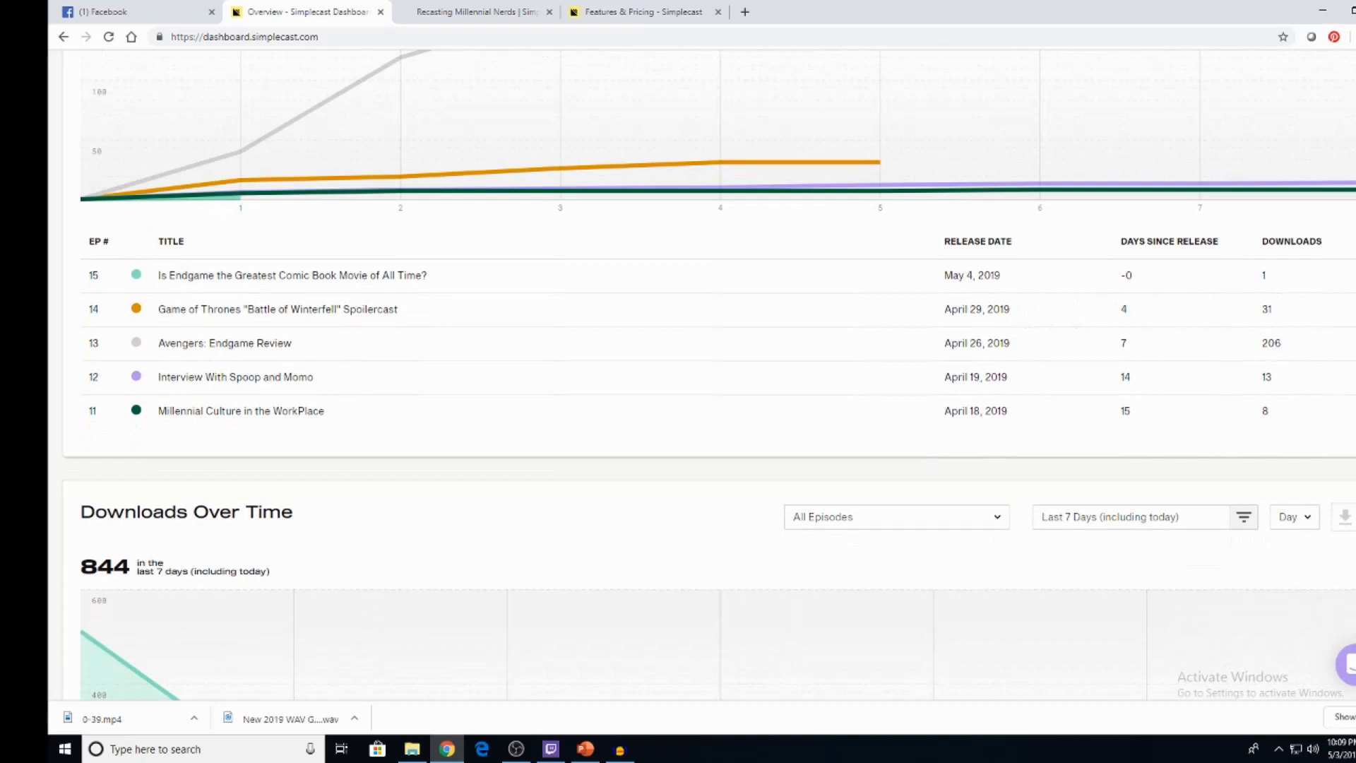
{"action": "scroll", "scroll_direction": "down", "scroll_amount": 3}
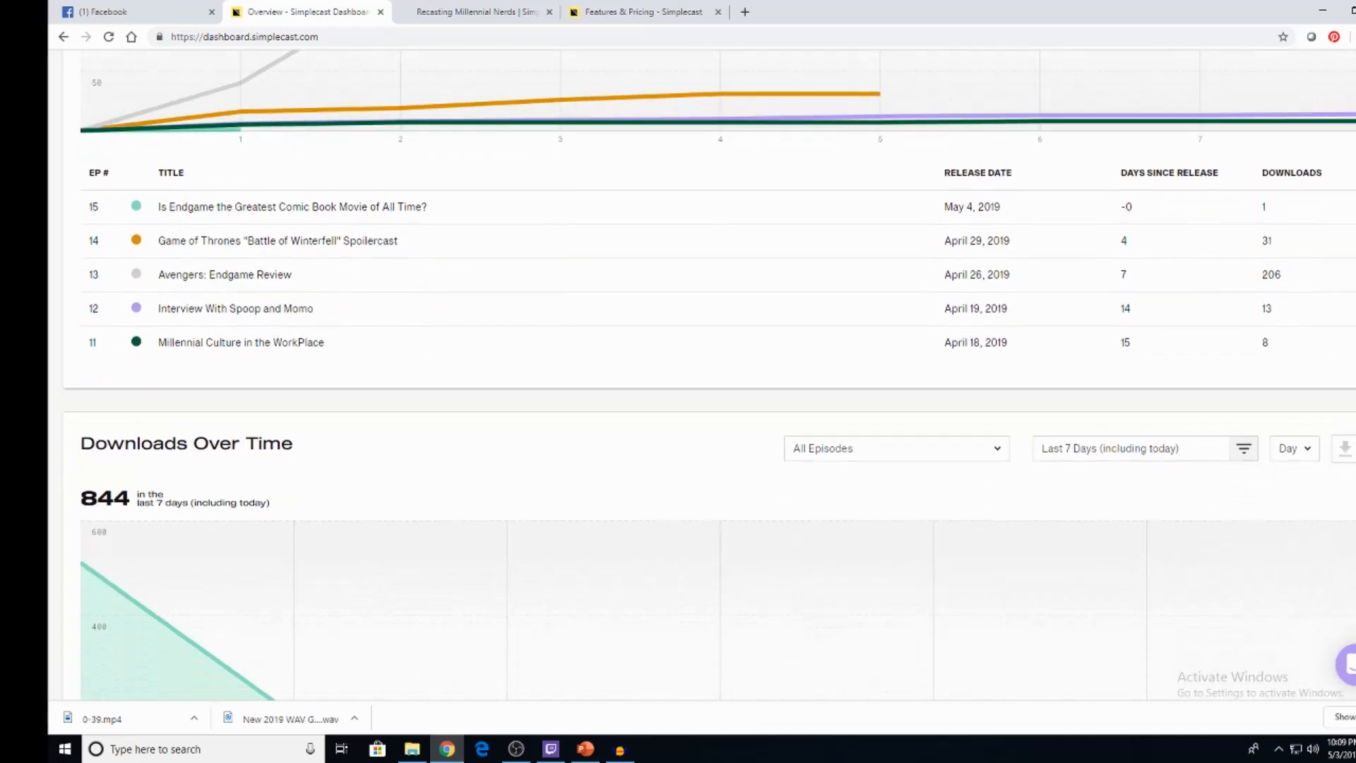
{"action": "scroll", "scroll_direction": "down", "scroll_amount": 3}
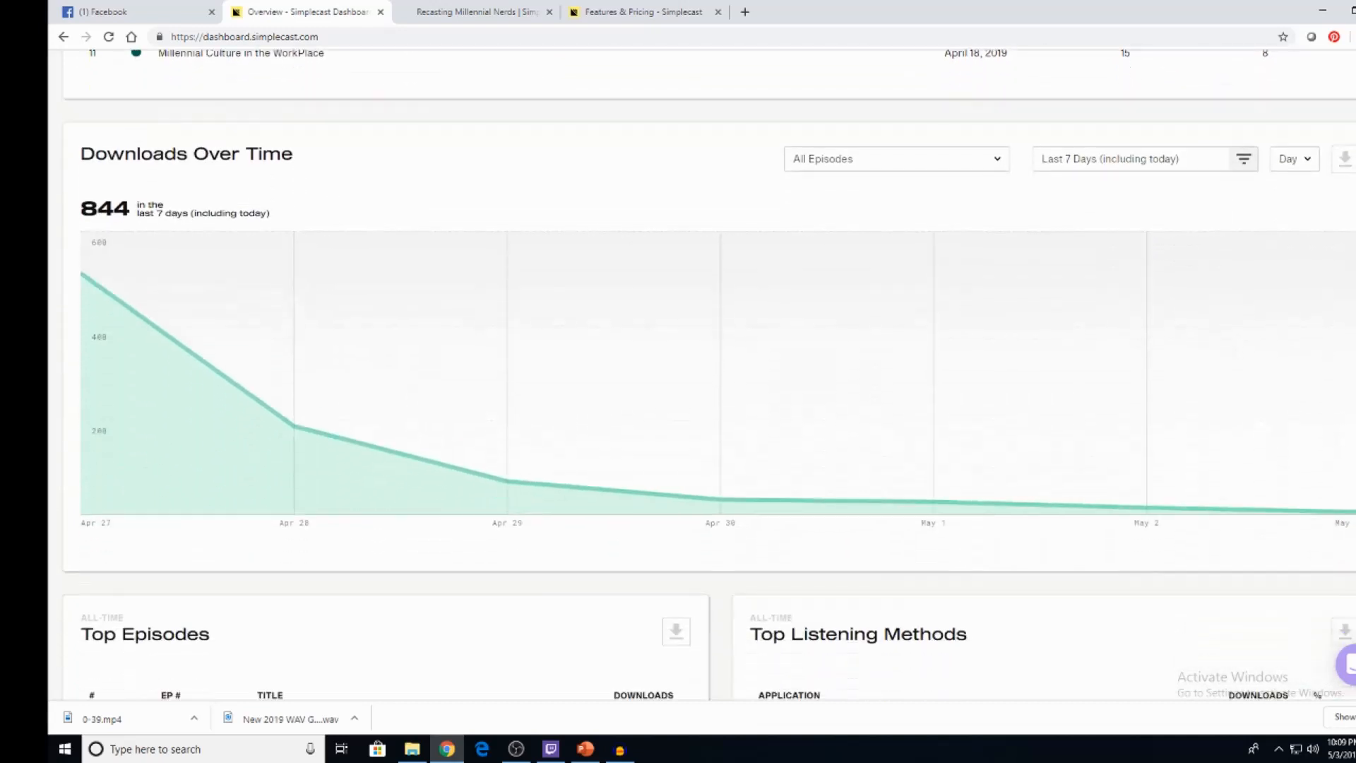
{"action": "scroll", "scroll_direction": "down", "scroll_amount": 3}
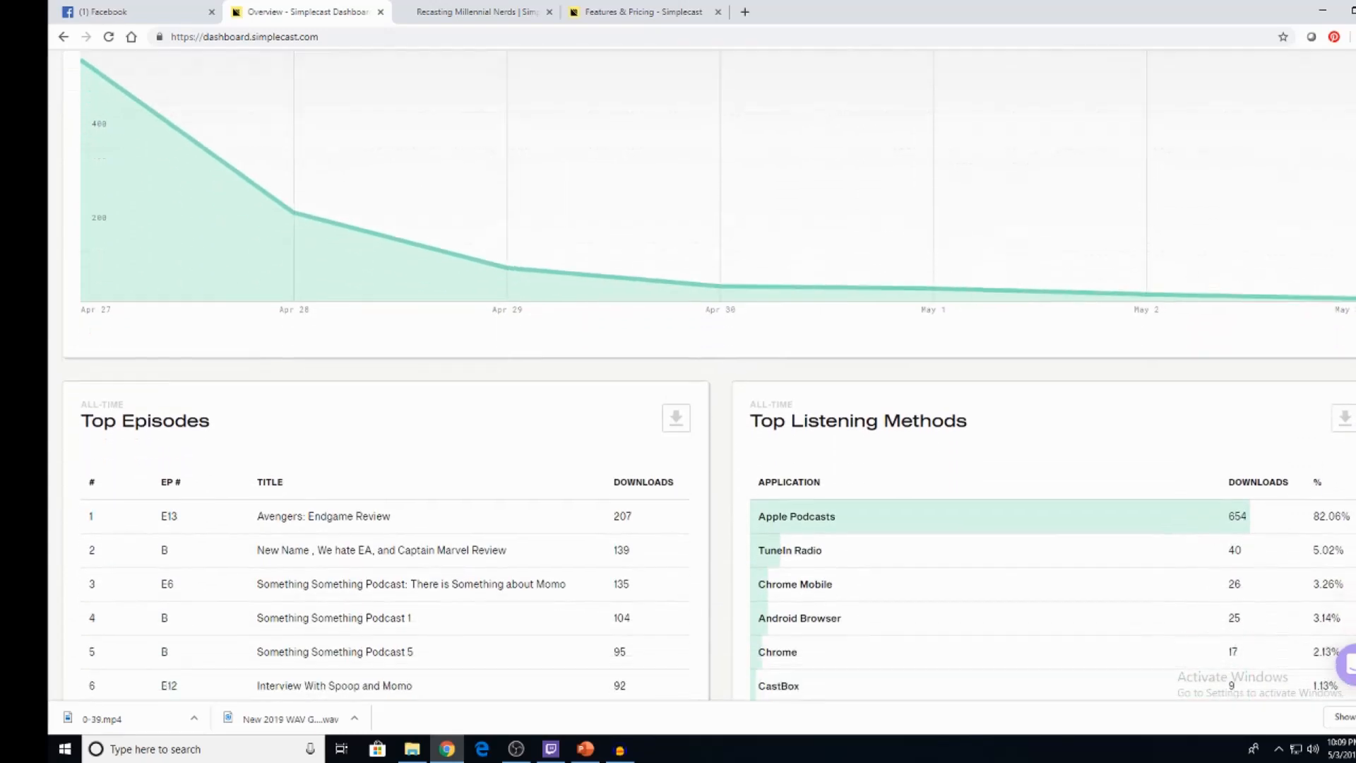
{"action": "scroll", "scroll_direction": "down", "scroll_amount": 3}
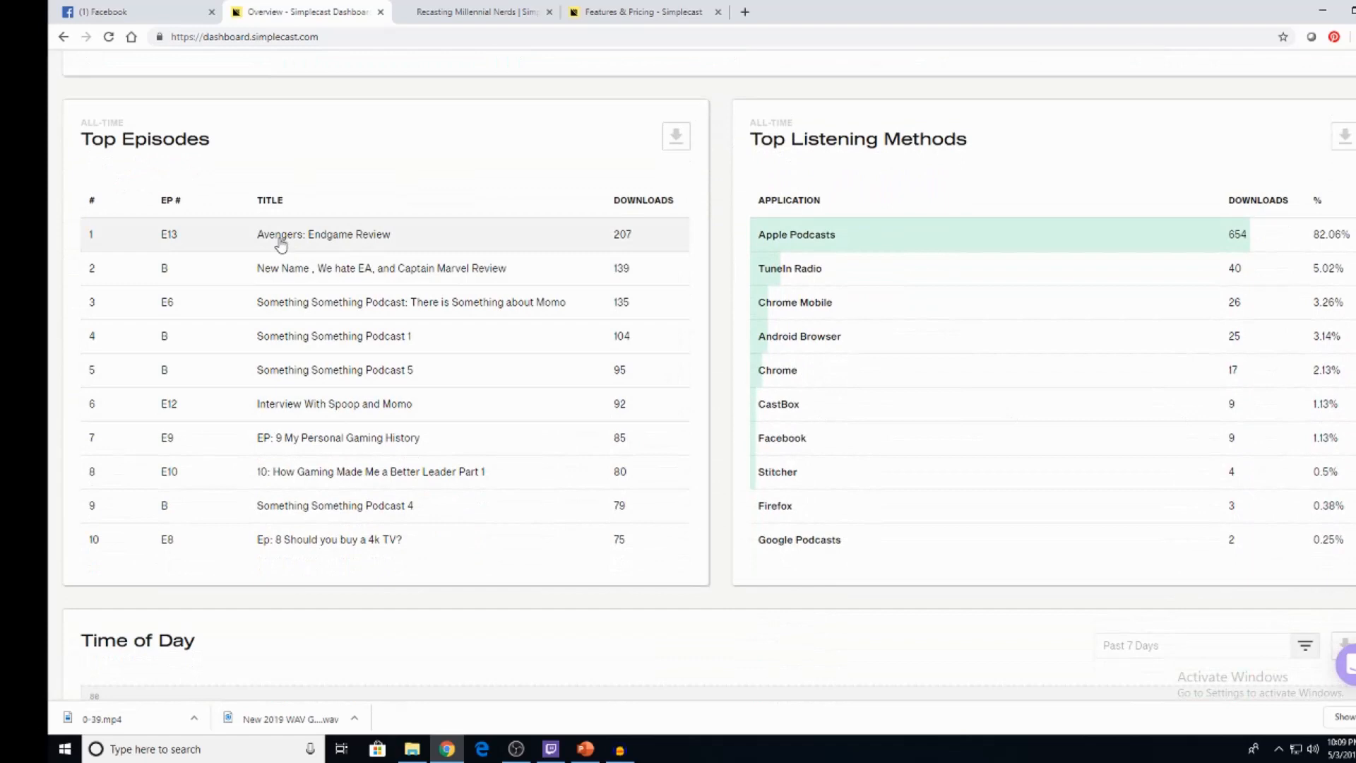
{"action": "mouse_move", "coordinate": [611, 235]}
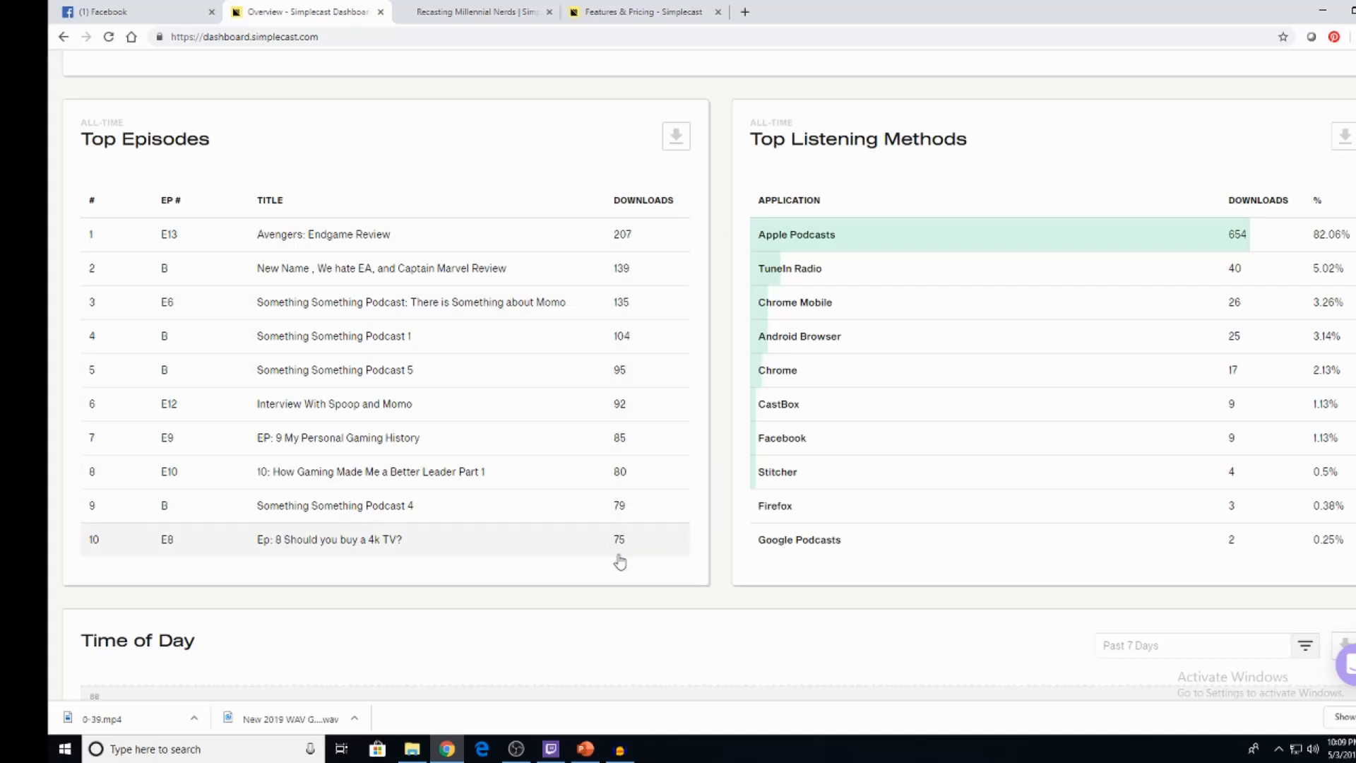
{"action": "mouse_move", "coordinate": [645, 275]}
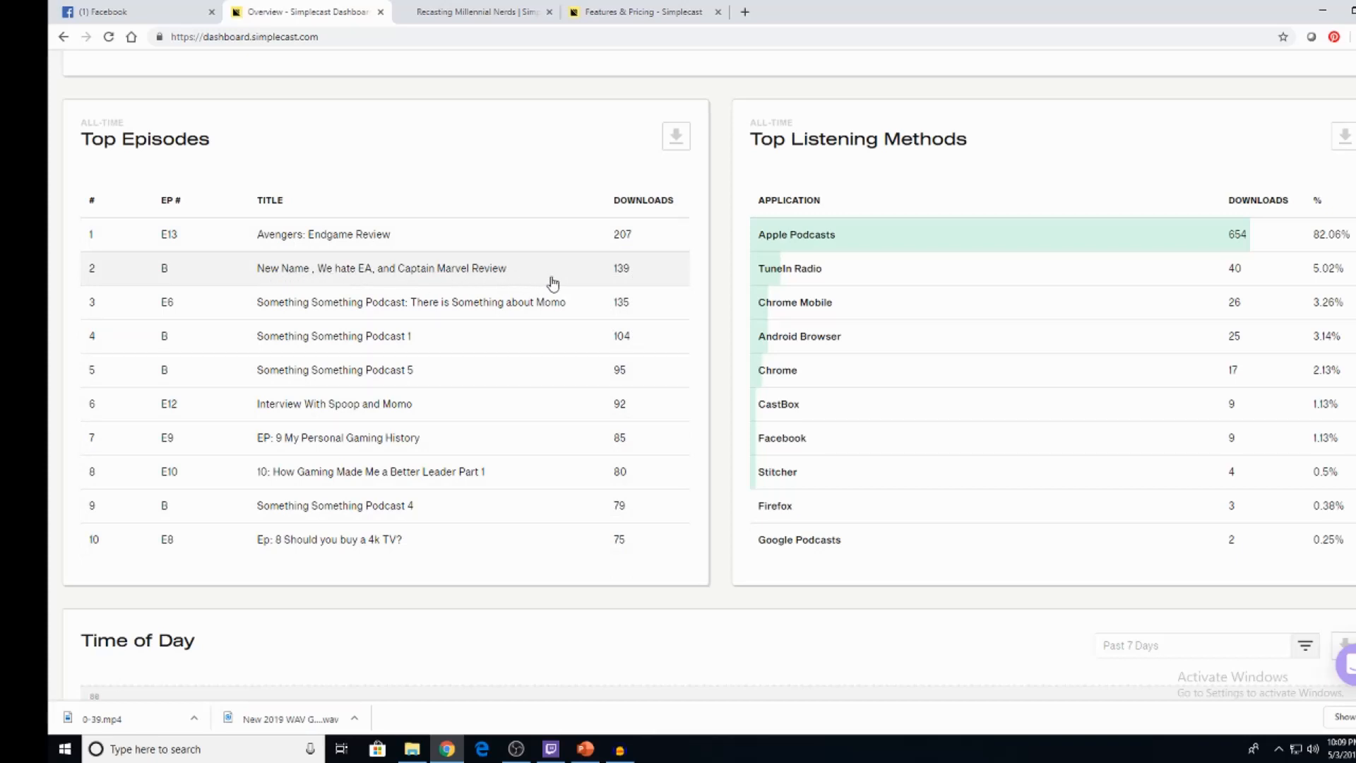
{"action": "mouse_move", "coordinate": [656, 278]}
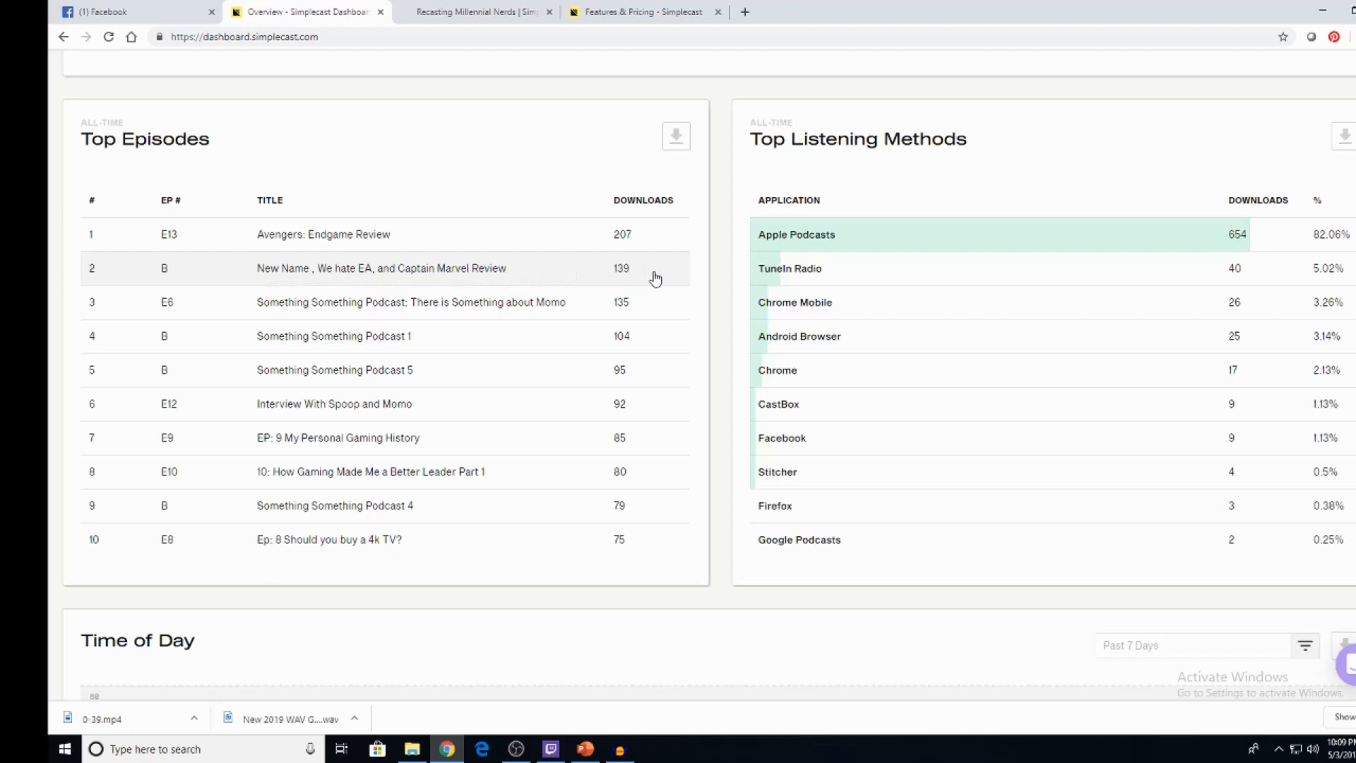
{"action": "mouse_move", "coordinate": [574, 414]}
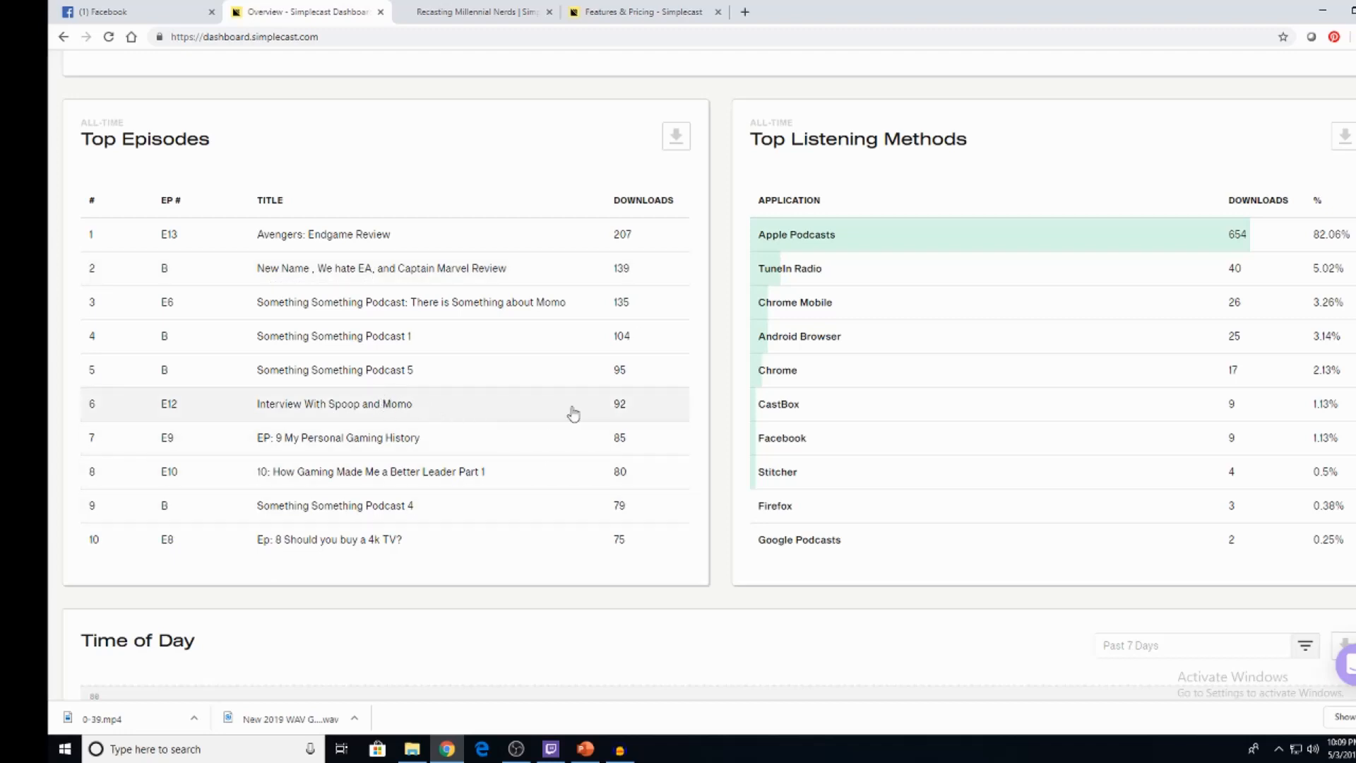
{"action": "mouse_move", "coordinate": [618, 415]}
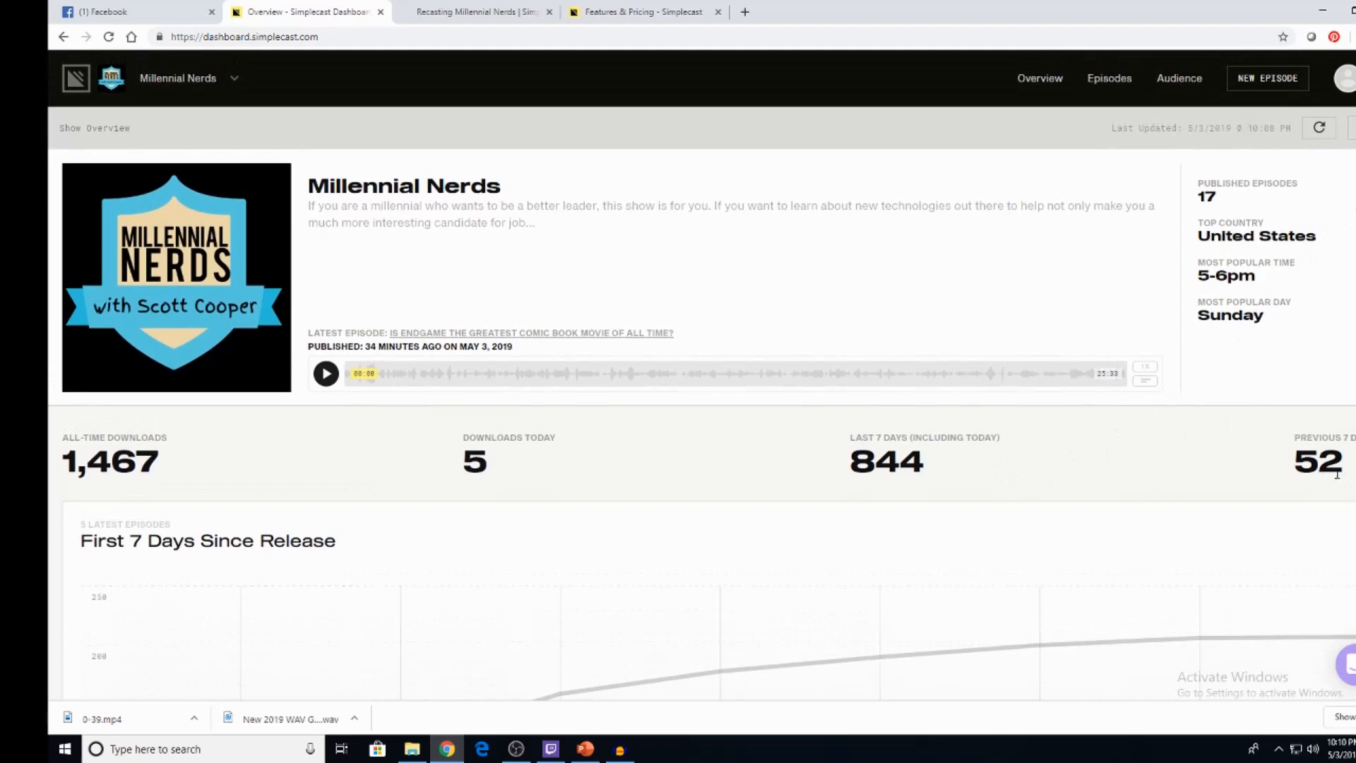
{"action": "mouse_move", "coordinate": [893, 483]}
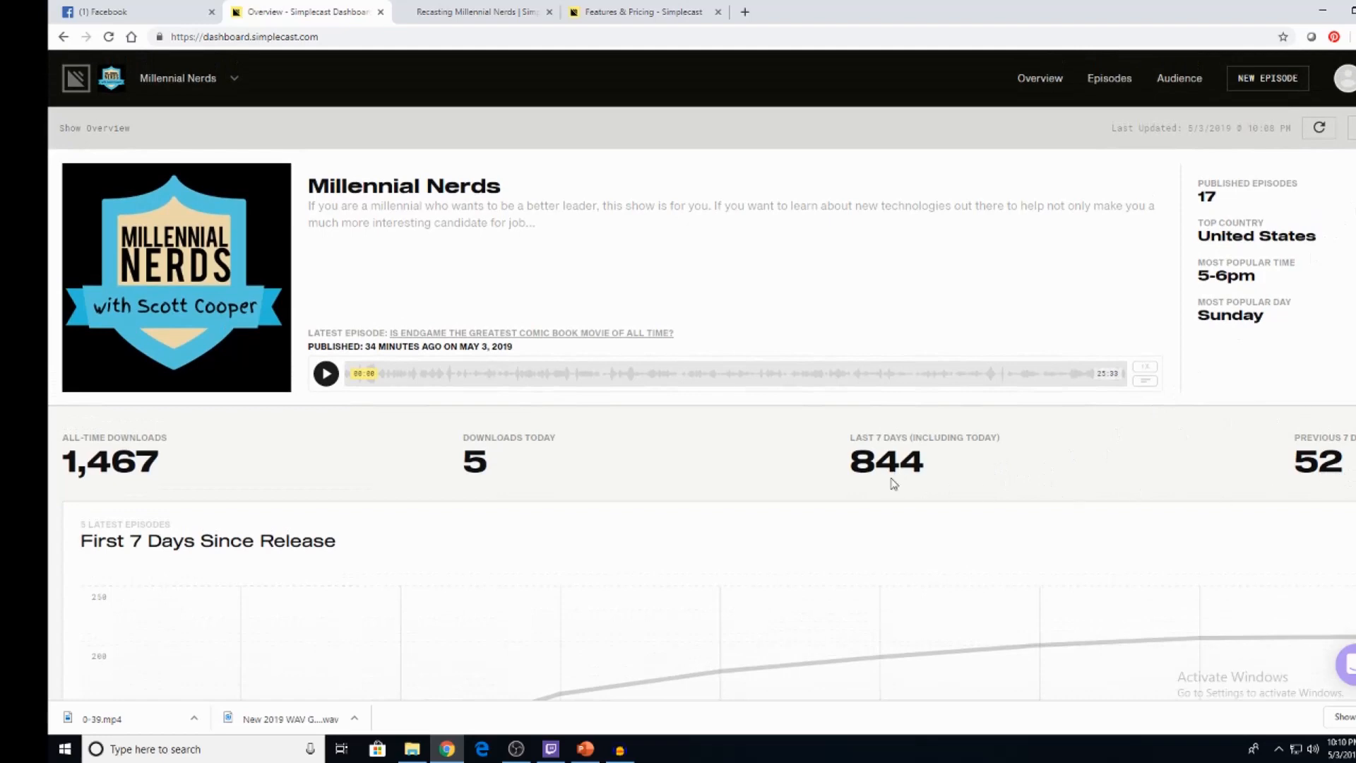
Step: Filter the Downloads Over Time chart to the Avengers: Endgame Review episode
{"action": "scroll", "scroll_direction": "down", "scroll_amount": 3}
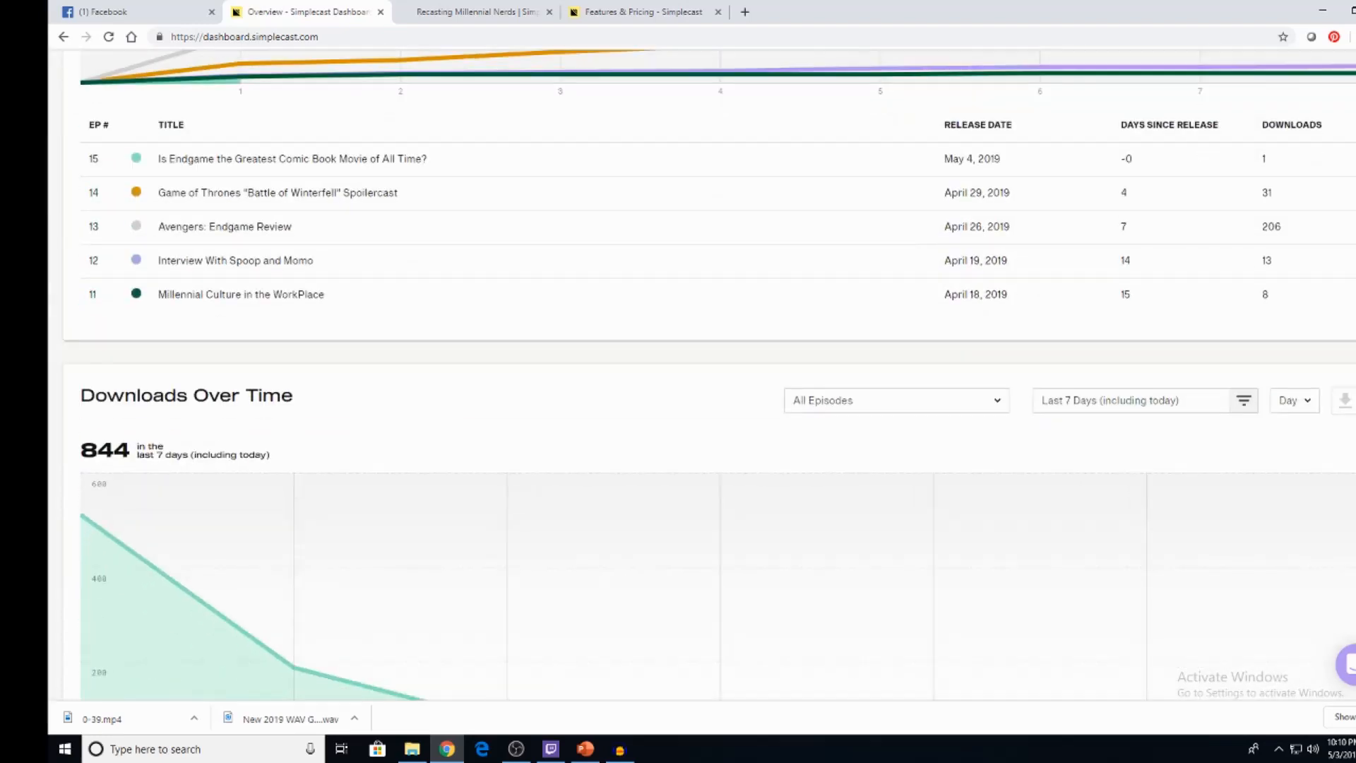
{"action": "scroll", "scroll_direction": "down", "scroll_amount": 3}
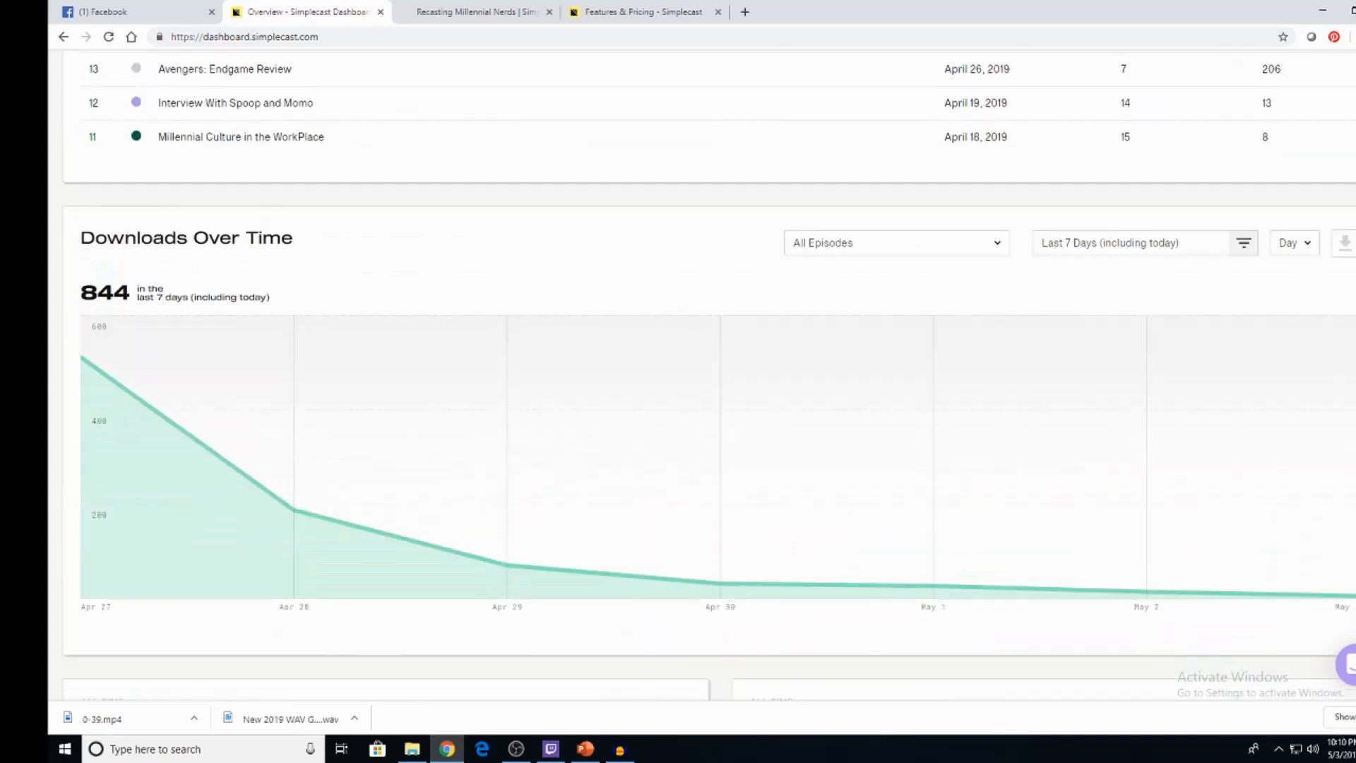
{"action": "left_click", "coordinate": [896, 242]}
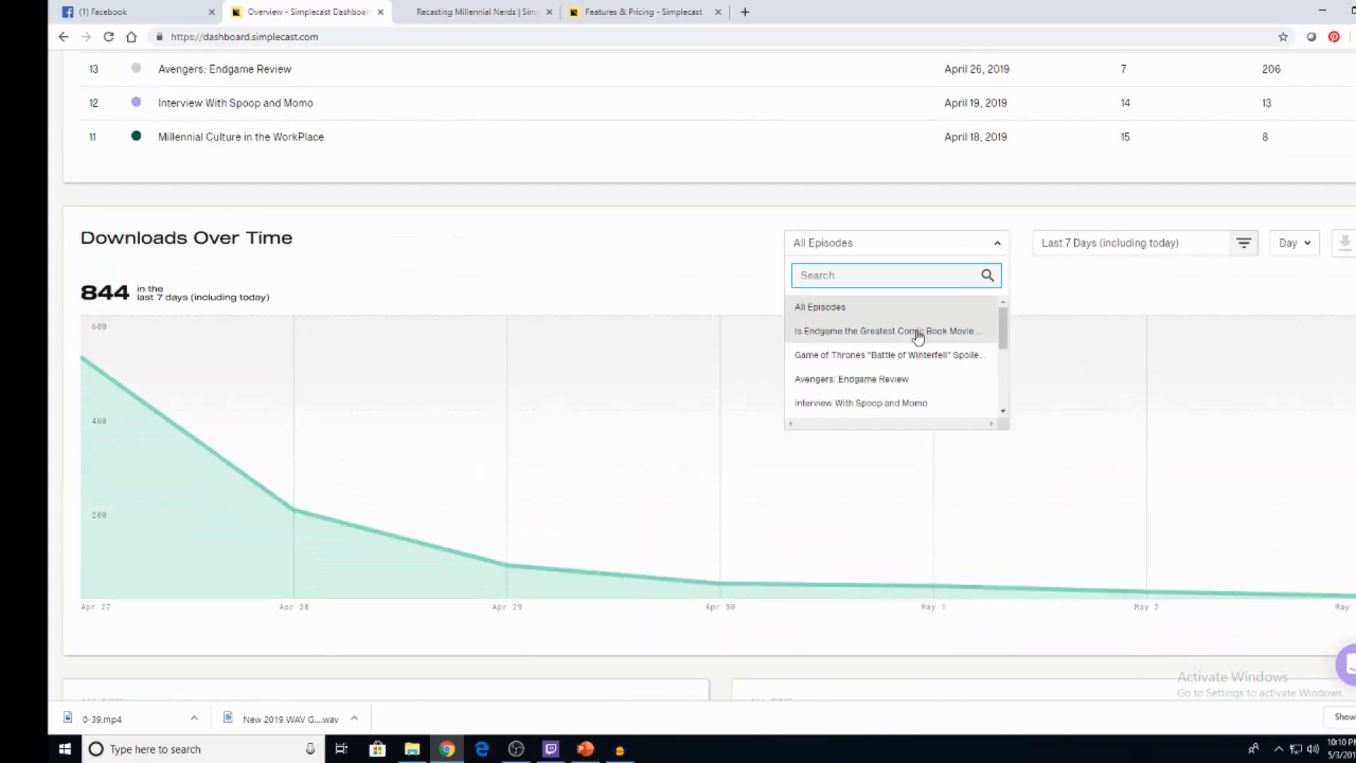
{"action": "left_click", "coordinate": [850, 379]}
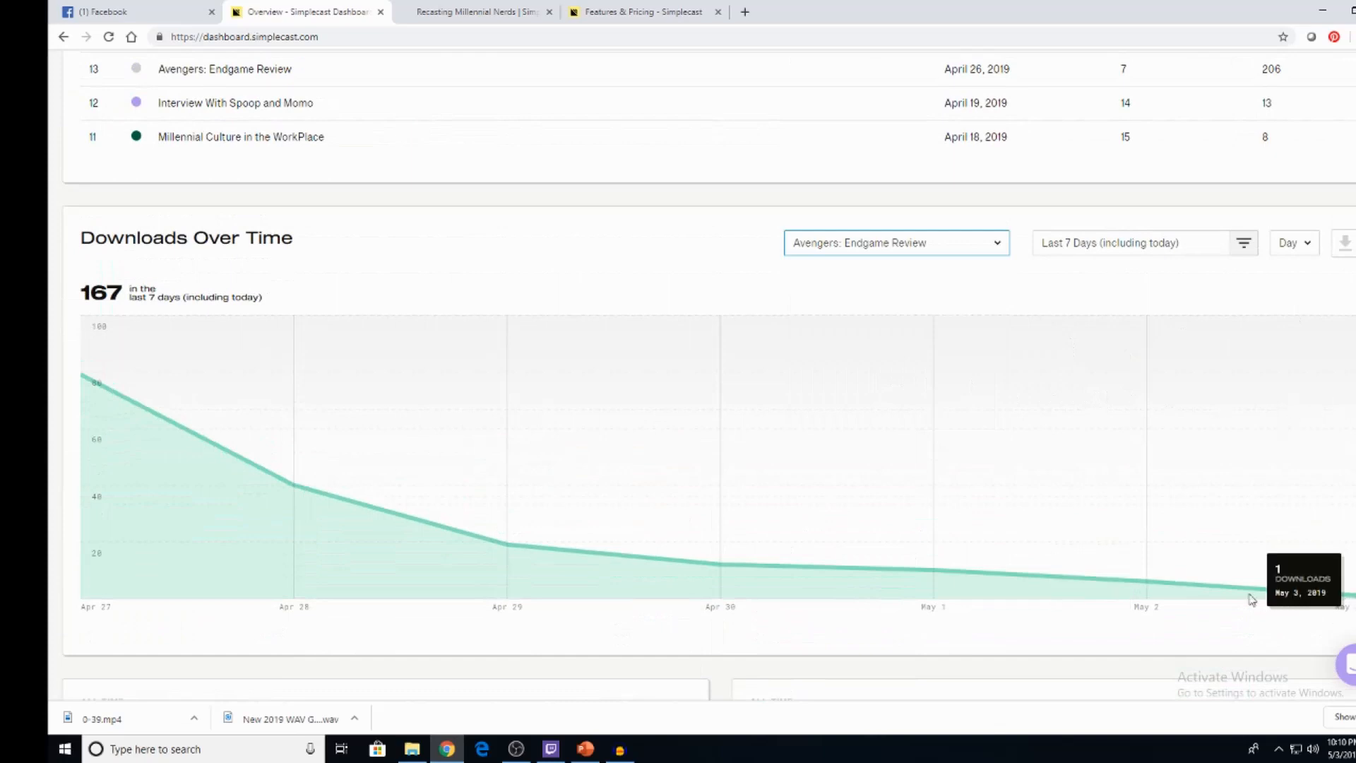
{"action": "mouse_move", "coordinate": [719, 586]}
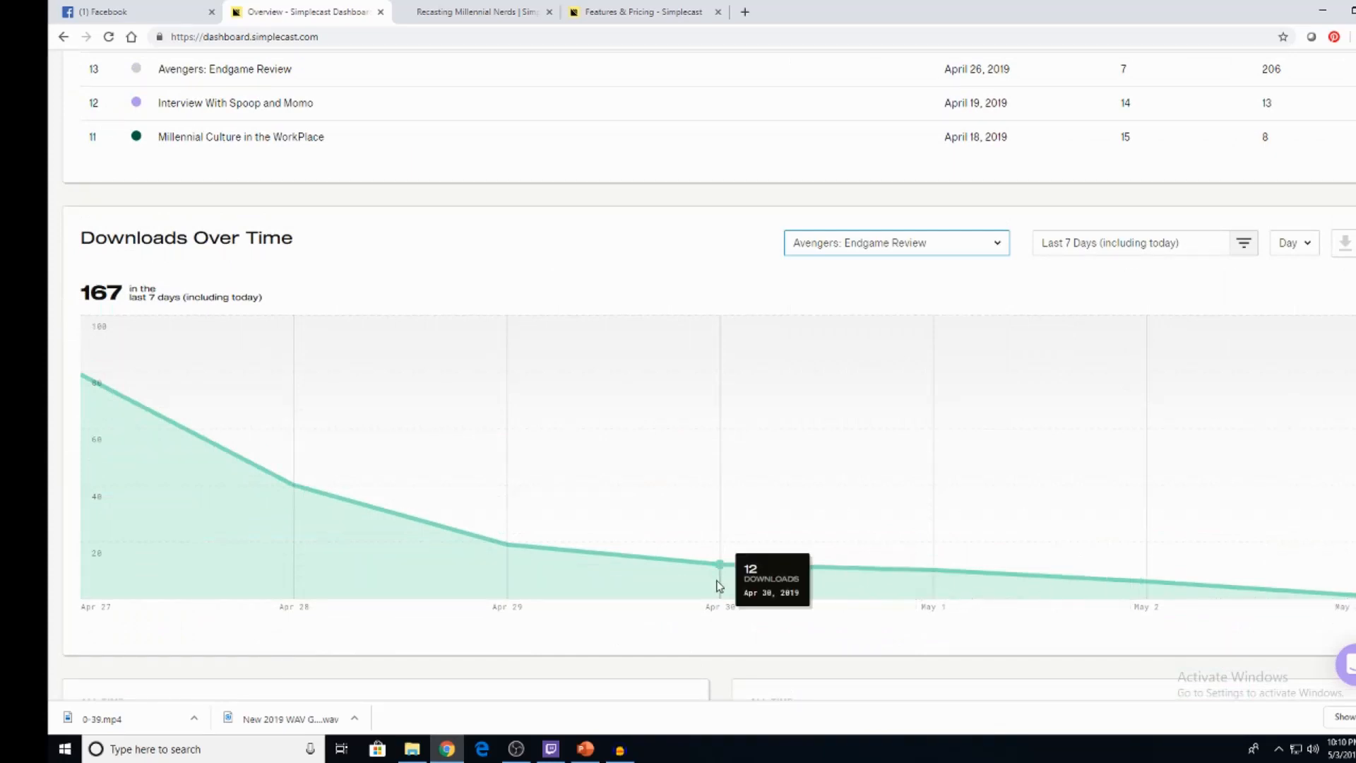
{"action": "mouse_move", "coordinate": [506, 574]}
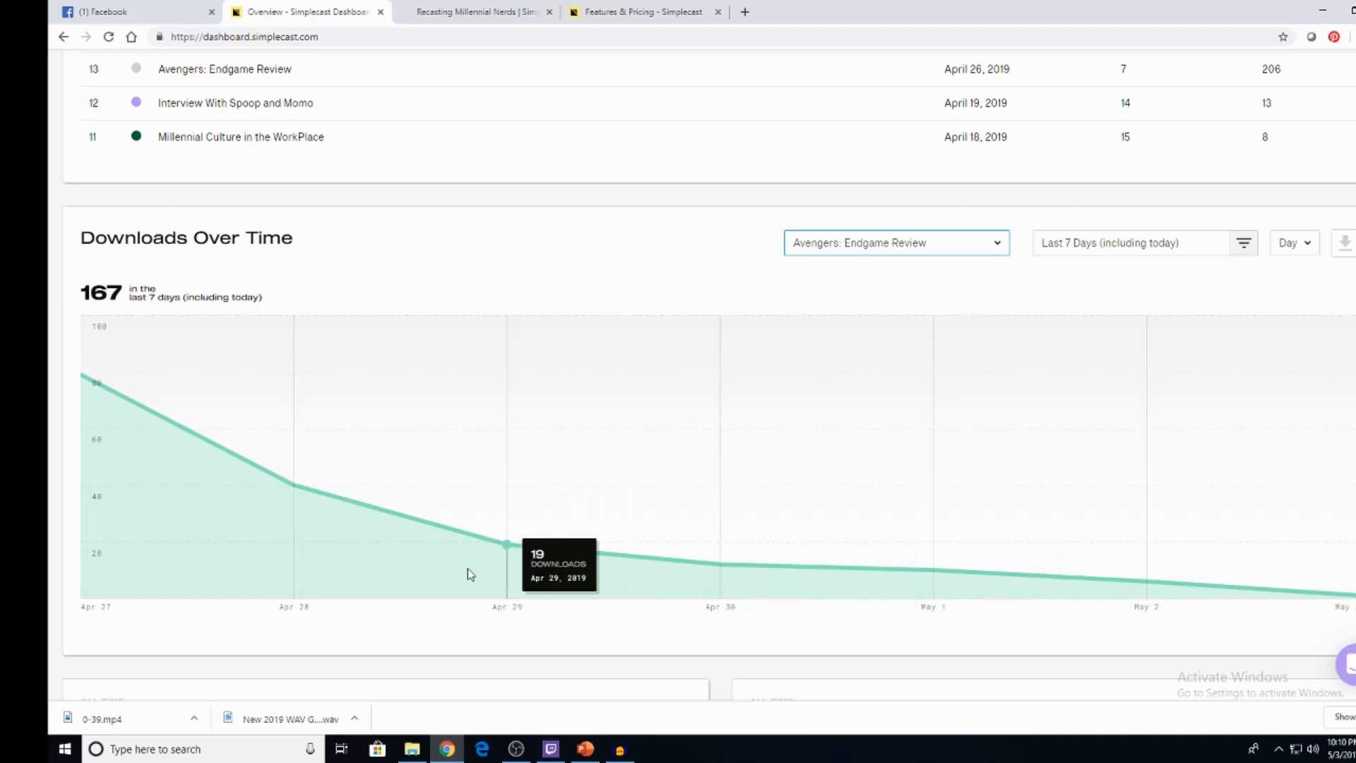
{"action": "mouse_move", "coordinate": [98, 429]}
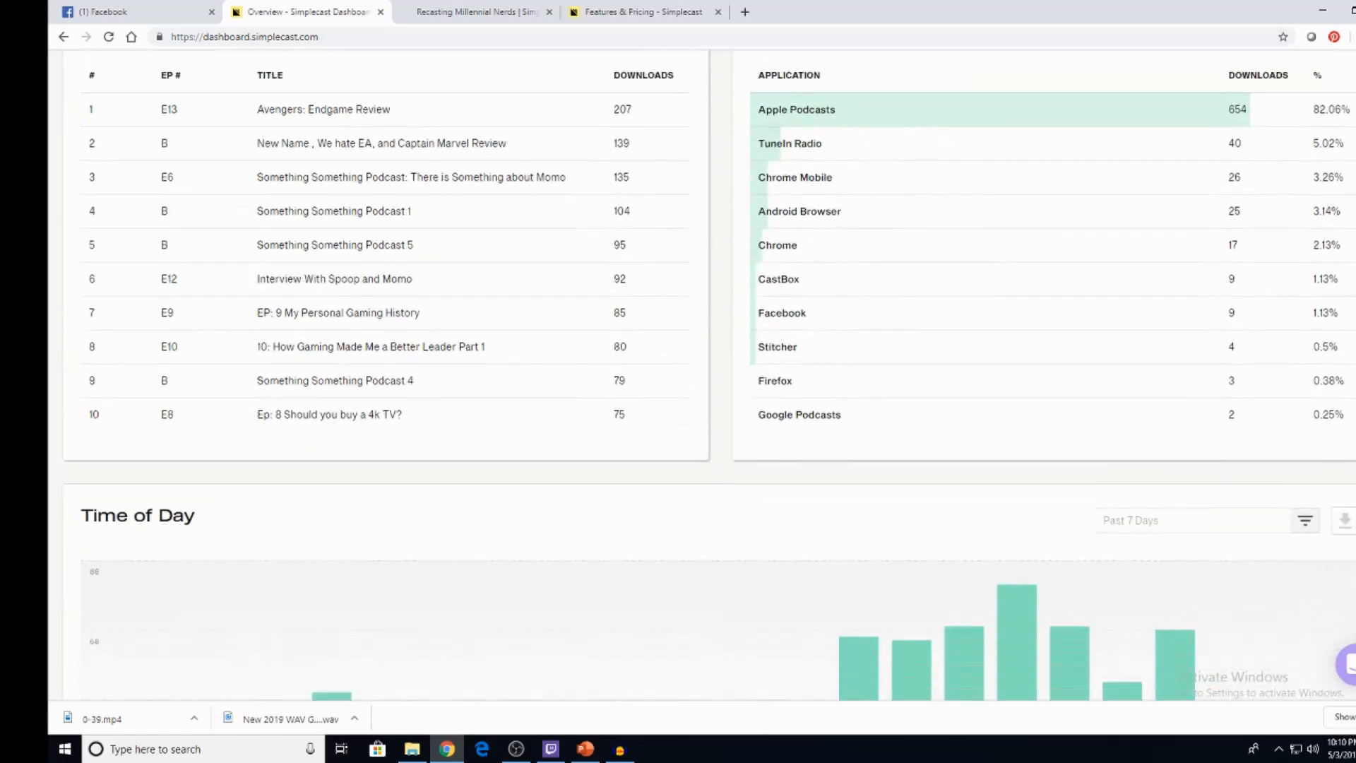
{"action": "scroll", "scroll_direction": "down", "scroll_amount": 3}
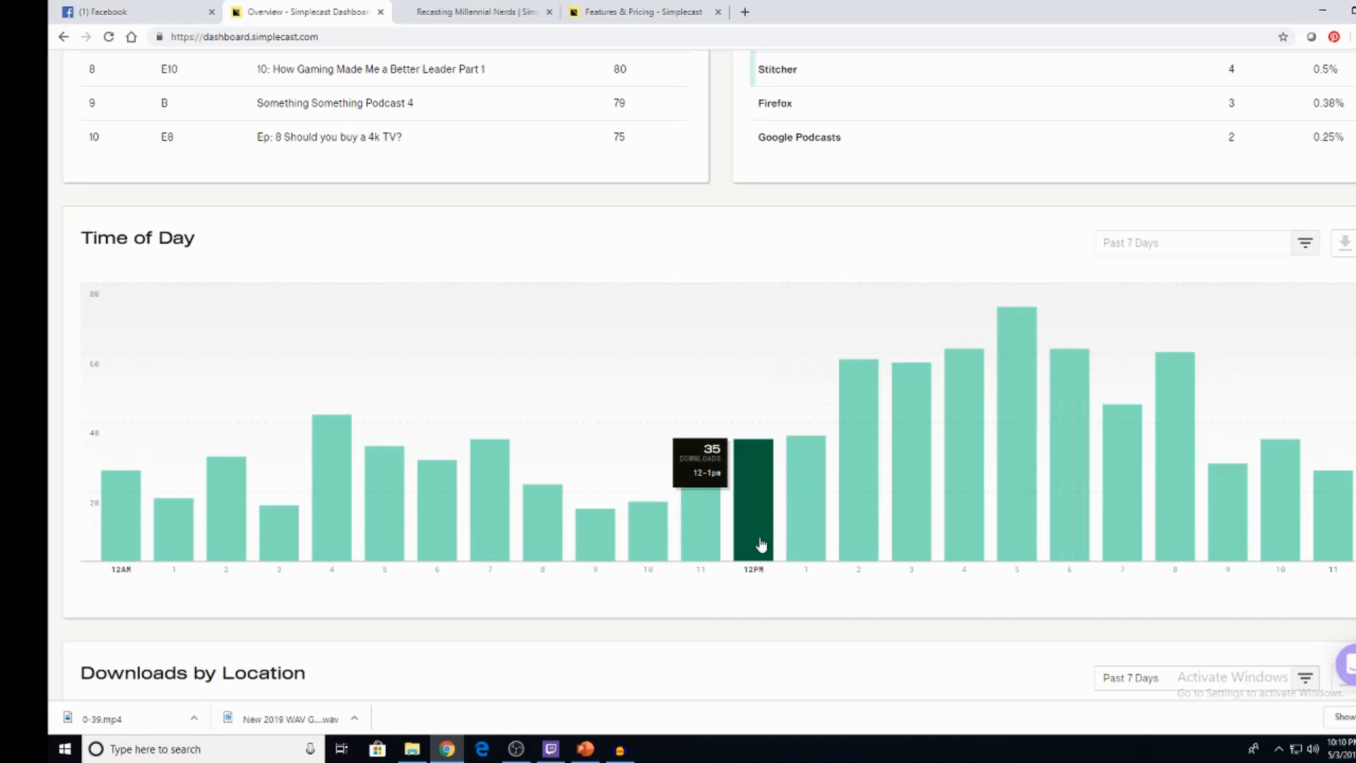
{"action": "mouse_move", "coordinate": [1016, 510]}
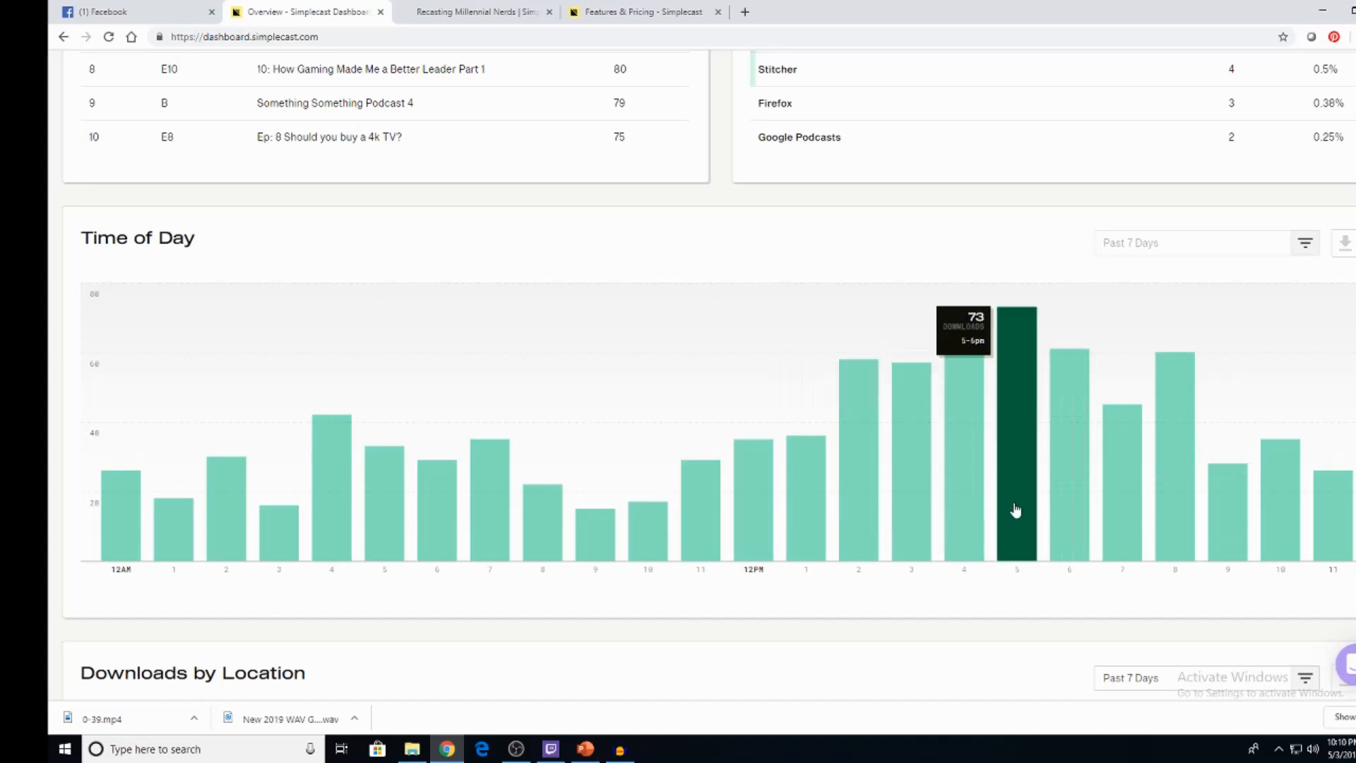
{"action": "mouse_move", "coordinate": [977, 352]}
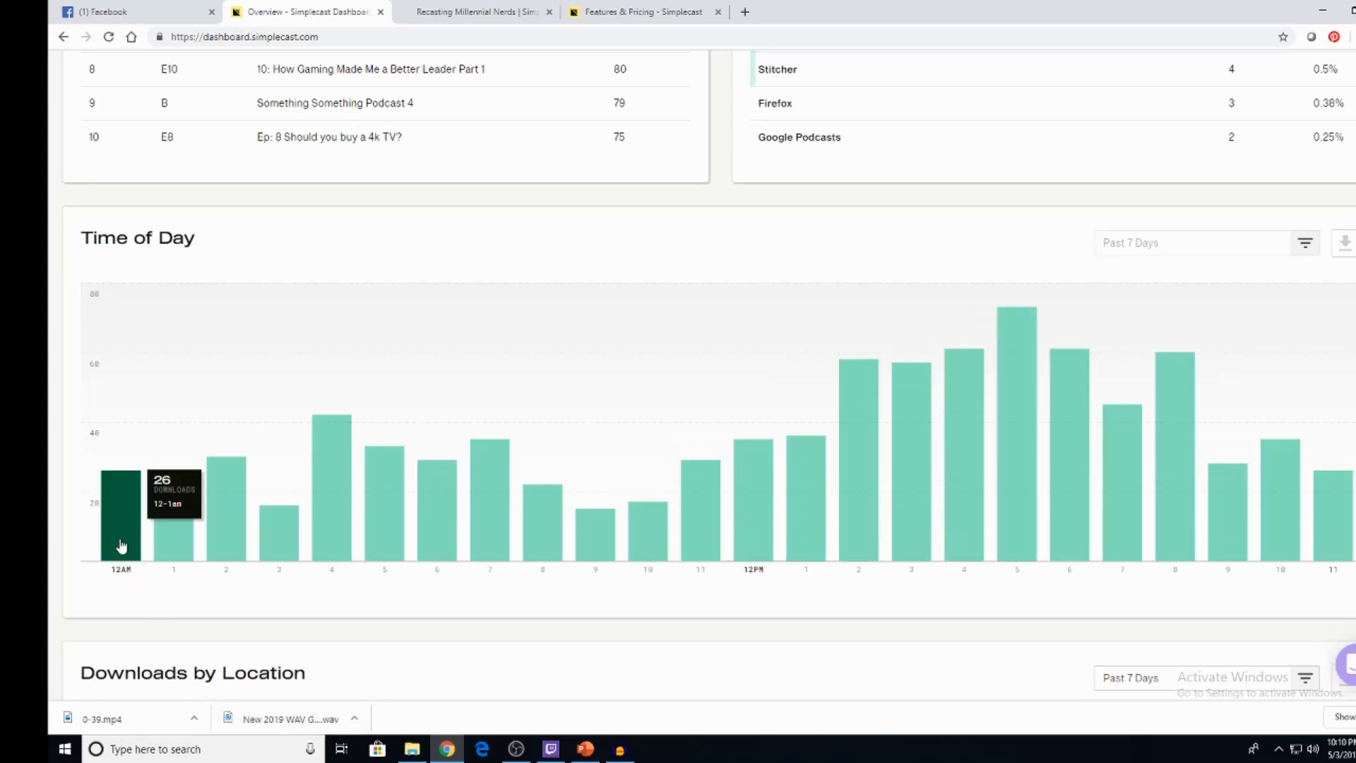
{"action": "mouse_move", "coordinate": [279, 537]}
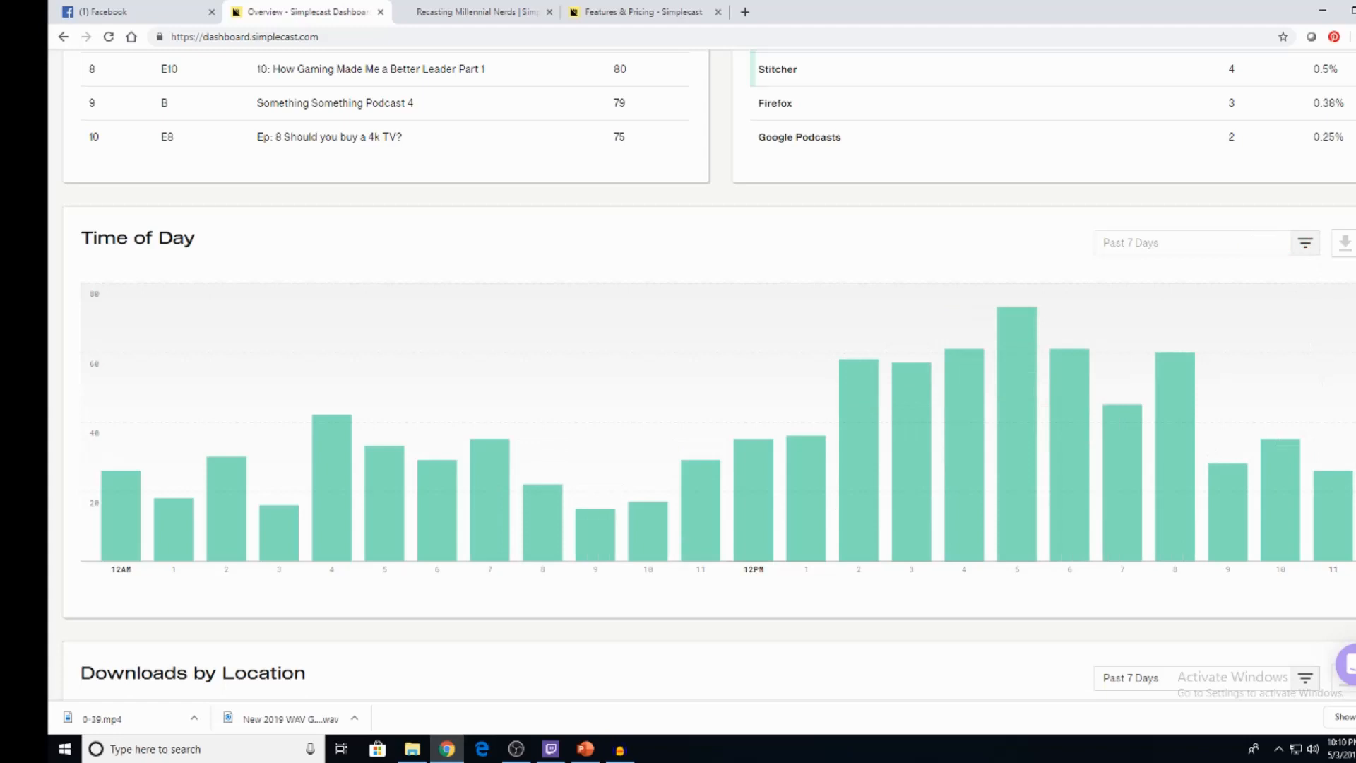
{"action": "scroll", "scroll_direction": "down", "scroll_amount": 3}
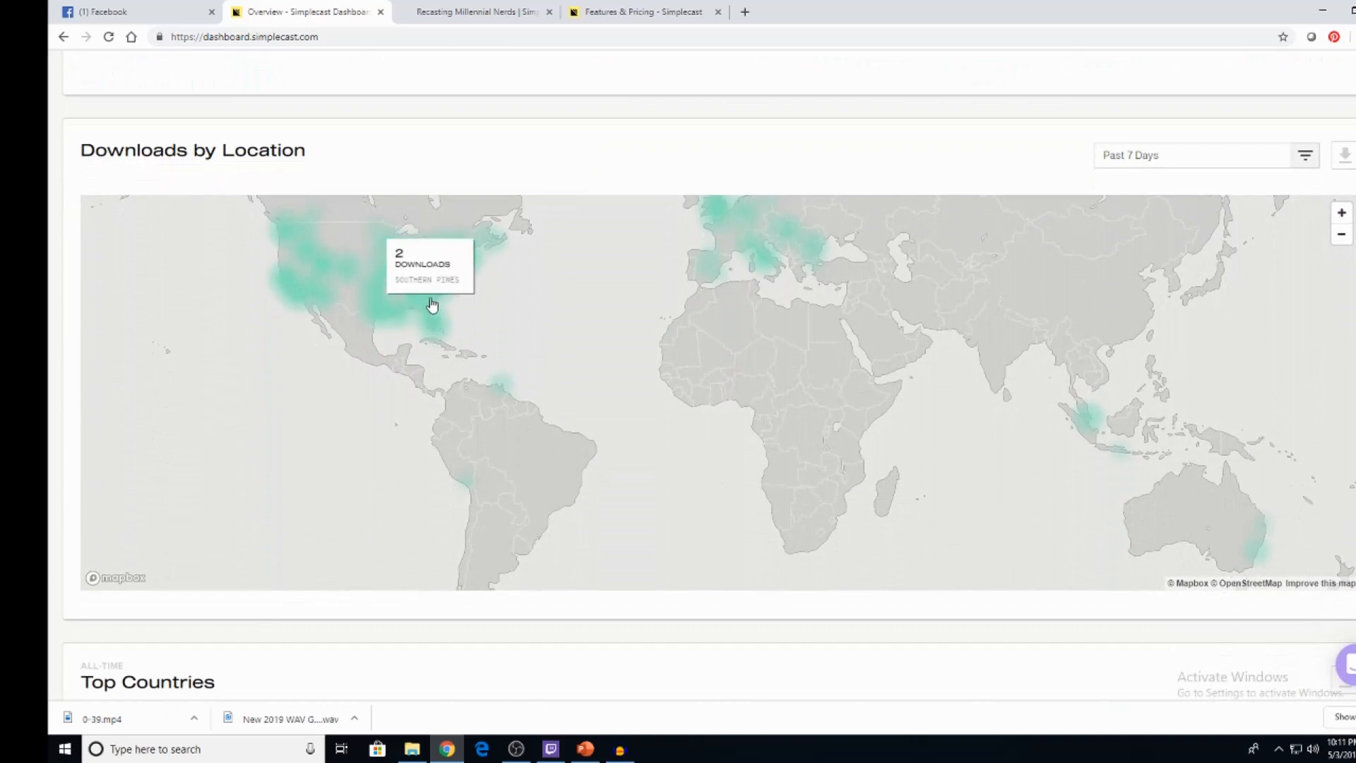
{"action": "mouse_move", "coordinate": [482, 253]}
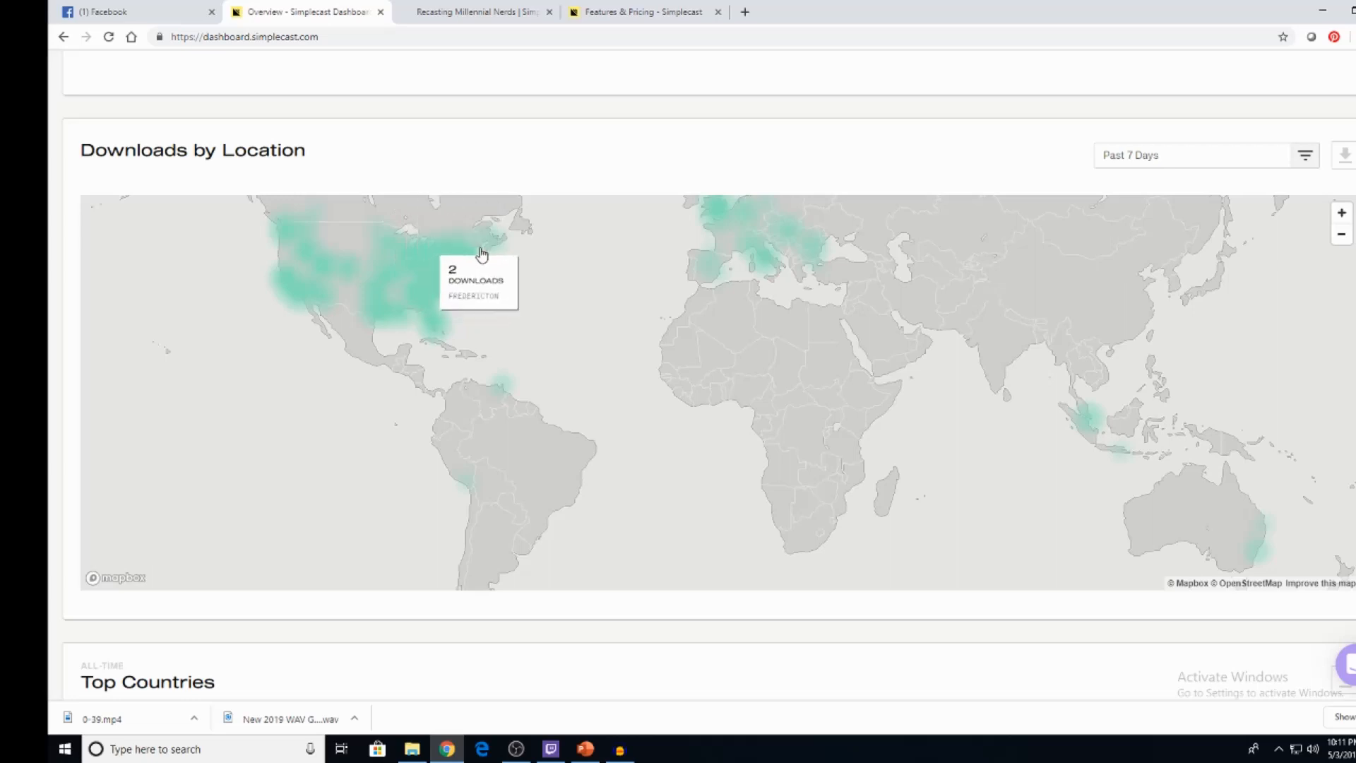
{"action": "mouse_move", "coordinate": [375, 291]}
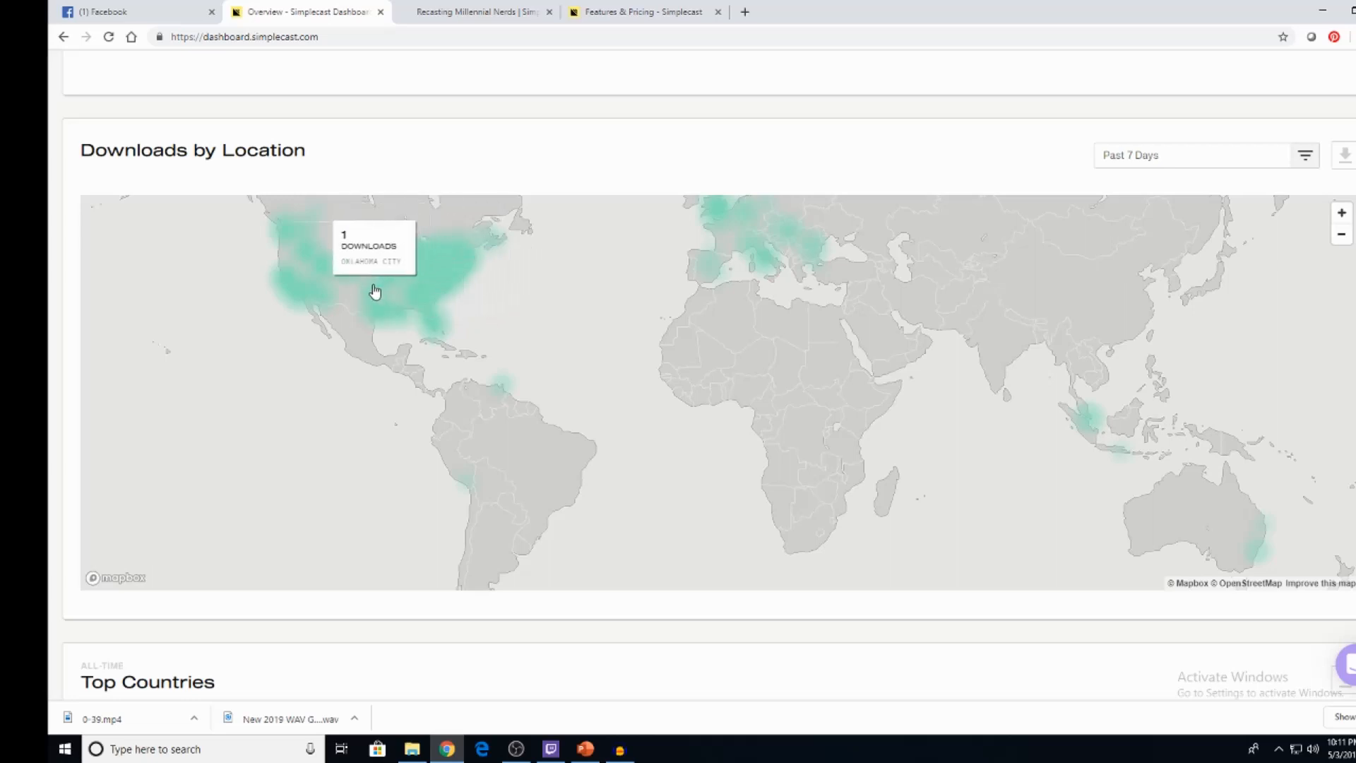
{"action": "mouse_move", "coordinate": [297, 292]}
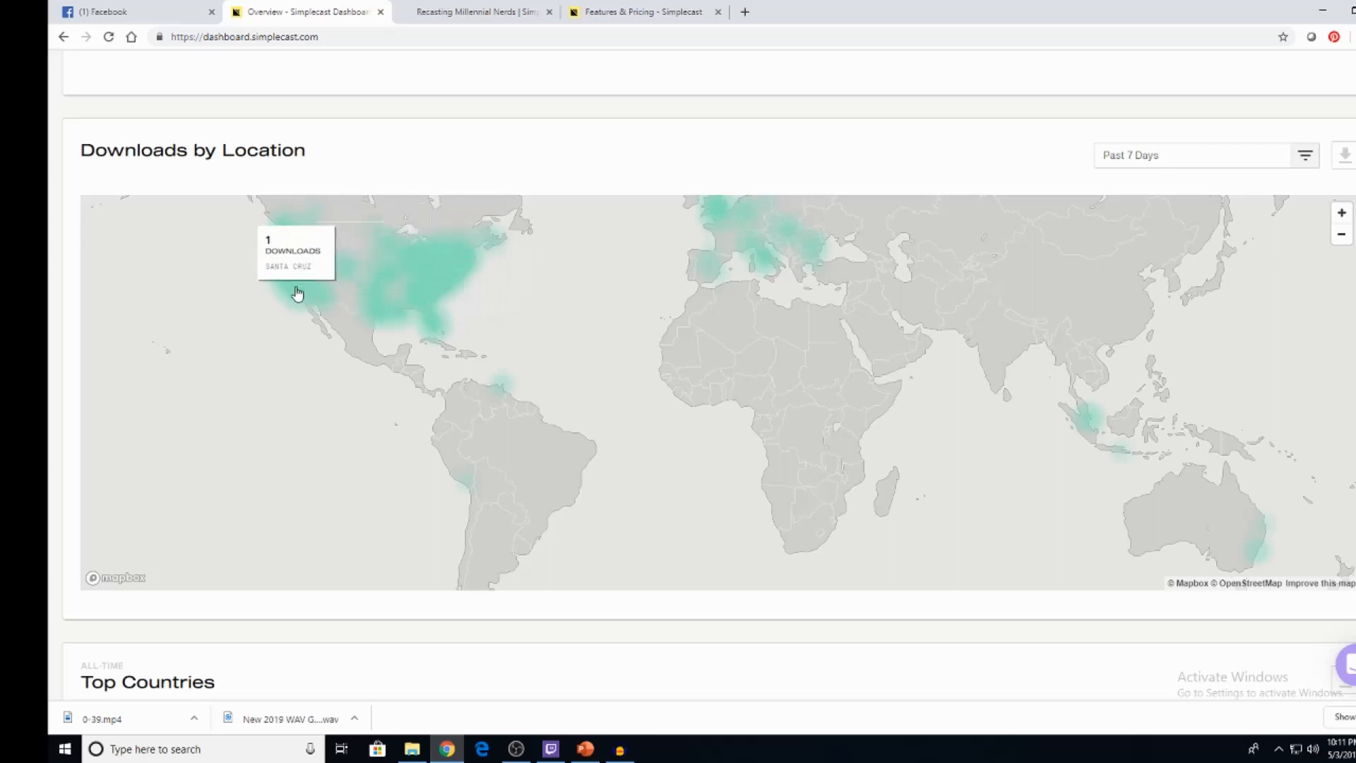
{"action": "mouse_move", "coordinate": [336, 274]}
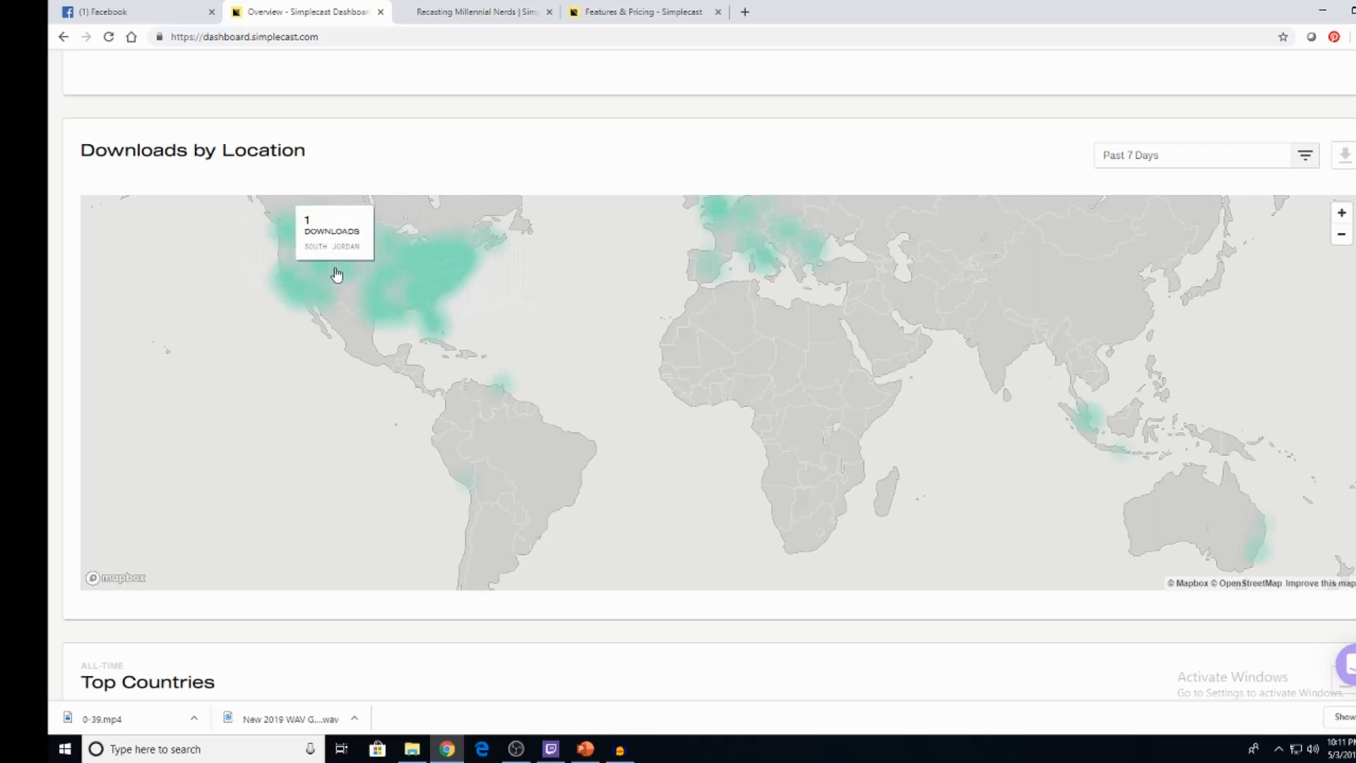
{"action": "mouse_move", "coordinate": [314, 302]}
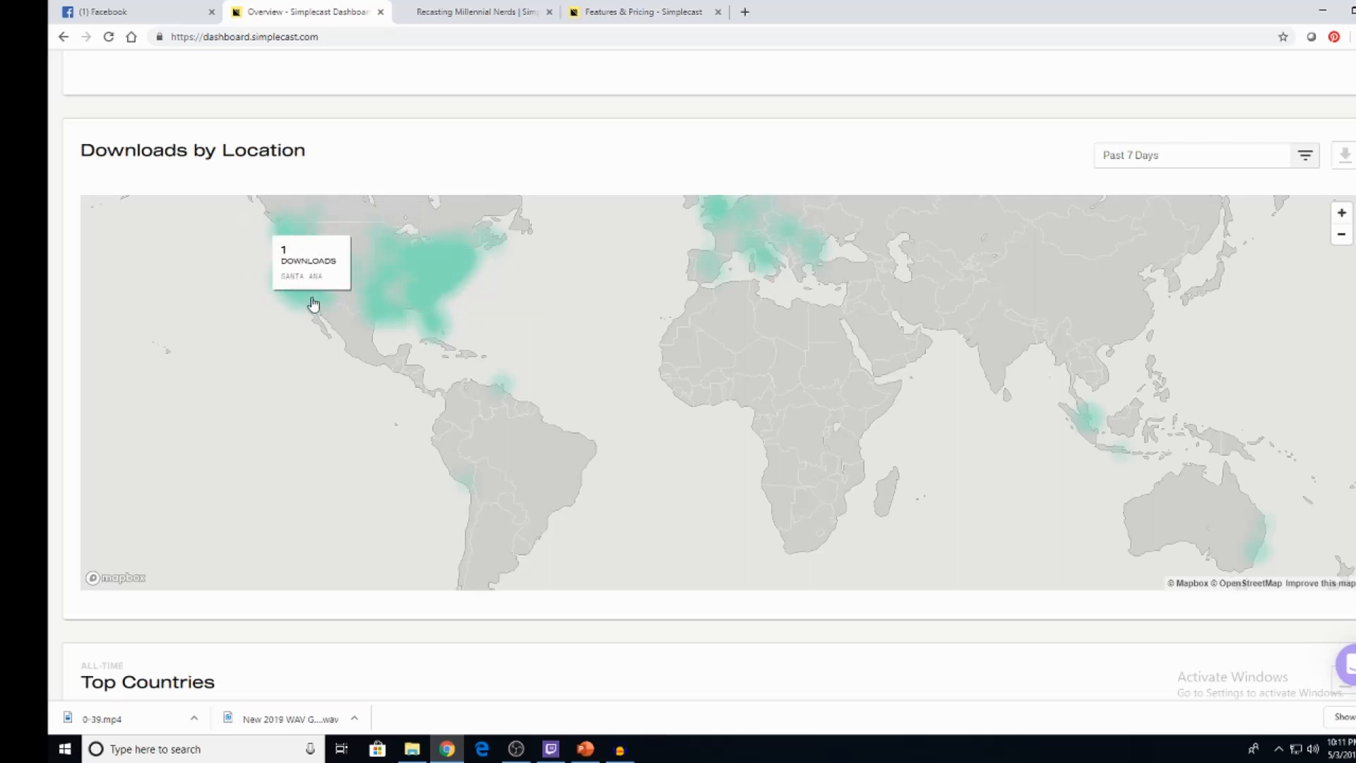
{"action": "mouse_move", "coordinate": [307, 285]}
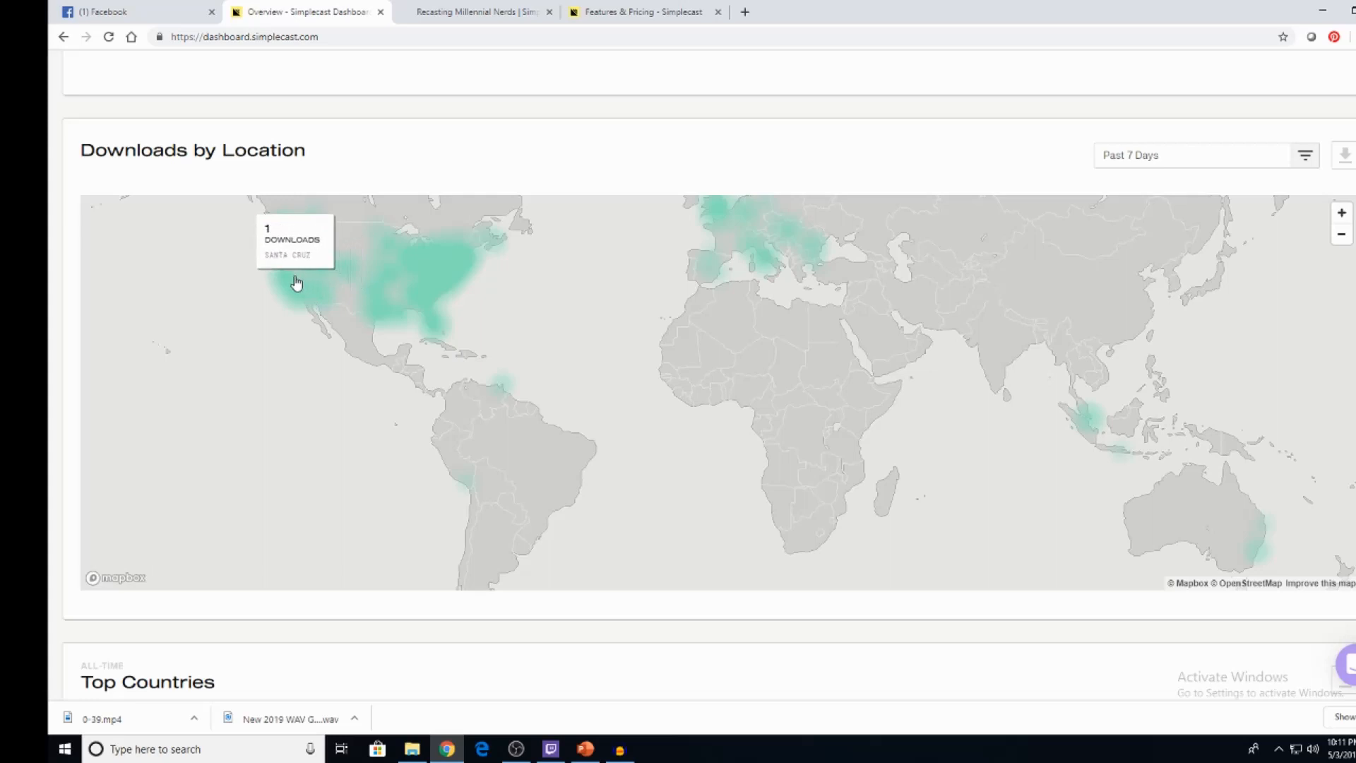
{"action": "mouse_move", "coordinate": [327, 287]}
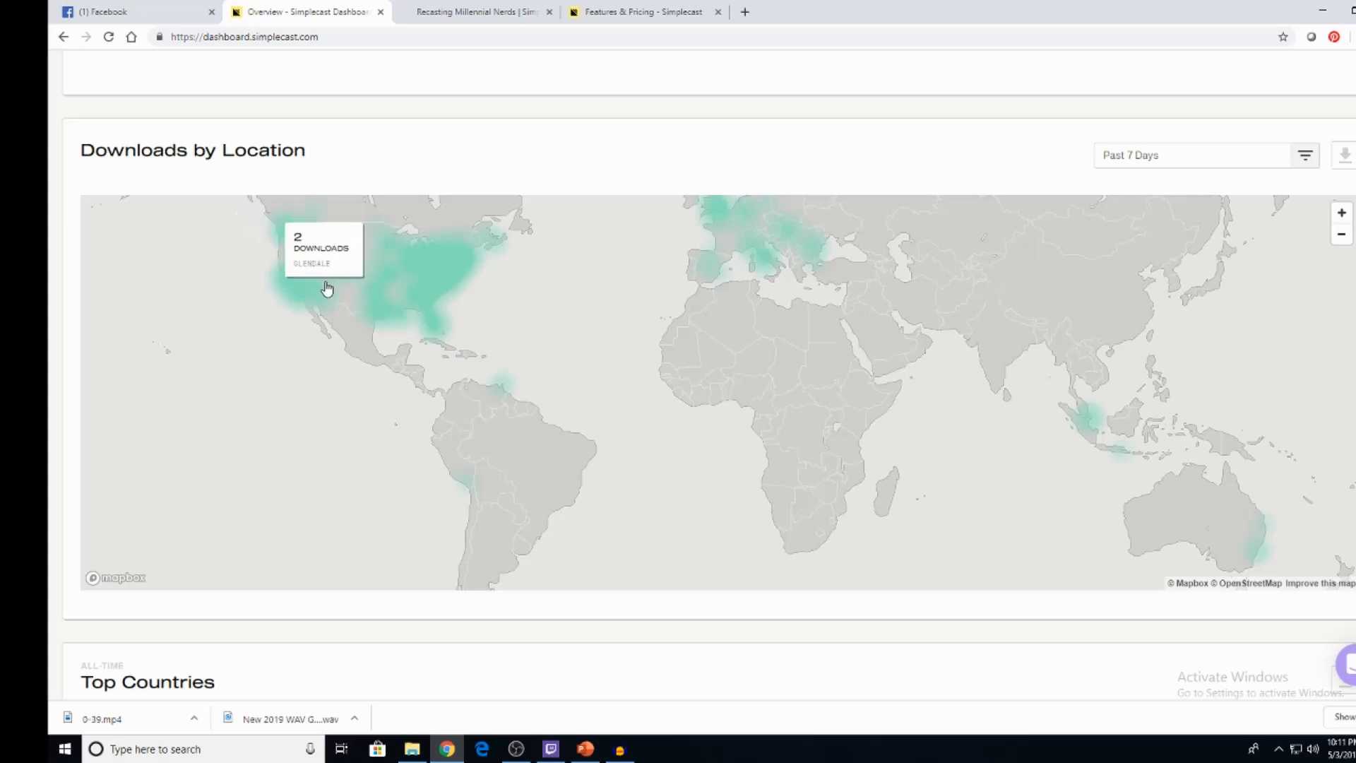
{"action": "mouse_move", "coordinate": [311, 314]}
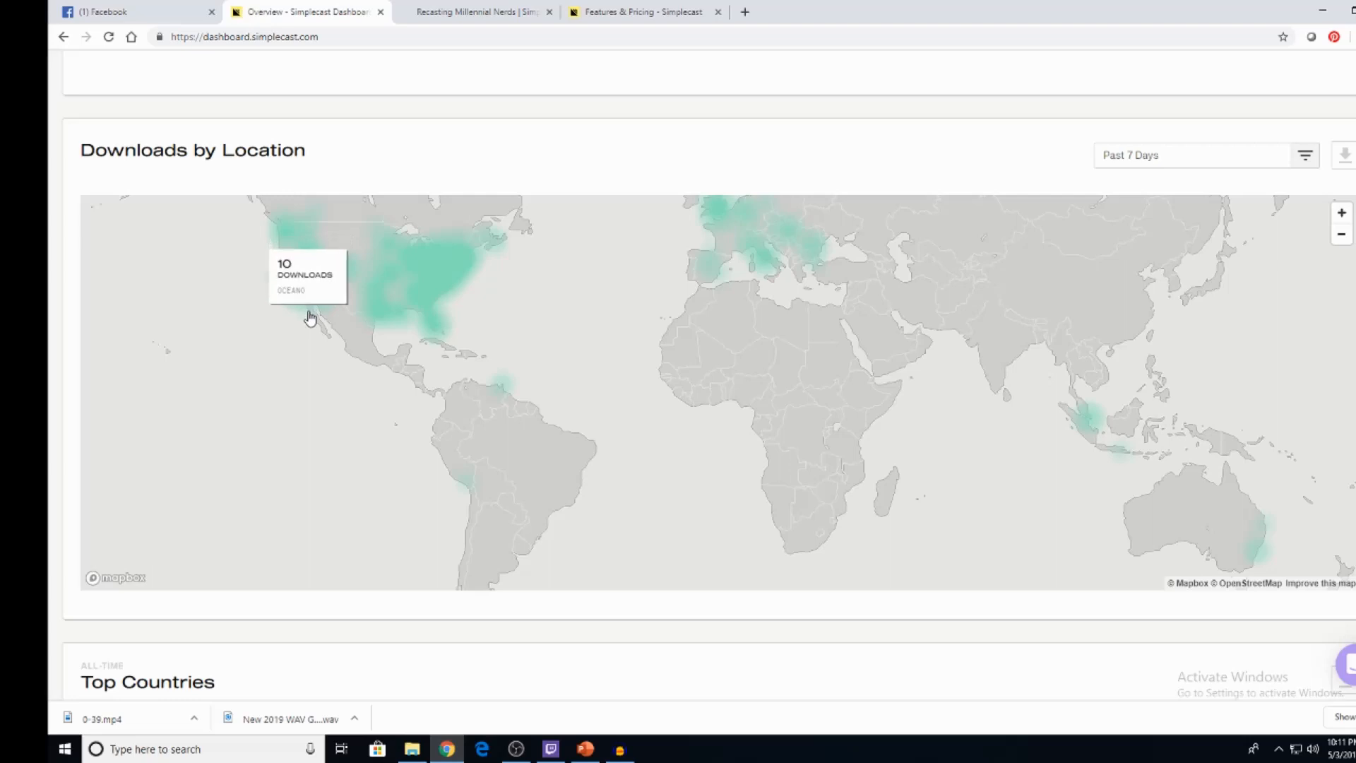
{"action": "mouse_move", "coordinate": [291, 260]}
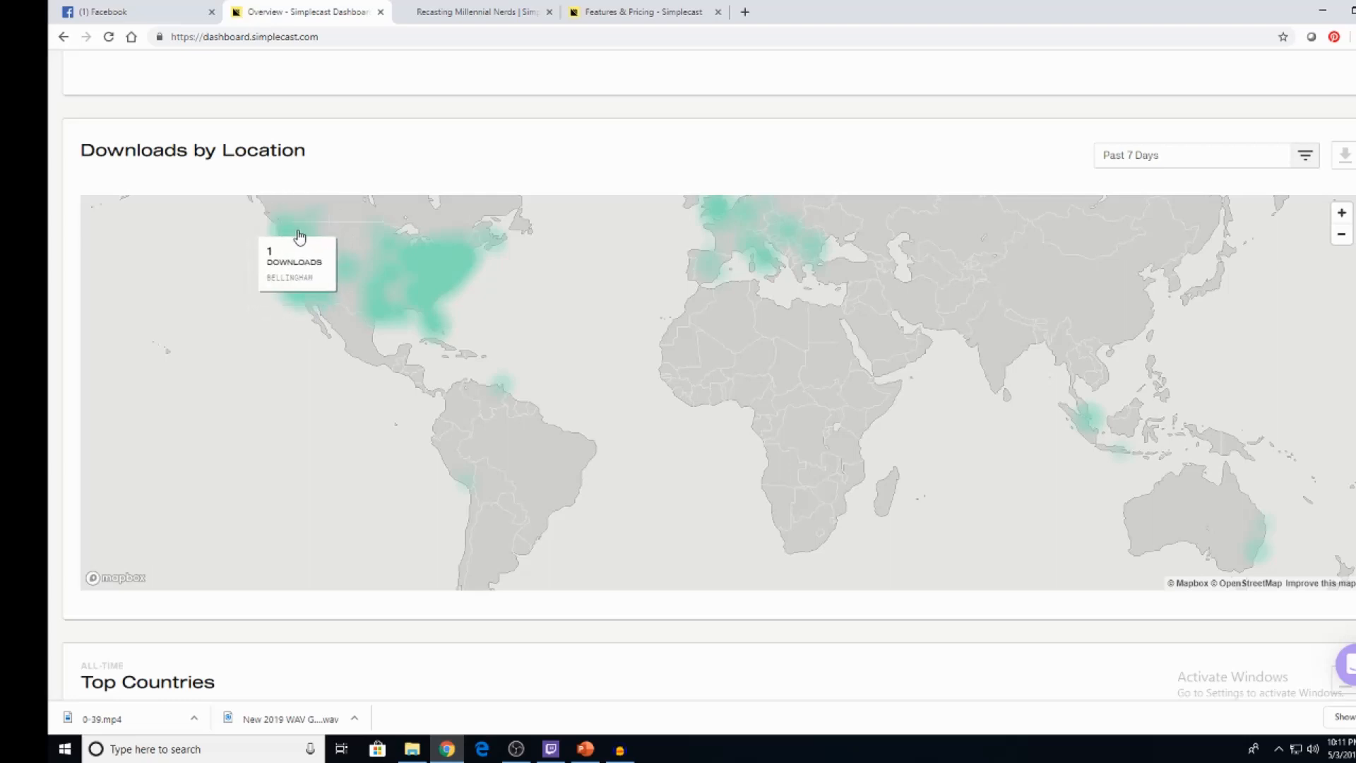
{"action": "mouse_move", "coordinate": [641, 268]}
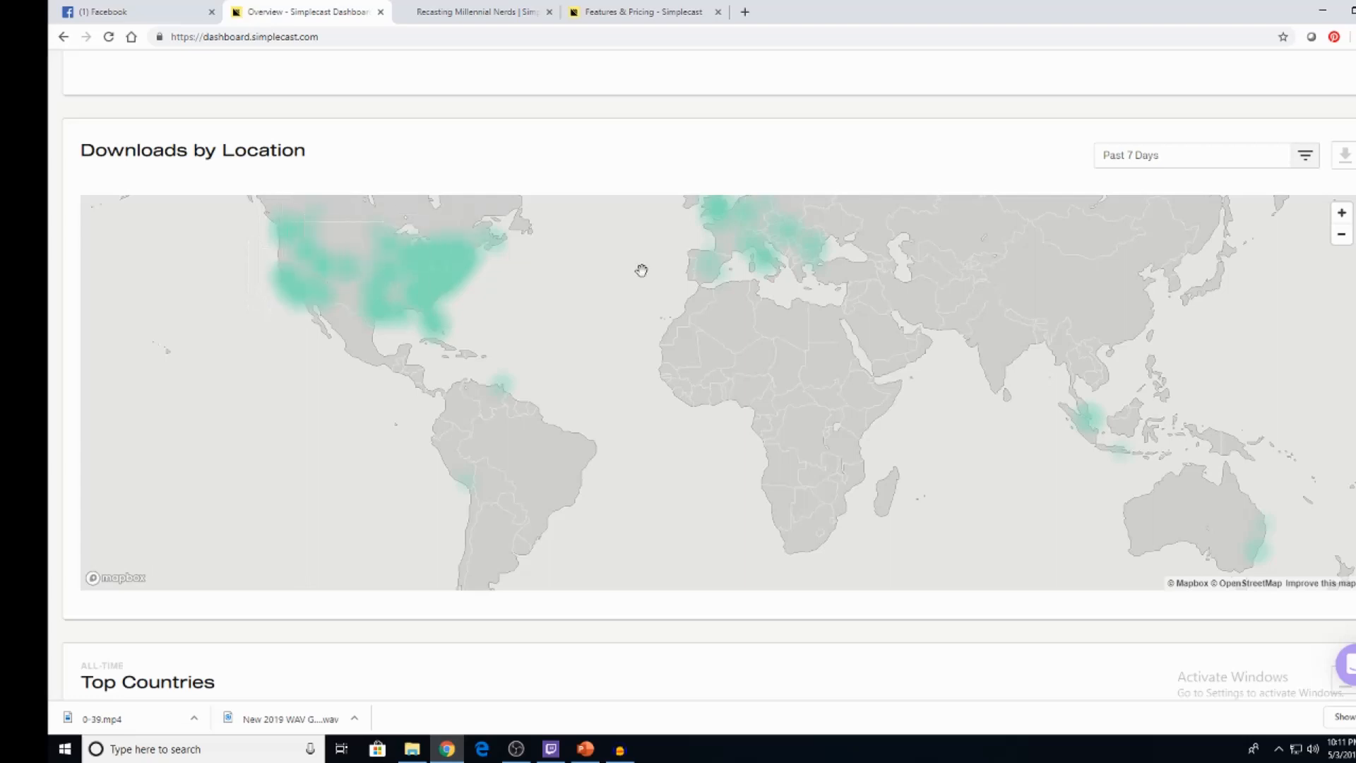
{"action": "mouse_move", "coordinate": [779, 249]}
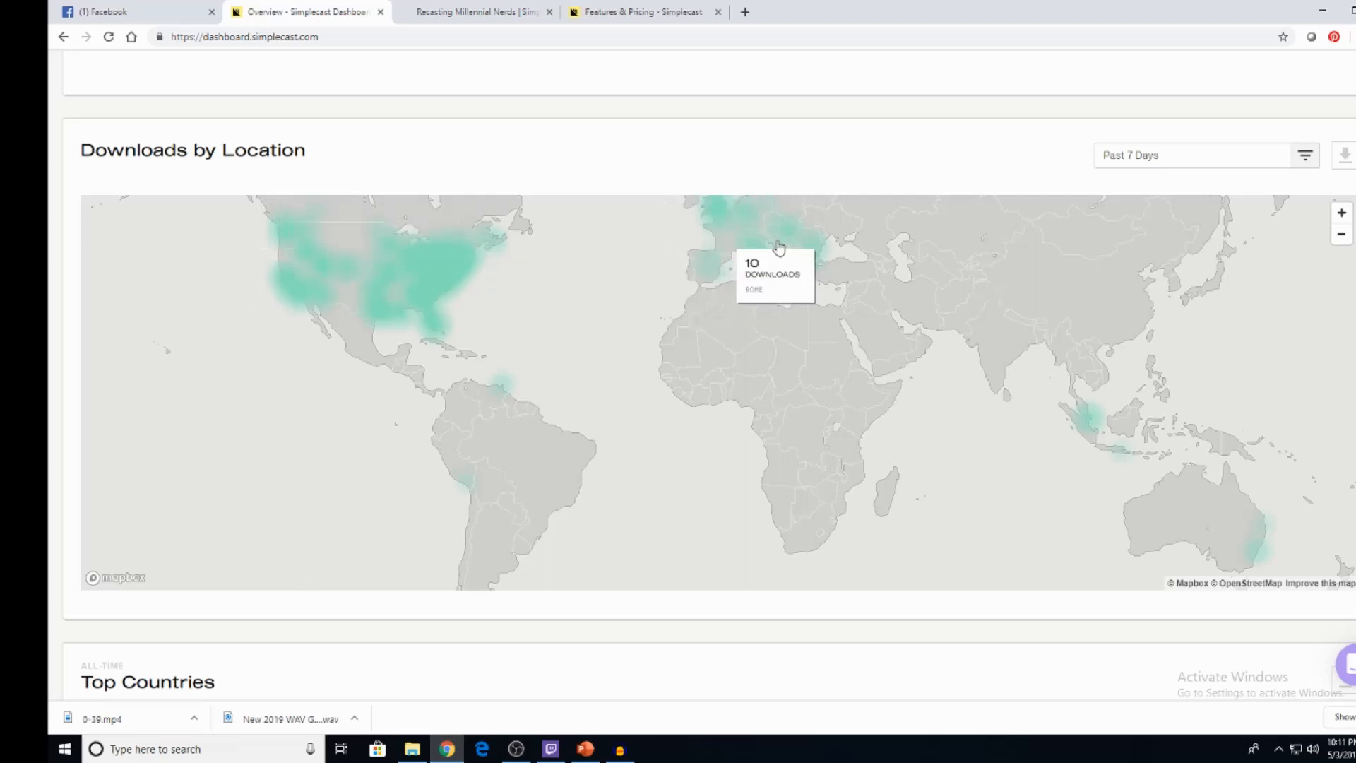
{"action": "mouse_move", "coordinate": [759, 249]}
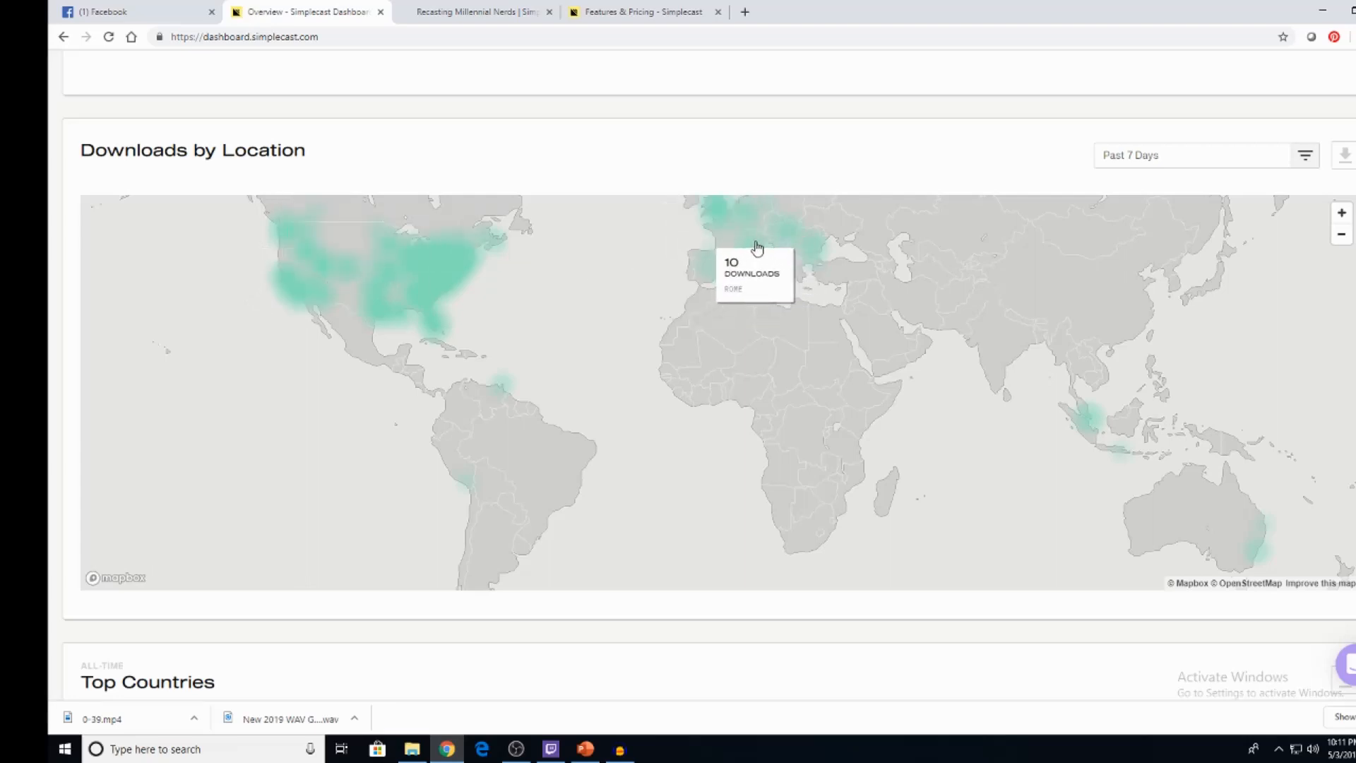
{"action": "mouse_move", "coordinate": [794, 242]}
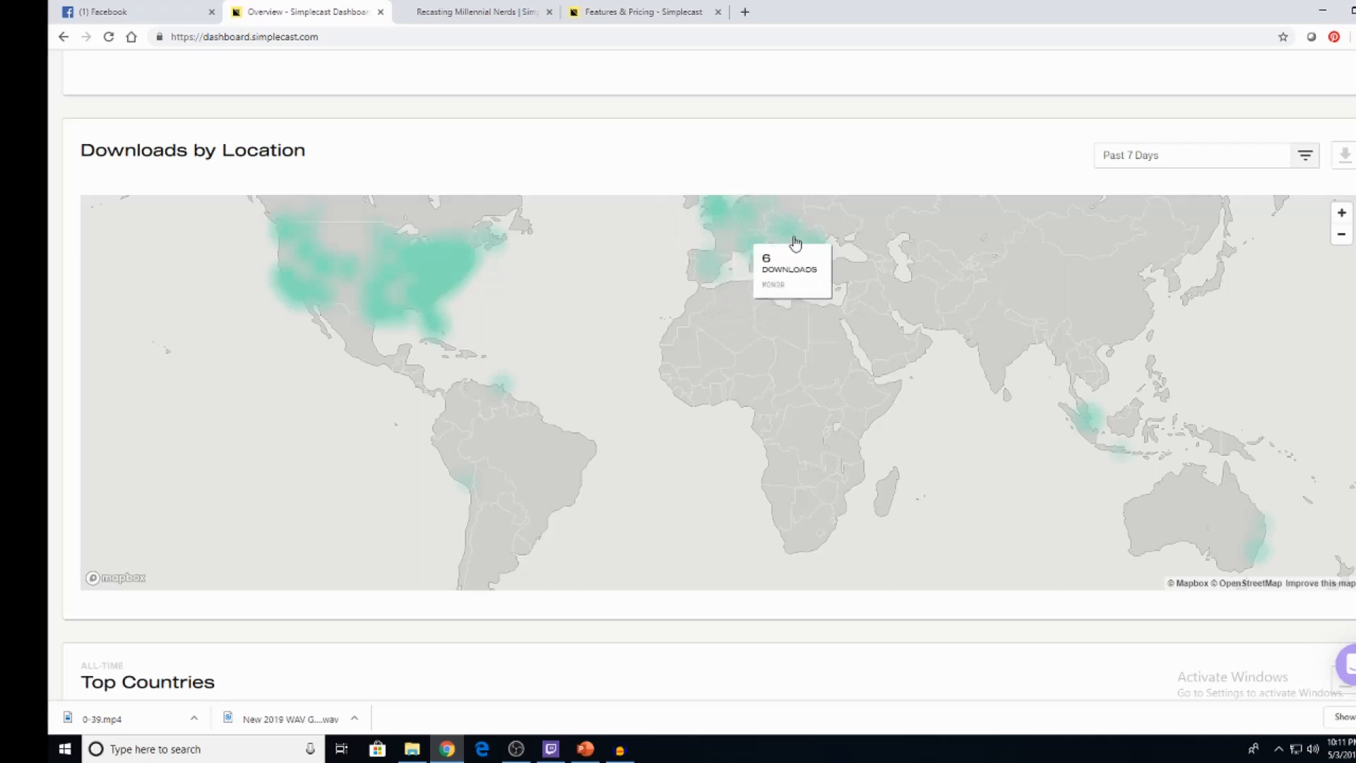
{"action": "mouse_move", "coordinate": [813, 291]}
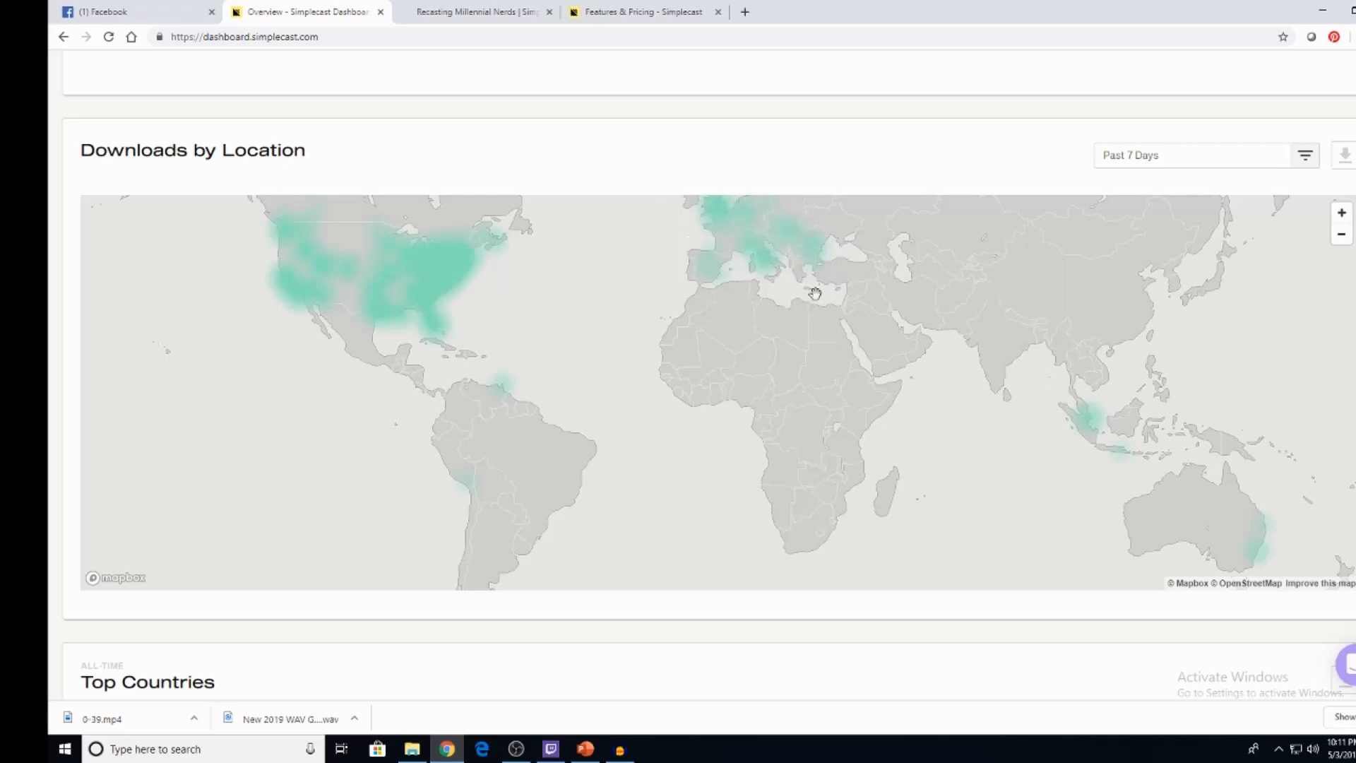
{"action": "mouse_move", "coordinate": [1257, 552]}
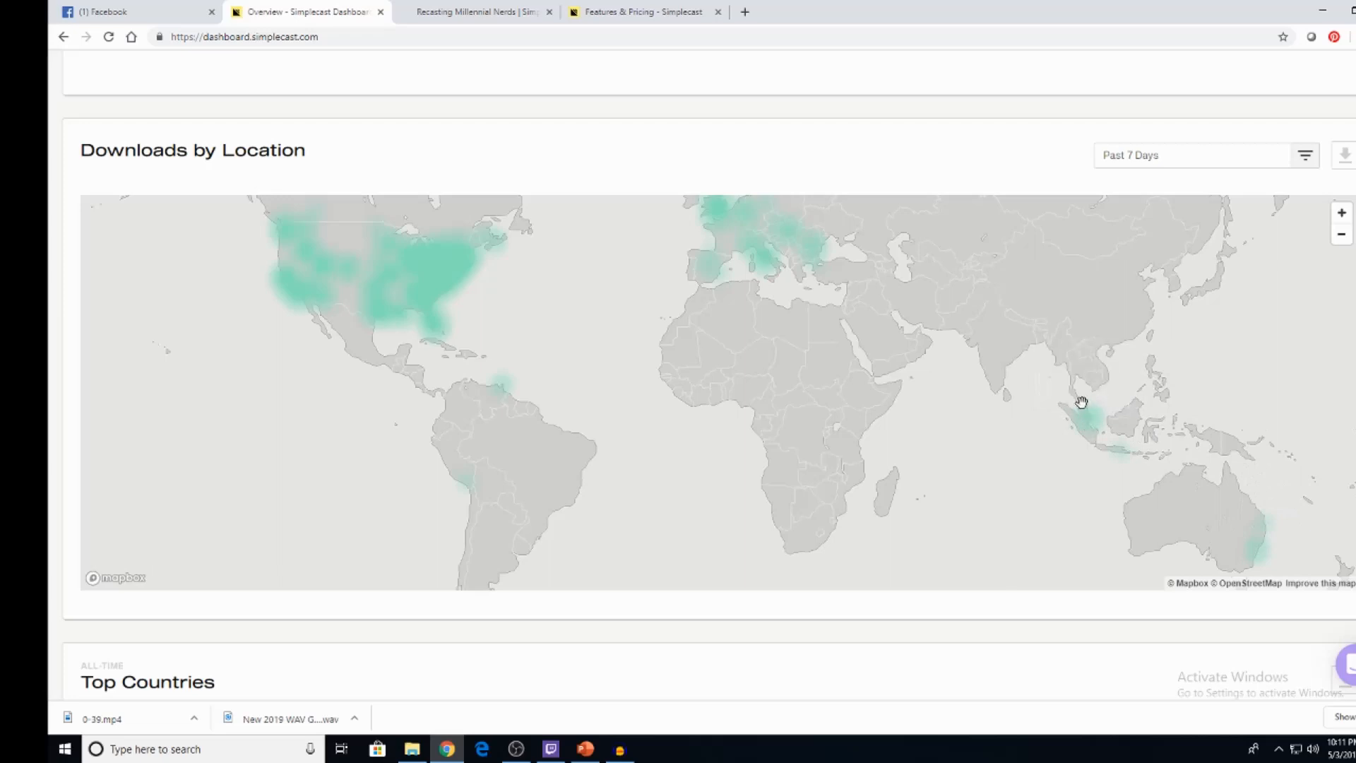
{"action": "mouse_move", "coordinate": [1086, 421]}
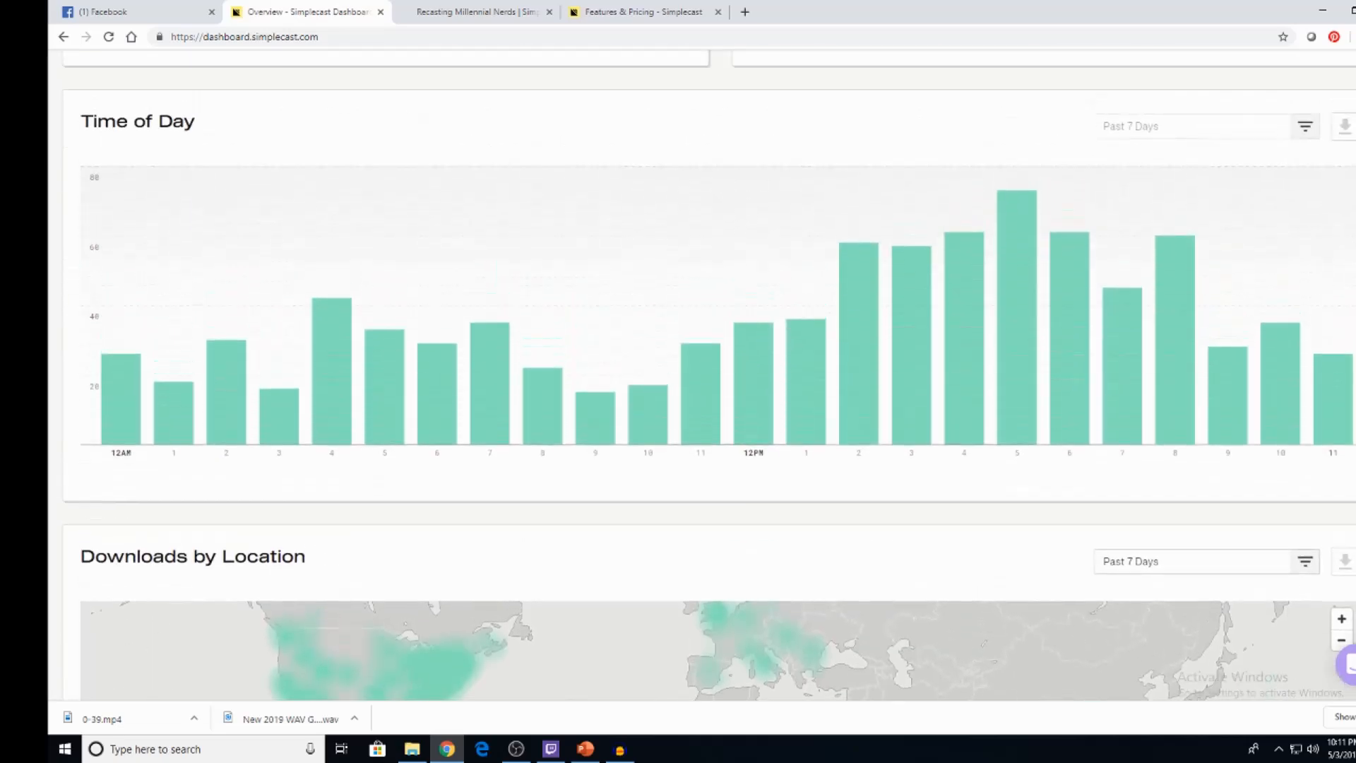
{"action": "scroll", "scroll_direction": "up", "scroll_amount": 3}
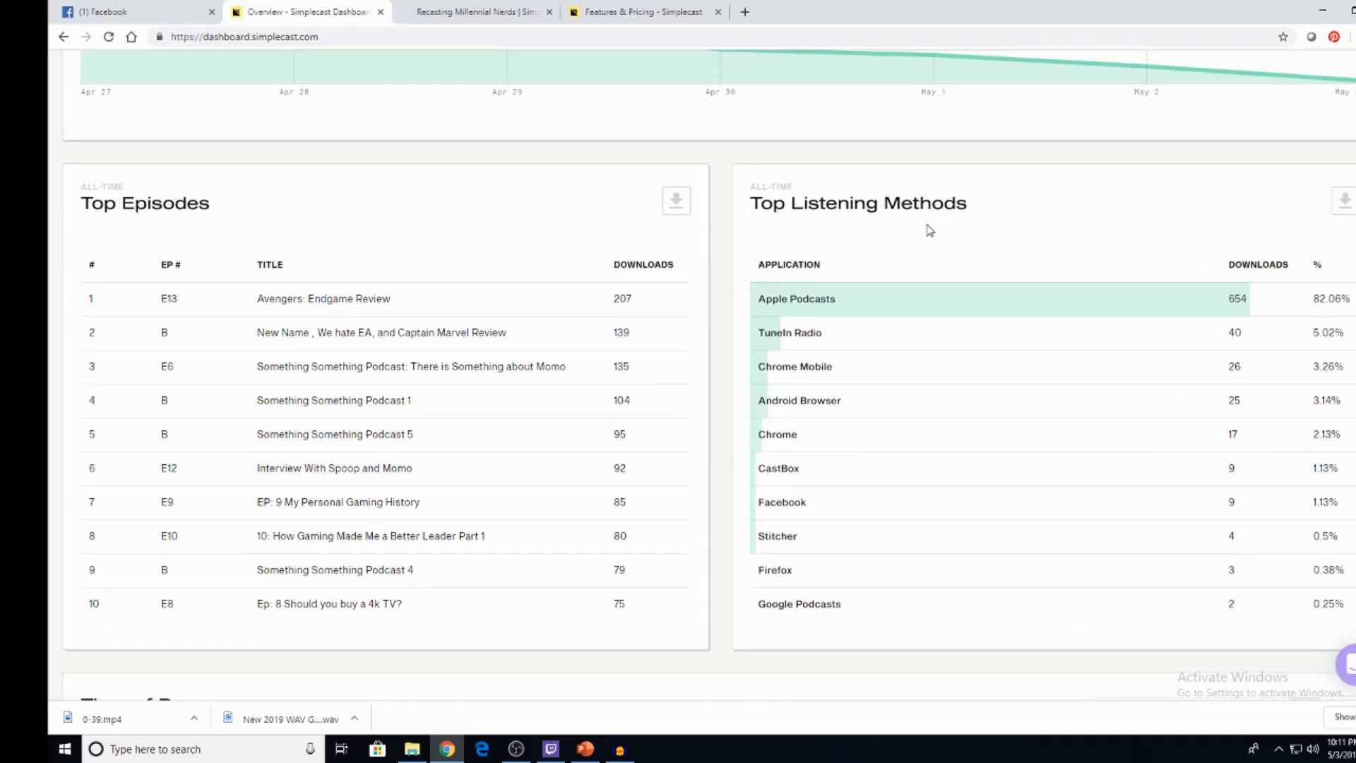
{"action": "mouse_move", "coordinate": [923, 311]}
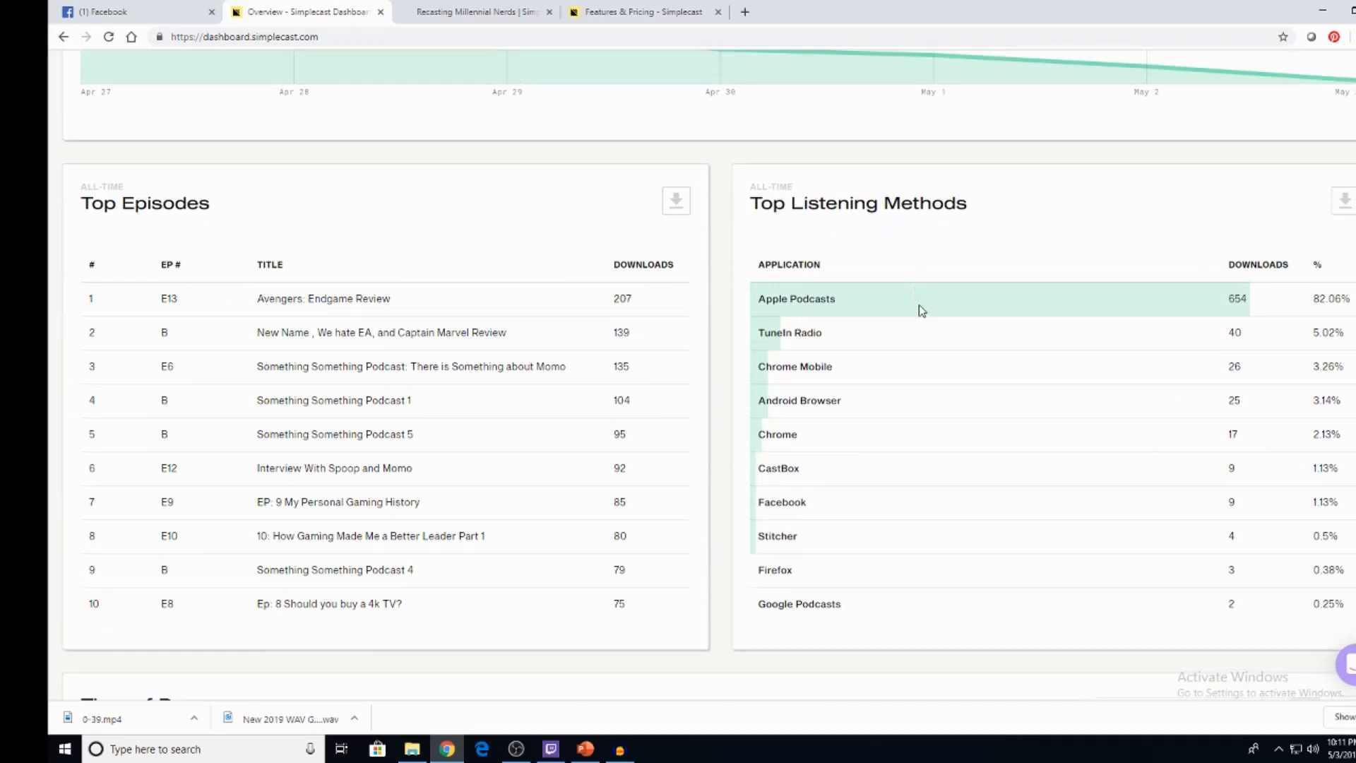
{"action": "mouse_move", "coordinate": [893, 624]}
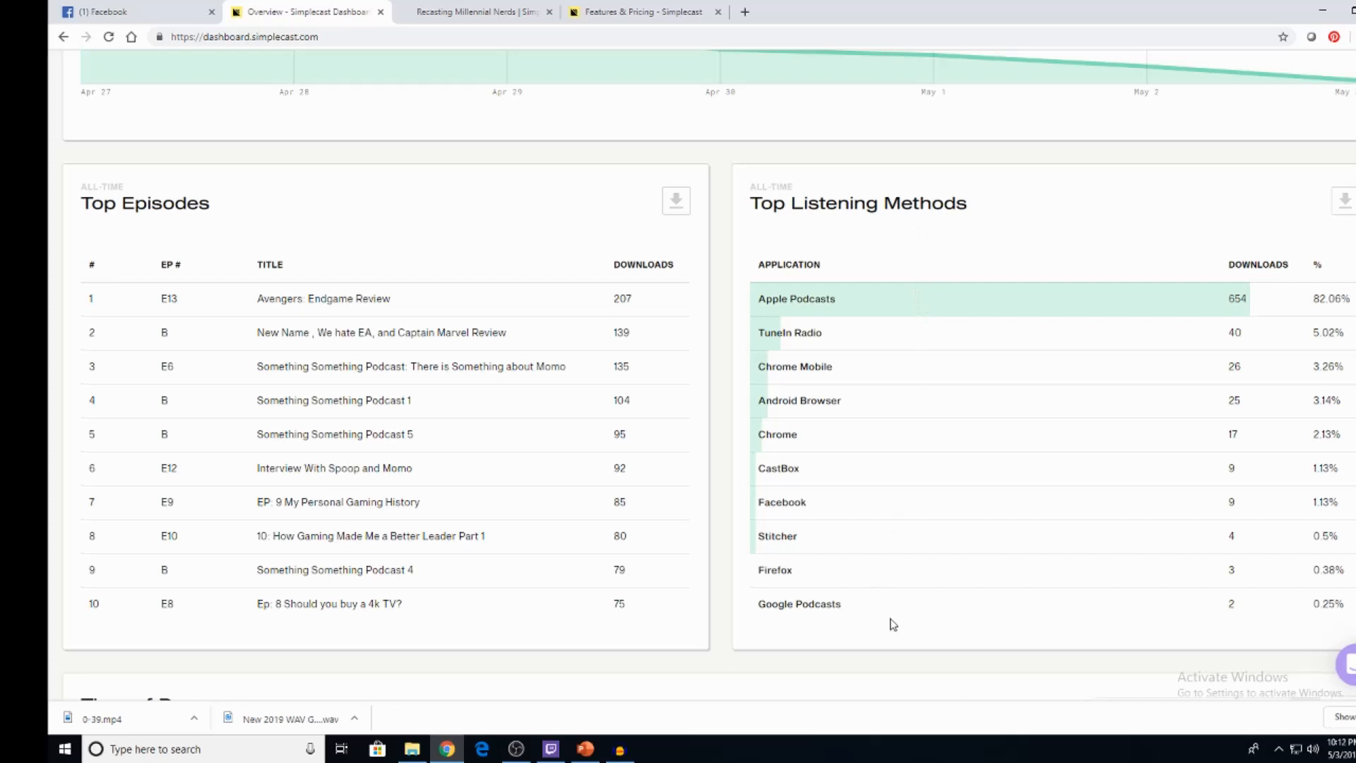
{"action": "mouse_move", "coordinate": [866, 612]}
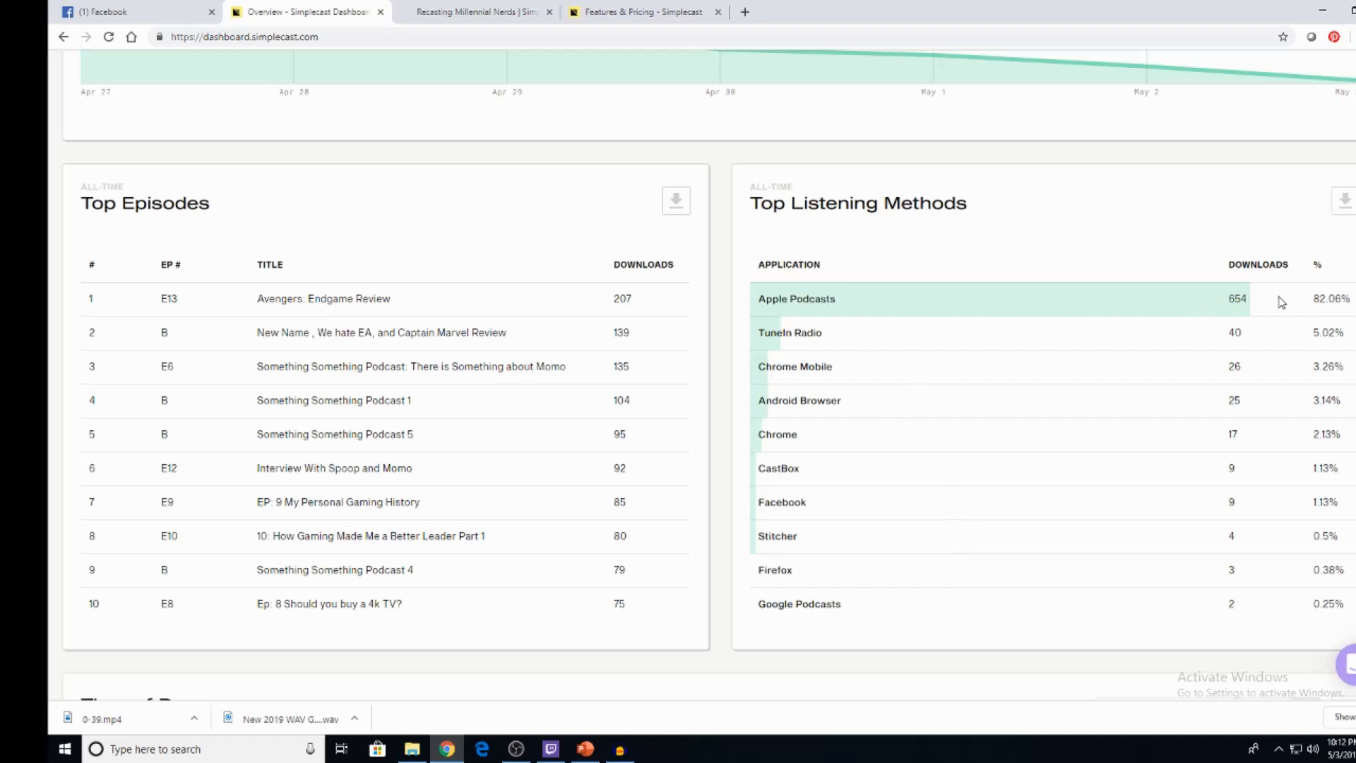
{"action": "double_click", "coordinate": [788, 332]}
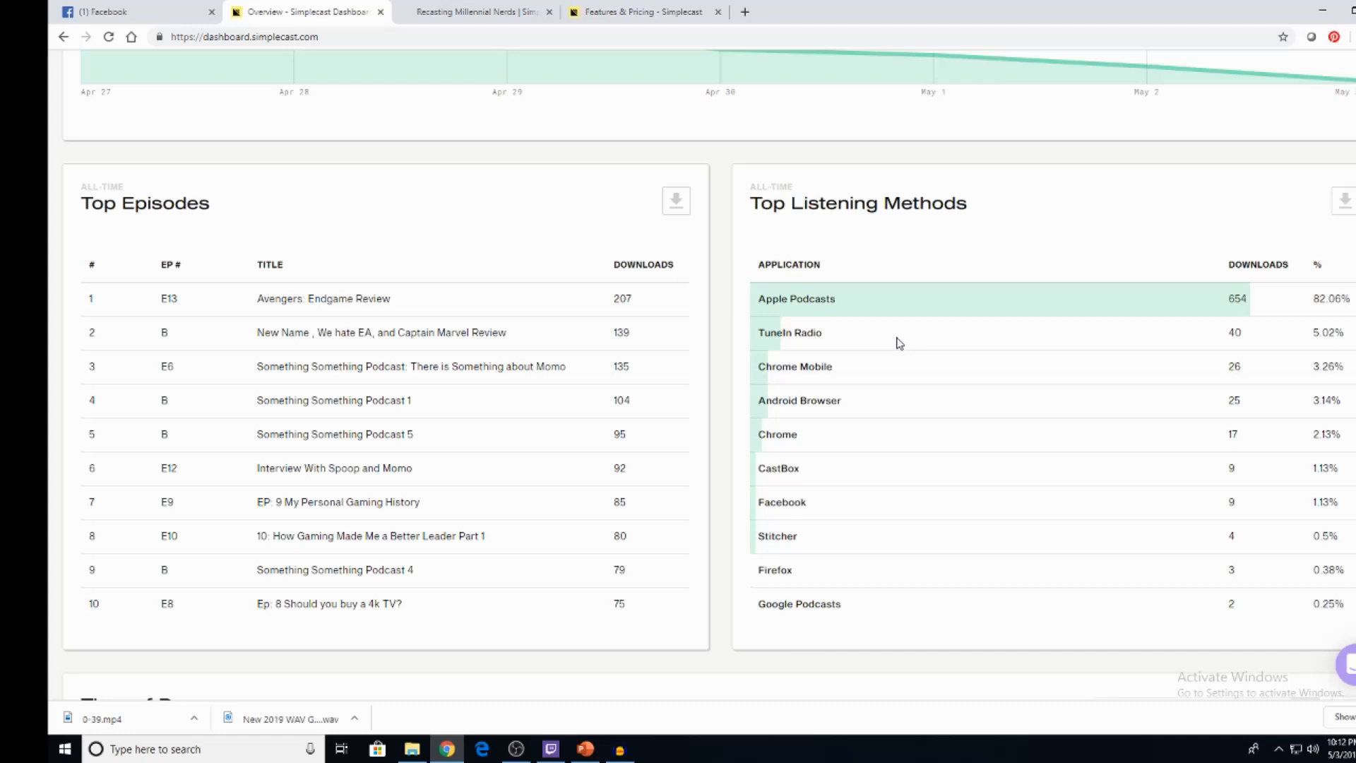
{"action": "mouse_move", "coordinate": [804, 471]}
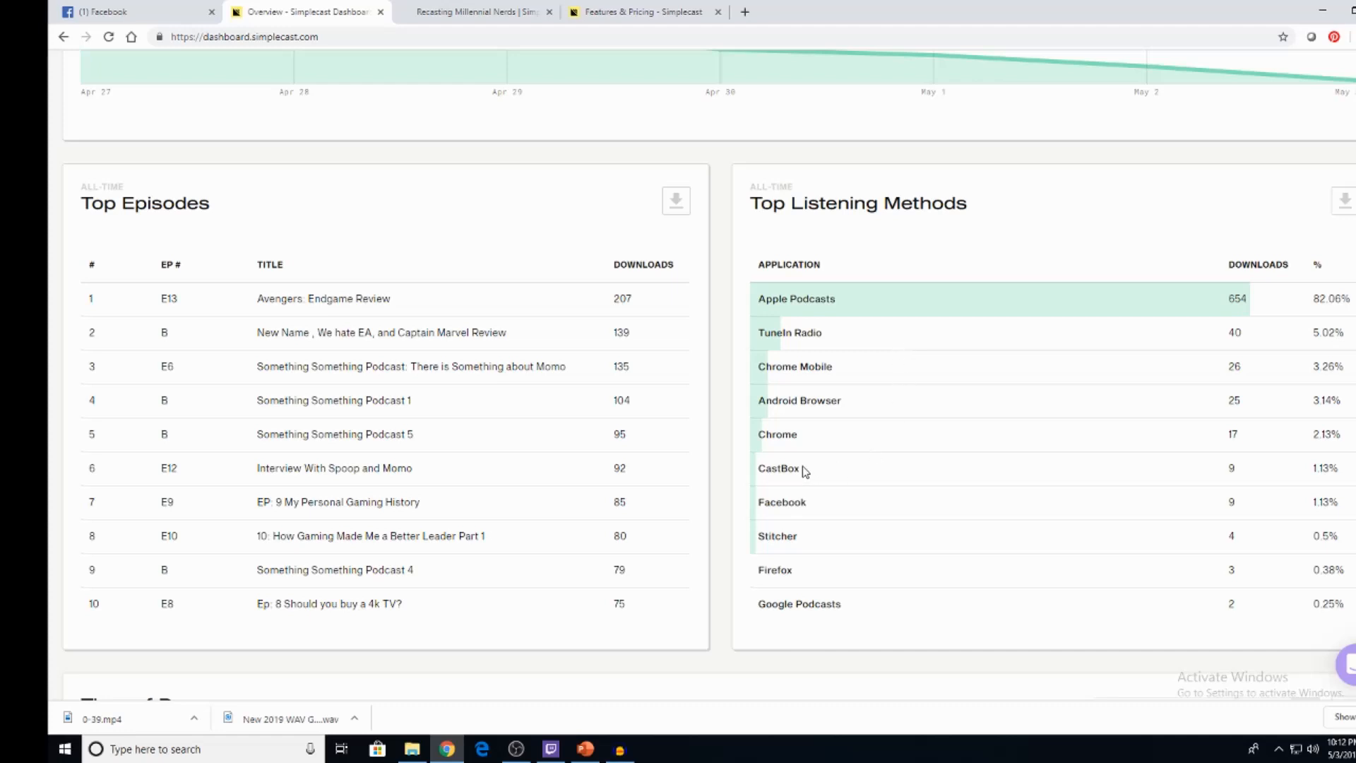
{"action": "mouse_move", "coordinate": [787, 548]}
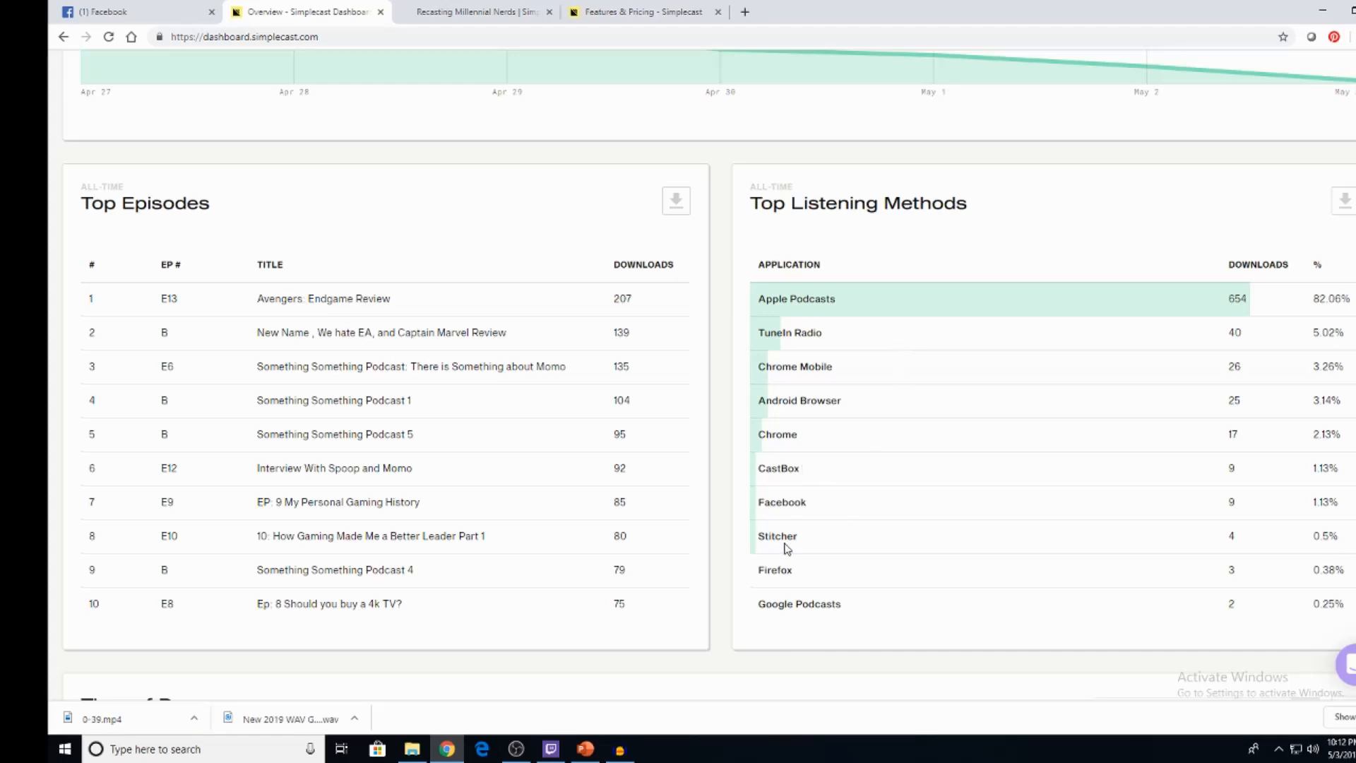
{"action": "mouse_move", "coordinate": [853, 523]}
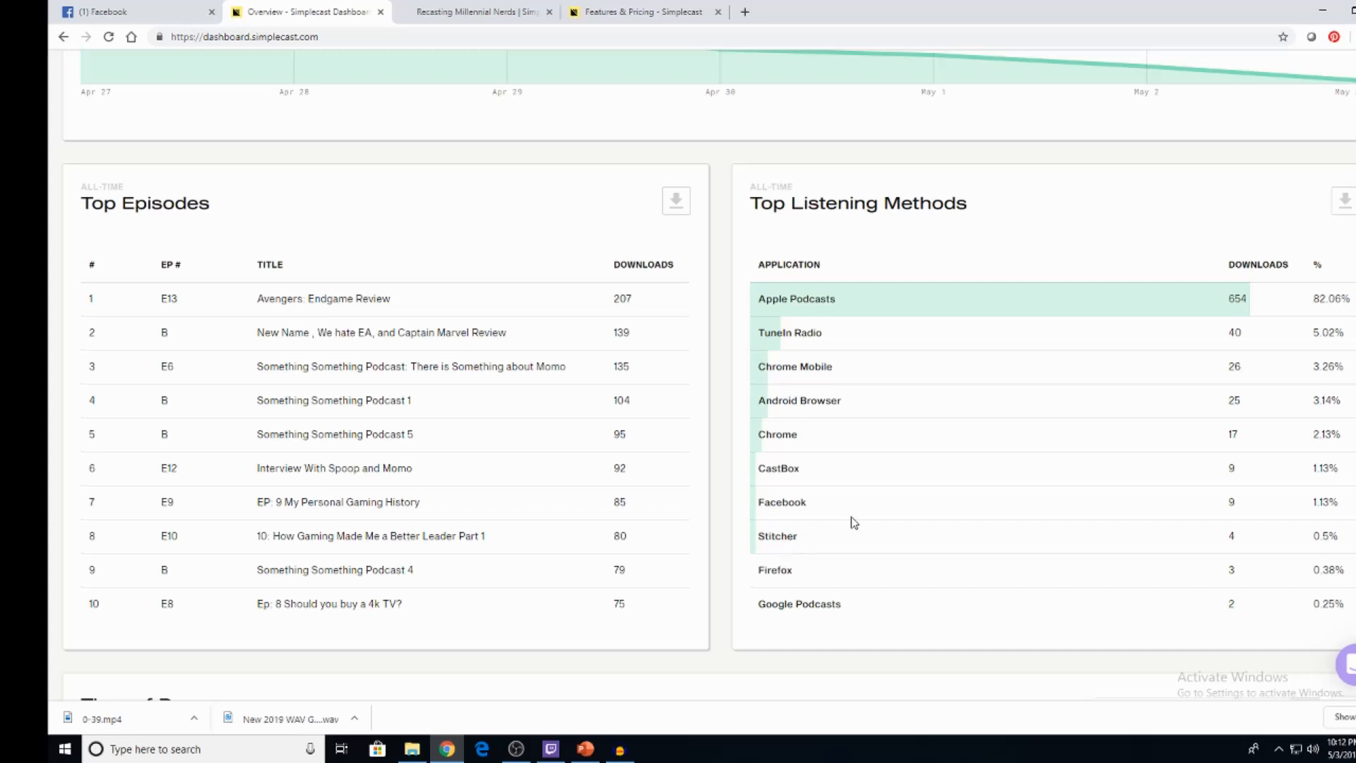
{"action": "mouse_move", "coordinate": [1136, 388]}
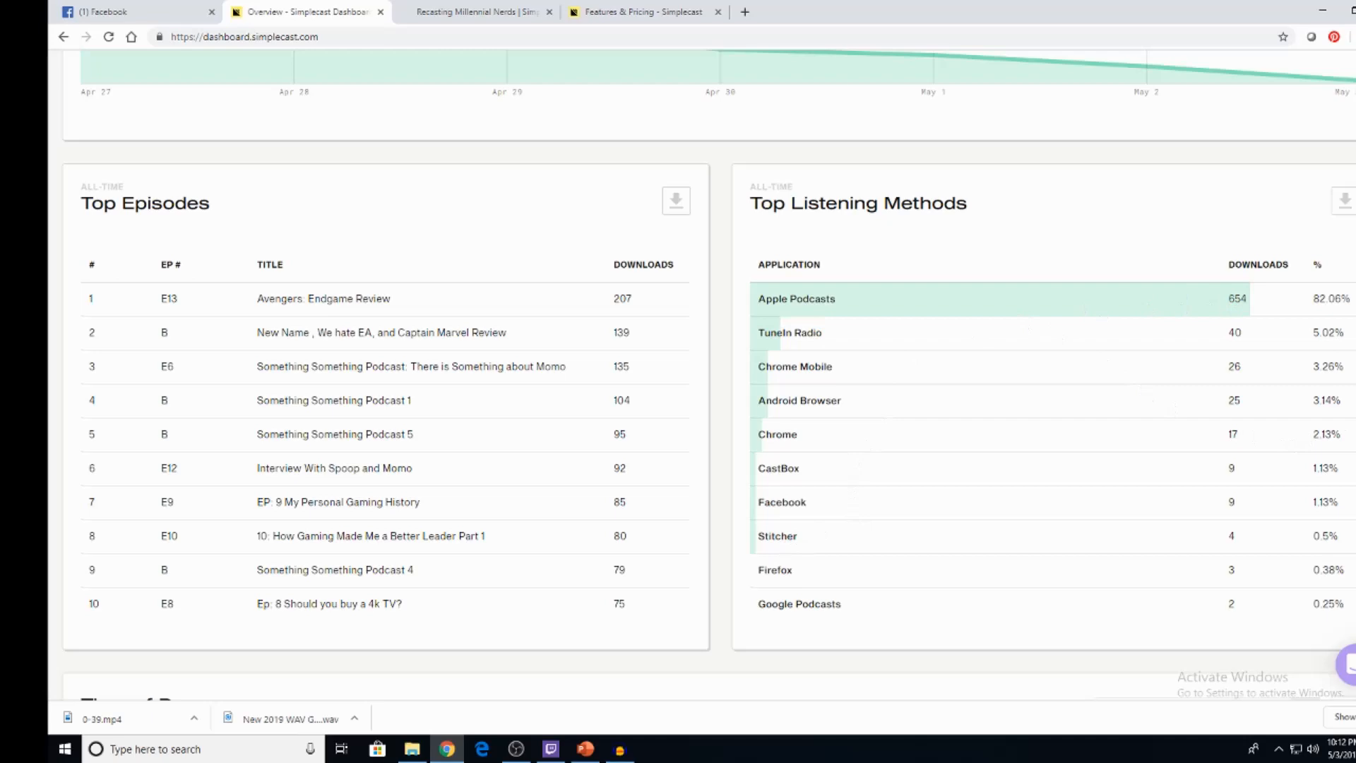
{"action": "scroll", "scroll_direction": "down", "scroll_amount": 3}
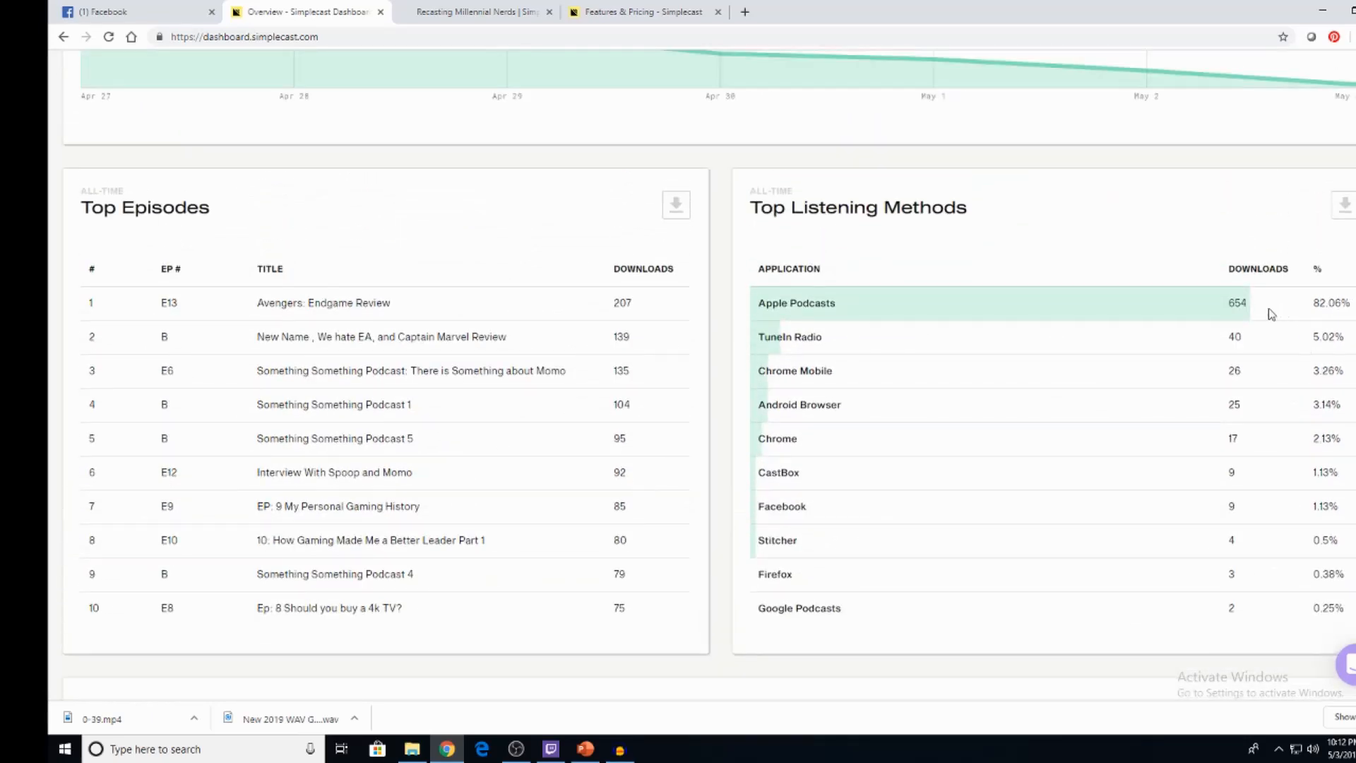
{"action": "mouse_move", "coordinate": [1244, 325]}
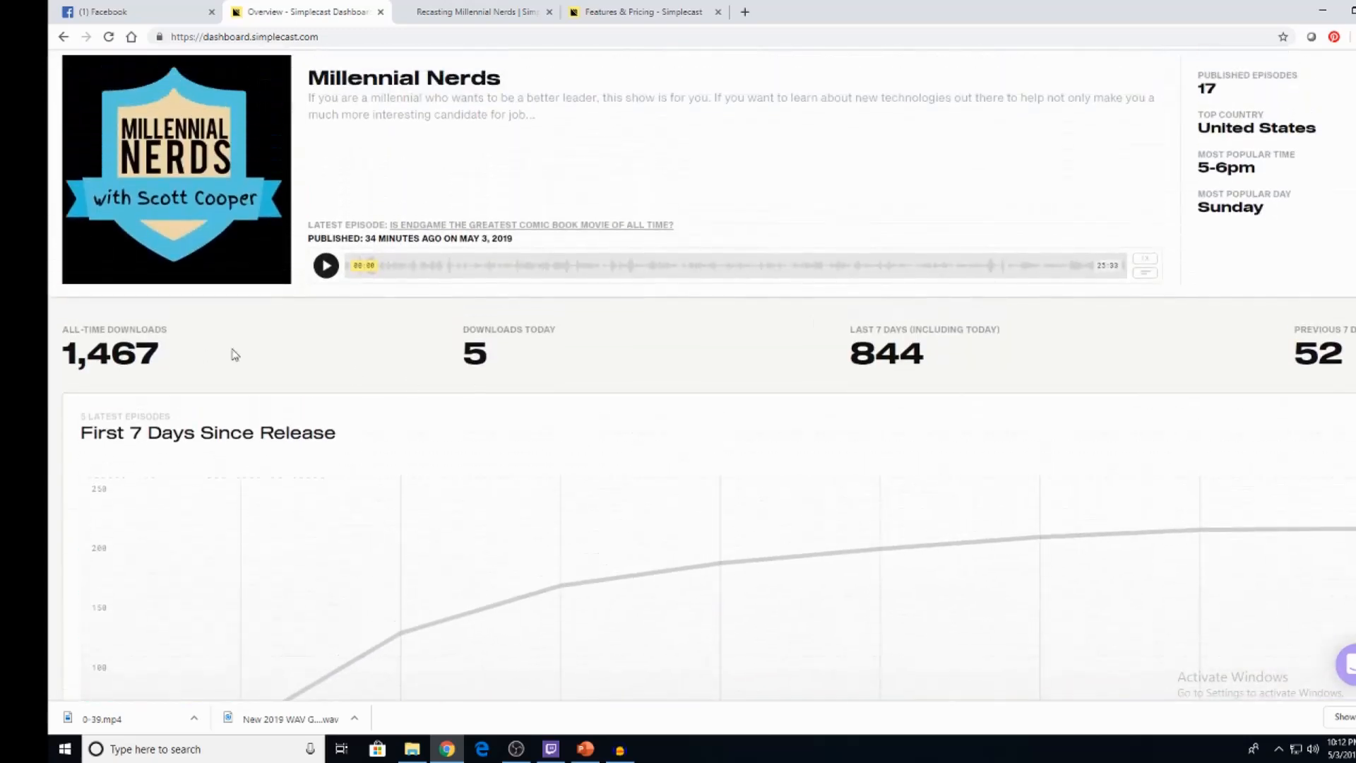
{"action": "scroll", "scroll_direction": "down", "scroll_amount": 3}
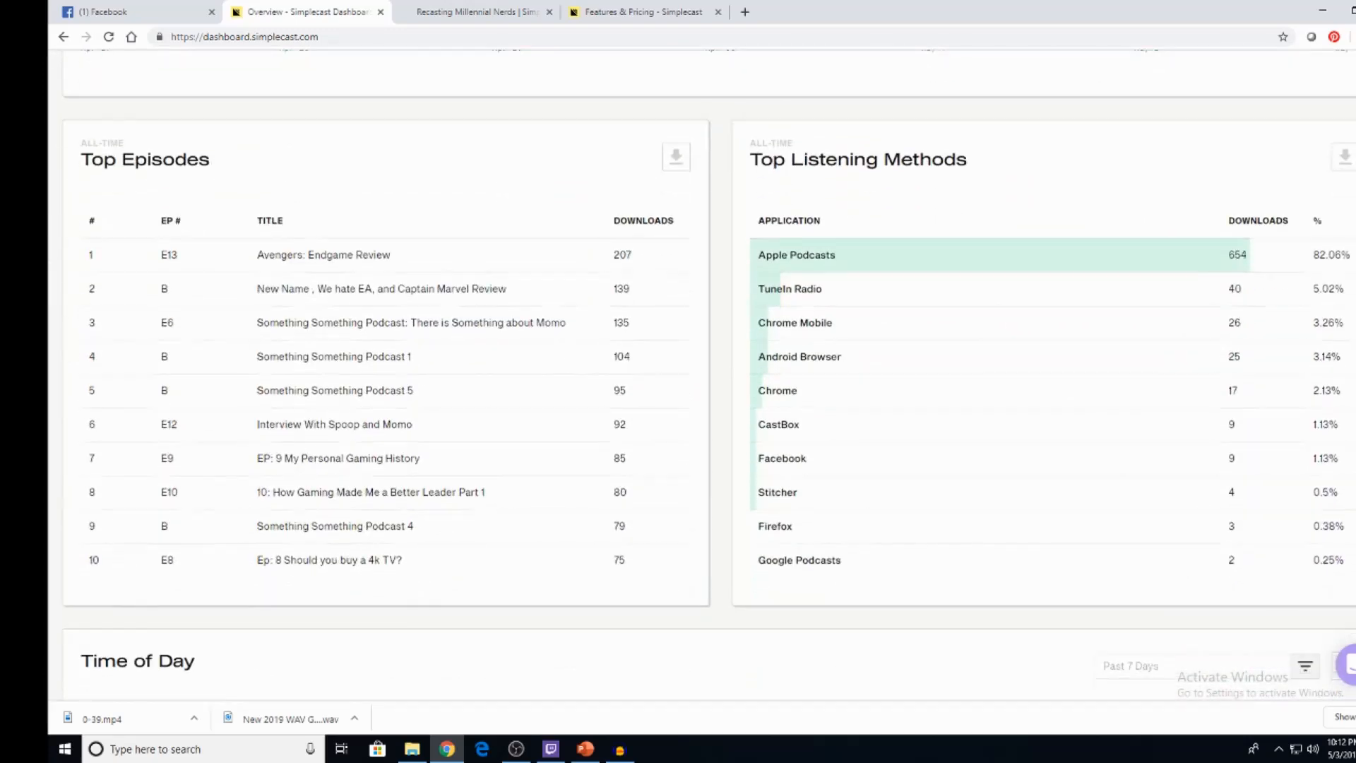
{"action": "scroll", "scroll_direction": "down", "scroll_amount": 3}
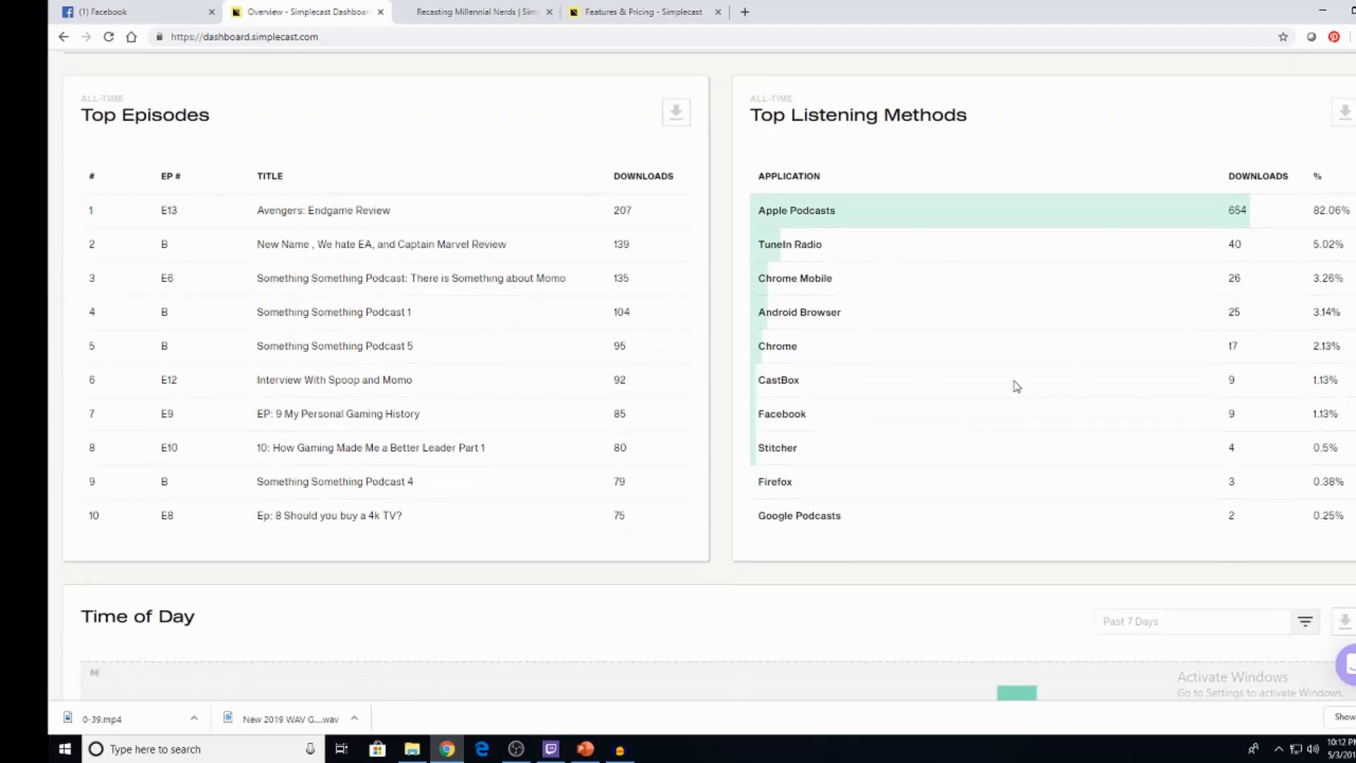
{"action": "mouse_move", "coordinate": [1280, 240]}
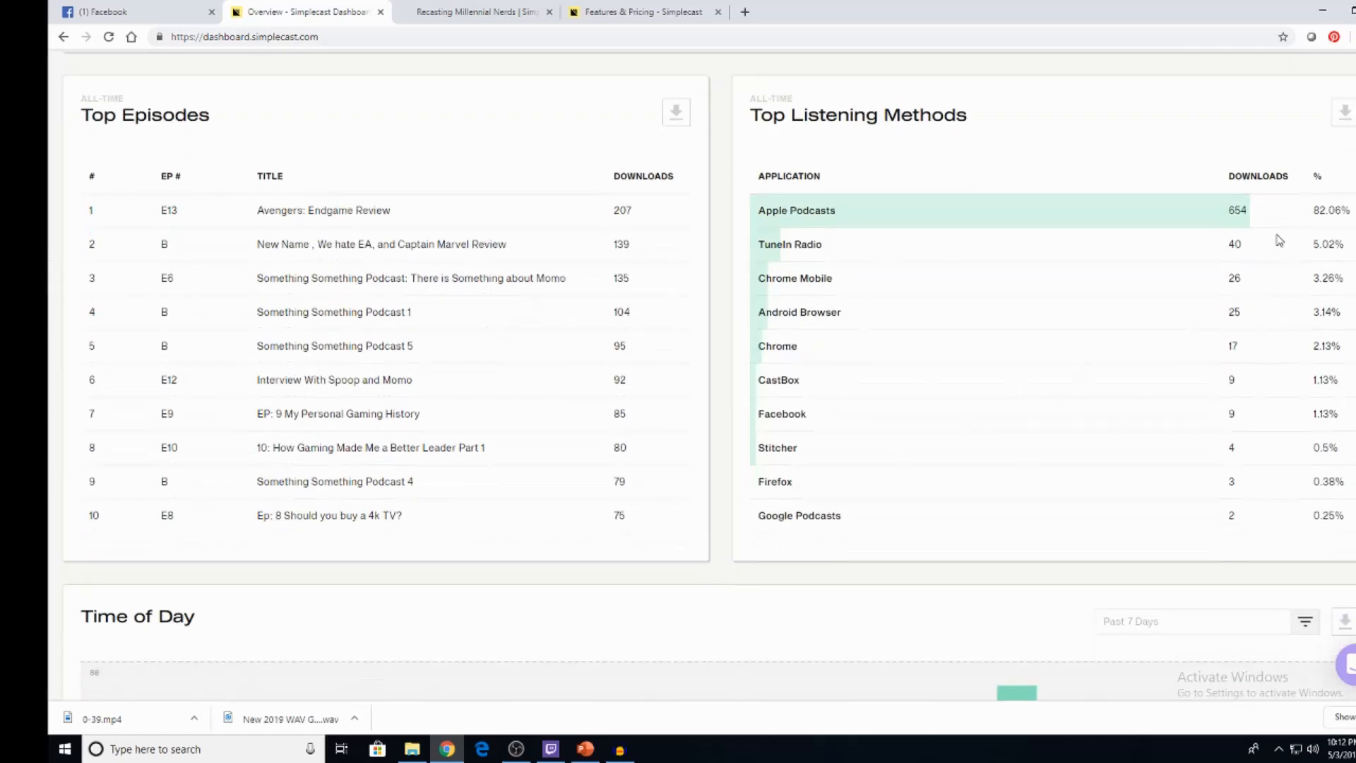
{"action": "mouse_move", "coordinate": [852, 215]}
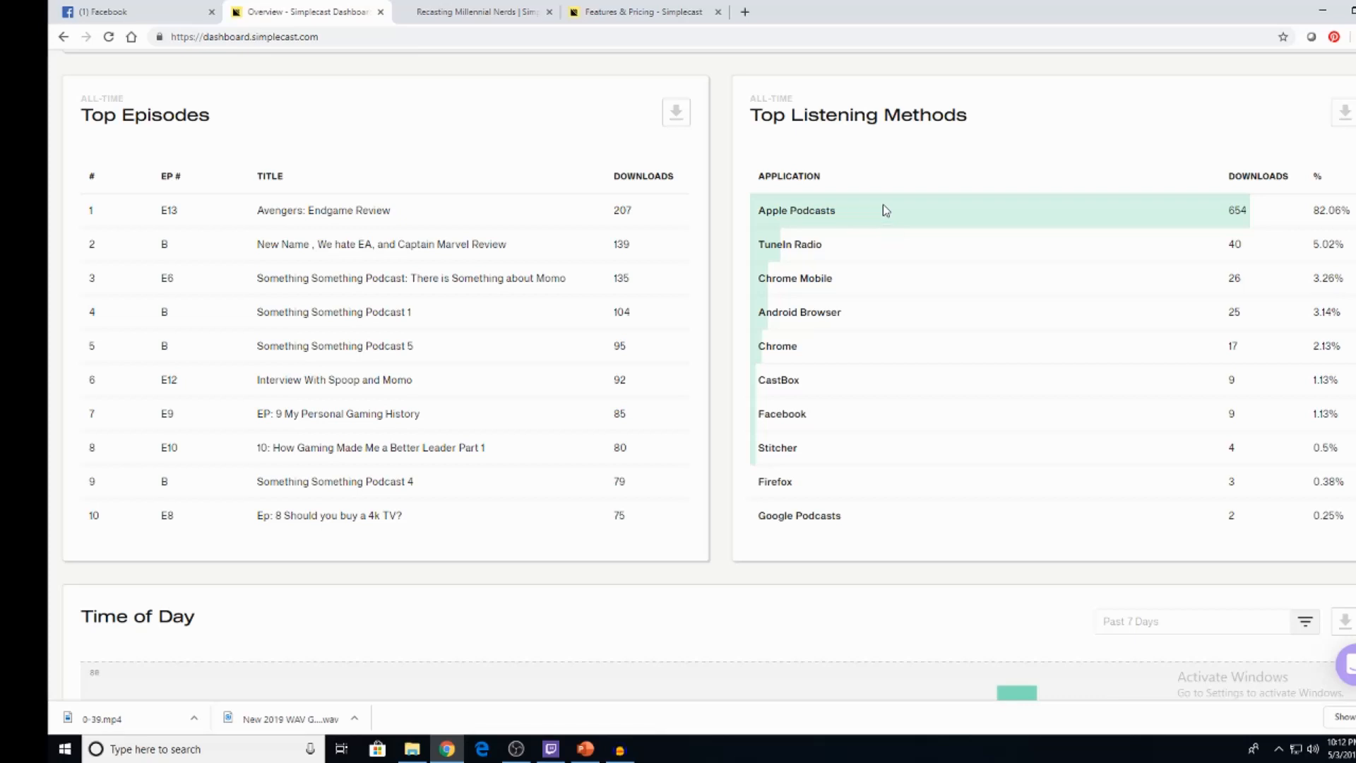
{"action": "mouse_move", "coordinate": [857, 332]}
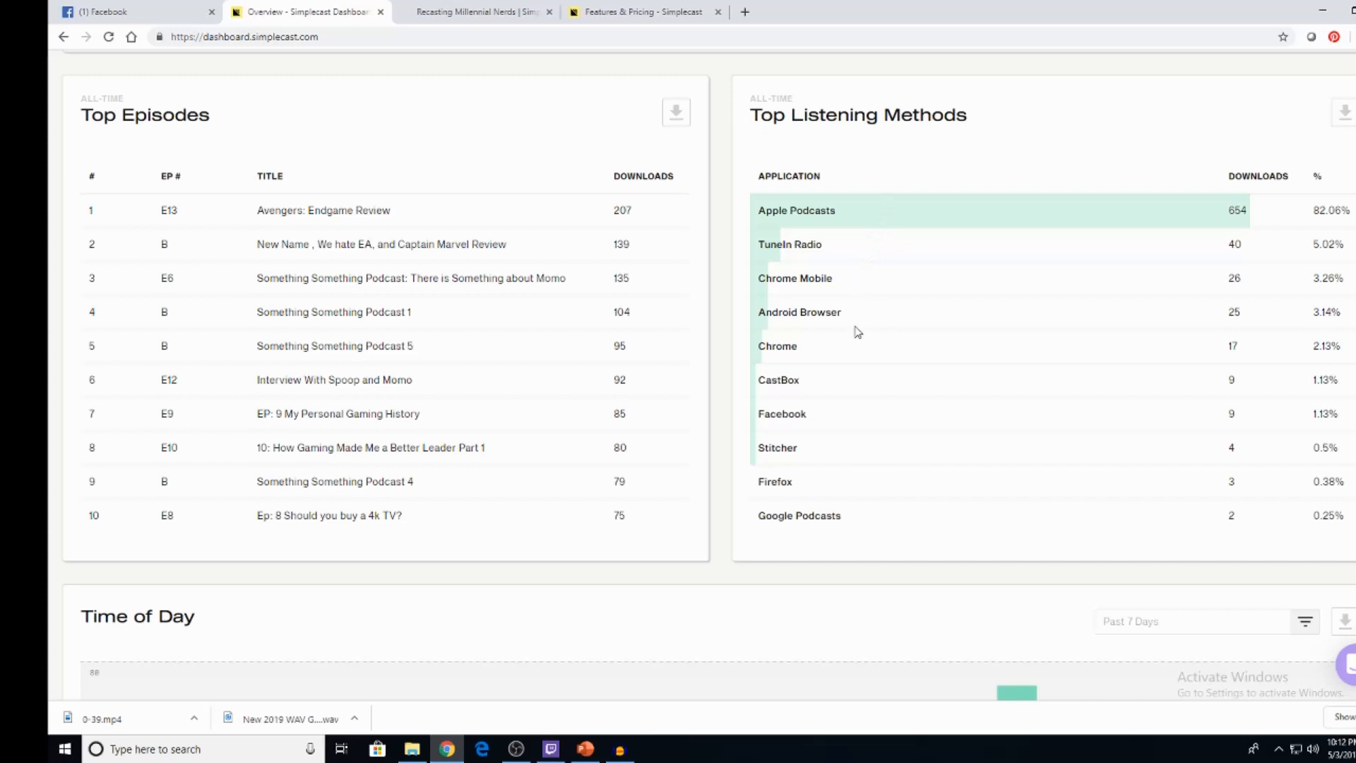
{"action": "mouse_move", "coordinate": [914, 438]}
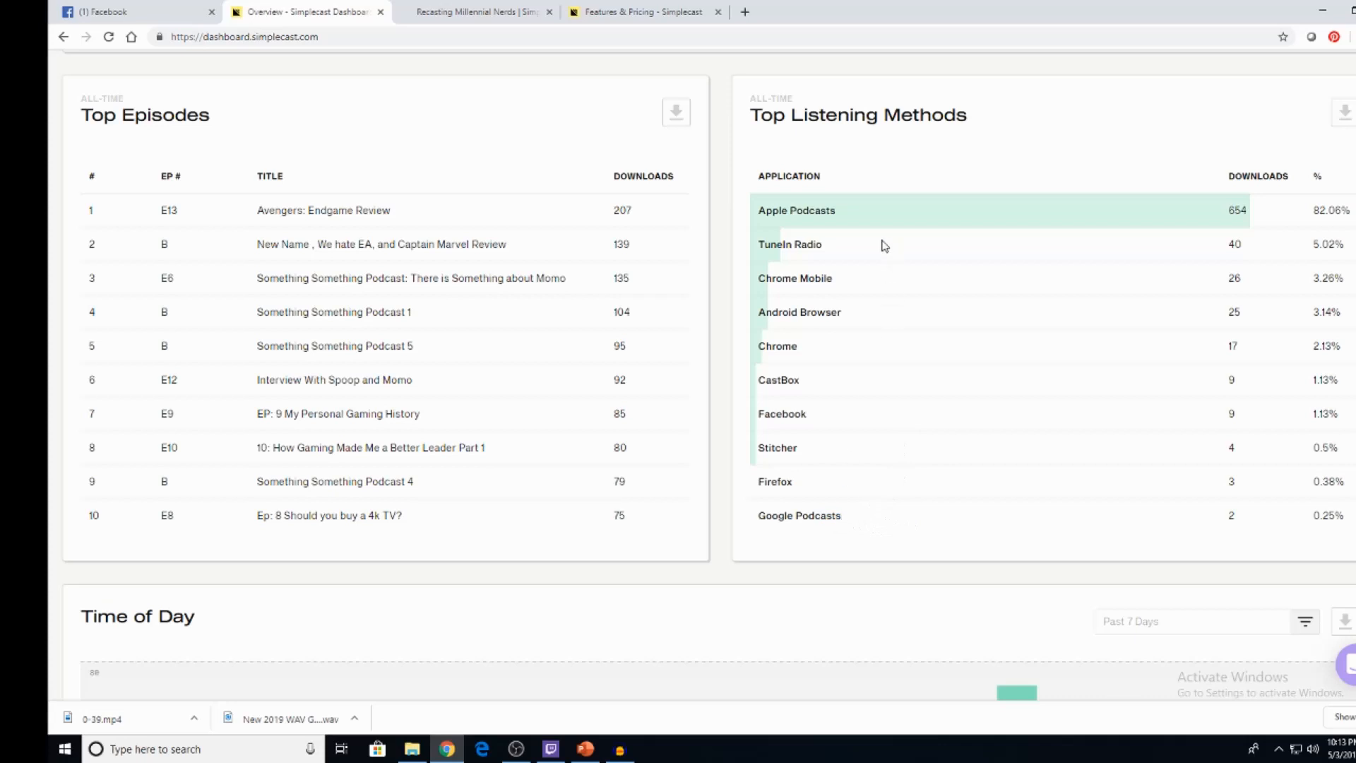
{"action": "mouse_move", "coordinate": [873, 224]}
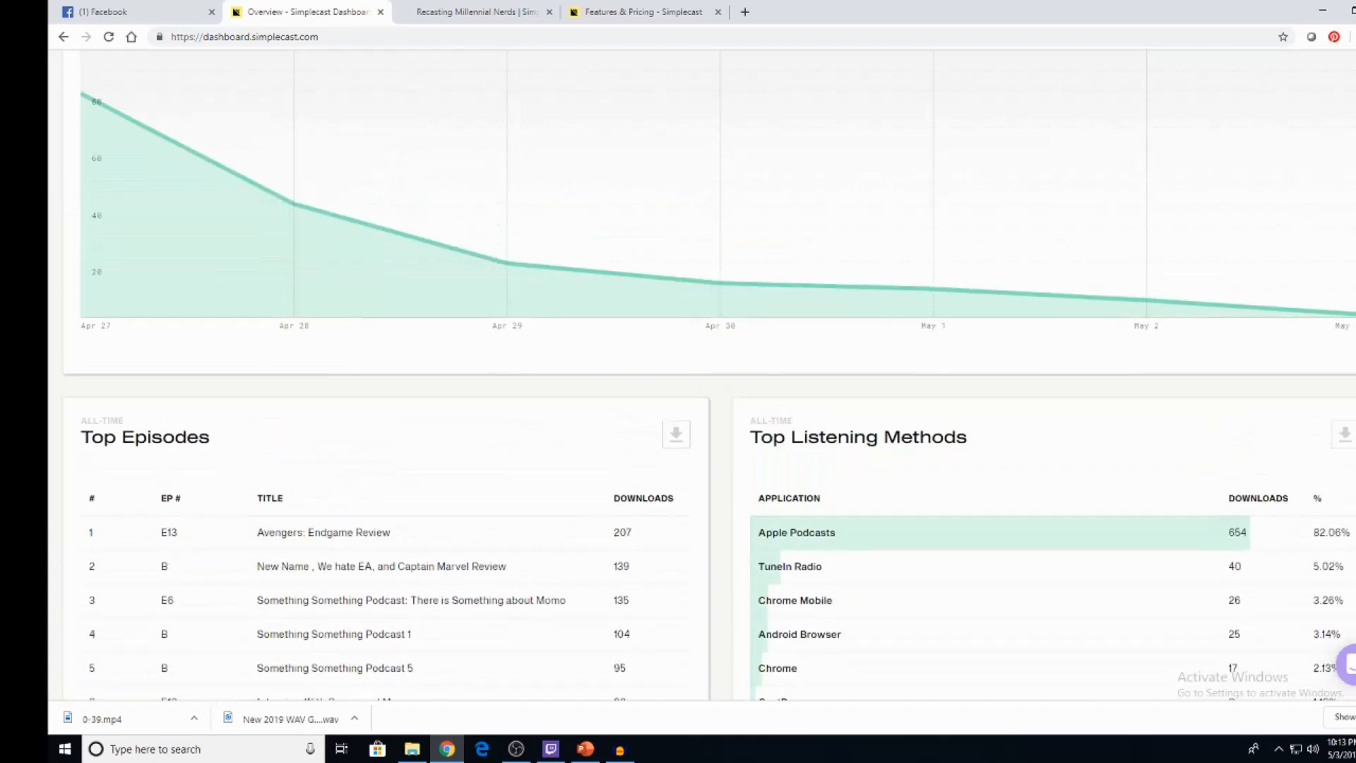
Step: Show the Episodes list with all 17 Millennial Nerds episodes
{"action": "scroll", "scroll_direction": "up", "scroll_amount": 3}
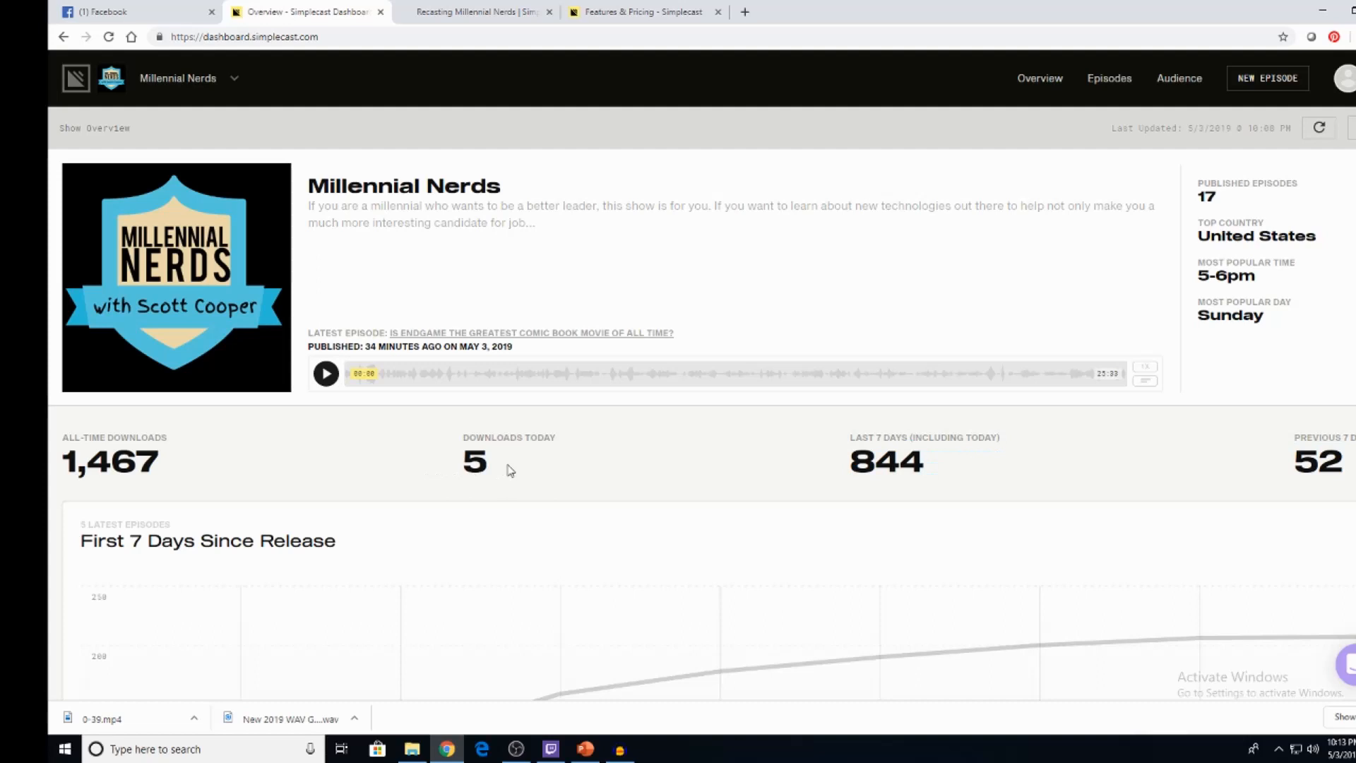
{"action": "mouse_move", "coordinate": [743, 329]}
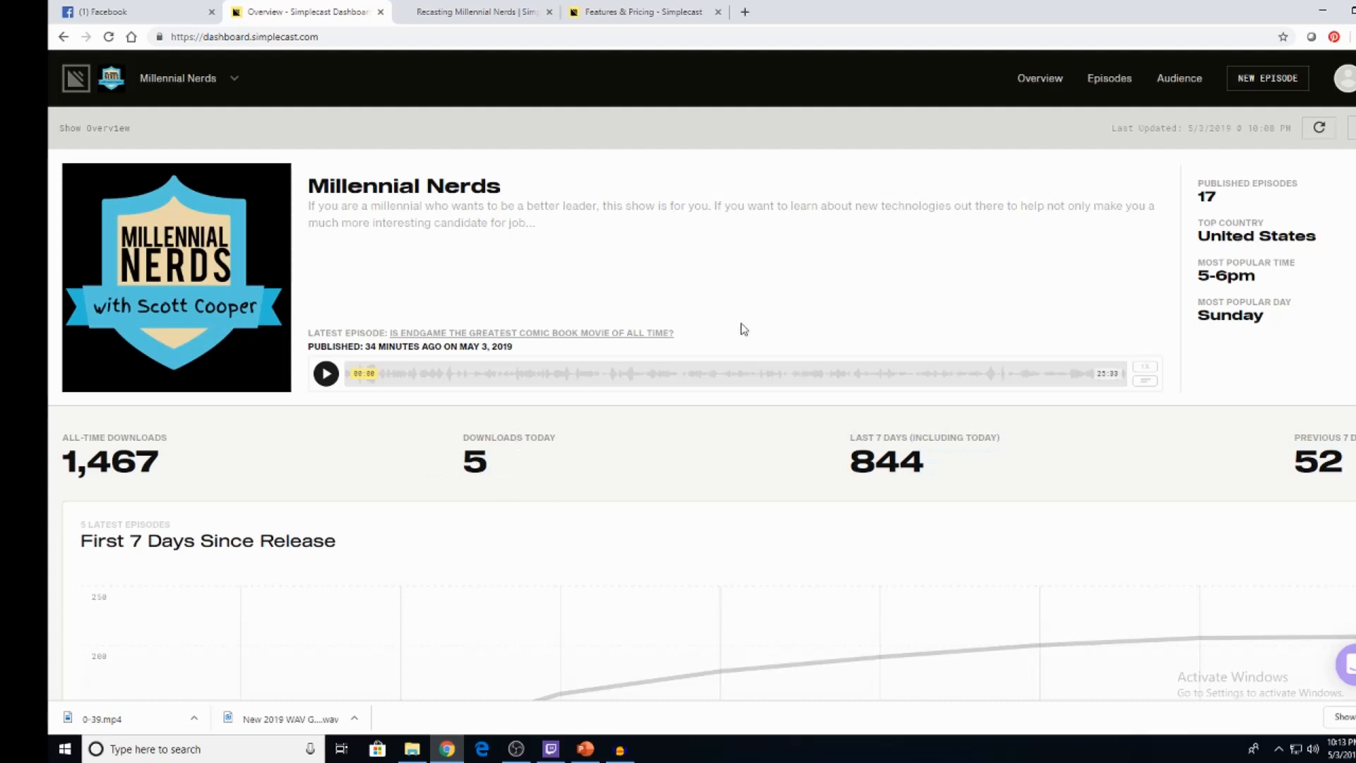
{"action": "mouse_move", "coordinate": [1290, 81]}
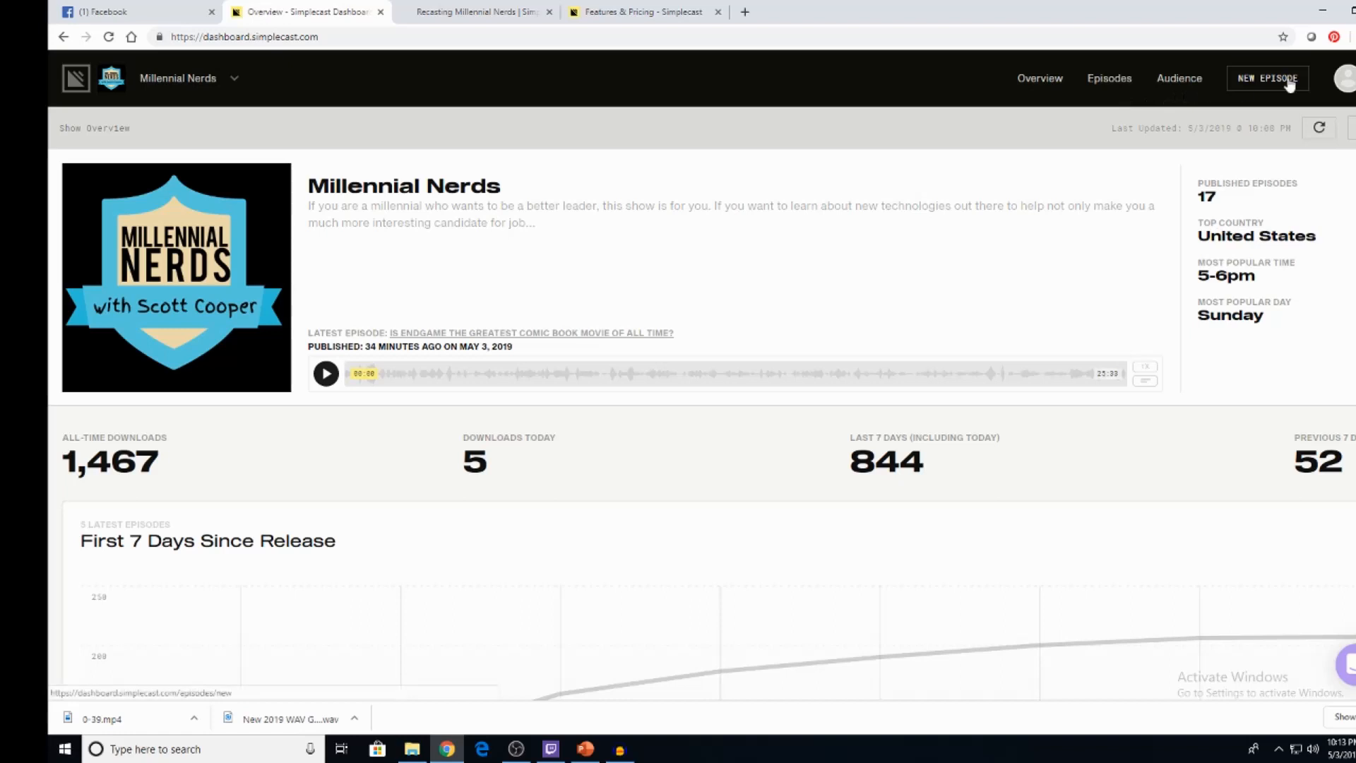
{"action": "left_click", "coordinate": [1348, 78]}
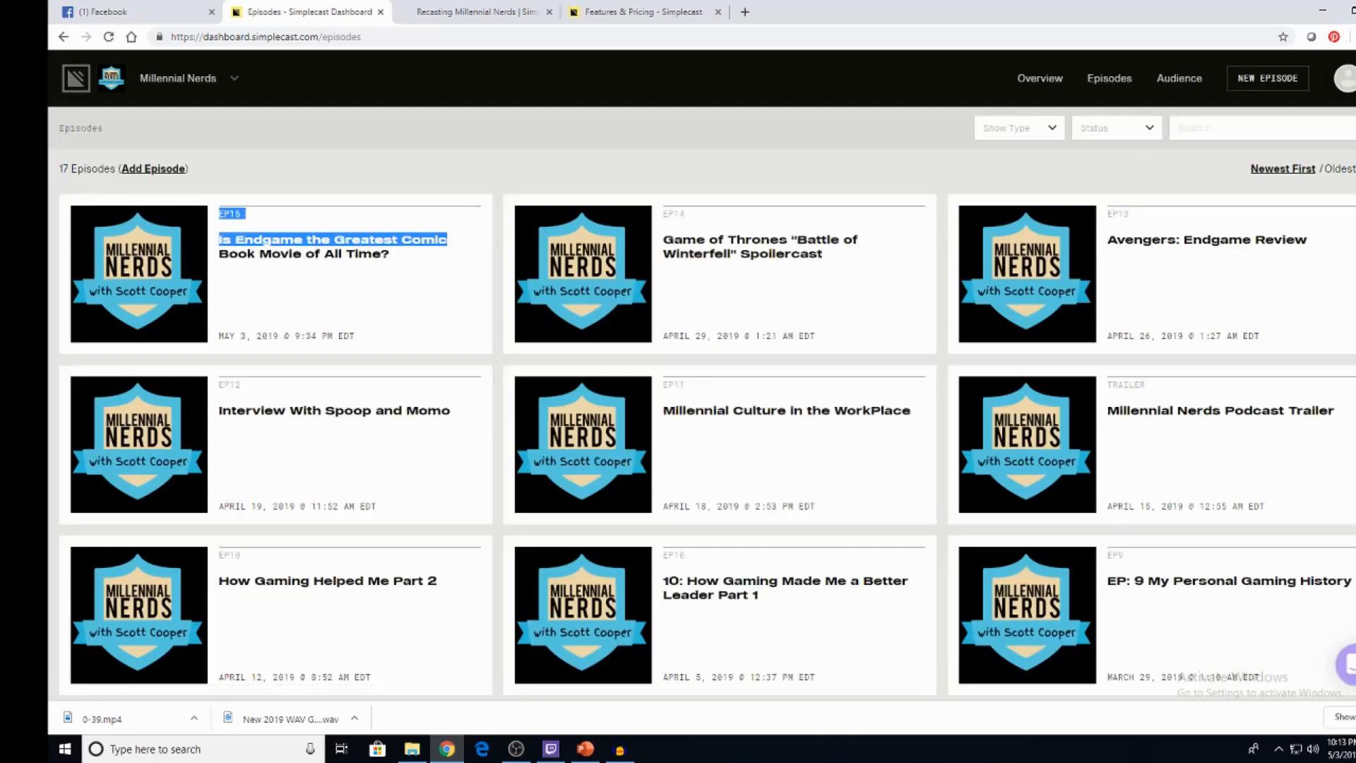
{"action": "scroll", "scroll_direction": "down", "scroll_amount": 3}
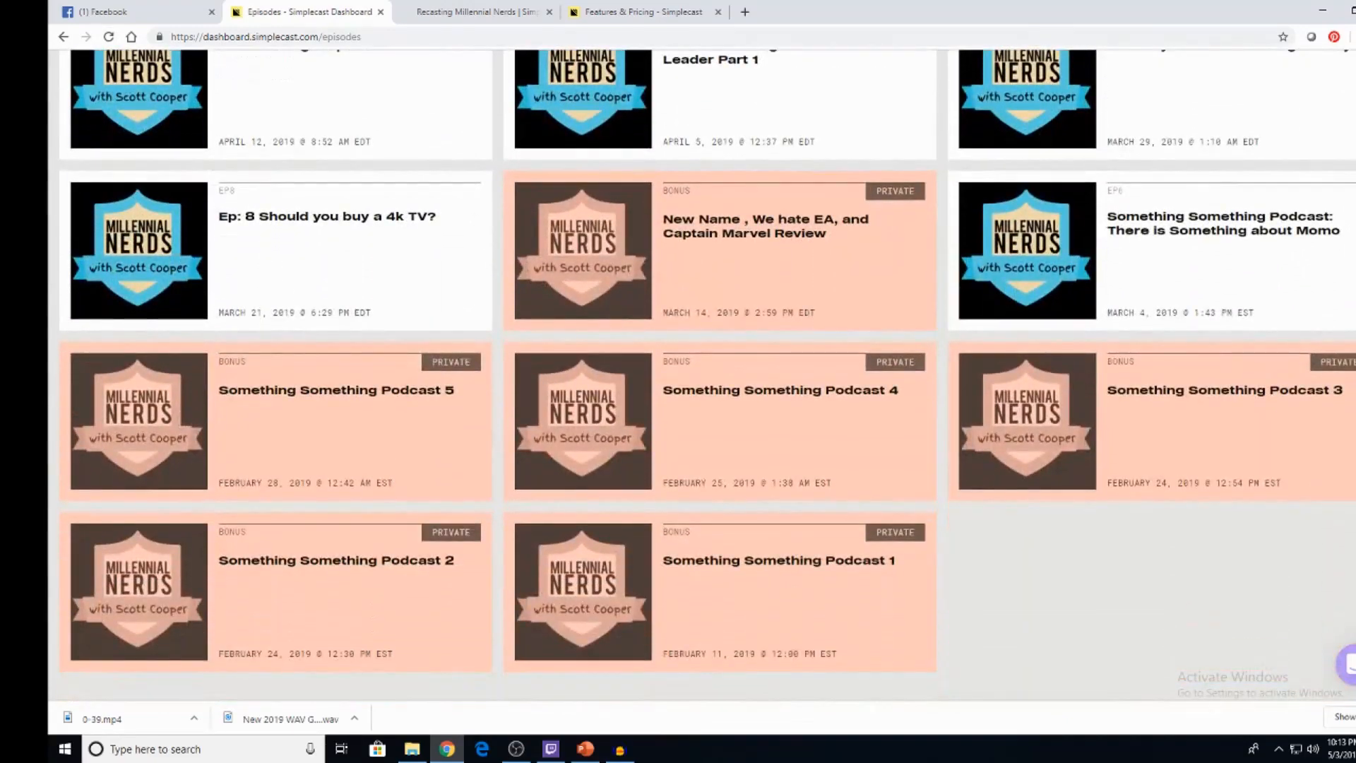
{"action": "scroll", "scroll_direction": "down", "scroll_amount": 3}
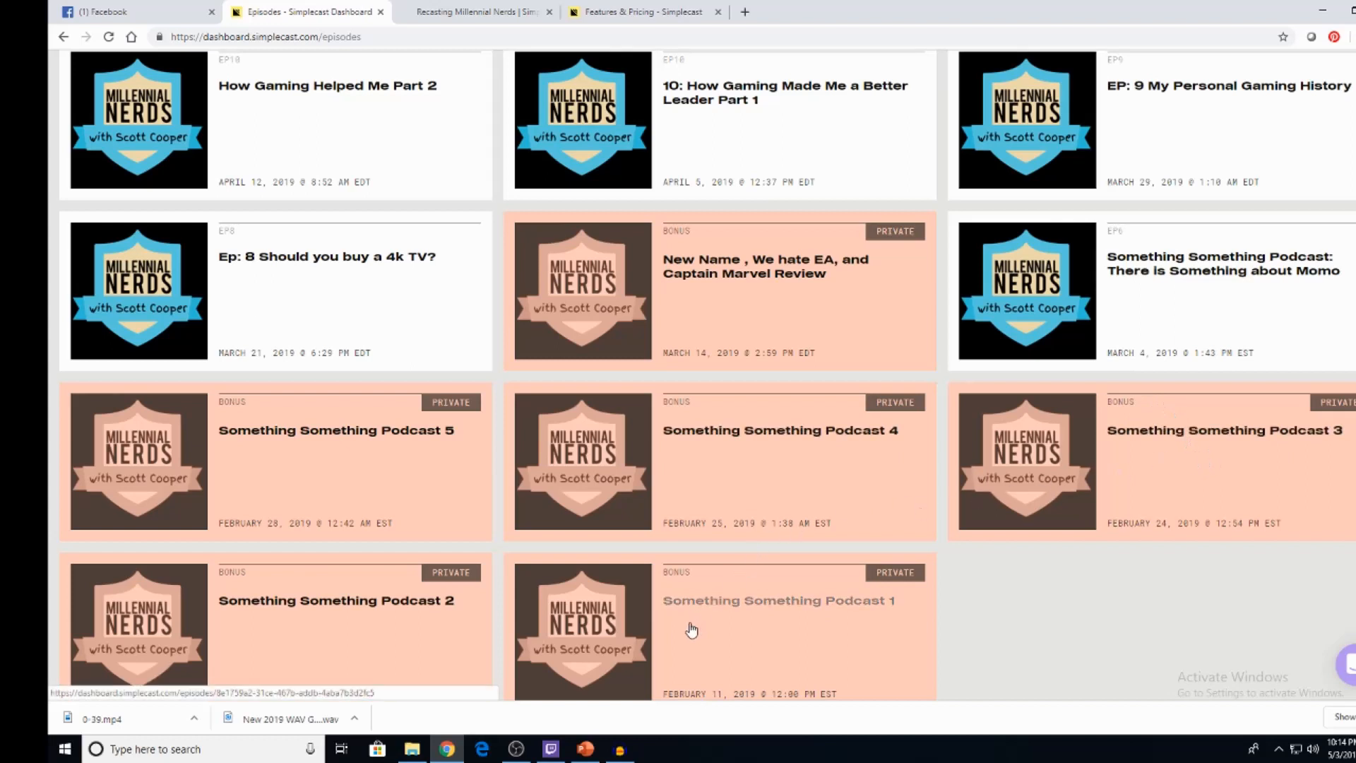
{"action": "mouse_move", "coordinate": [383, 456]}
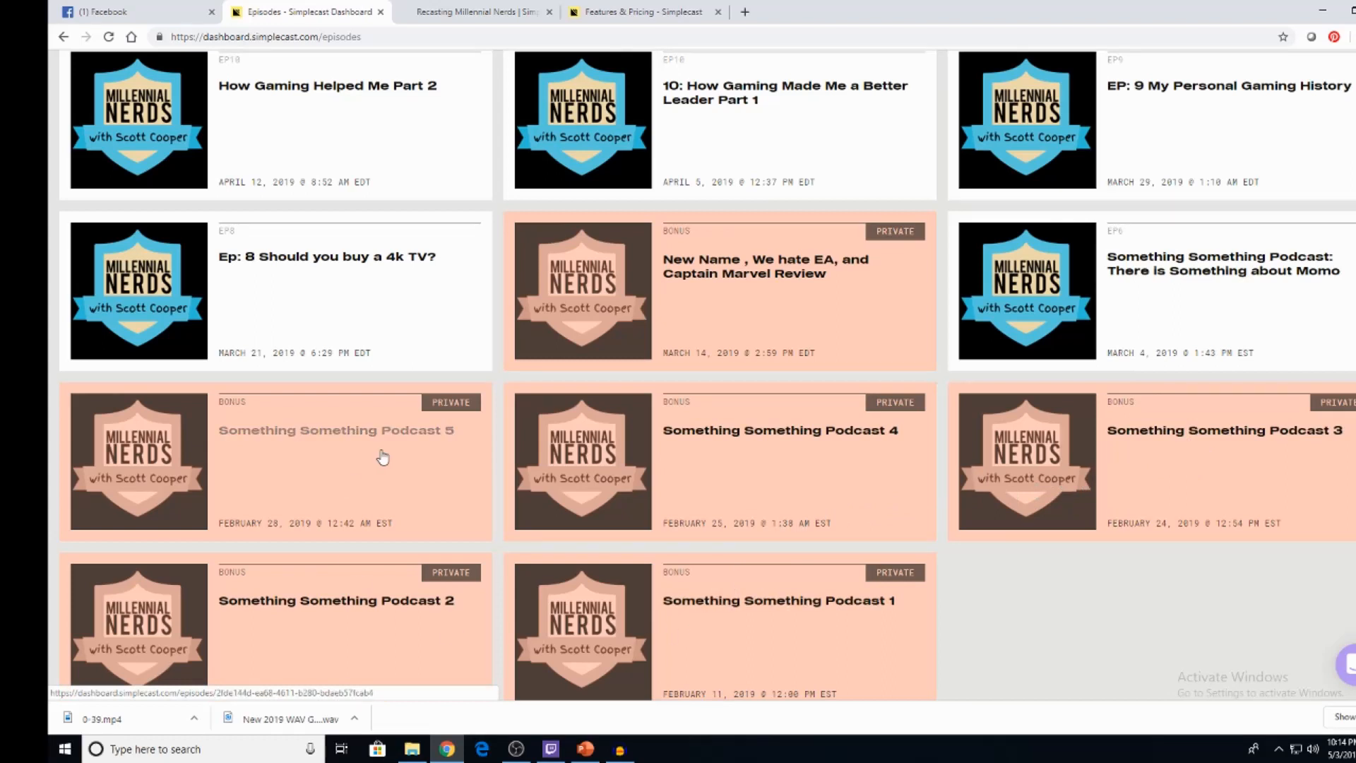
{"action": "mouse_move", "coordinate": [1230, 302]}
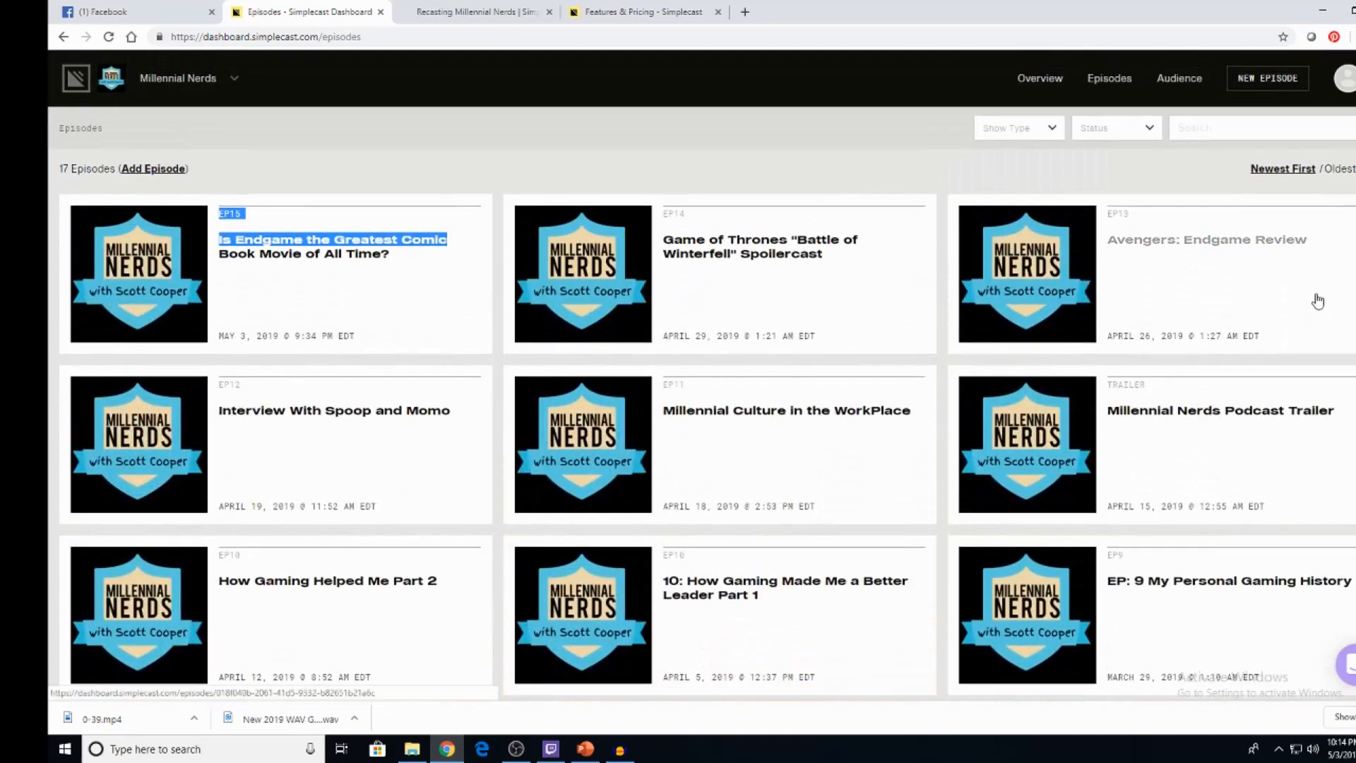
Step: Visit the Overview and Audience analytics pages, then bring up the Millennial Nerds show menu
{"action": "left_click", "coordinate": [1038, 78]}
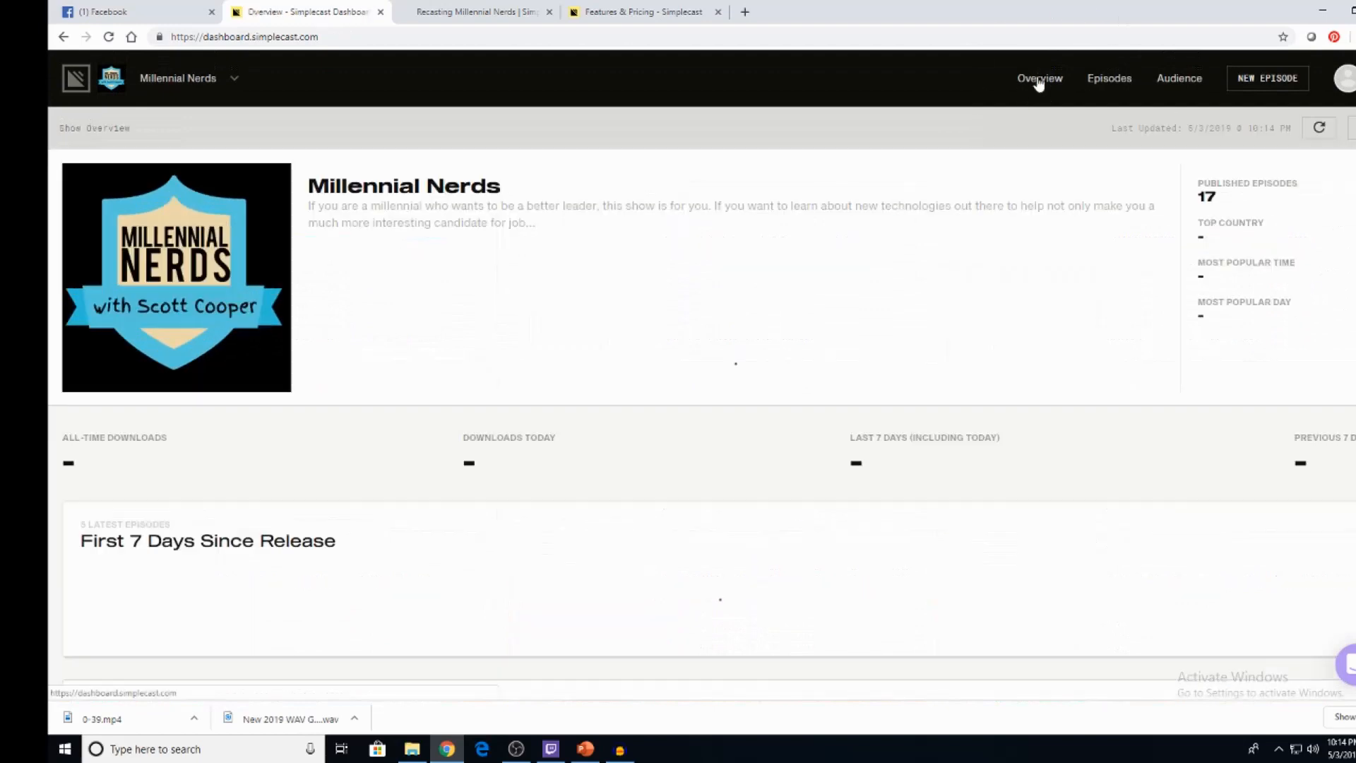
{"action": "left_click", "coordinate": [1178, 77]}
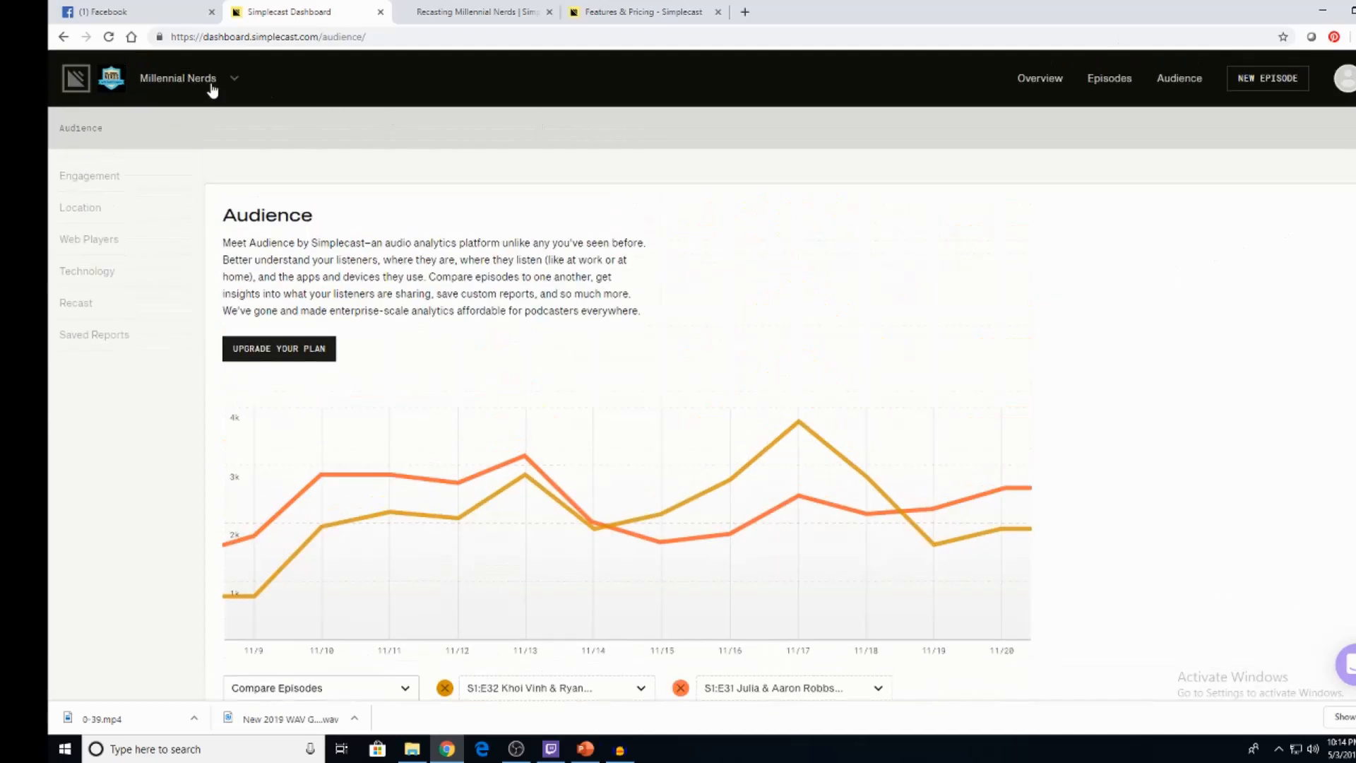
{"action": "left_click", "coordinate": [178, 78]}
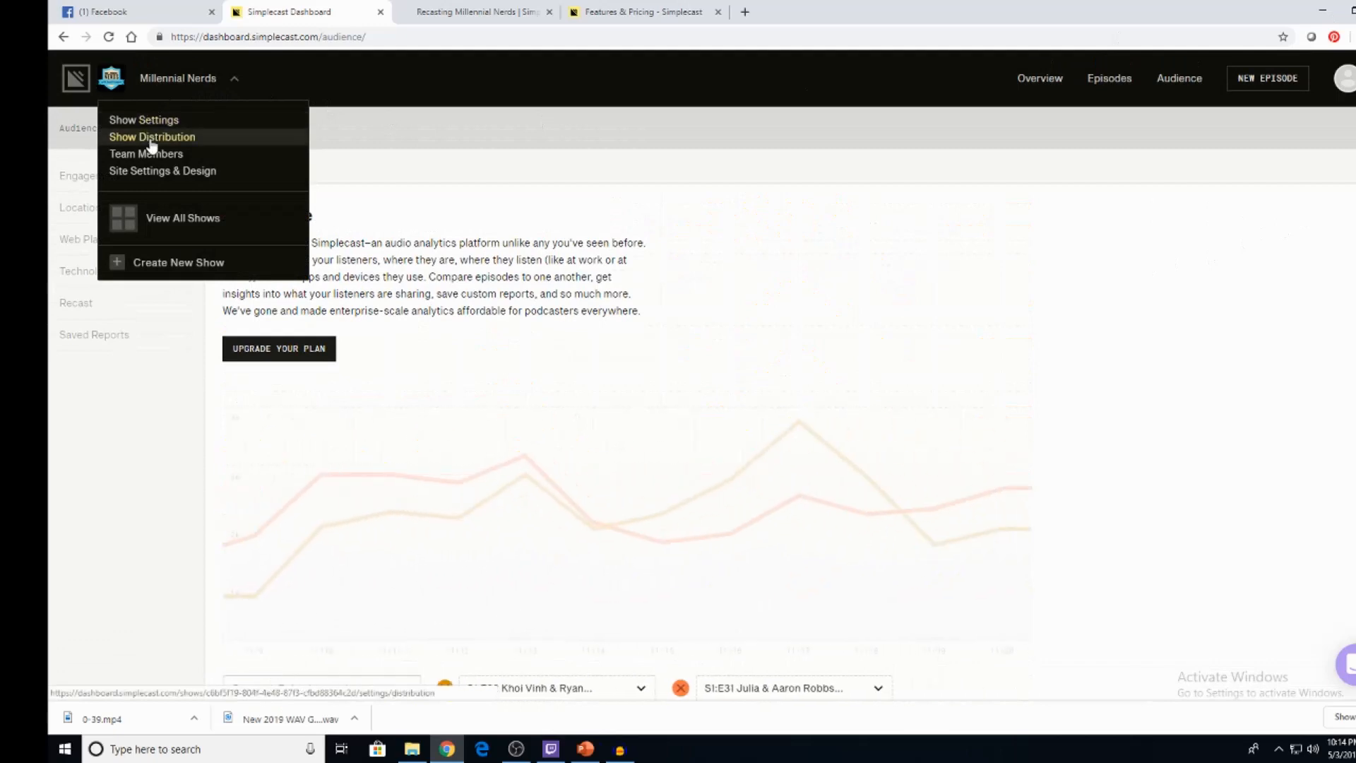
Step: Go to Show Distribution settings and scroll down to the Additional Networks section
{"action": "left_click", "coordinate": [151, 137]}
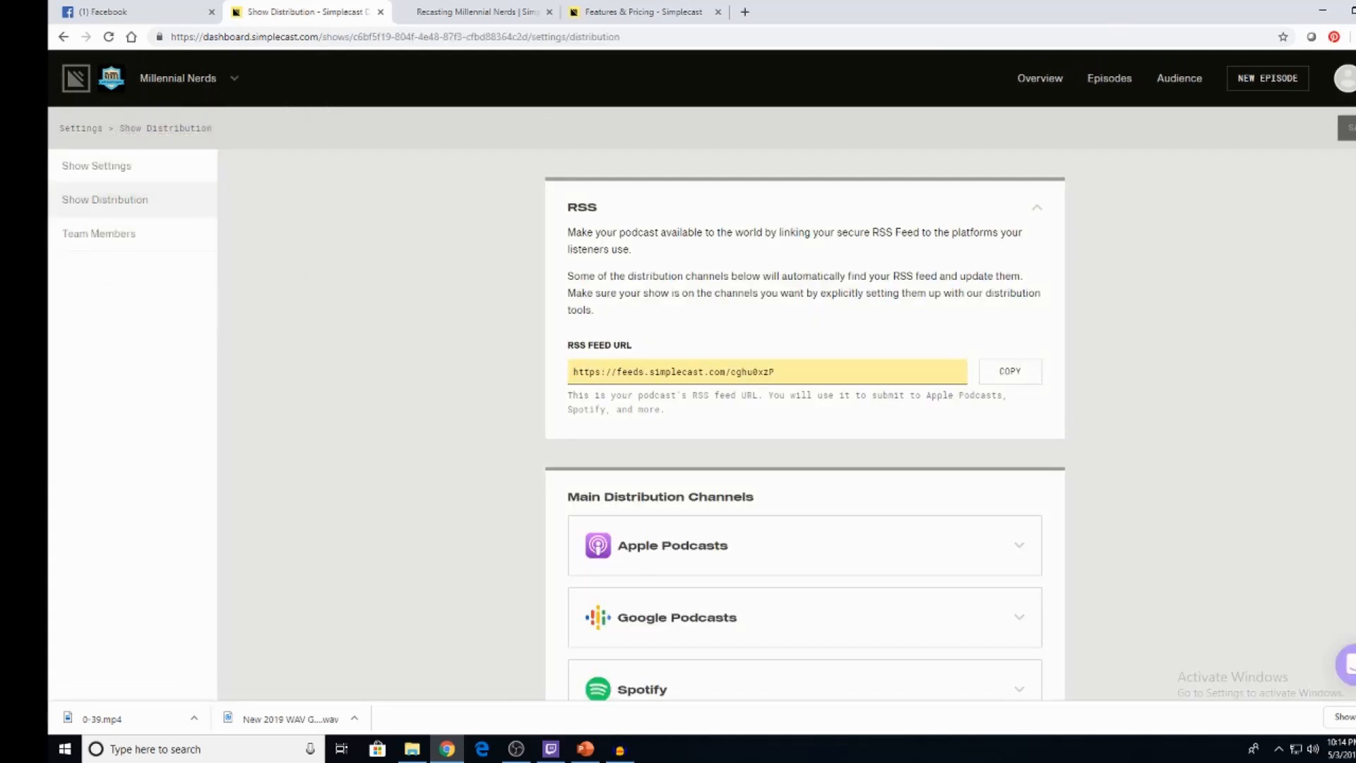
{"action": "scroll", "scroll_direction": "down", "scroll_amount": 3}
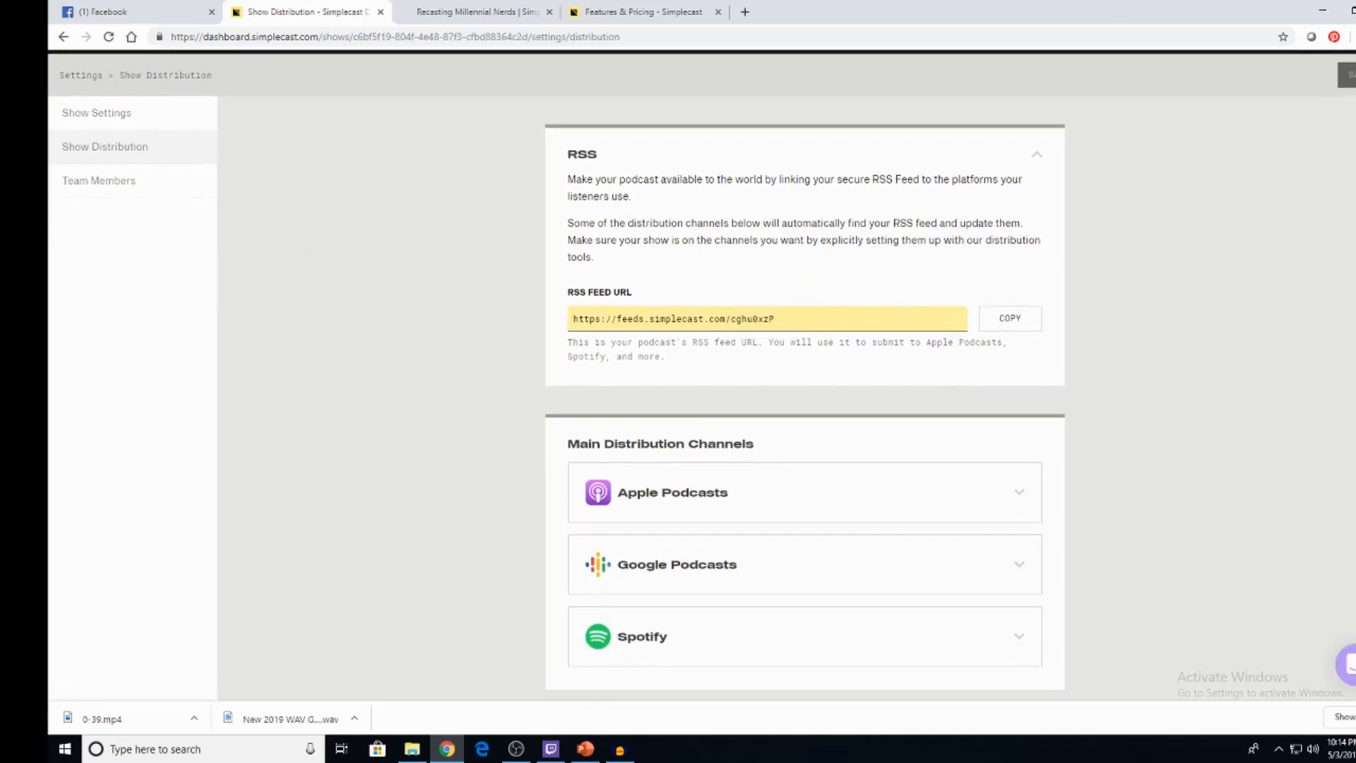
{"action": "scroll", "scroll_direction": "down", "scroll_amount": 3}
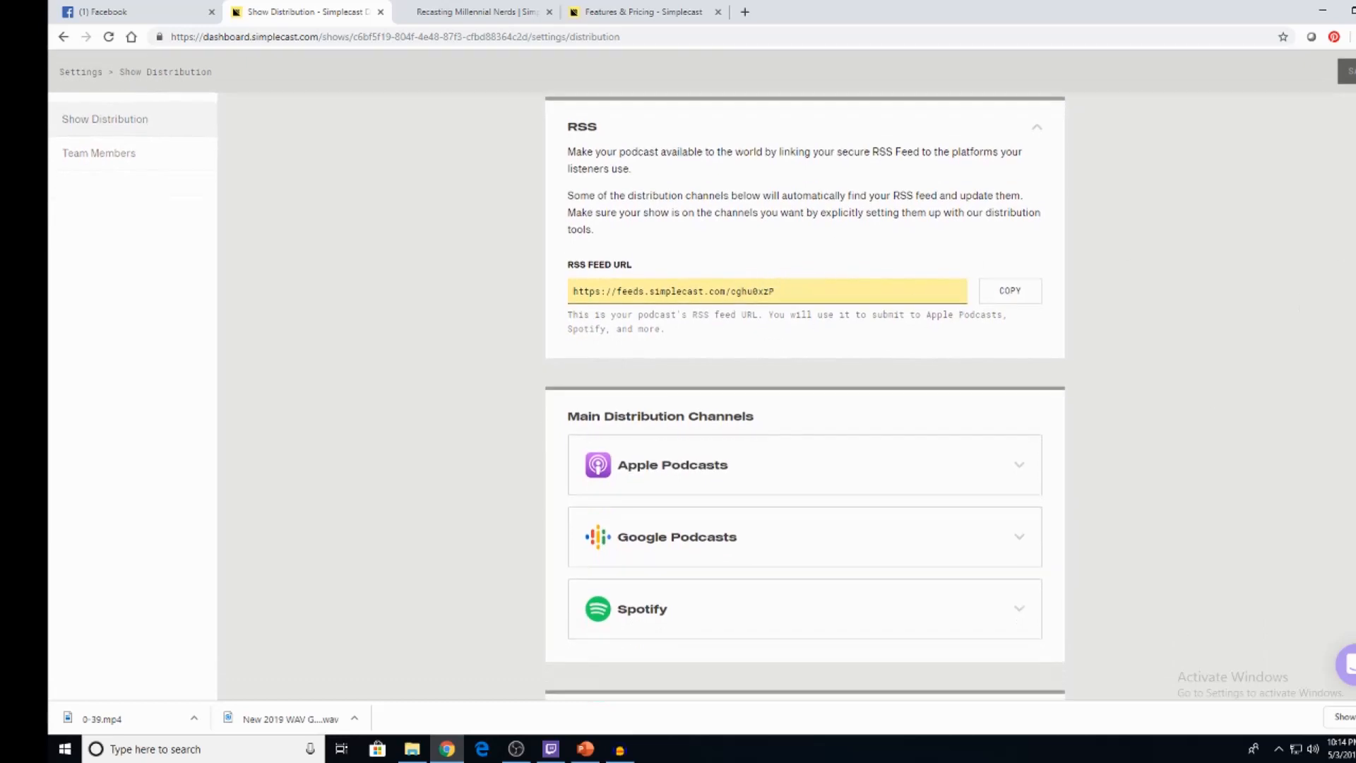
{"action": "scroll", "scroll_direction": "down", "scroll_amount": 3}
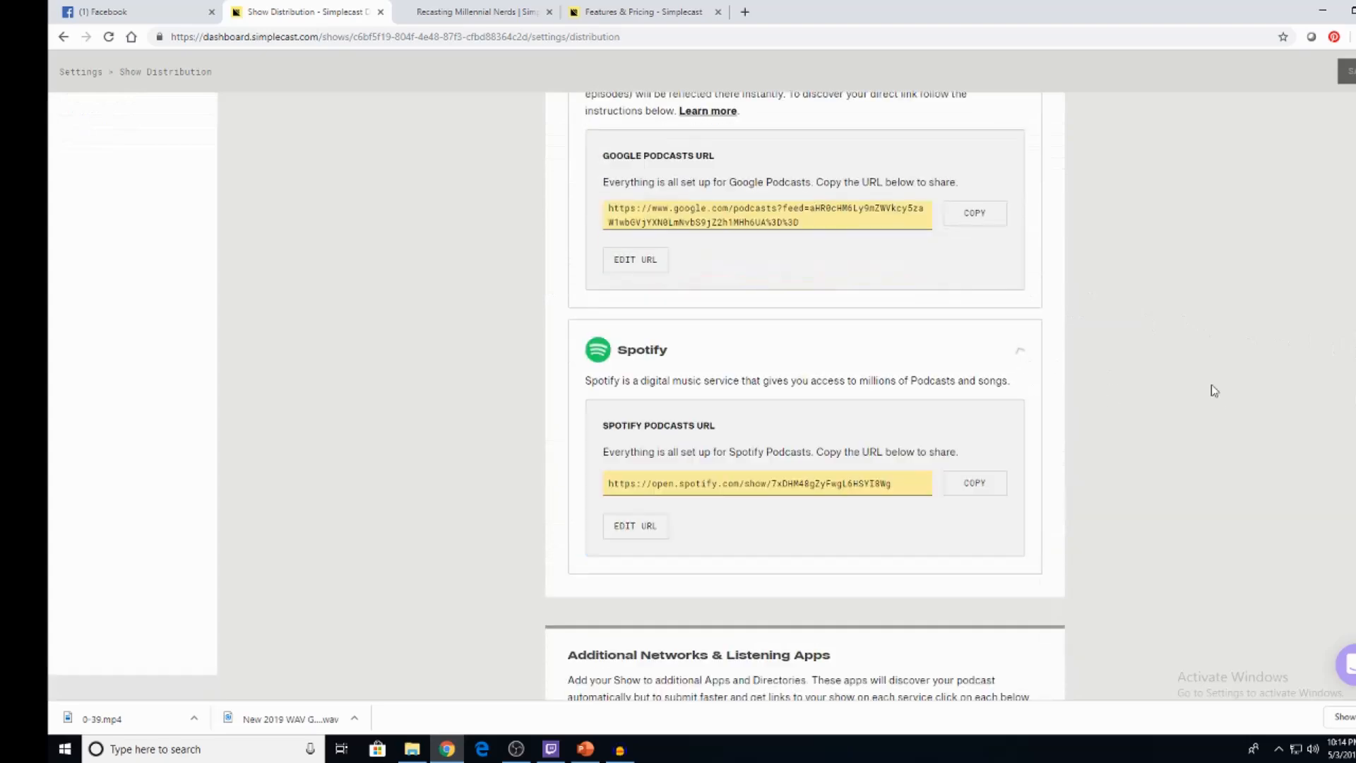
{"action": "scroll", "scroll_direction": "down", "scroll_amount": 3}
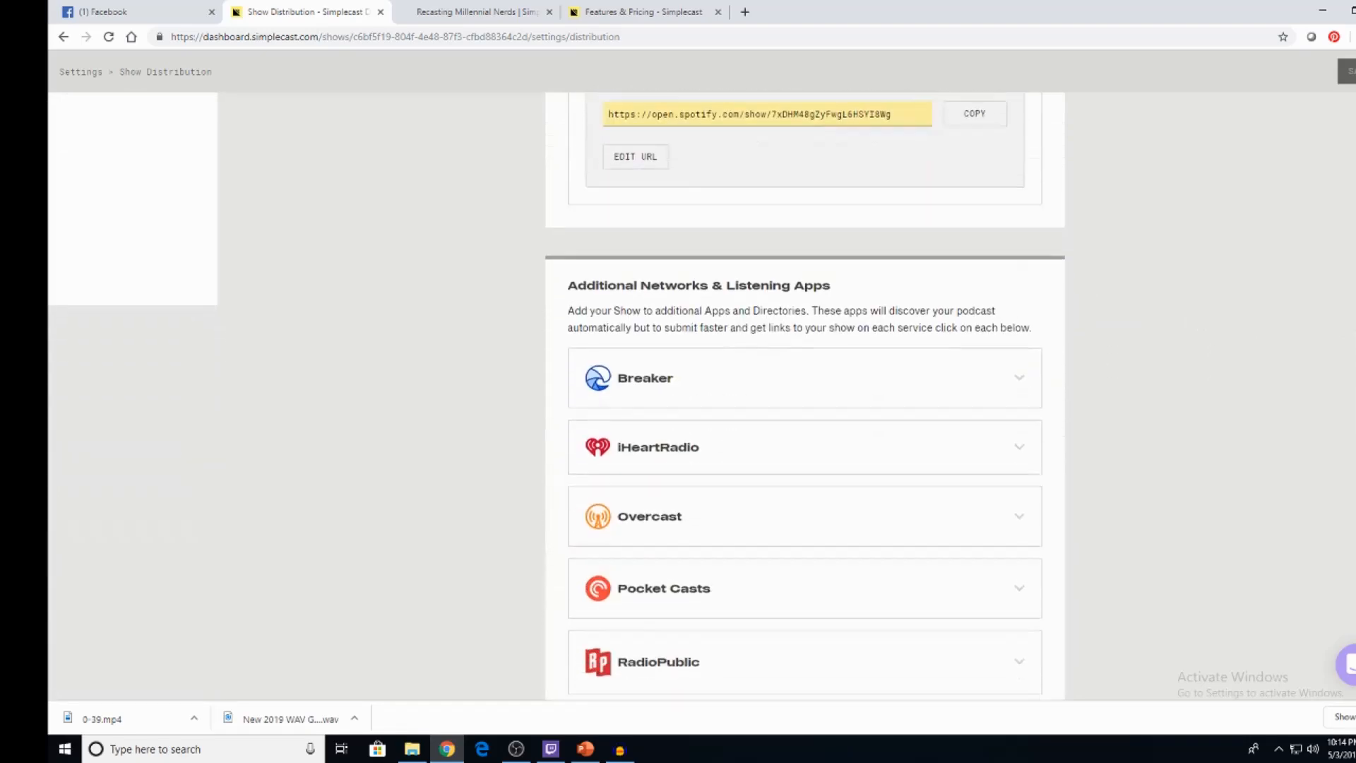
{"action": "scroll", "scroll_direction": "down", "scroll_amount": 3}
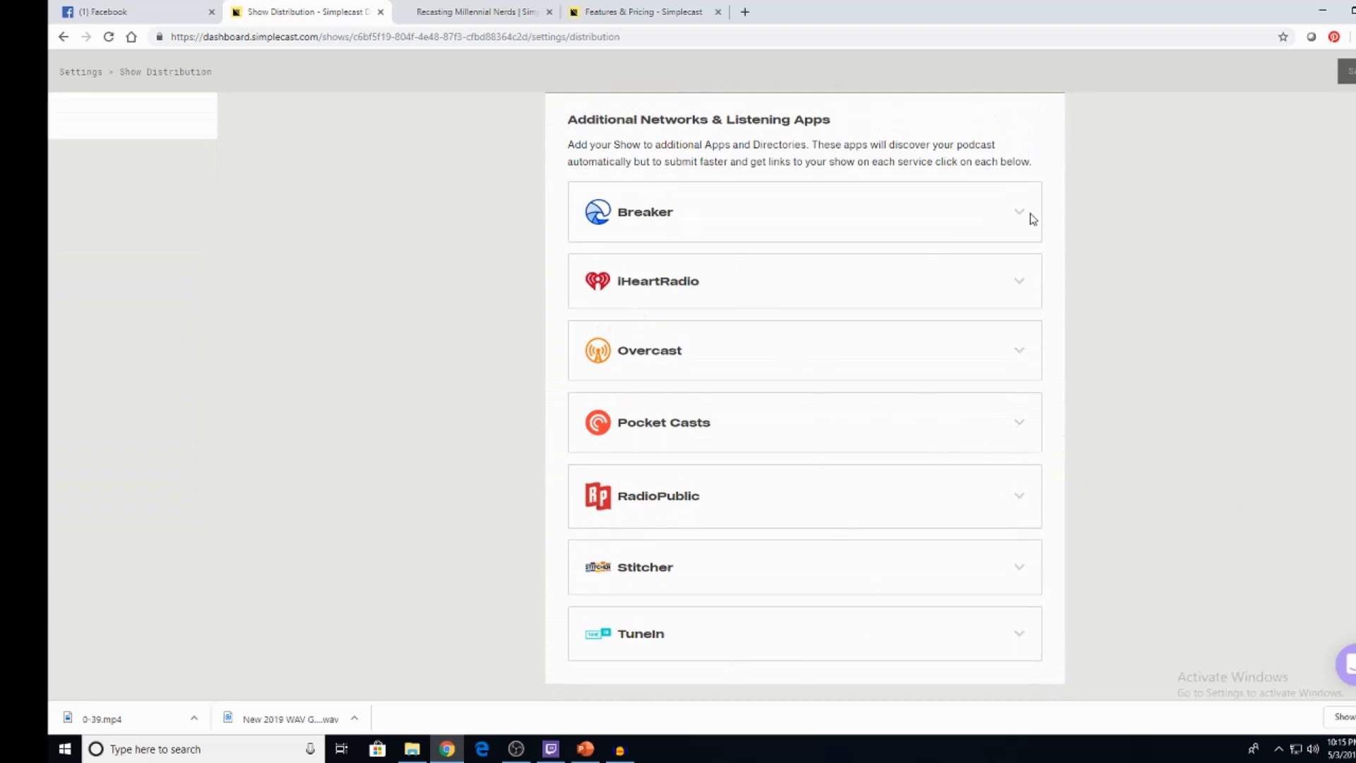
{"action": "mouse_move", "coordinate": [965, 385]}
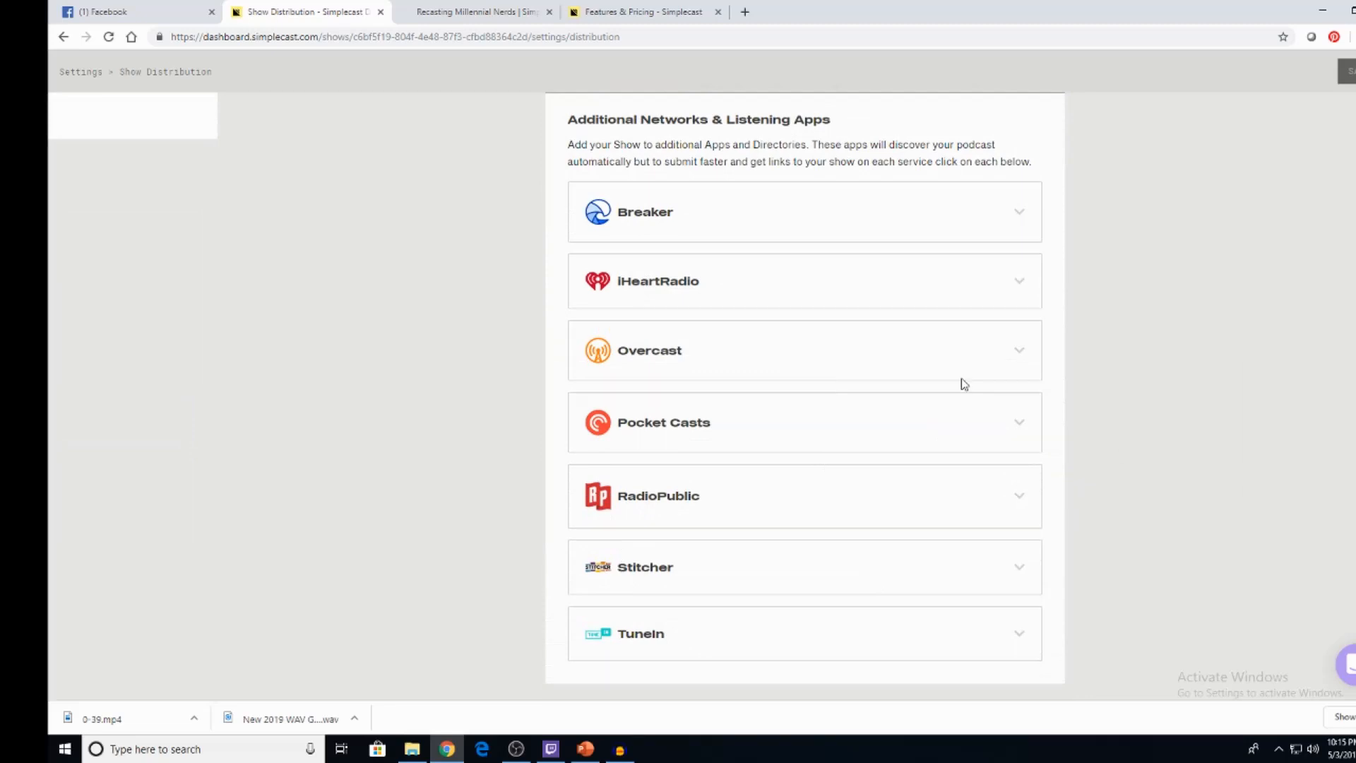
{"action": "scroll", "scroll_direction": "down", "scroll_amount": 3}
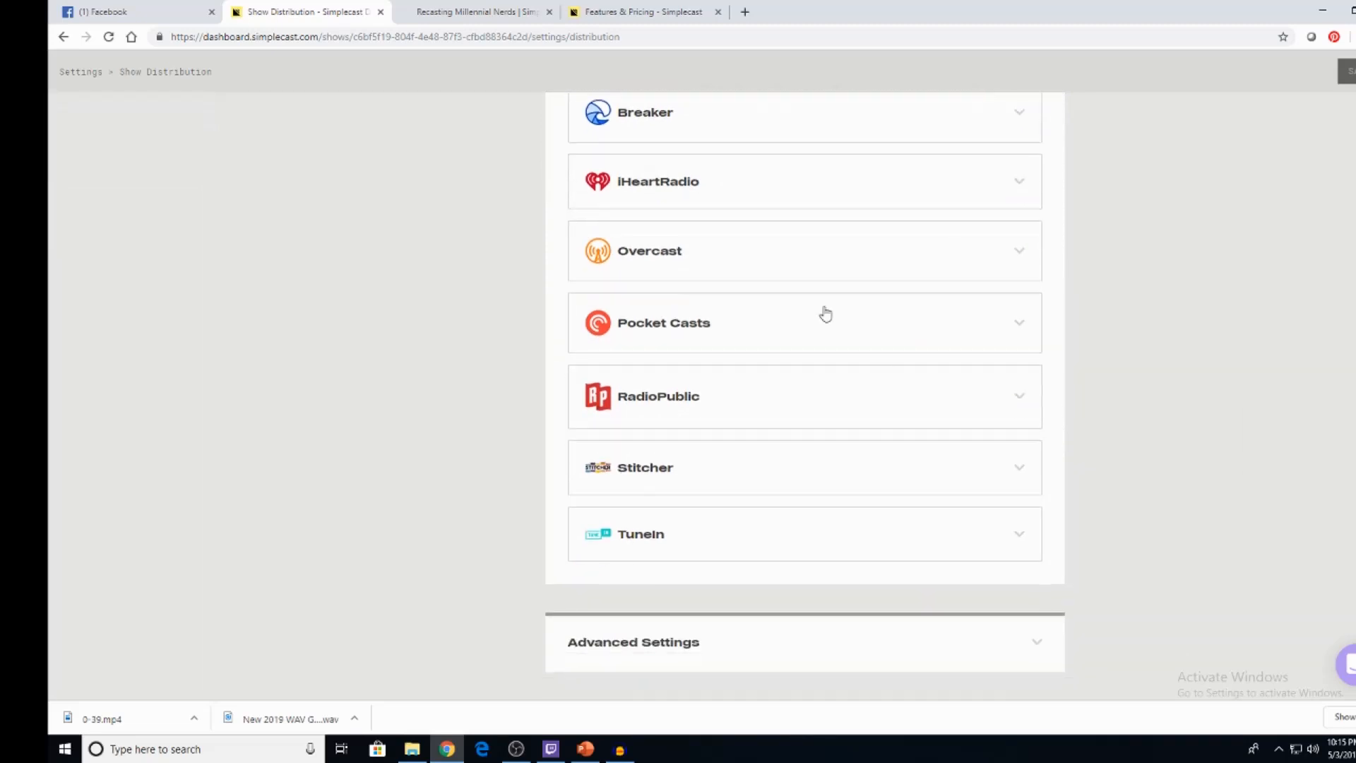
Step: Expand the iHeartRadio and Overcast listing instructions and a further network panel
{"action": "left_click", "coordinate": [804, 181]}
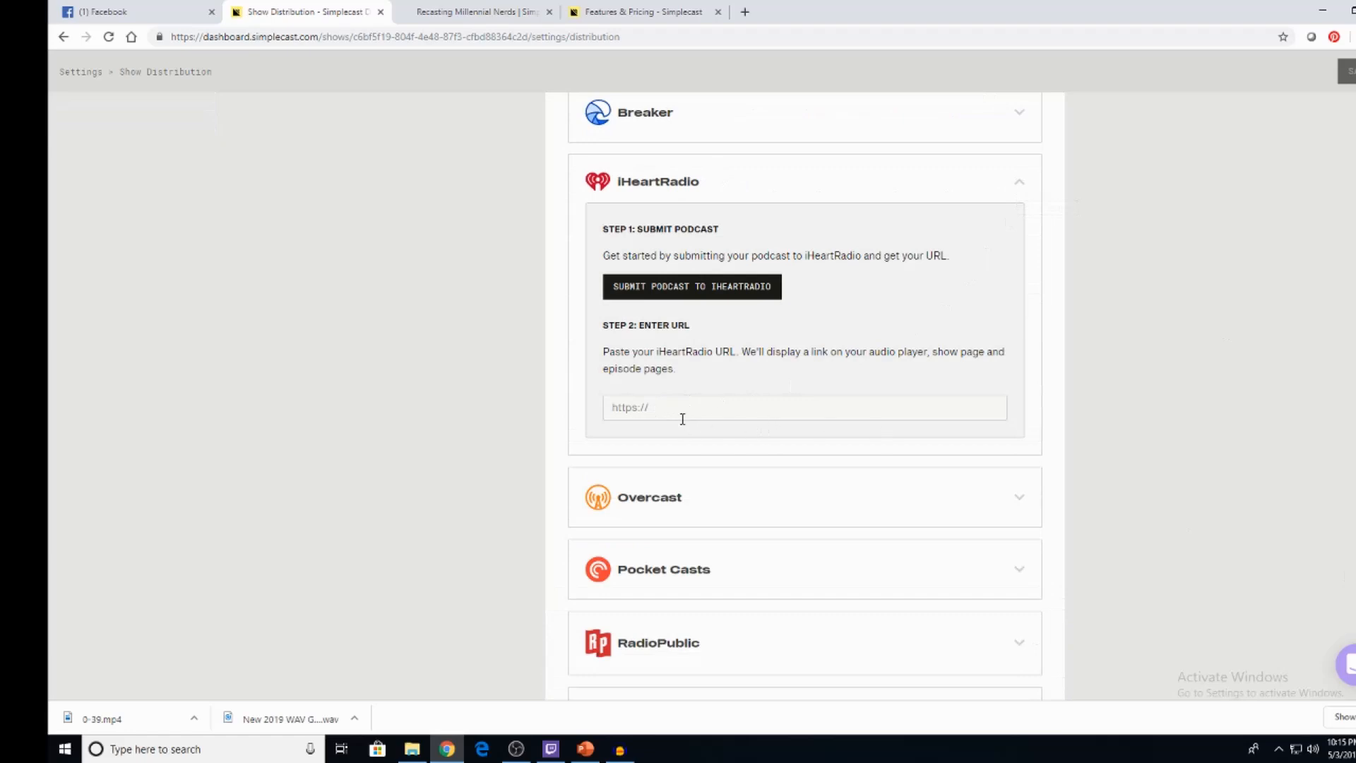
{"action": "mouse_move", "coordinate": [748, 313]}
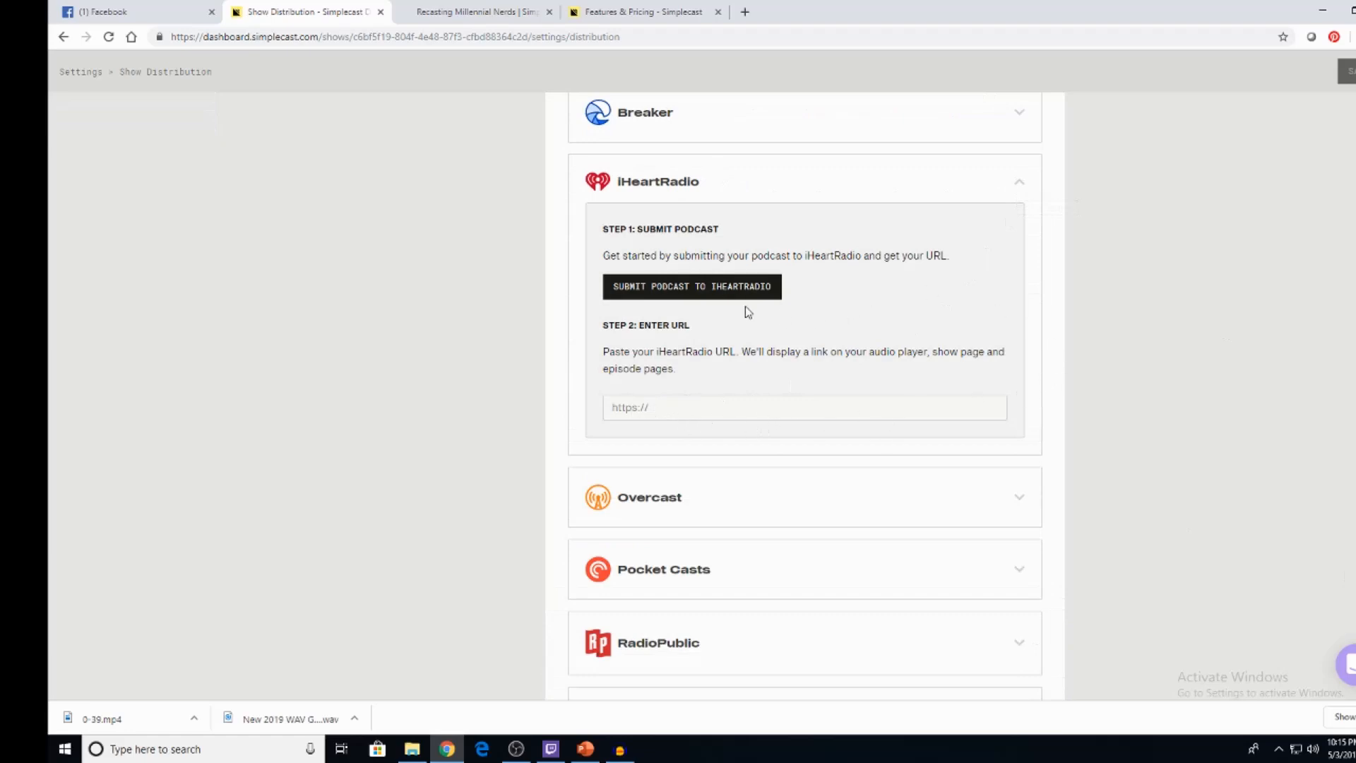
{"action": "scroll", "scroll_direction": "down", "scroll_amount": 3}
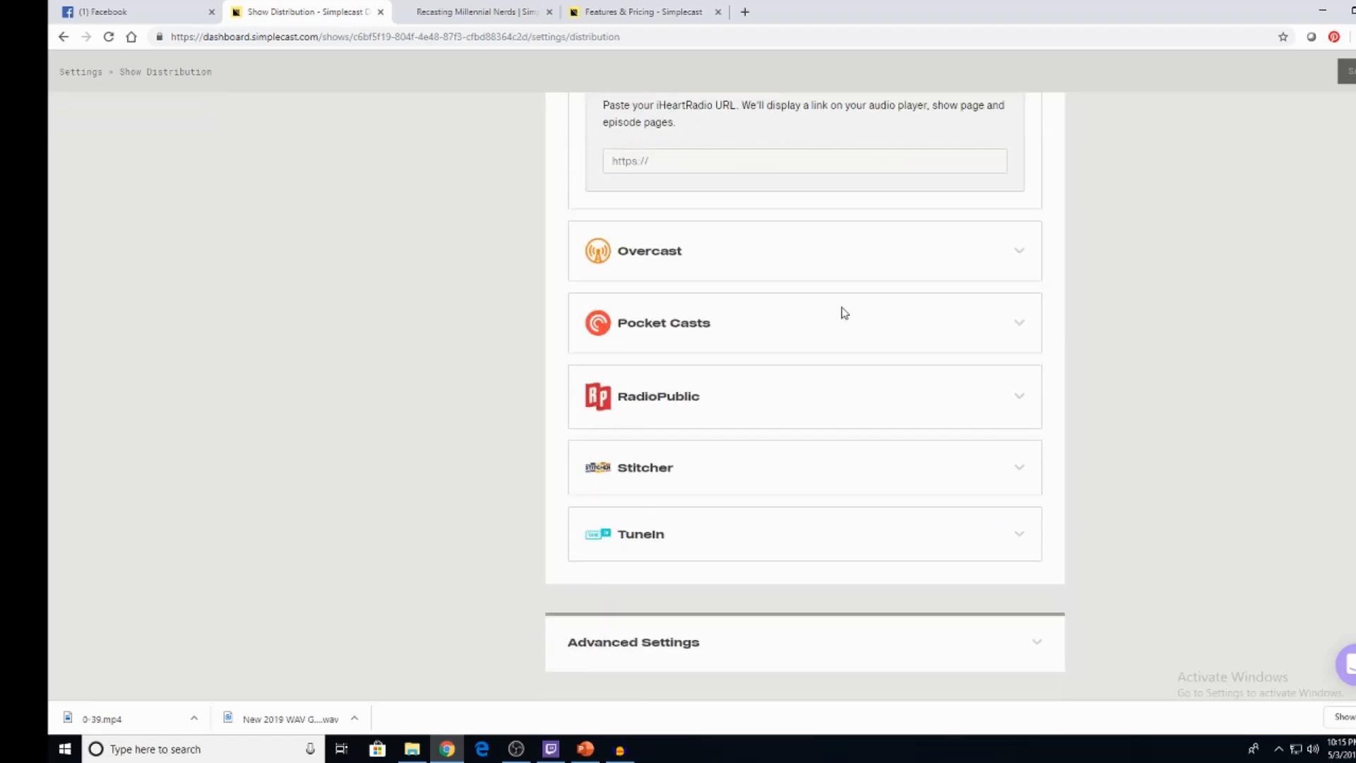
{"action": "left_click", "coordinate": [804, 252]}
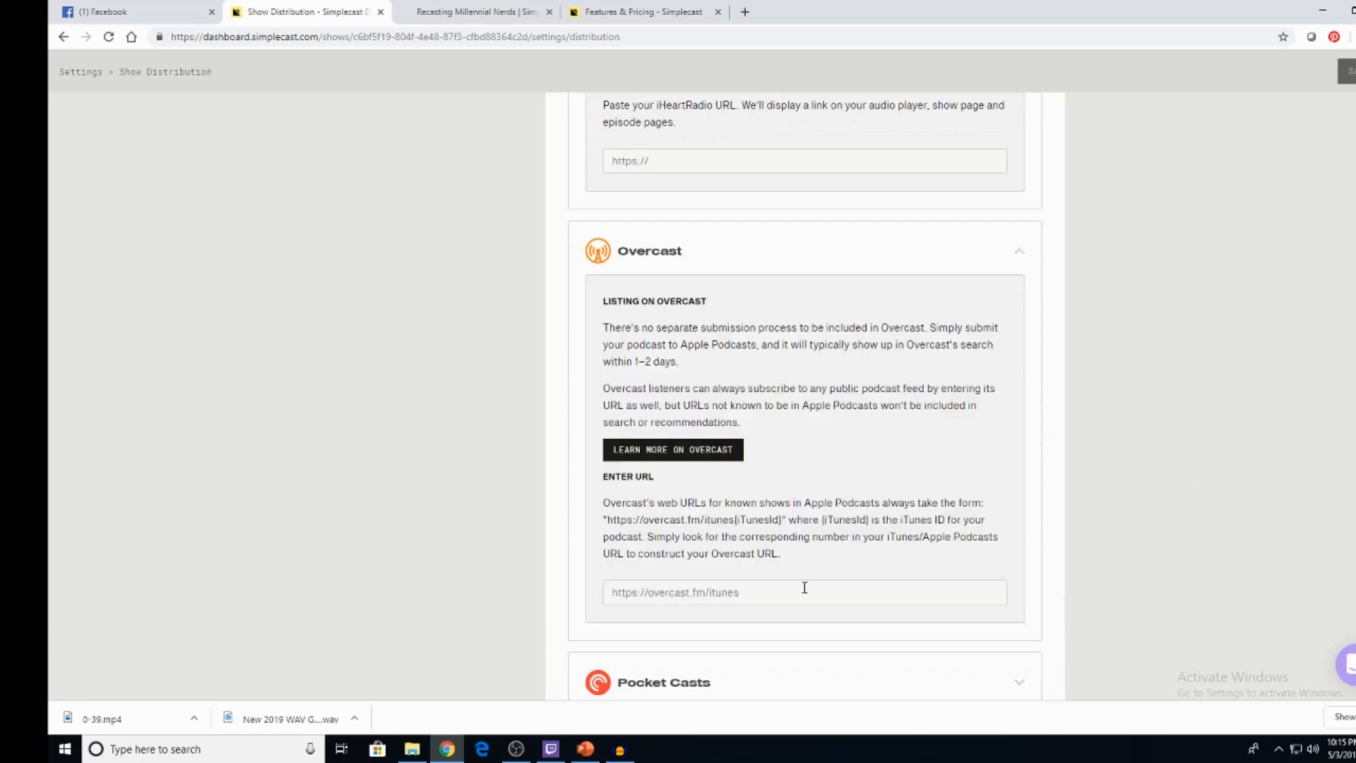
{"action": "scroll", "scroll_direction": "down", "scroll_amount": 3}
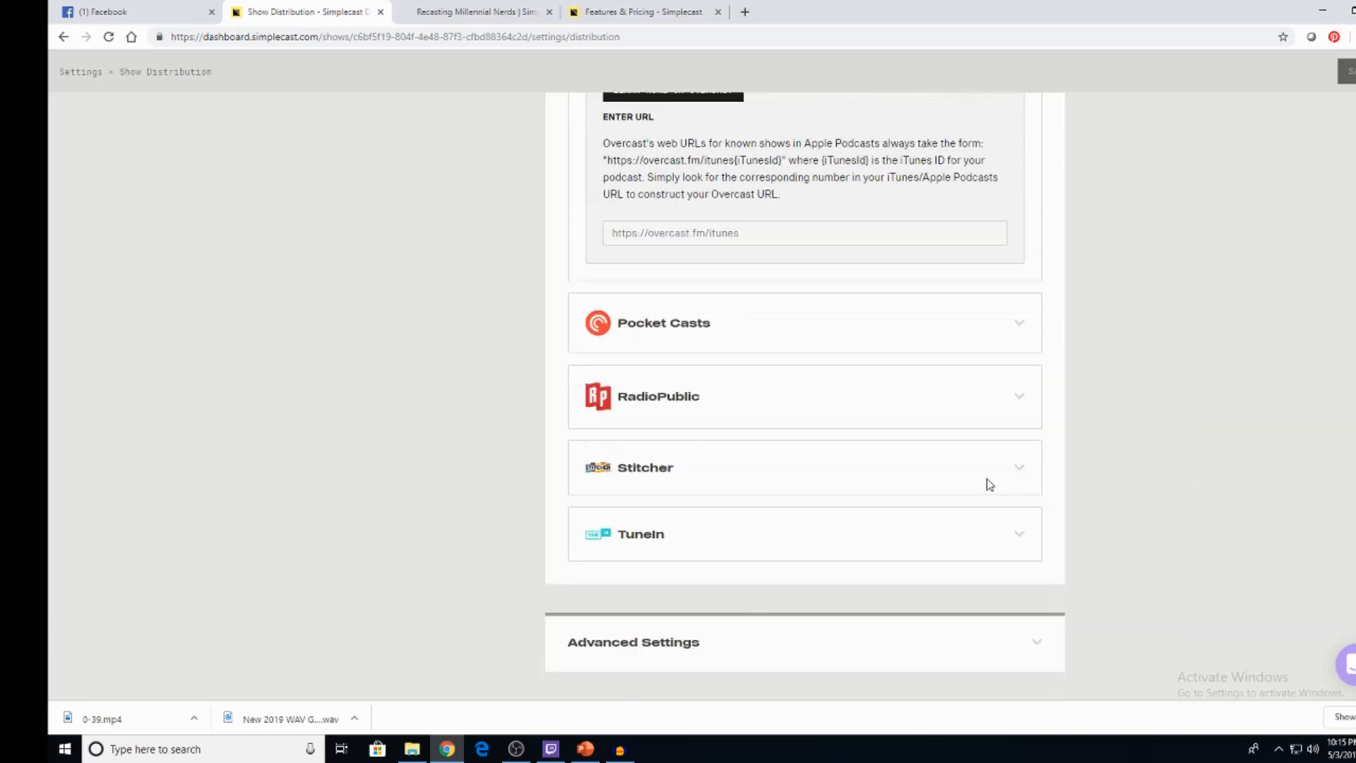
{"action": "left_click", "coordinate": [804, 468]}
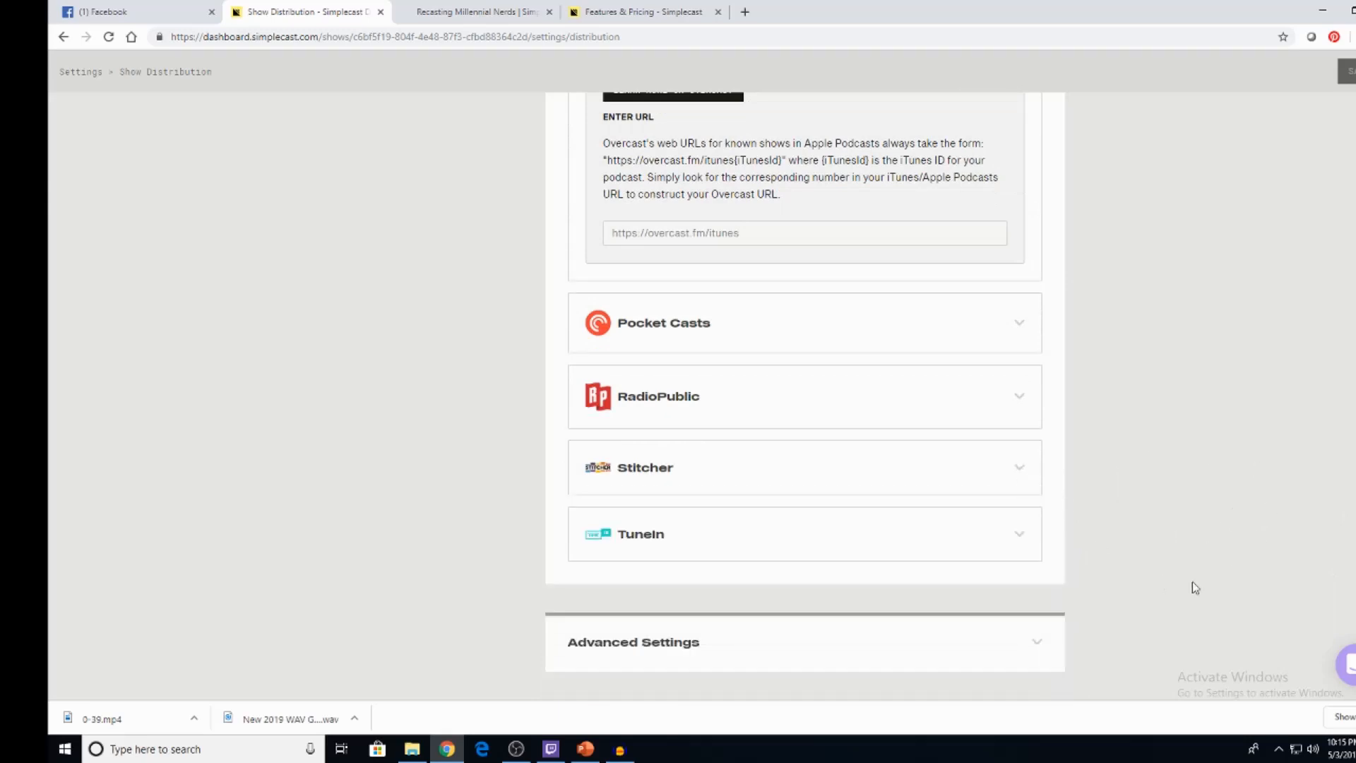
{"action": "left_click", "coordinate": [633, 642]}
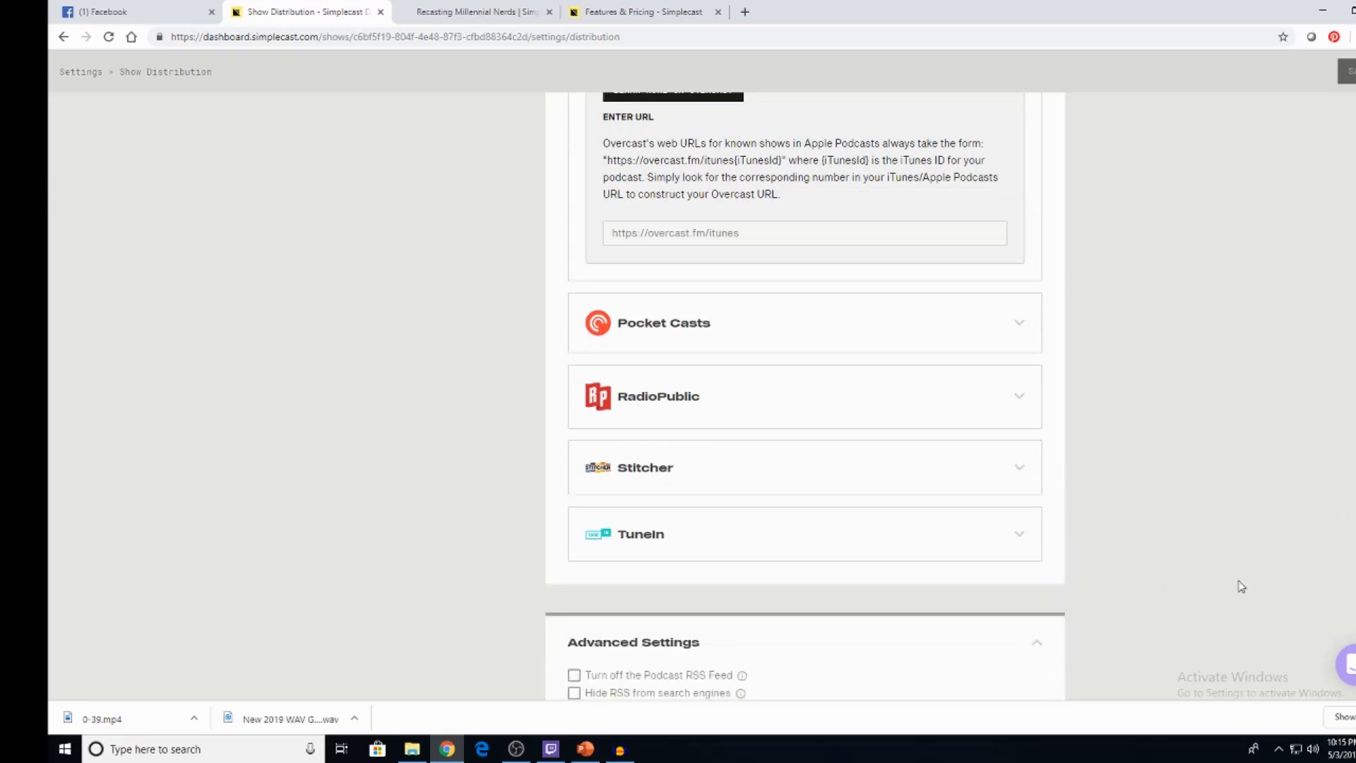
{"action": "scroll", "scroll_direction": "down", "scroll_amount": 3}
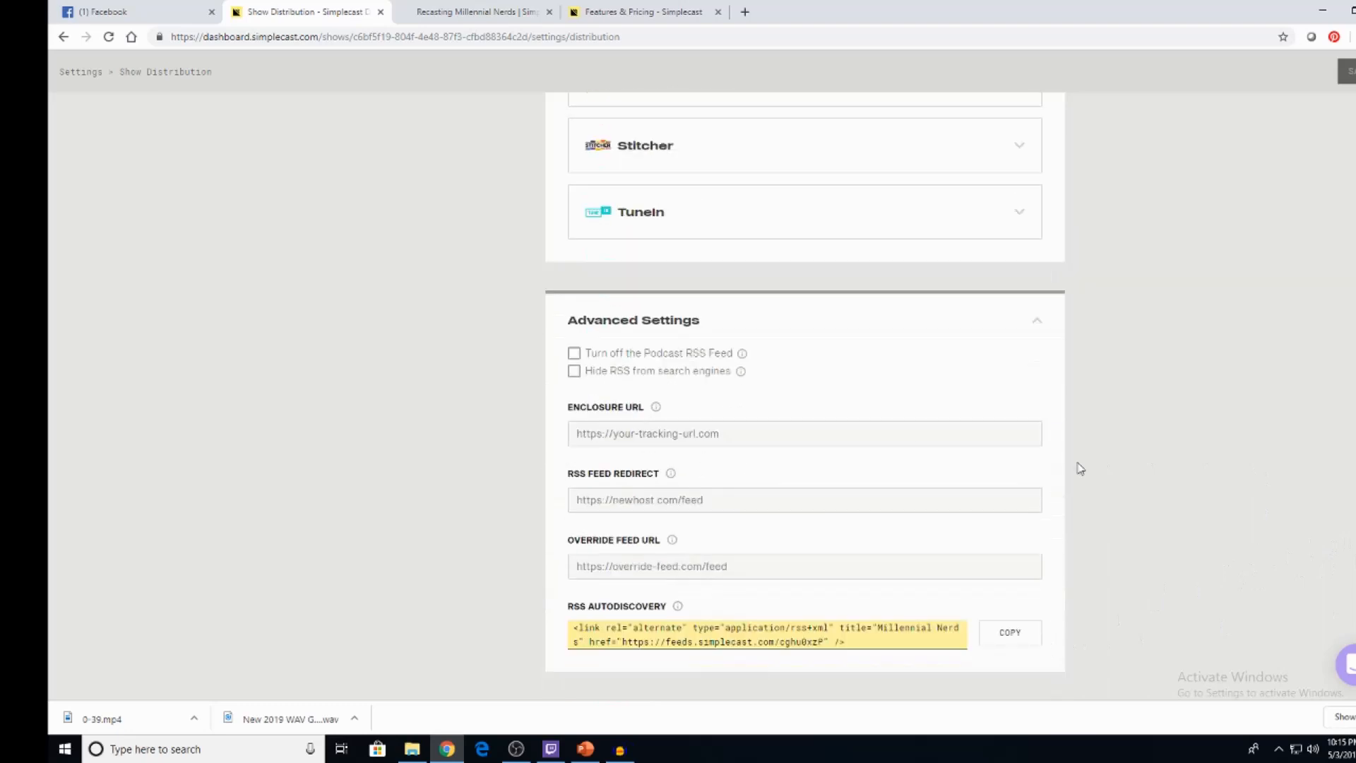
{"action": "mouse_move", "coordinate": [670, 524]}
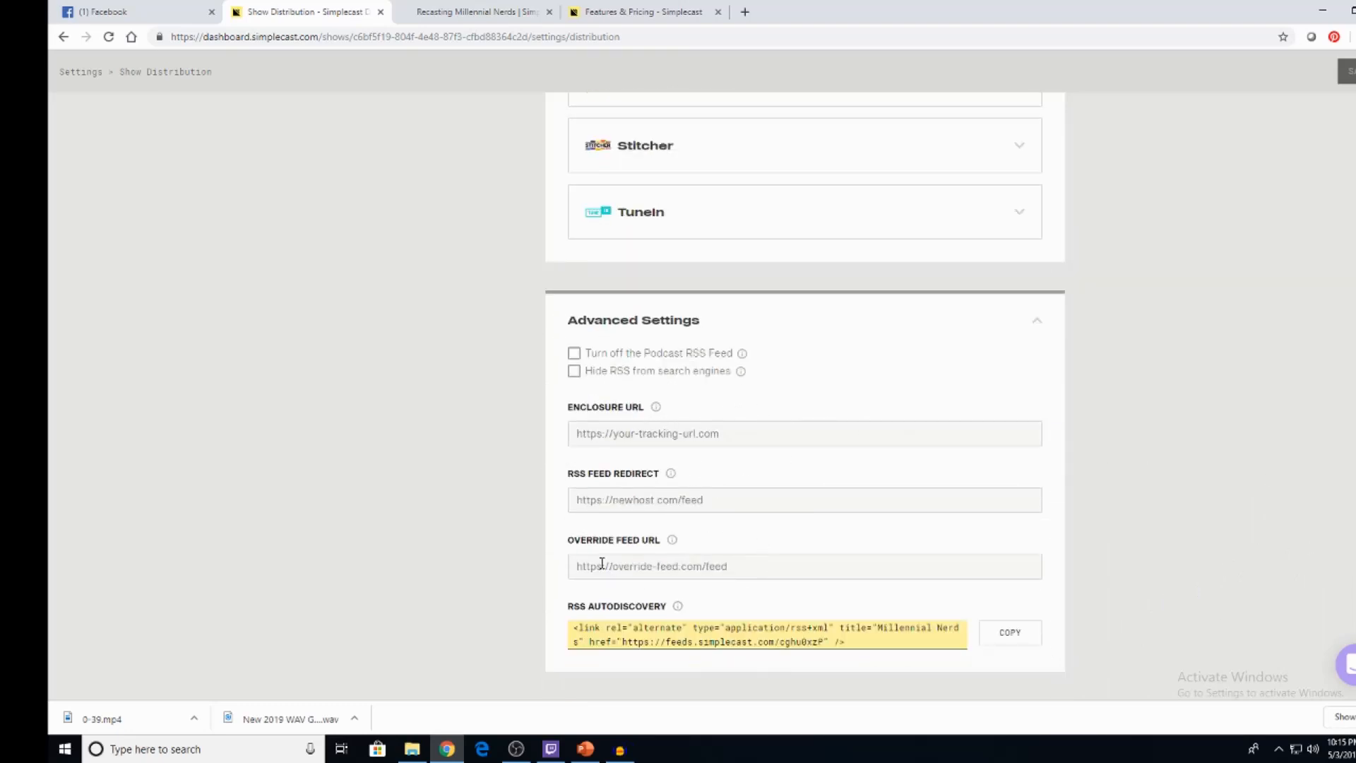
{"action": "mouse_move", "coordinate": [662, 375]}
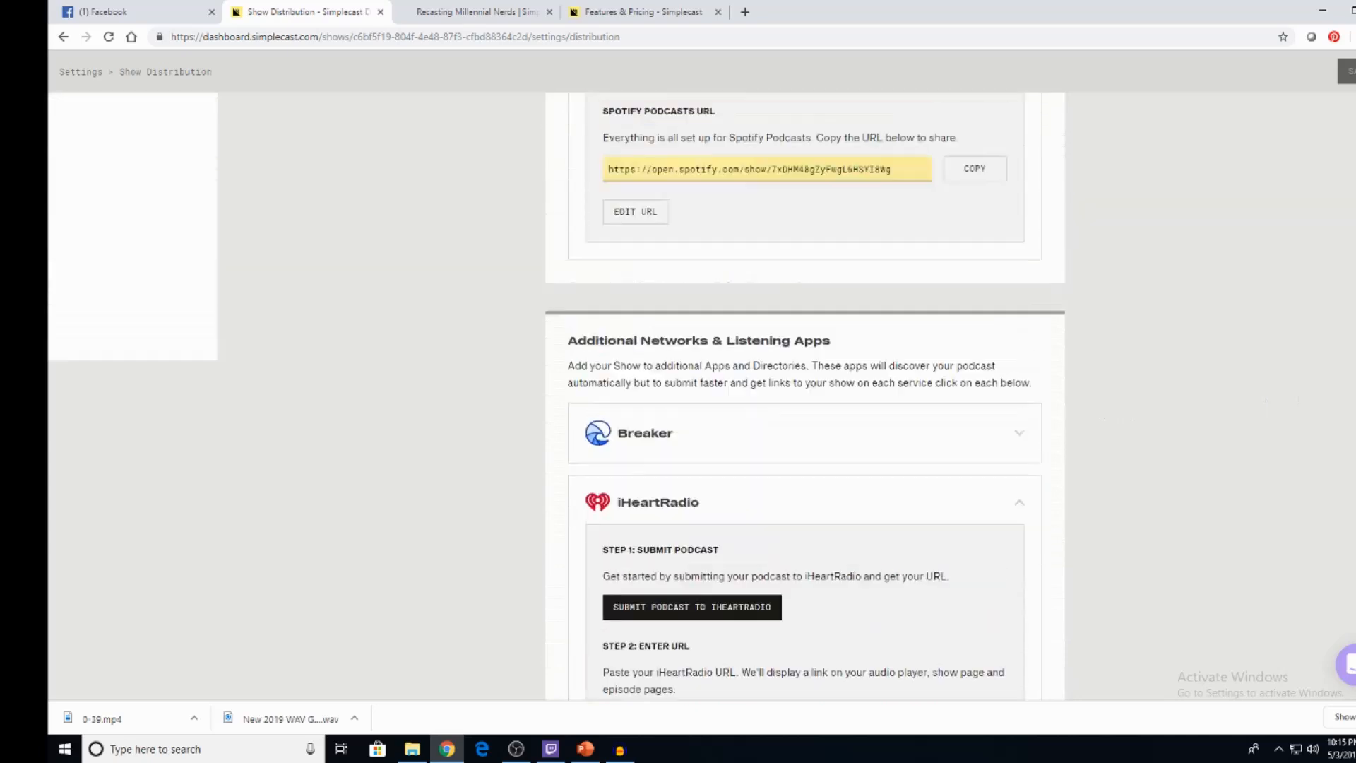
{"action": "scroll", "scroll_direction": "up", "scroll_amount": 3}
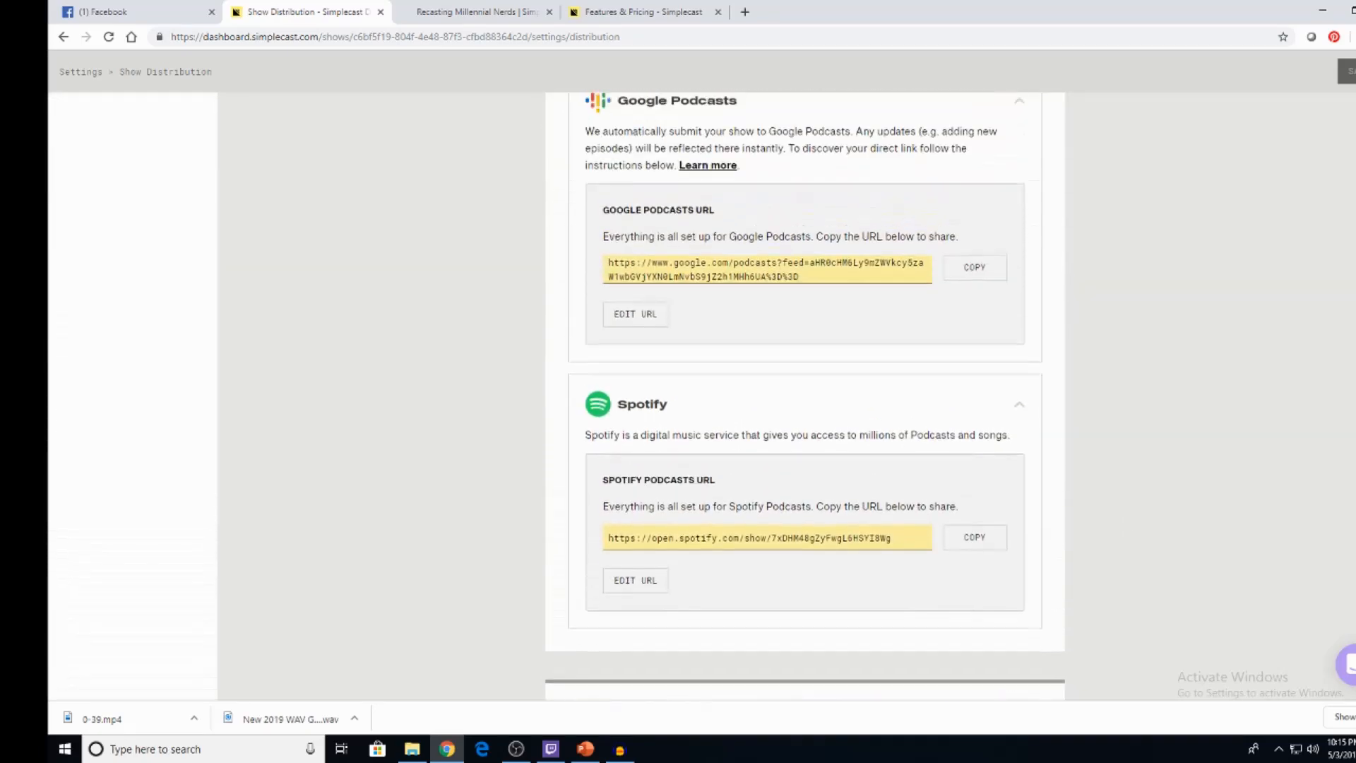
{"action": "scroll", "scroll_direction": "up", "scroll_amount": 3}
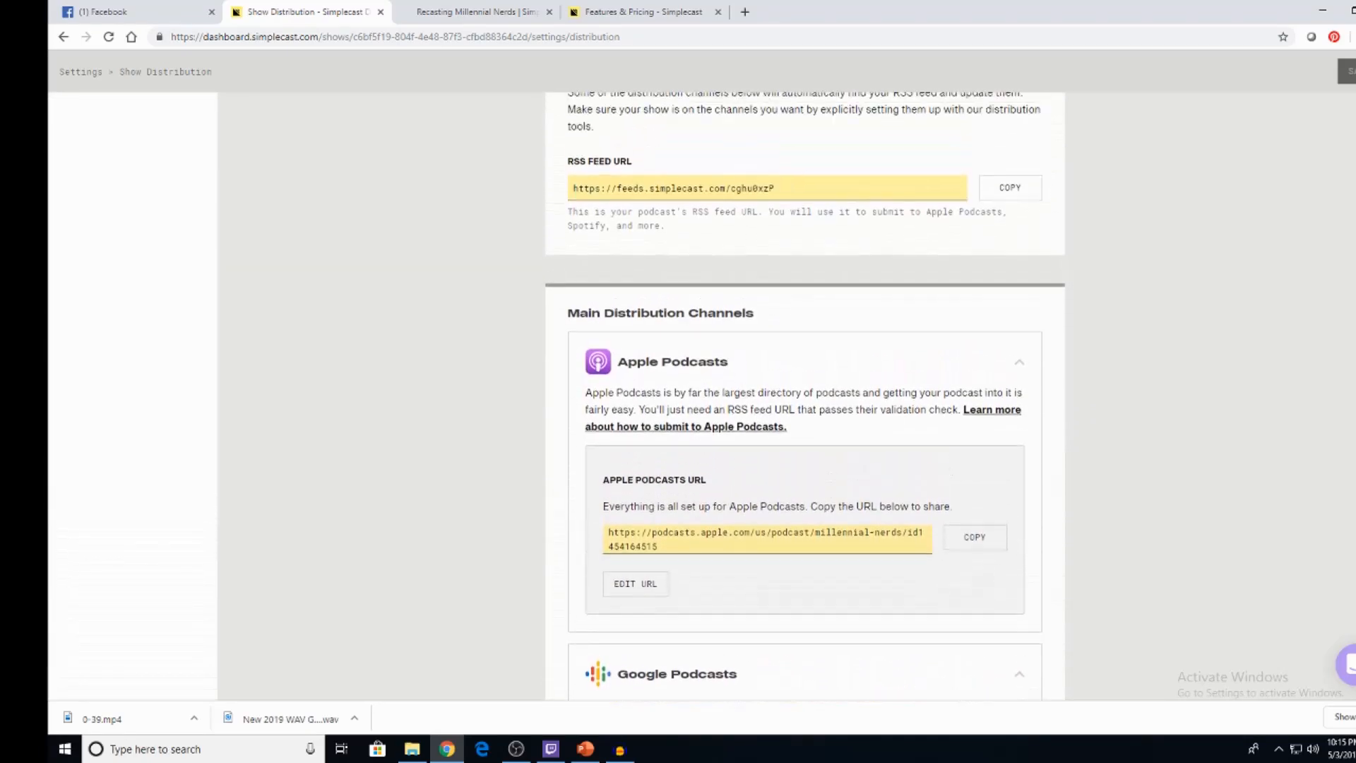
{"action": "scroll", "scroll_direction": "up", "scroll_amount": 3}
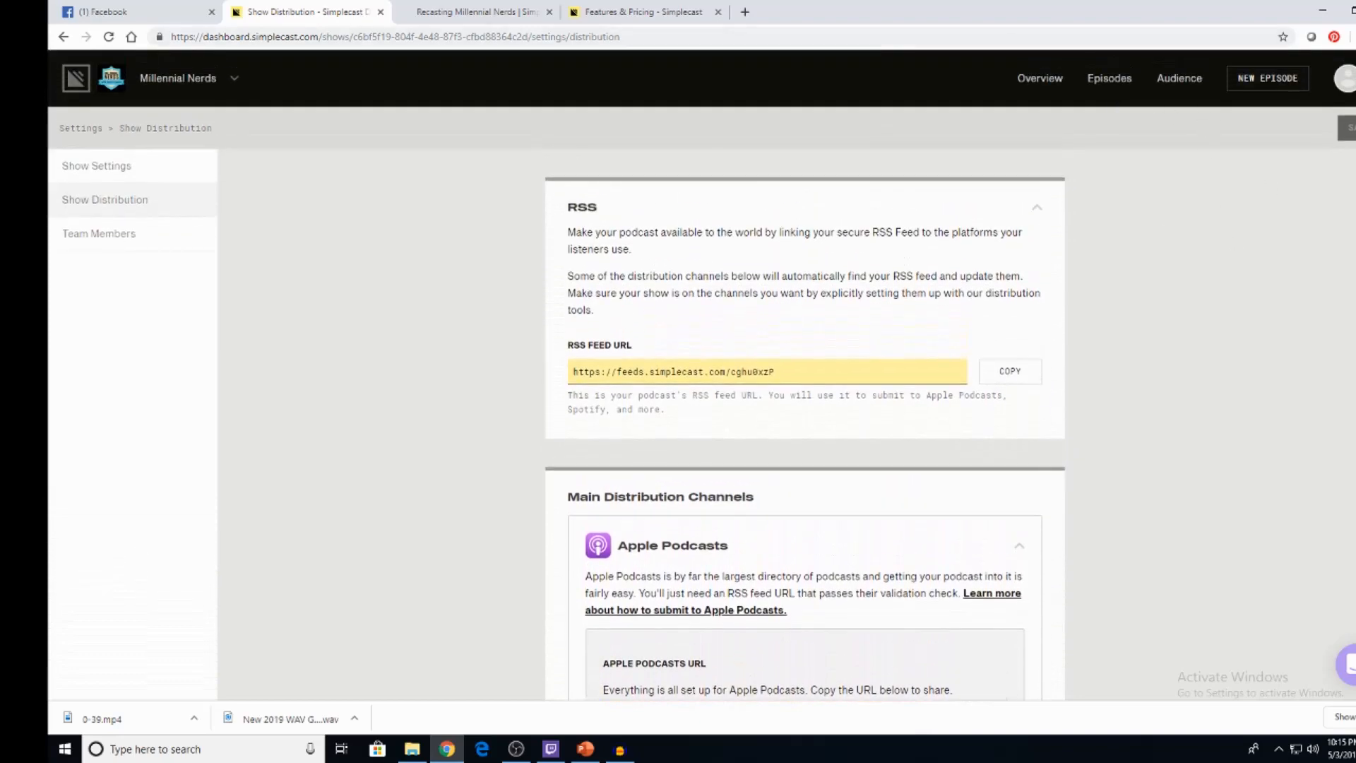
{"action": "scroll", "scroll_direction": "down", "scroll_amount": 3}
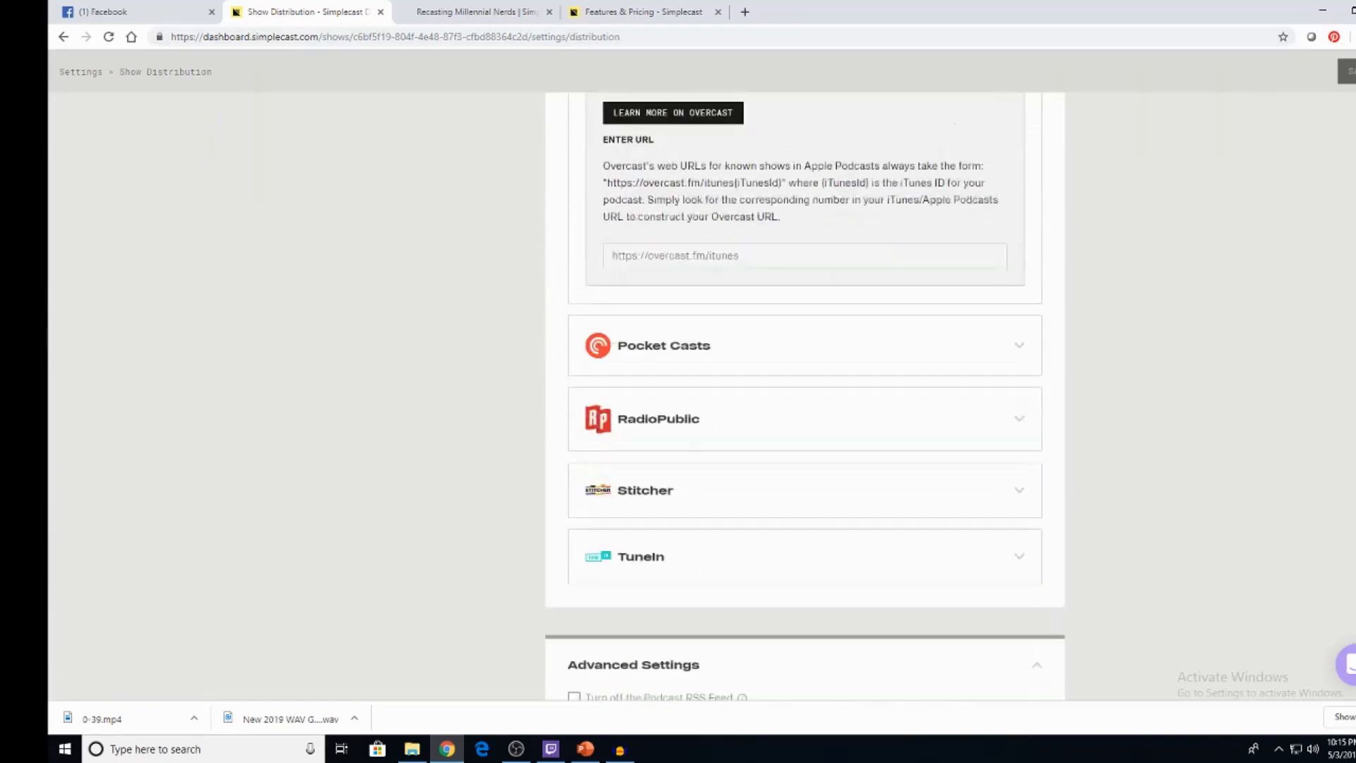
{"action": "scroll", "scroll_direction": "up", "scroll_amount": 3}
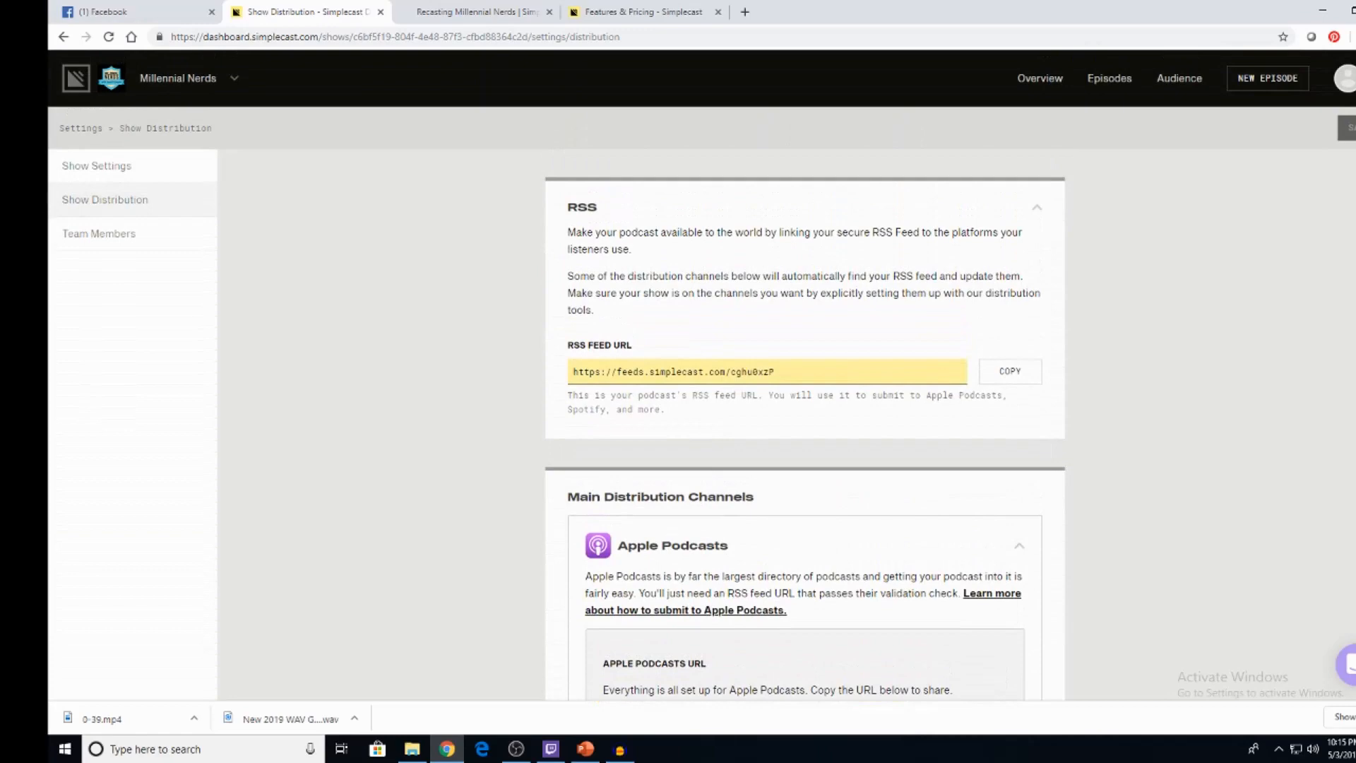
{"action": "mouse_move", "coordinate": [1313, 528]}
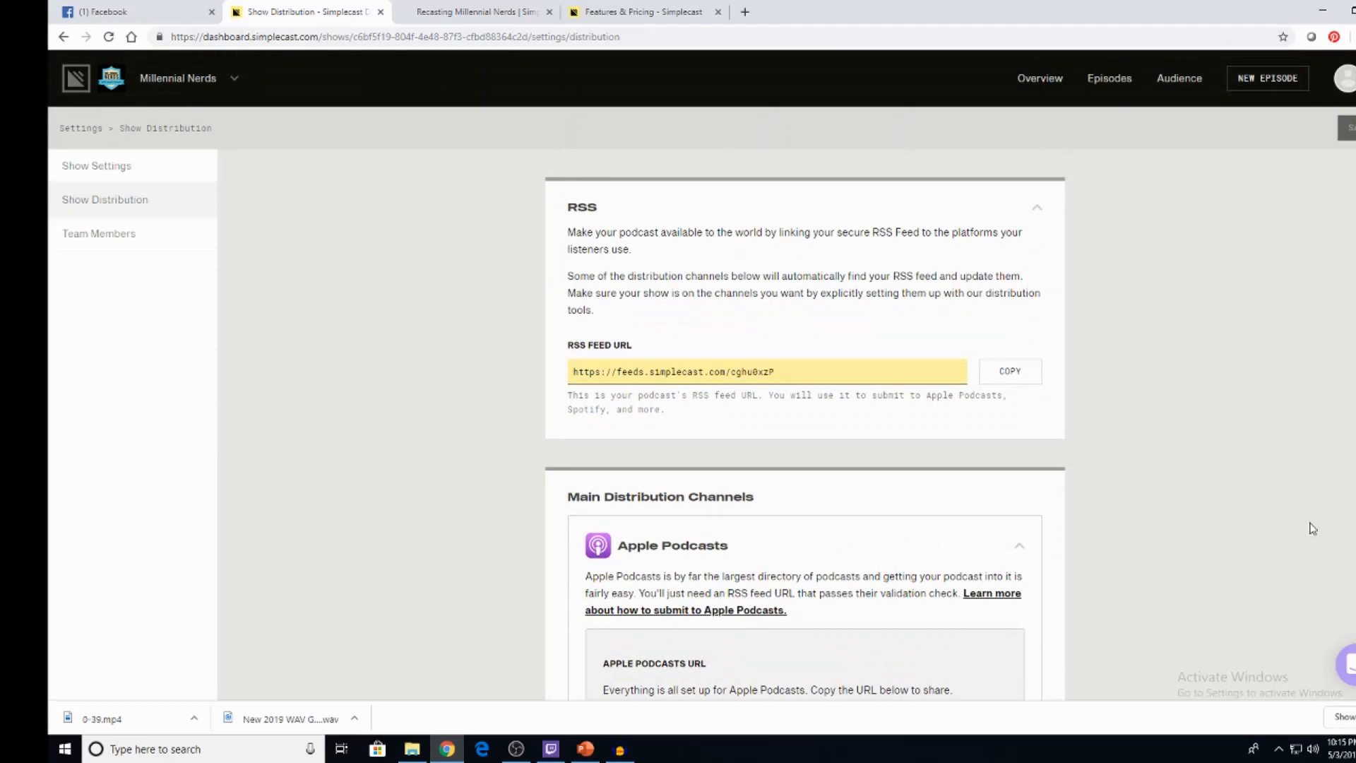
{"action": "scroll", "scroll_direction": "down", "scroll_amount": 3}
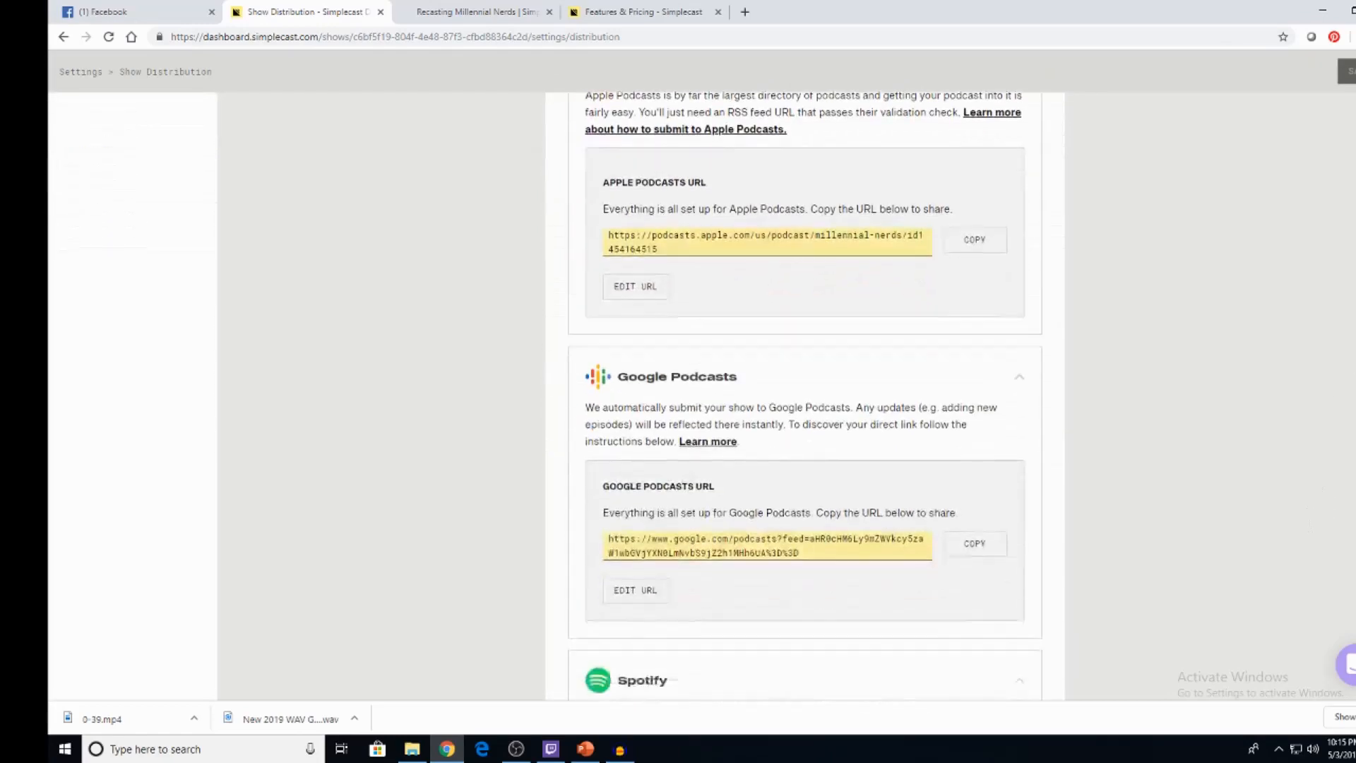
{"action": "scroll", "scroll_direction": "down", "scroll_amount": 3}
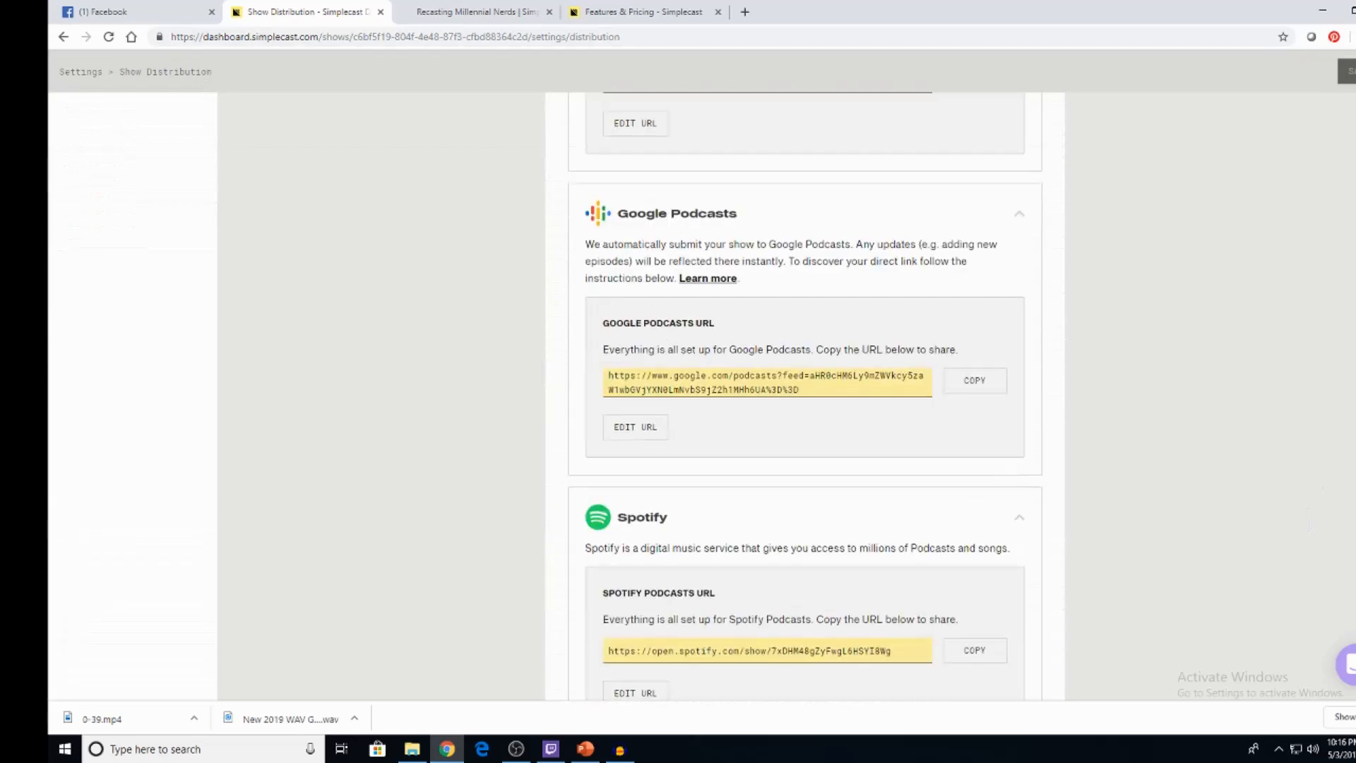
{"action": "scroll", "scroll_direction": "up", "scroll_amount": 3}
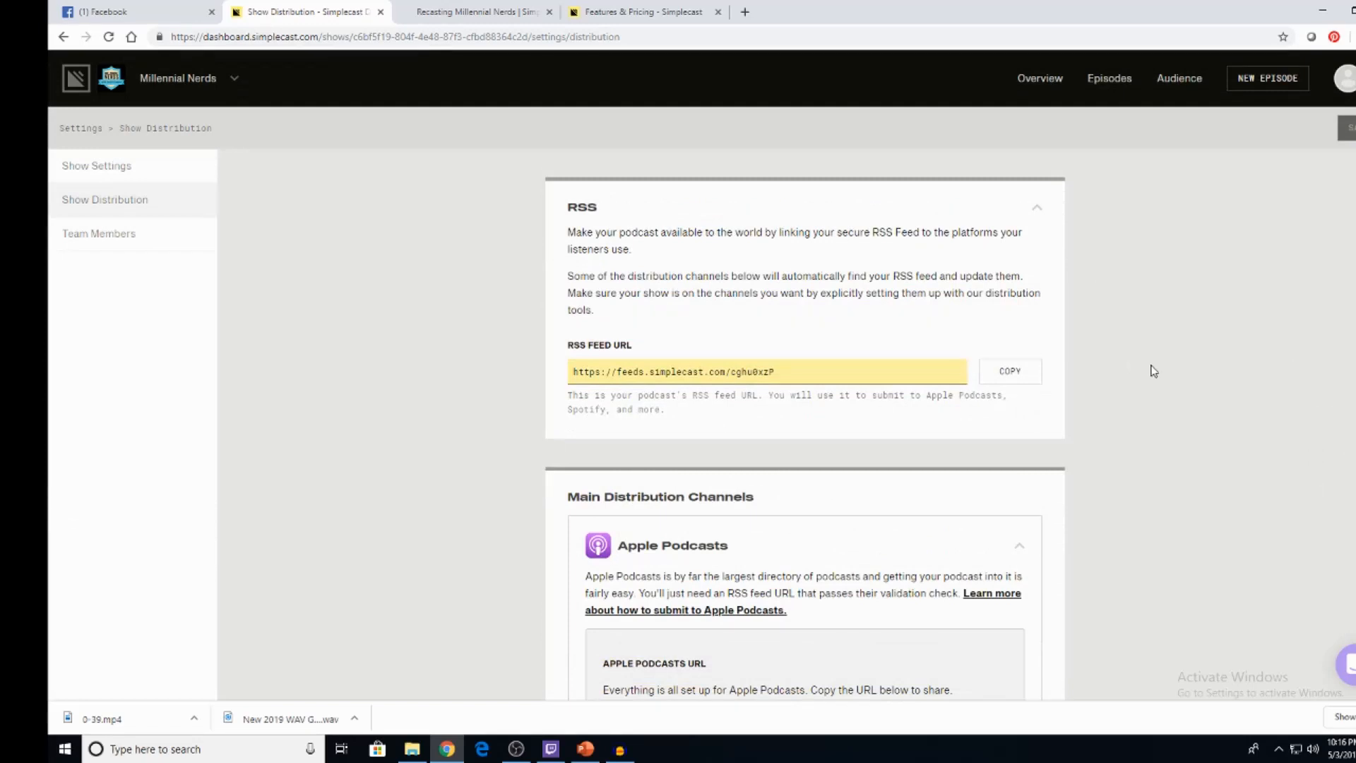
{"action": "mouse_move", "coordinate": [1289, 342]}
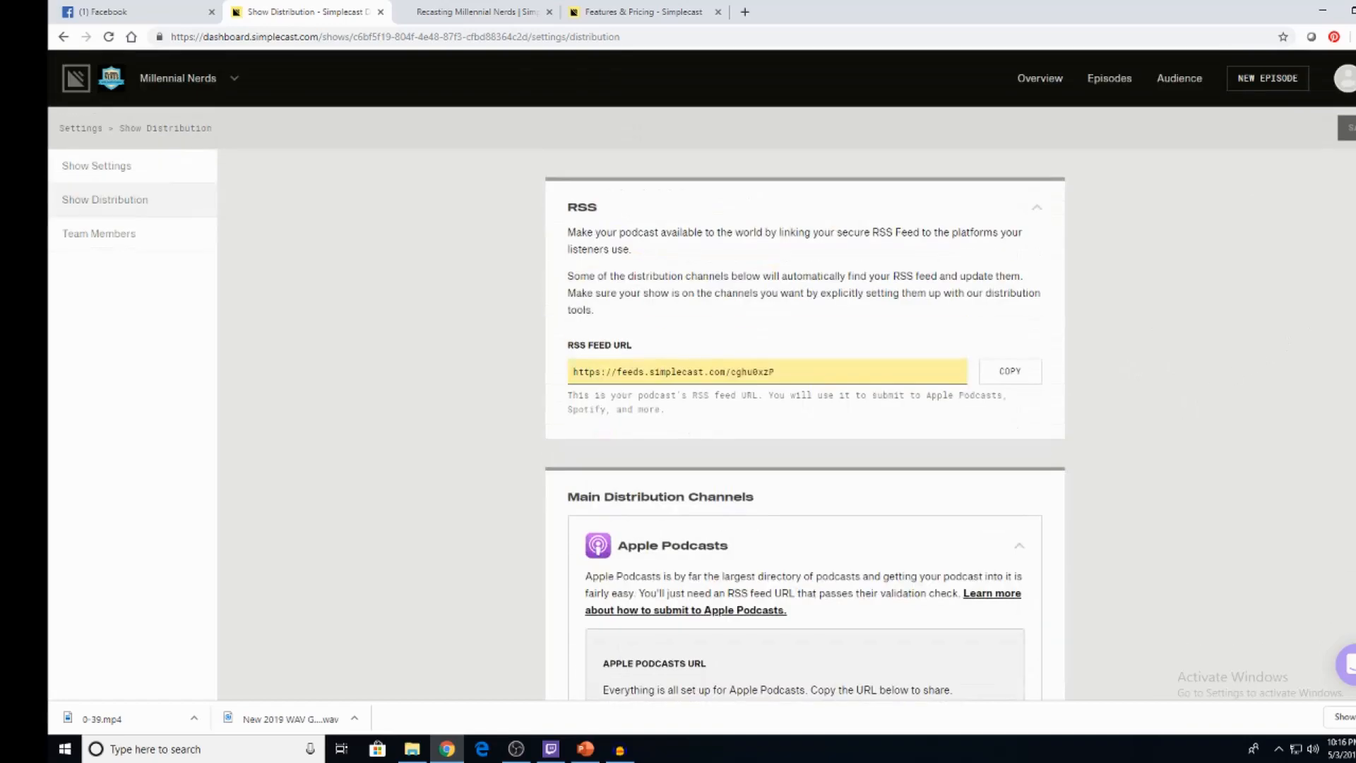
Step: Go to Site Settings & Design, expand General Settings and select the millennialnerds.simplecast.com address
{"action": "left_click", "coordinate": [178, 77]}
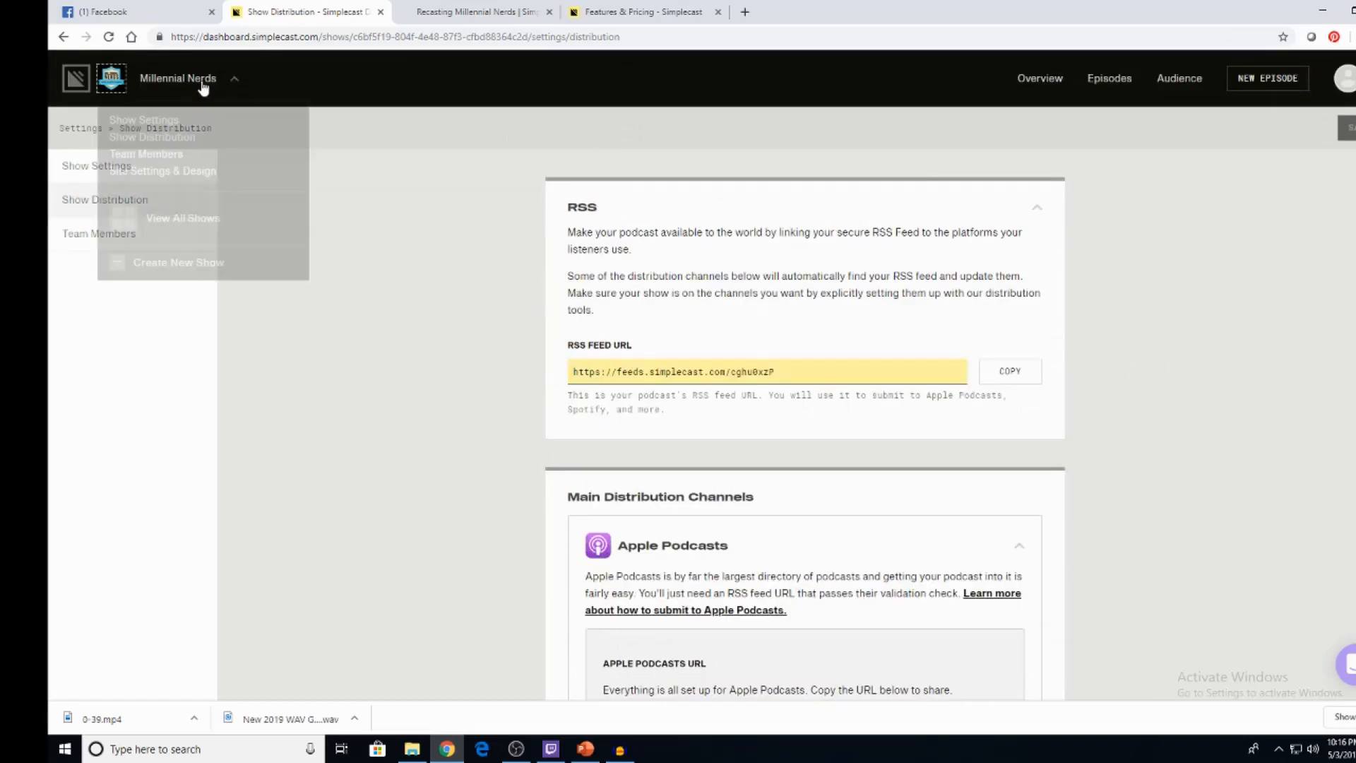
{"action": "left_click", "coordinate": [161, 171]}
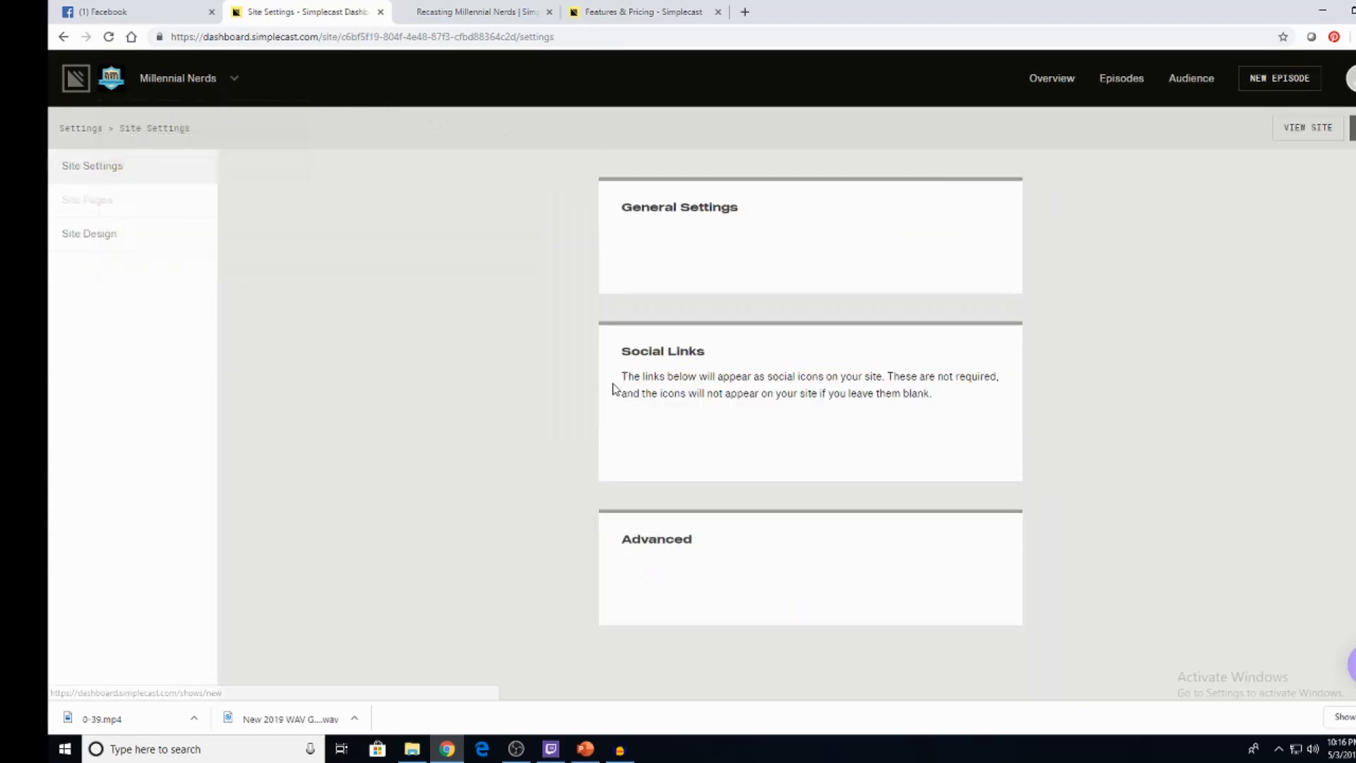
{"action": "left_click", "coordinate": [679, 207]}
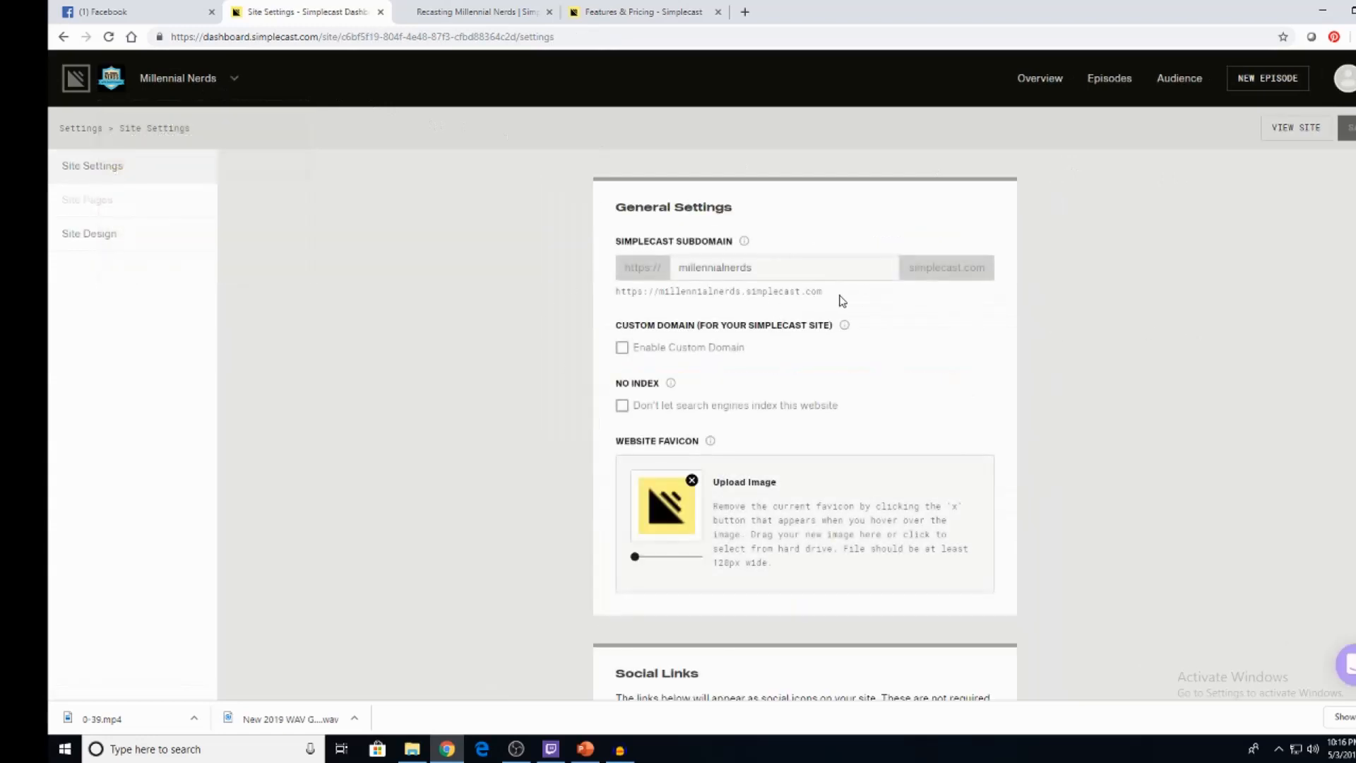
{"action": "mouse_move", "coordinate": [830, 298]}
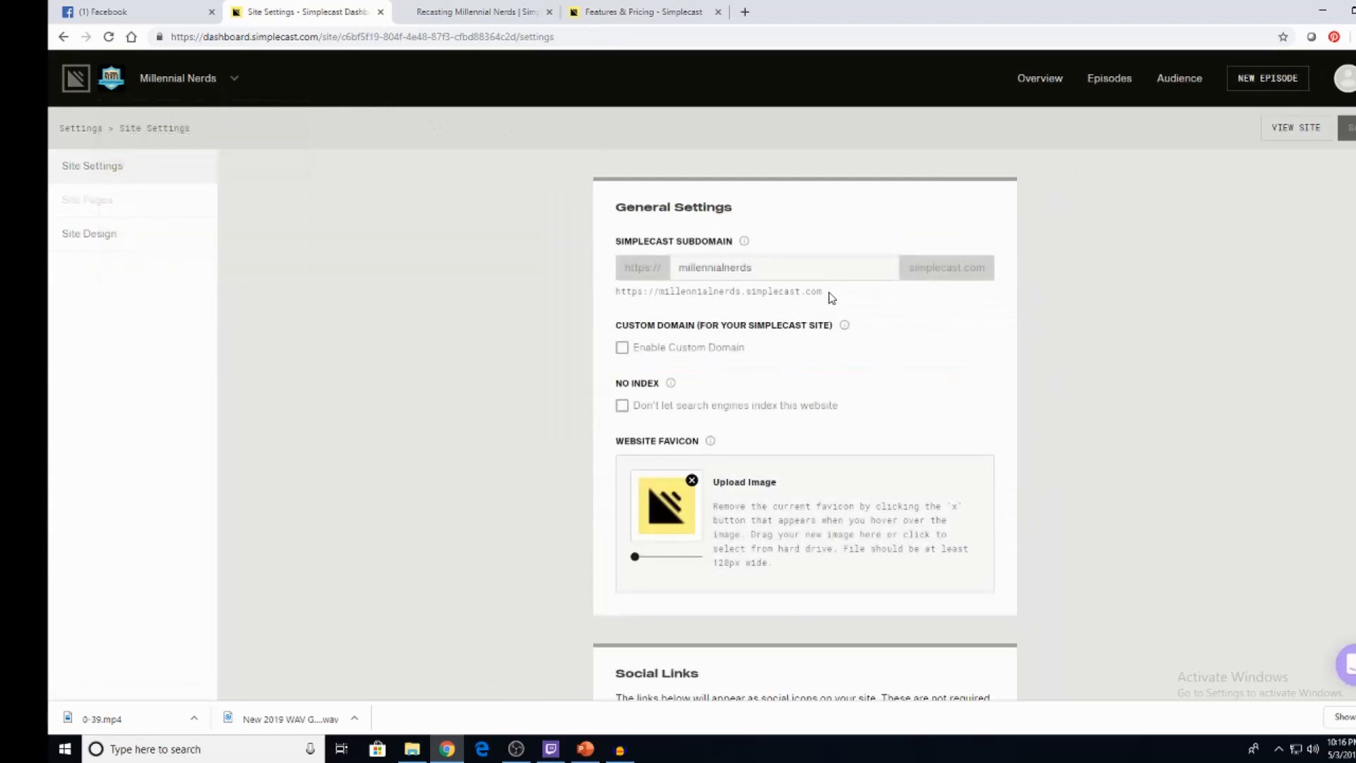
{"action": "double_click", "coordinate": [717, 291]}
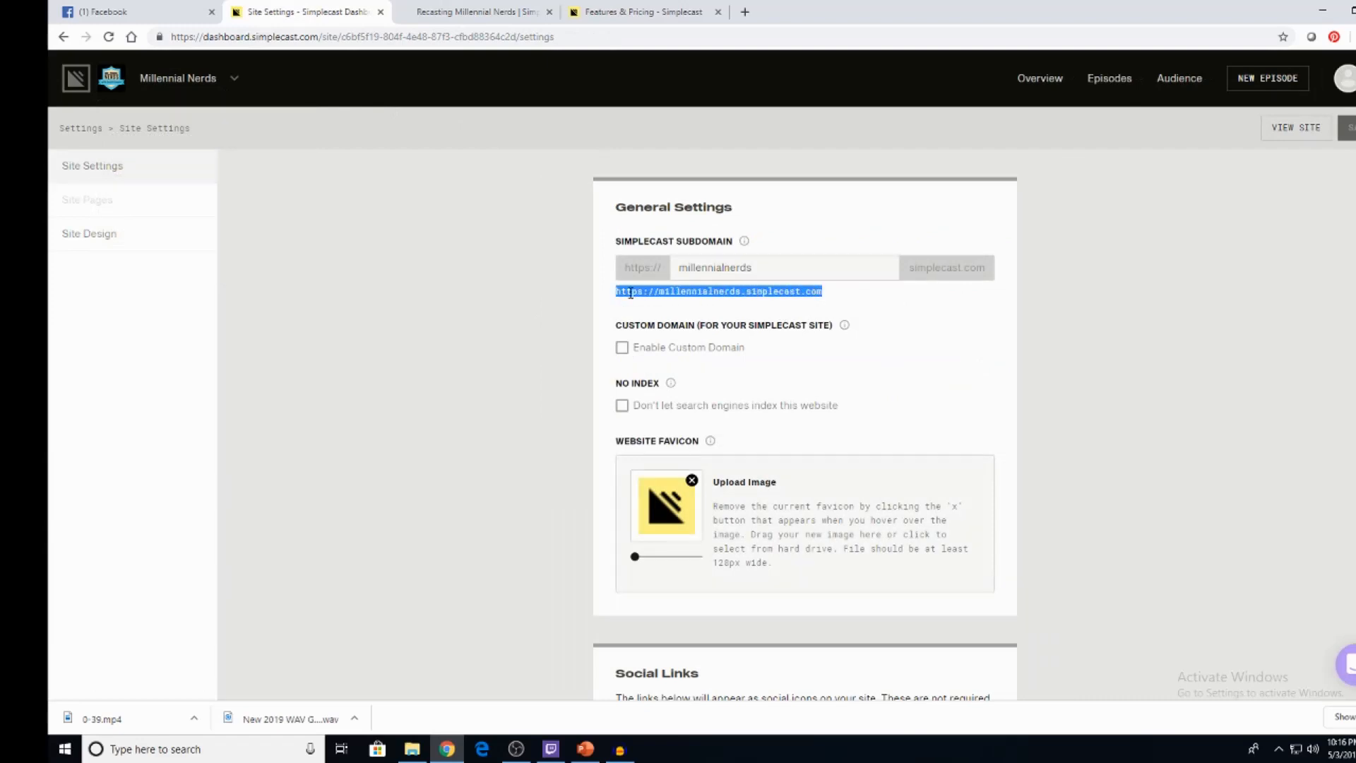
{"action": "left_click", "coordinate": [914, 11]}
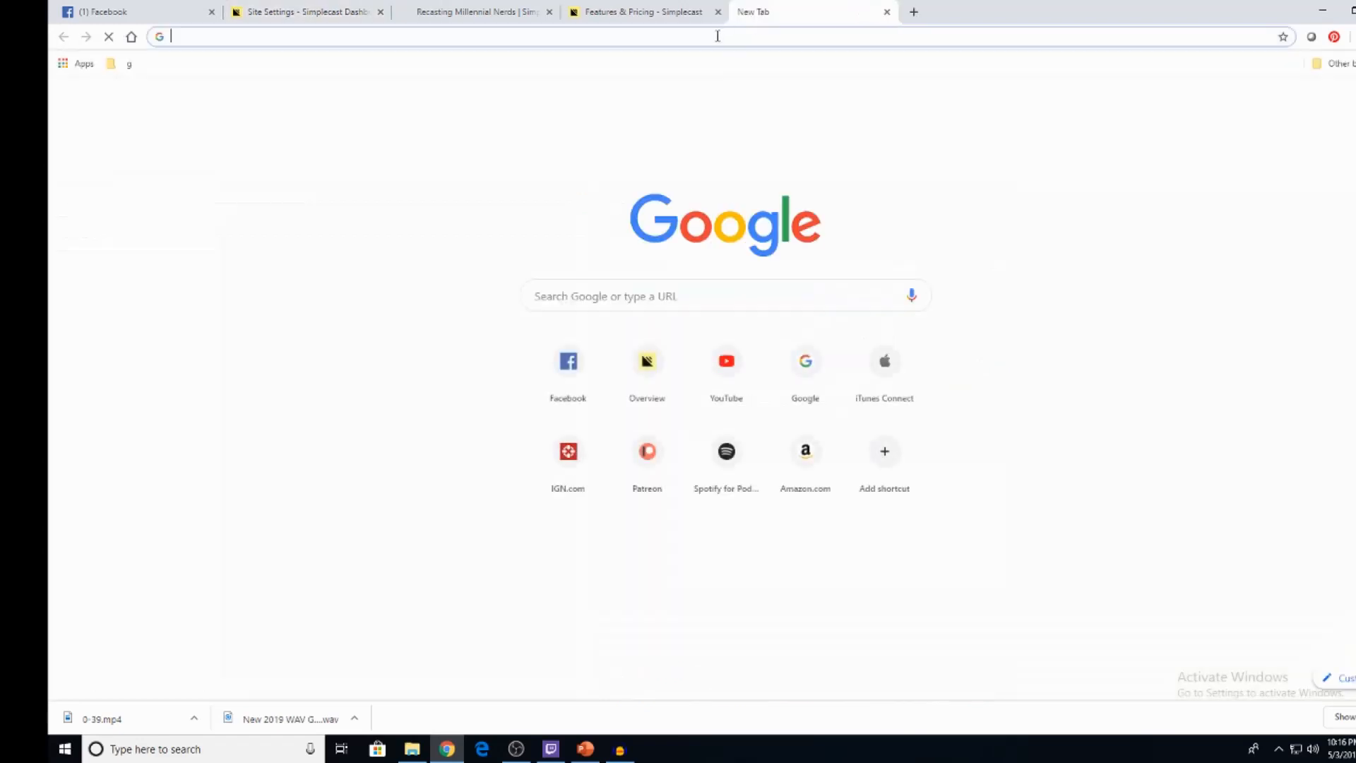
{"action": "type", "text": "https://millennialnerds.simplecast.com"}
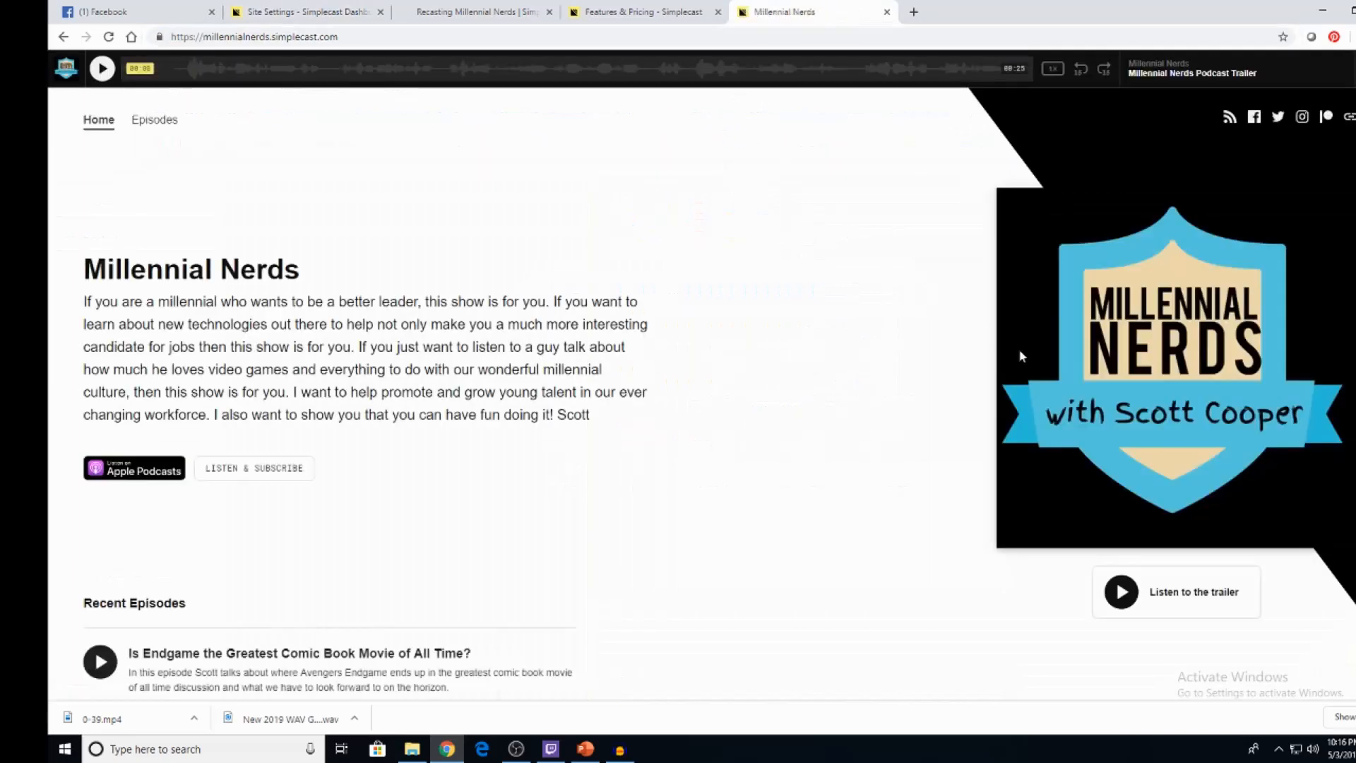
{"action": "scroll", "scroll_direction": "down", "scroll_amount": 3}
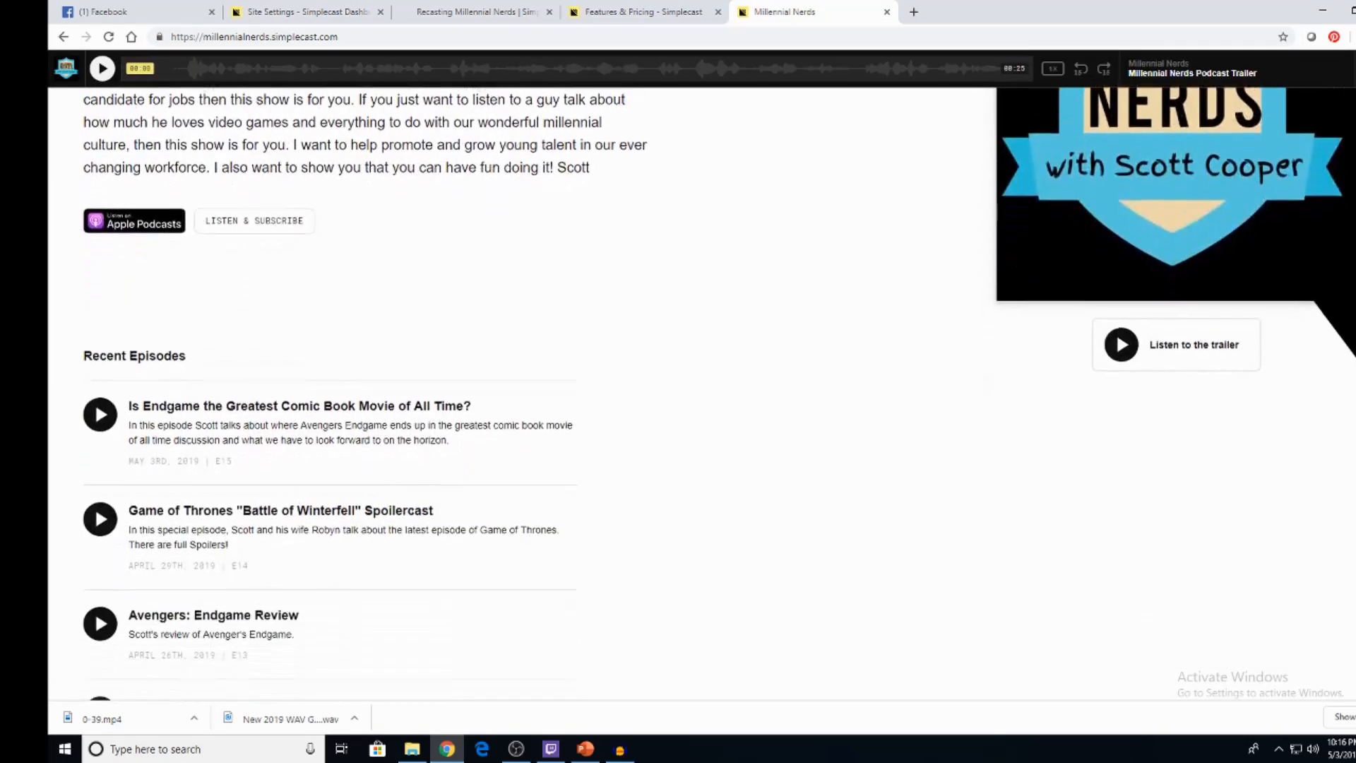
{"action": "scroll", "scroll_direction": "down", "scroll_amount": 3}
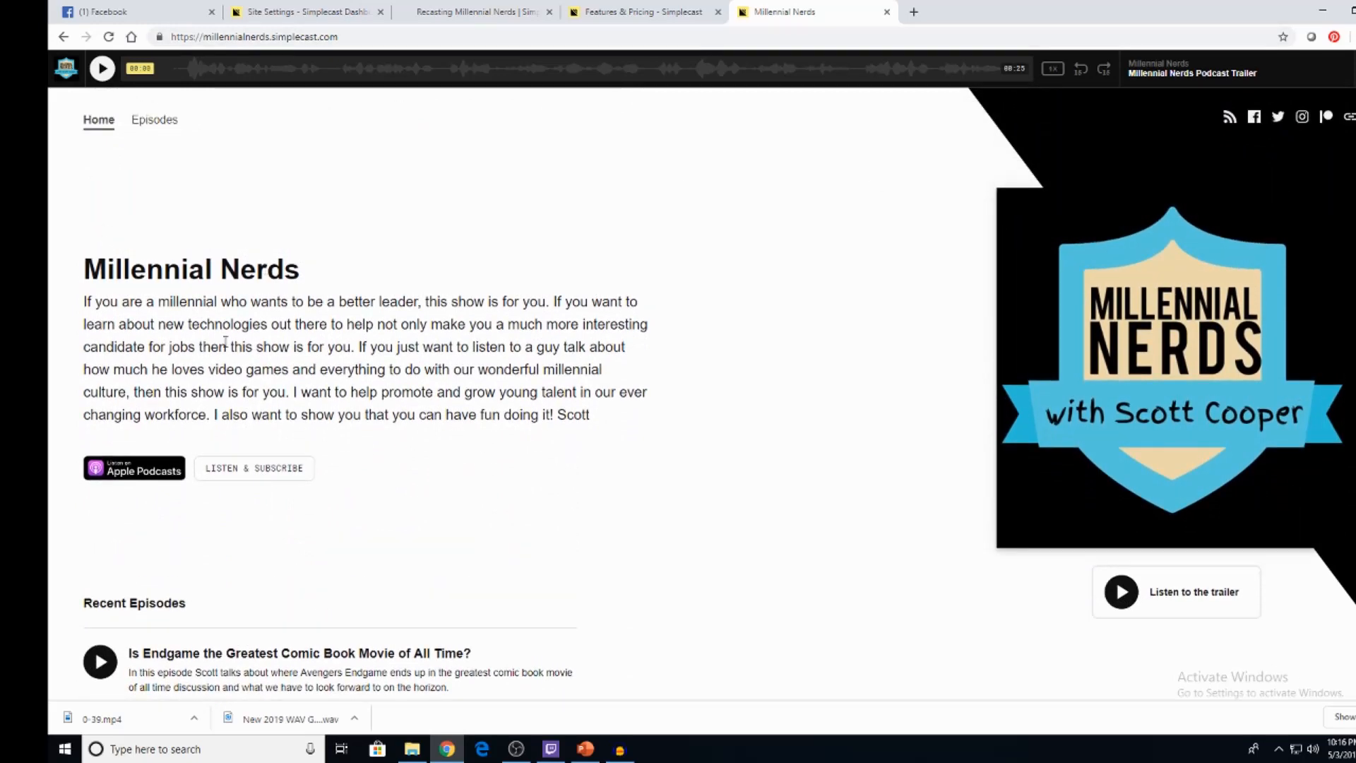
{"action": "mouse_move", "coordinate": [250, 479]}
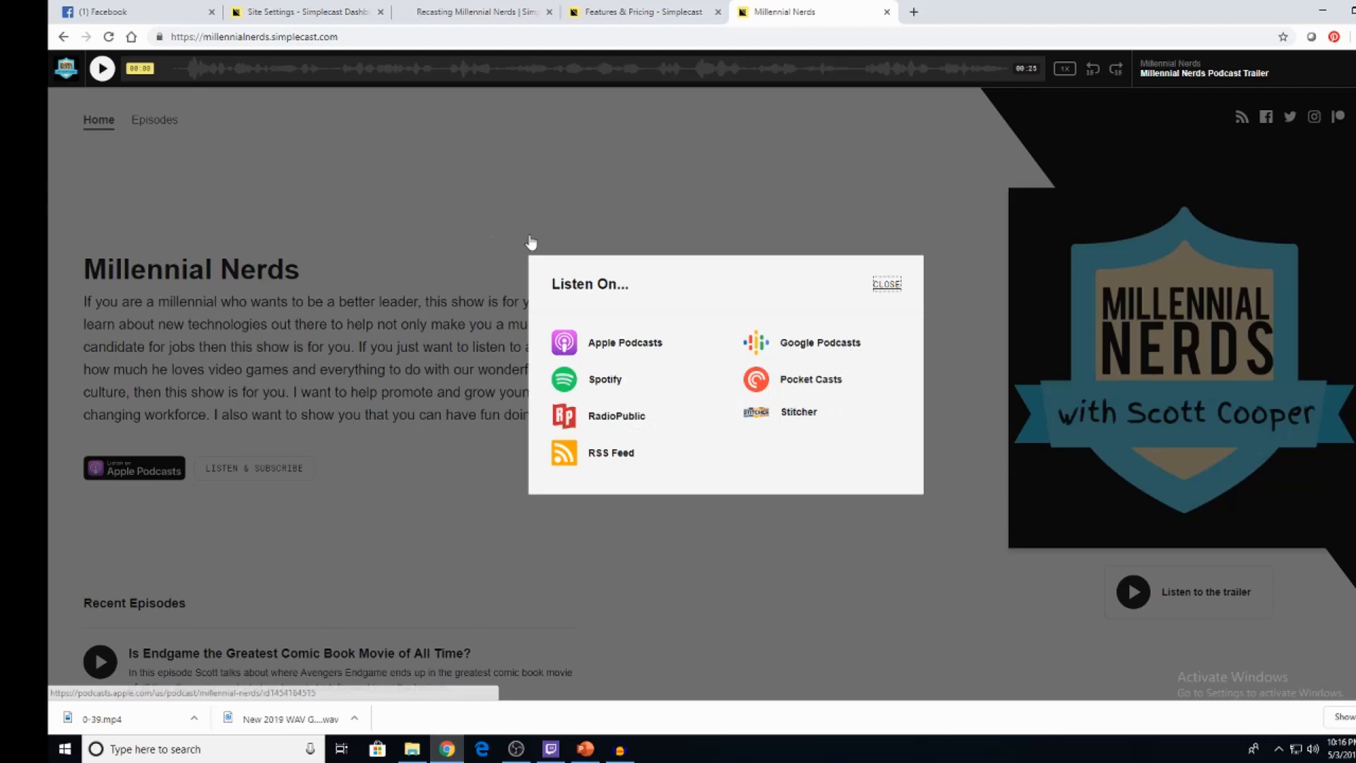
Step: Browse the Listen On options and the Episodes page, then return Home
{"action": "left_click", "coordinate": [886, 284]}
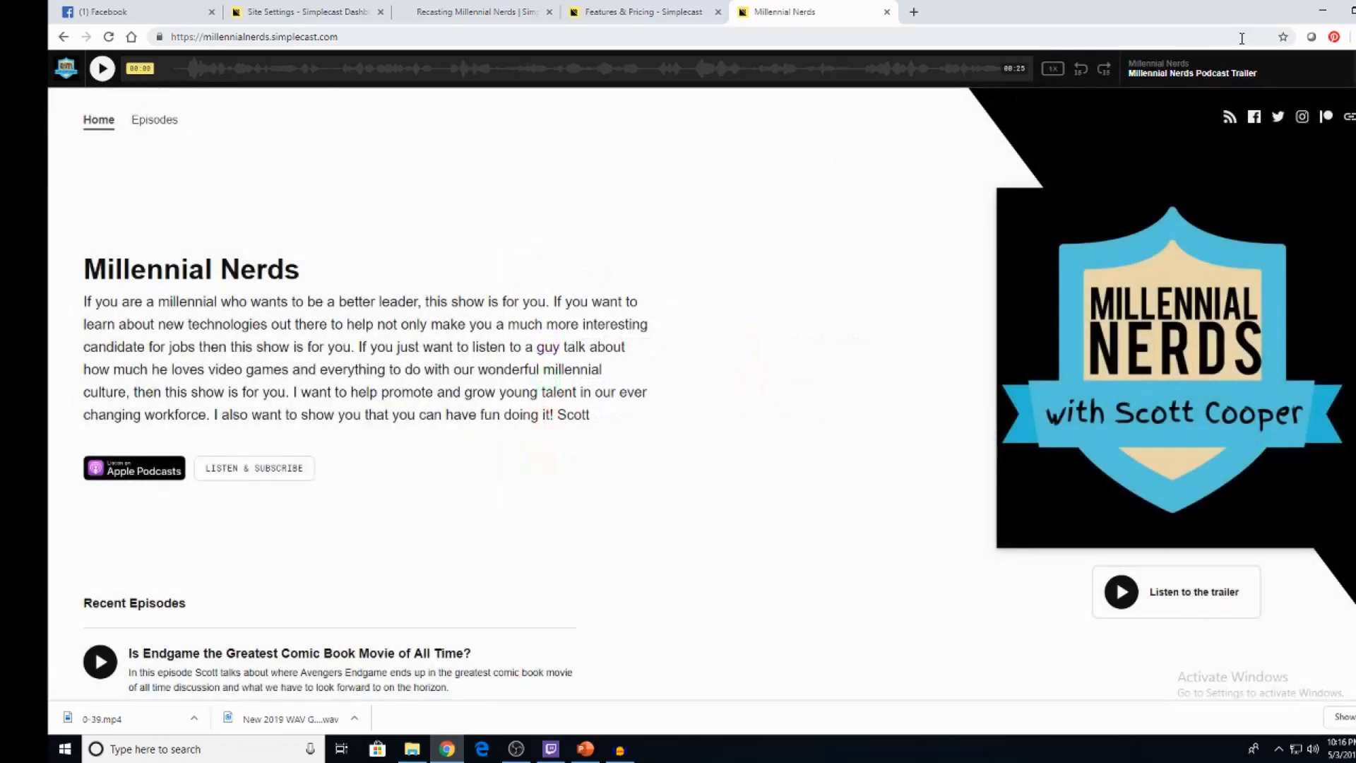
{"action": "left_click", "coordinate": [156, 119]}
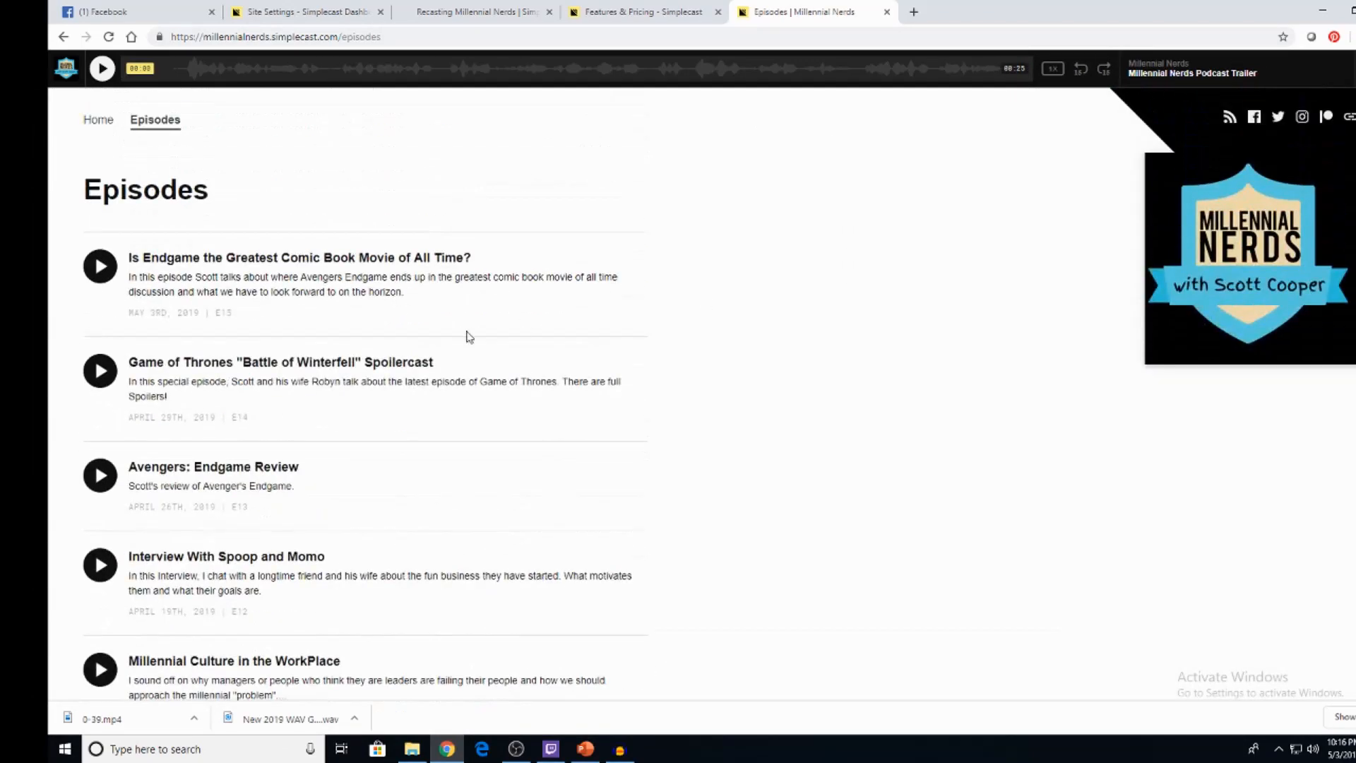
{"action": "left_click", "coordinate": [97, 118]}
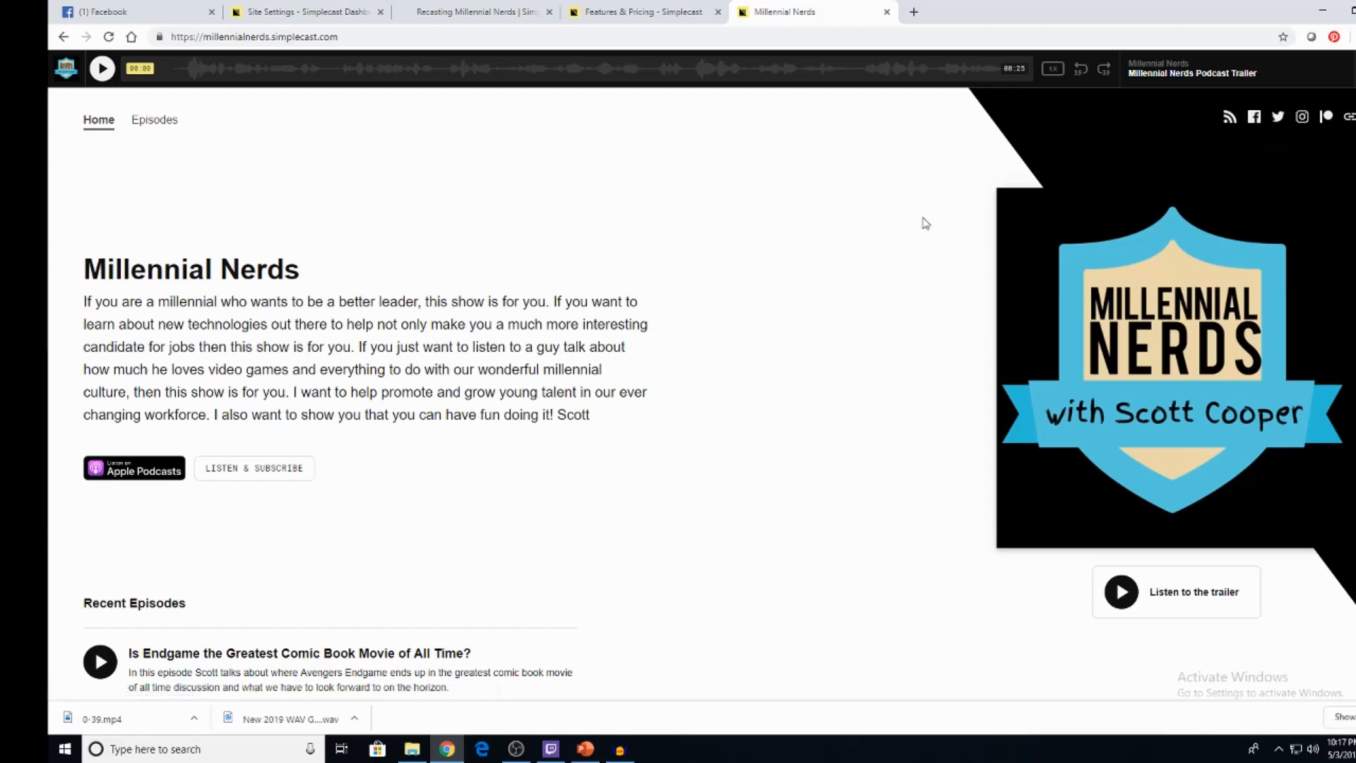
{"action": "mouse_move", "coordinate": [627, 145]}
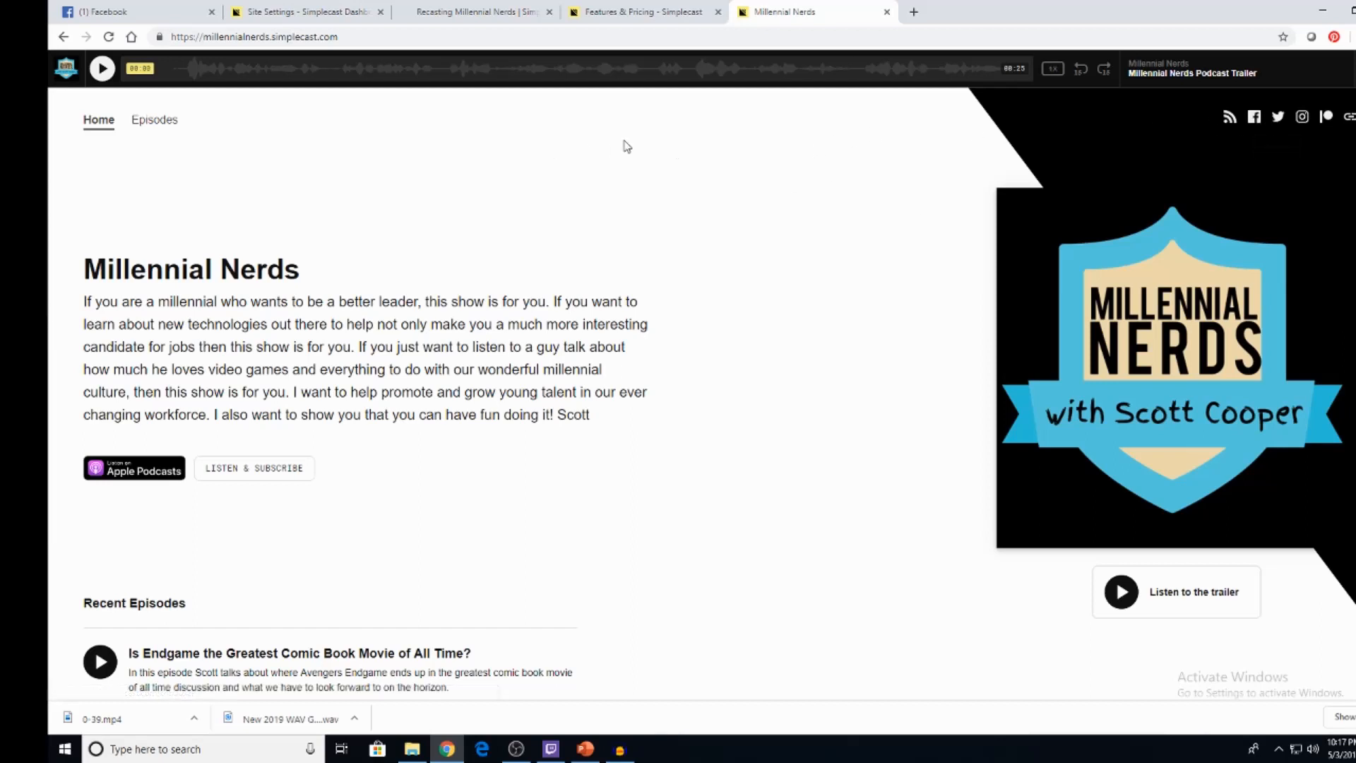
{"action": "mouse_move", "coordinate": [1276, 340]}
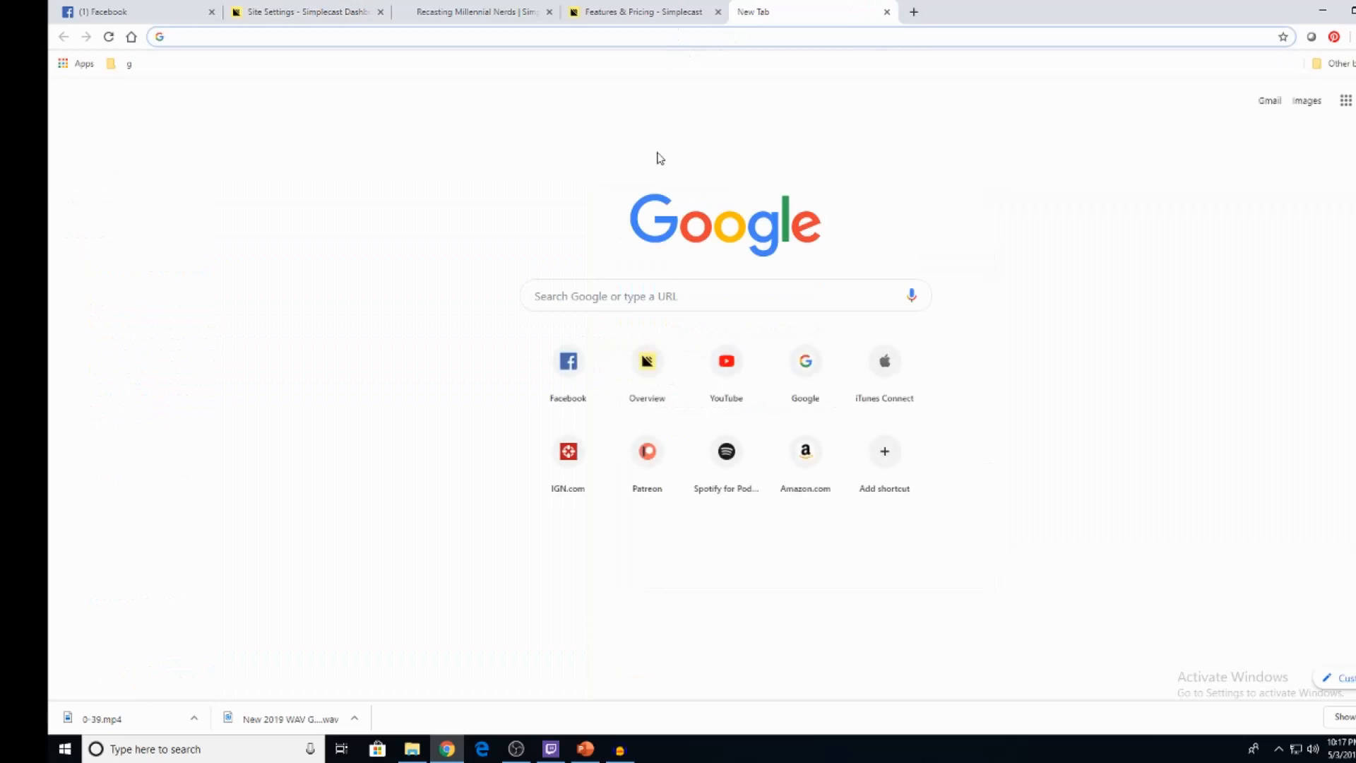
Step: Search Google for millennial nerds, confirm the Simplecast site ranks first, then return to Site Settings
{"action": "type", "text": "millennial nerds"}
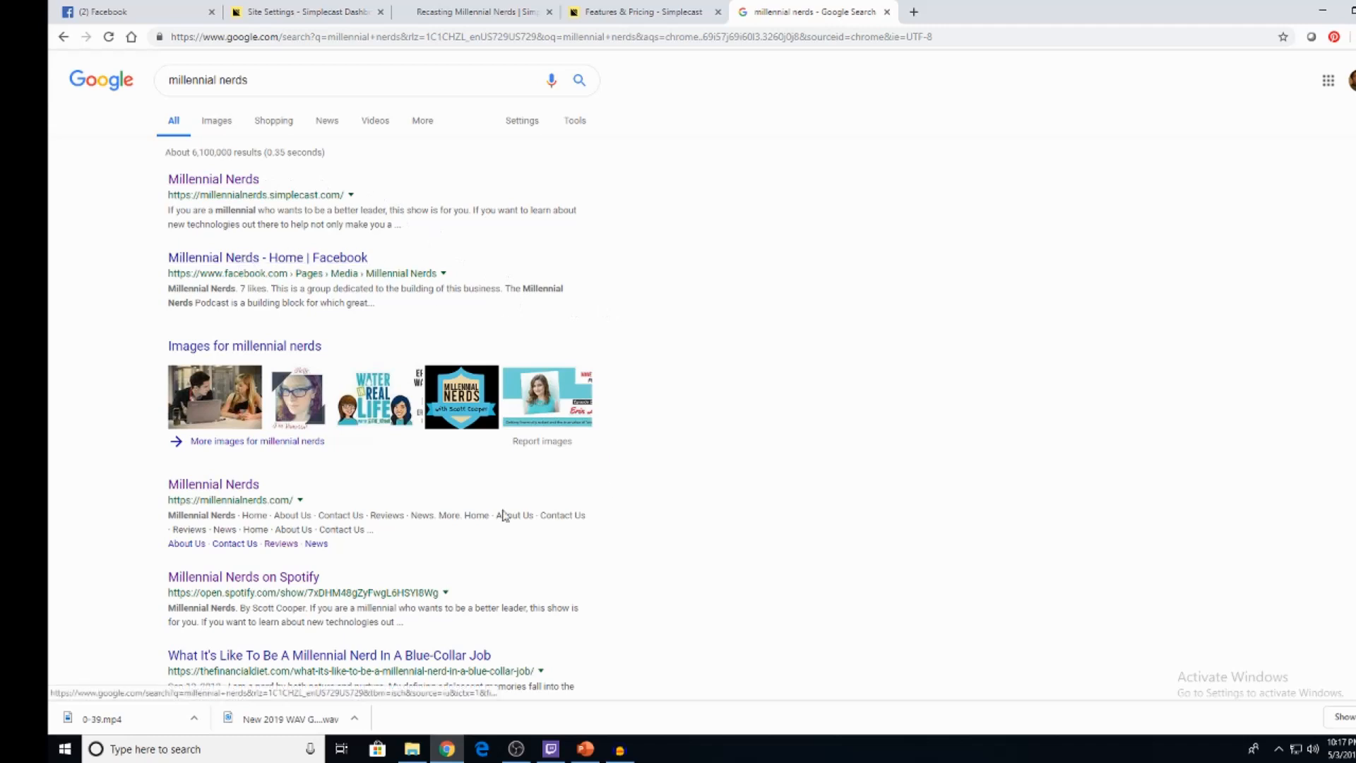
{"action": "scroll", "scroll_direction": "down", "scroll_amount": 3}
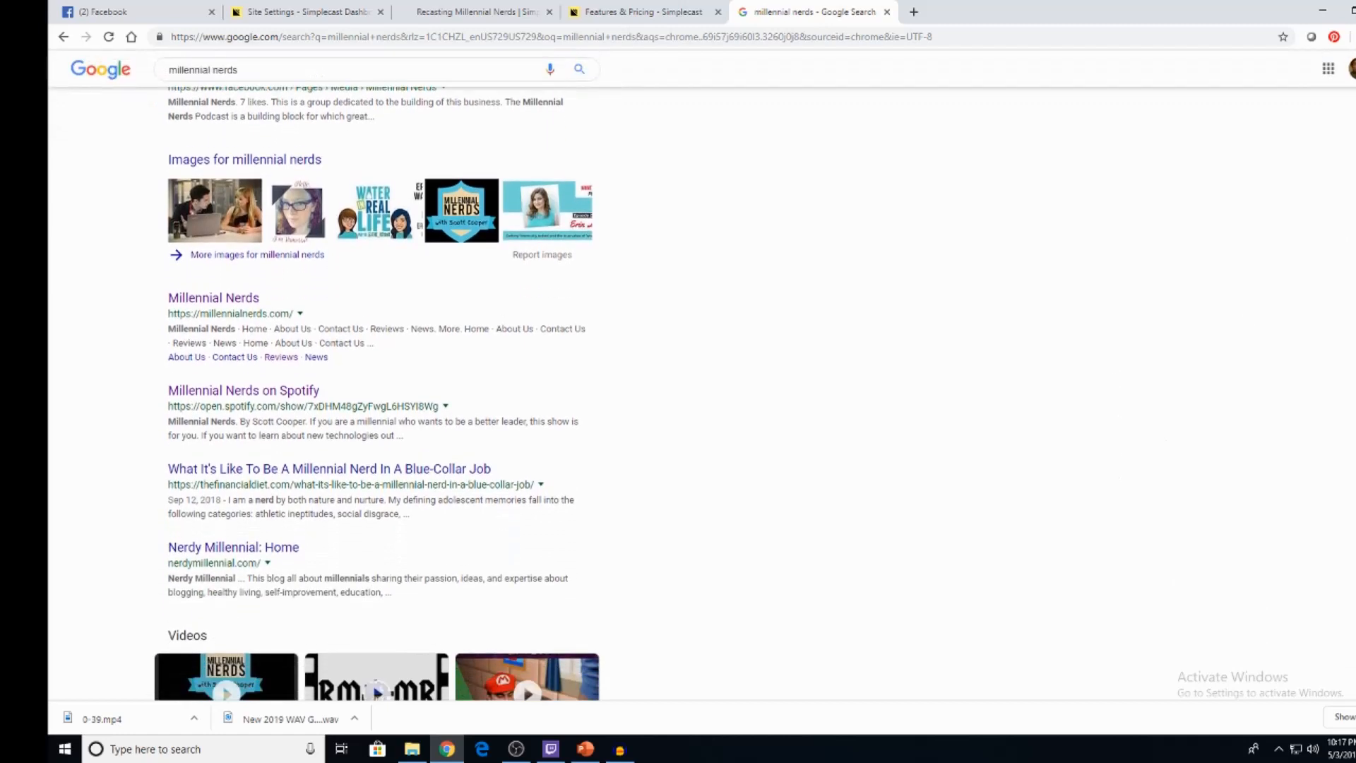
{"action": "scroll", "scroll_direction": "down", "scroll_amount": 3}
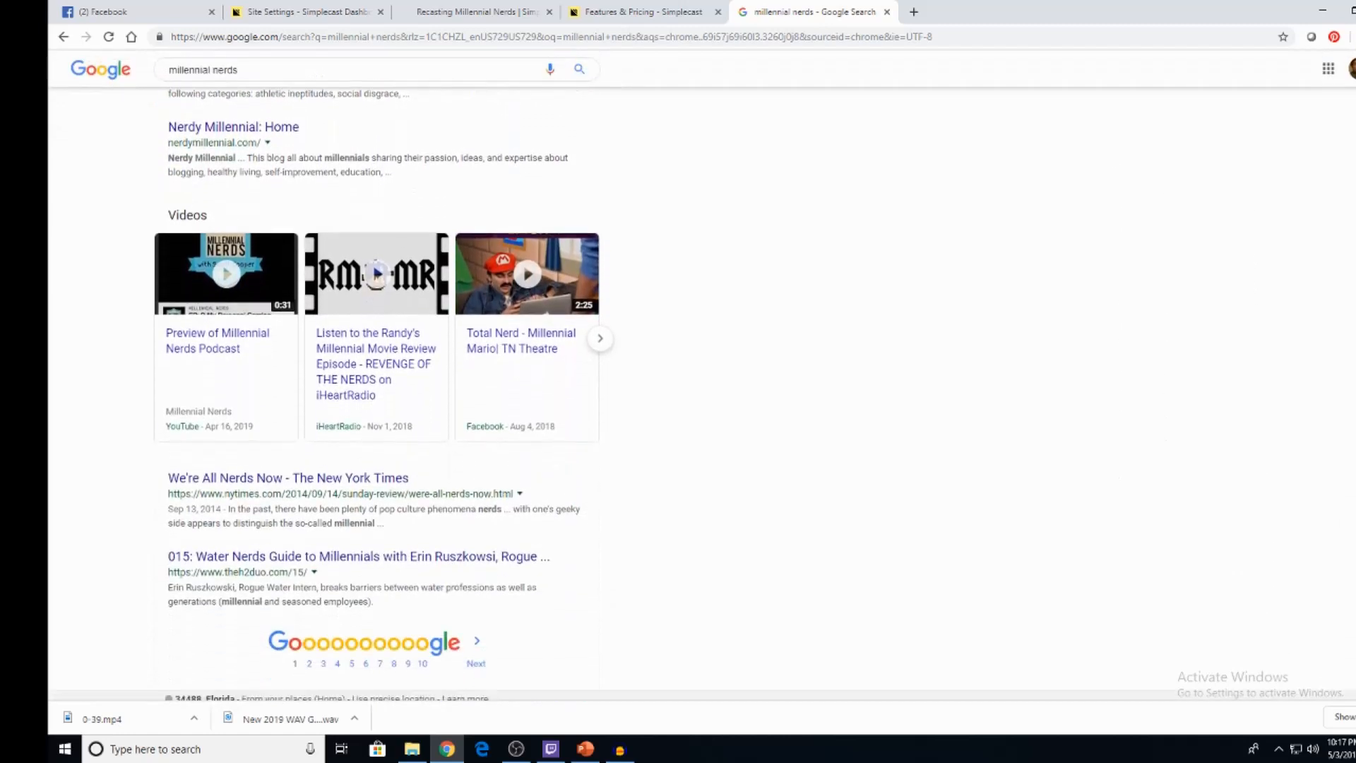
{"action": "scroll", "scroll_direction": "down", "scroll_amount": 3}
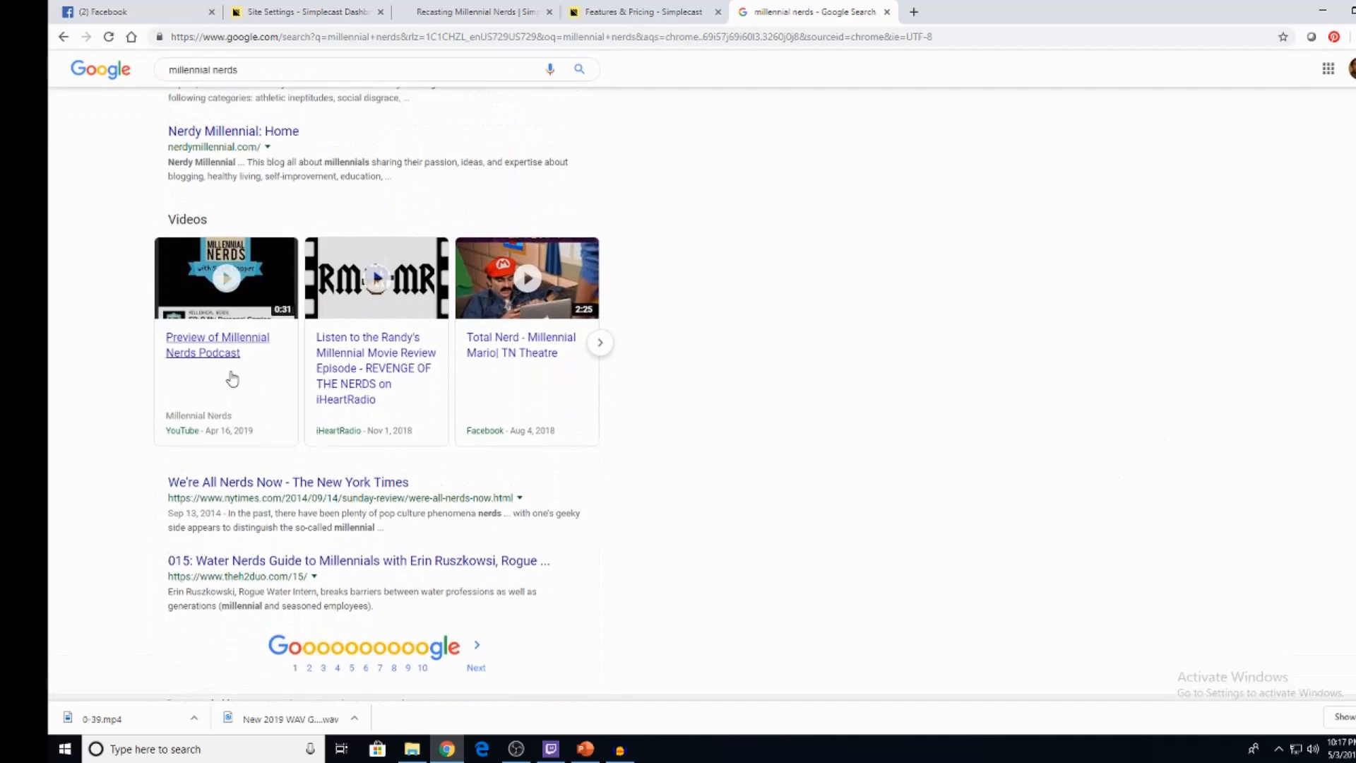
{"action": "scroll", "scroll_direction": "up", "scroll_amount": 3}
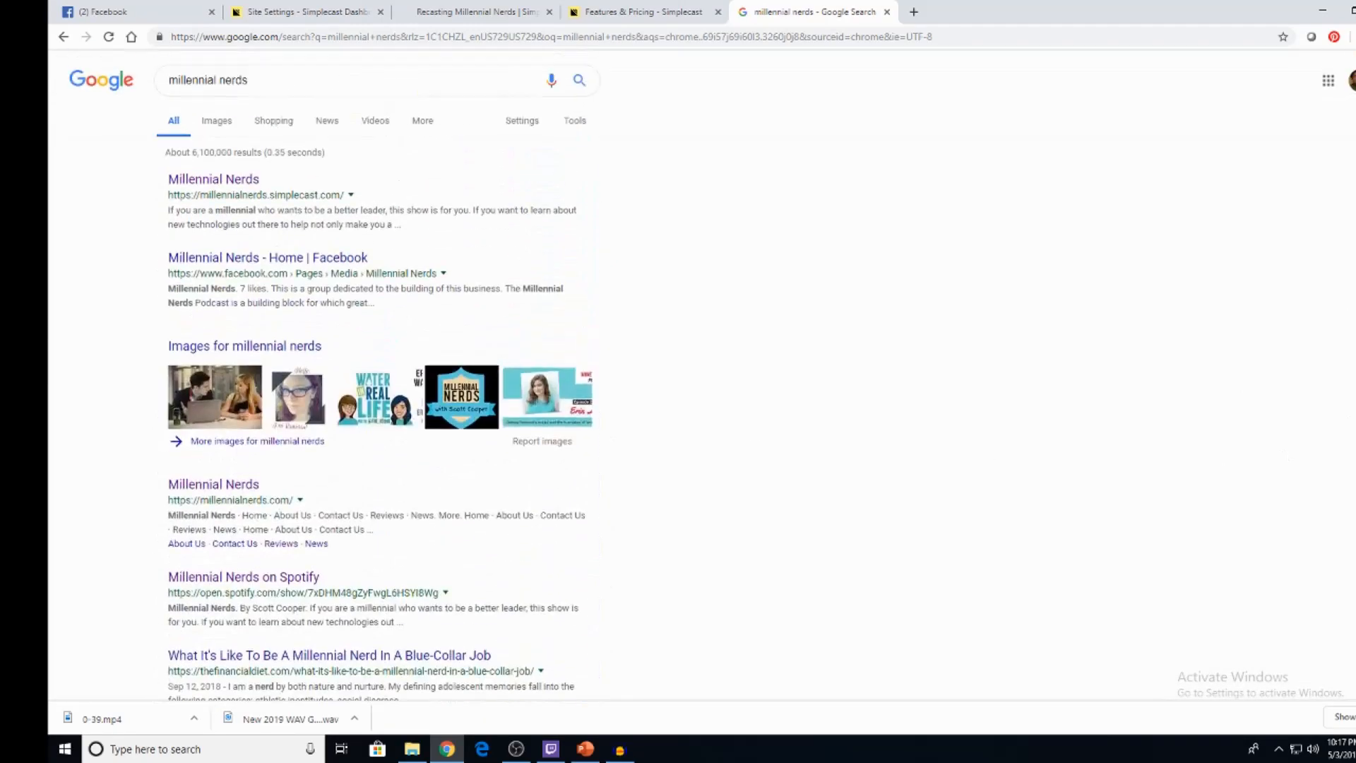
{"action": "left_click", "coordinate": [303, 11]}
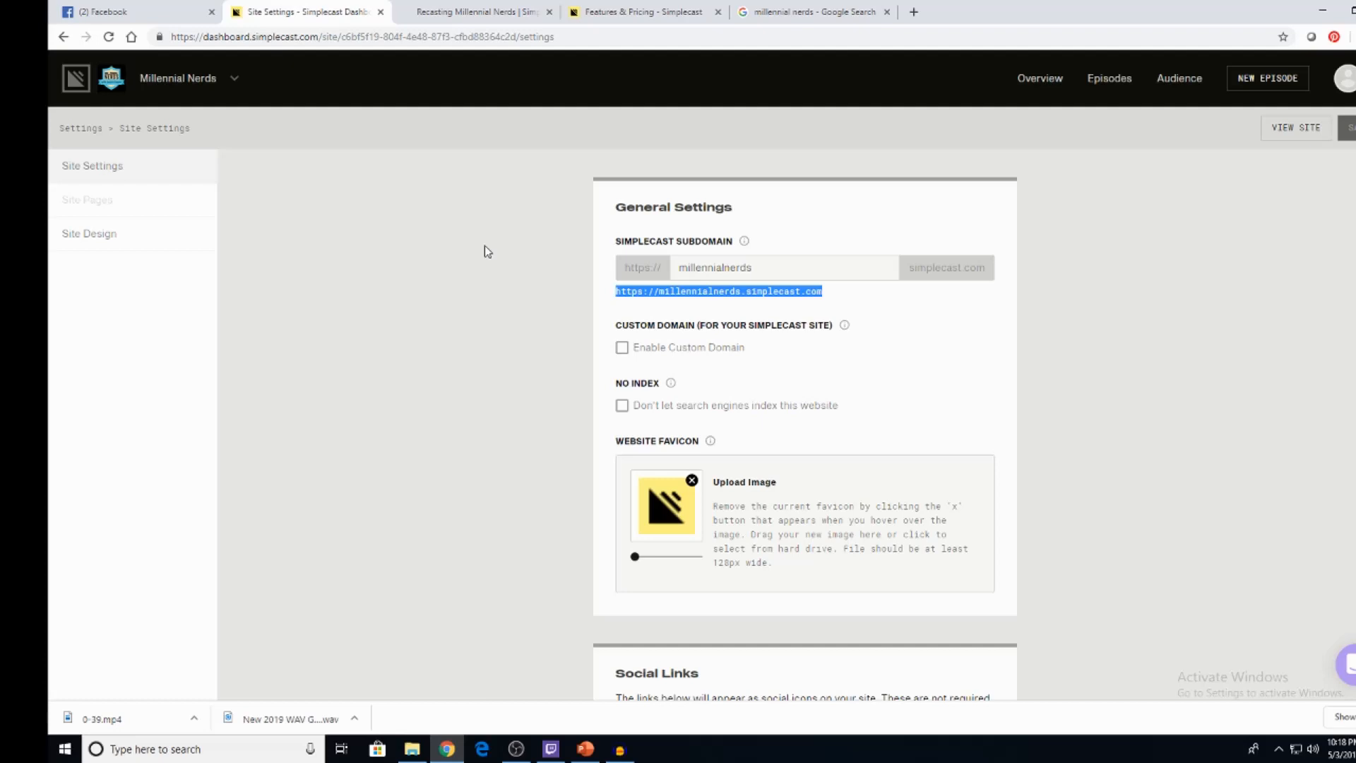
{"action": "mouse_move", "coordinate": [516, 749]}
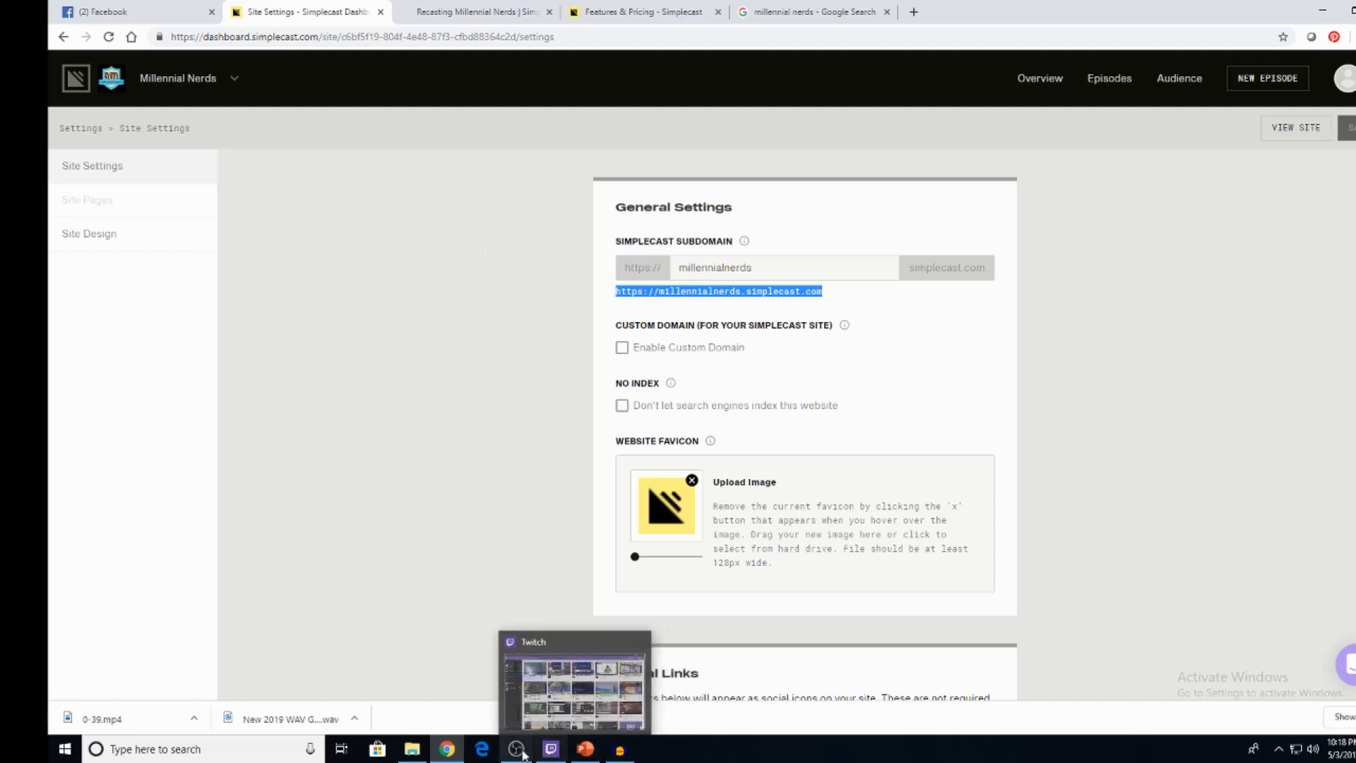
{"action": "mouse_move", "coordinate": [517, 749]}
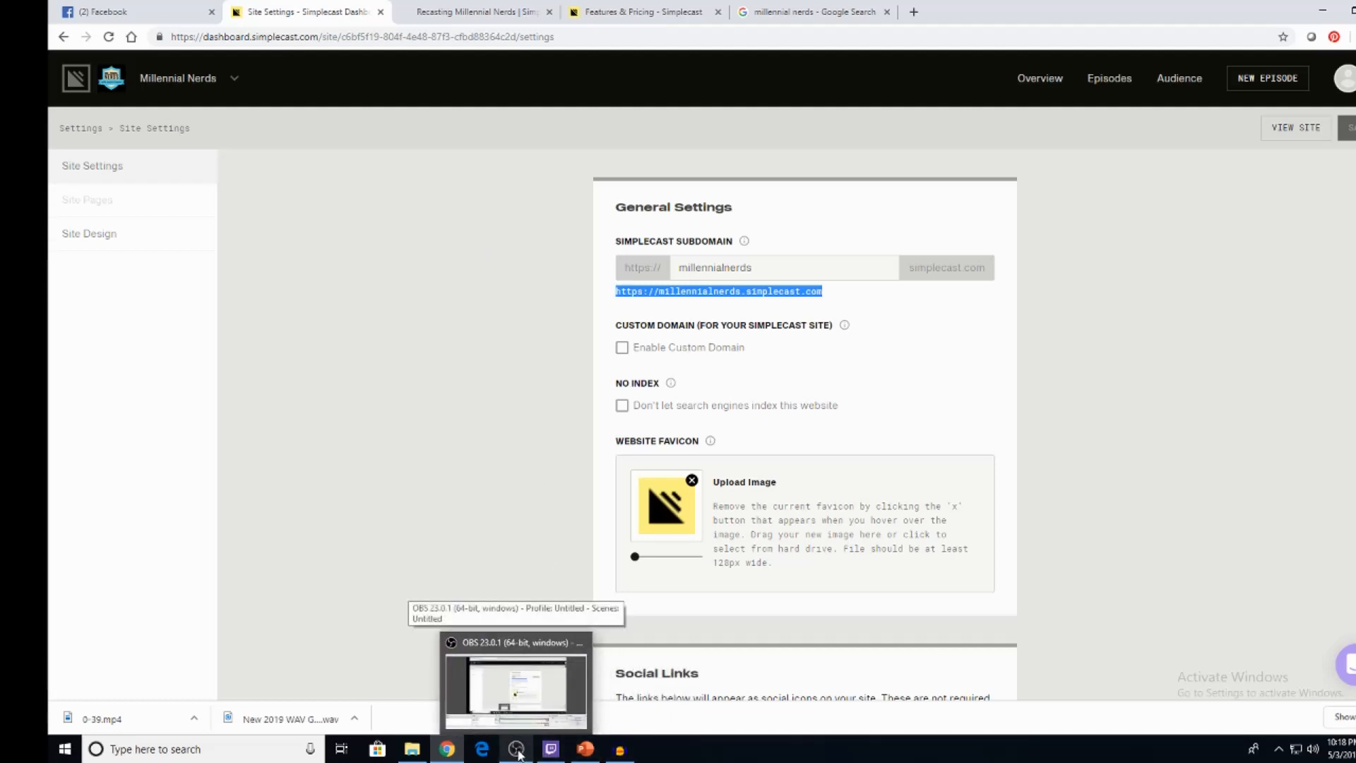